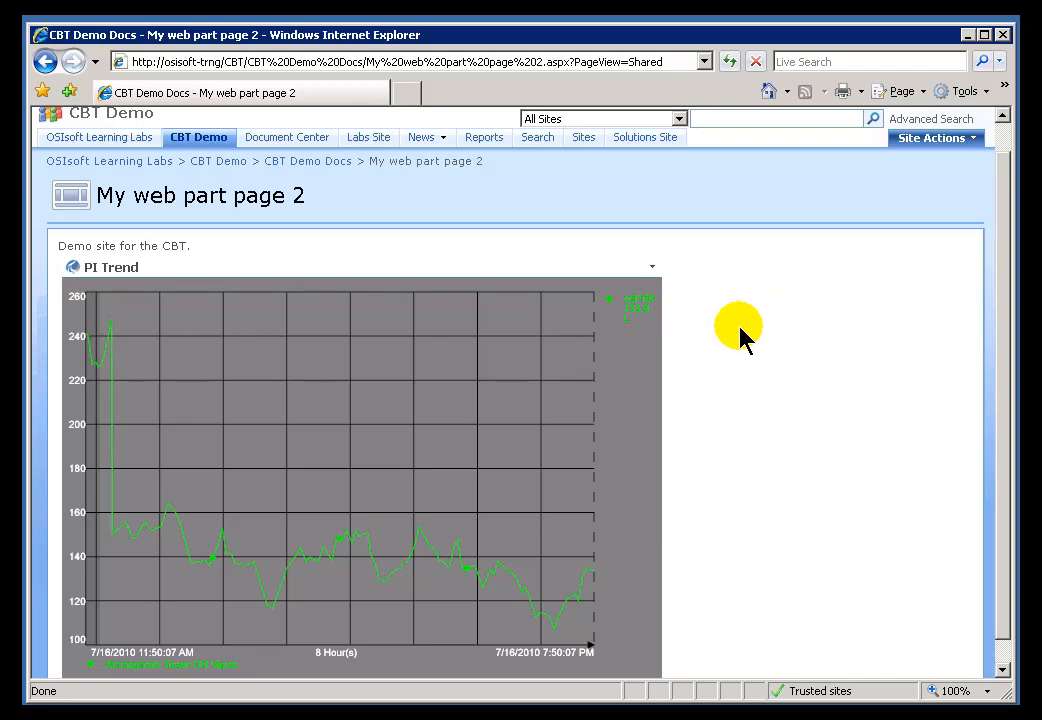
mouse_move(651, 266)
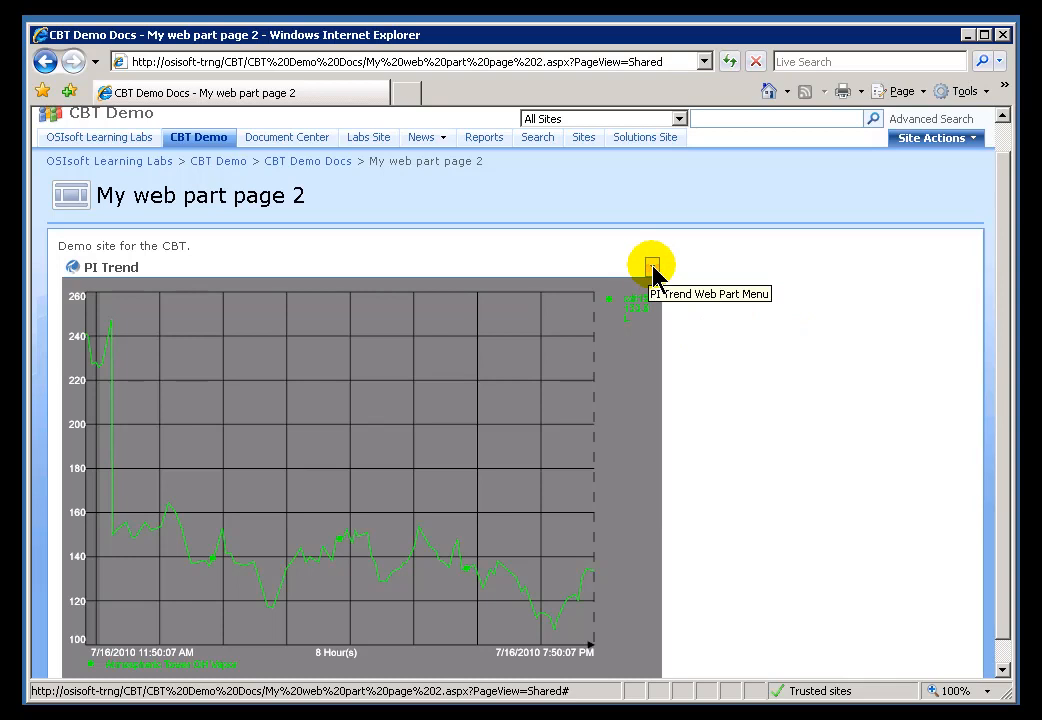
- Open PI Trend's shared settings and browse Training Sample down to the Division element
click(652, 266)
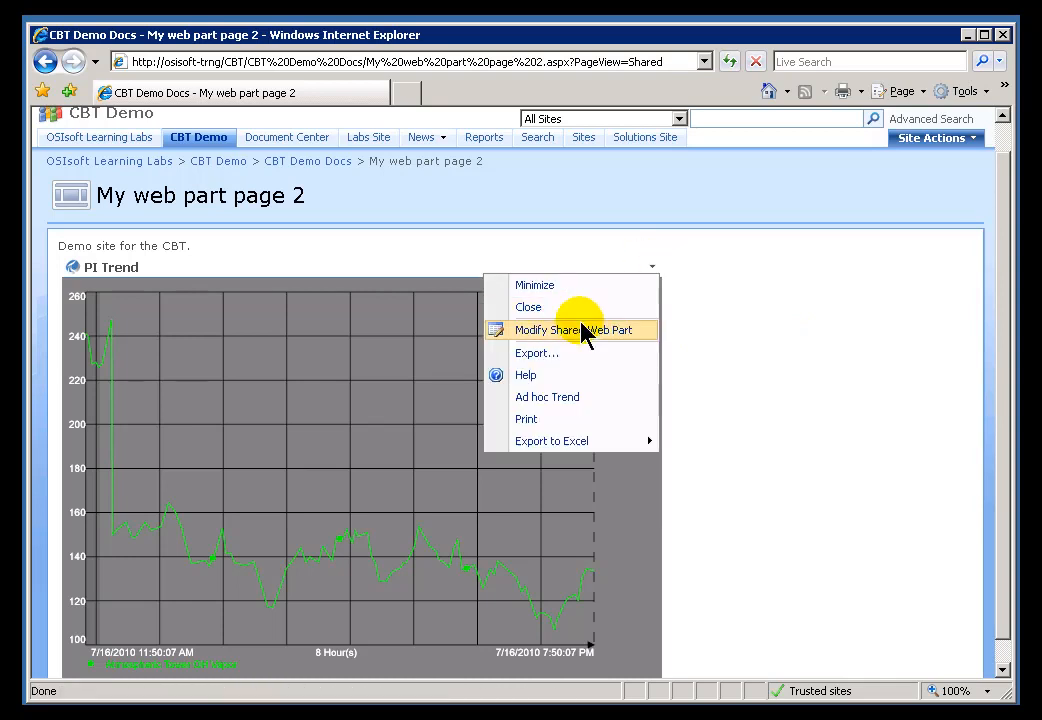
click(574, 330)
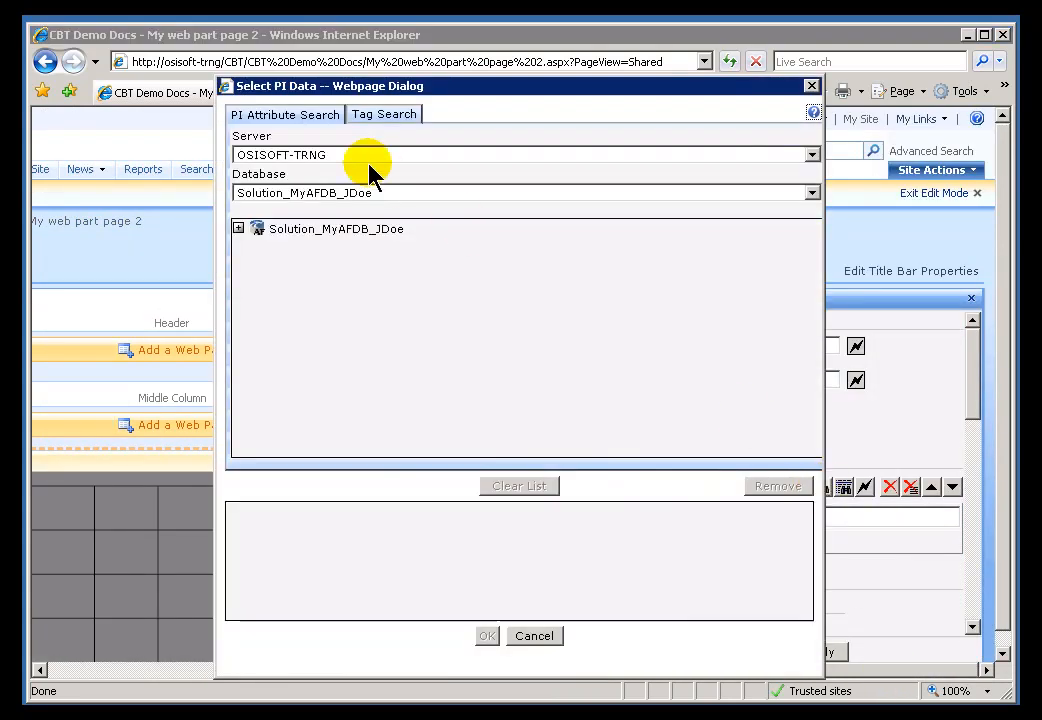
click(811, 192)
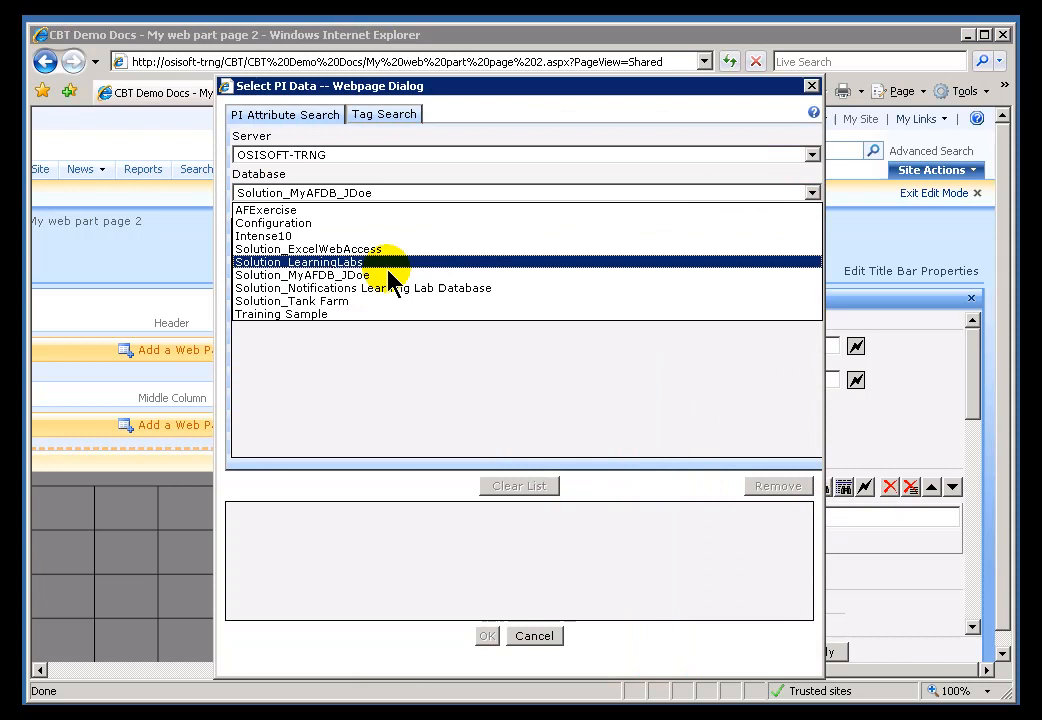
click(281, 313)
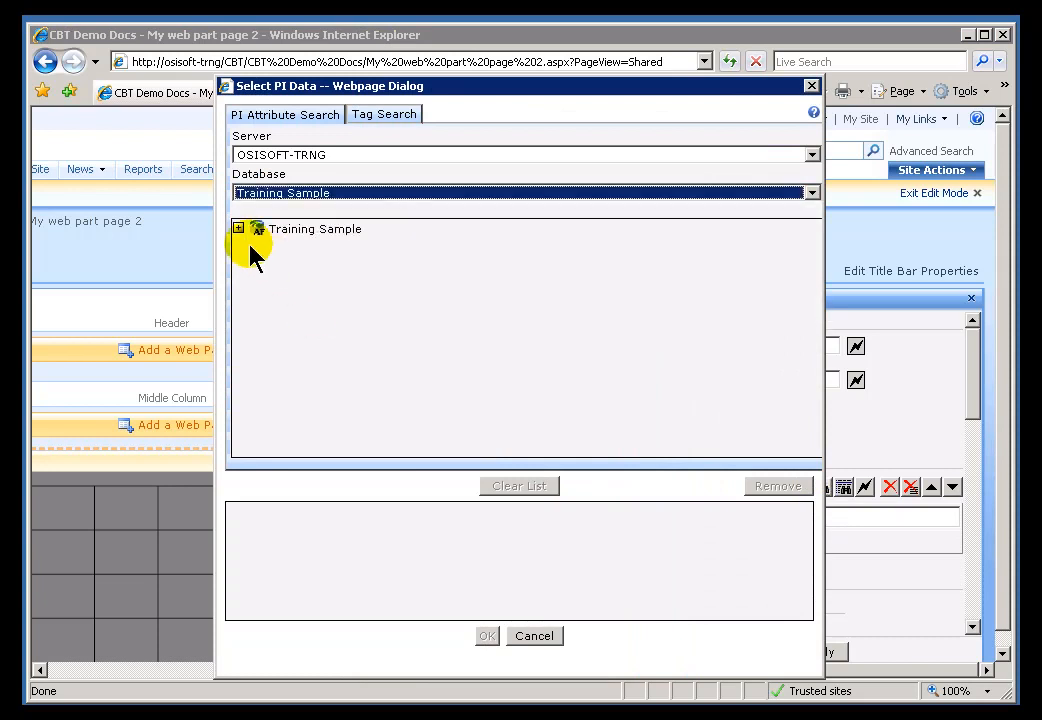
click(238, 228)
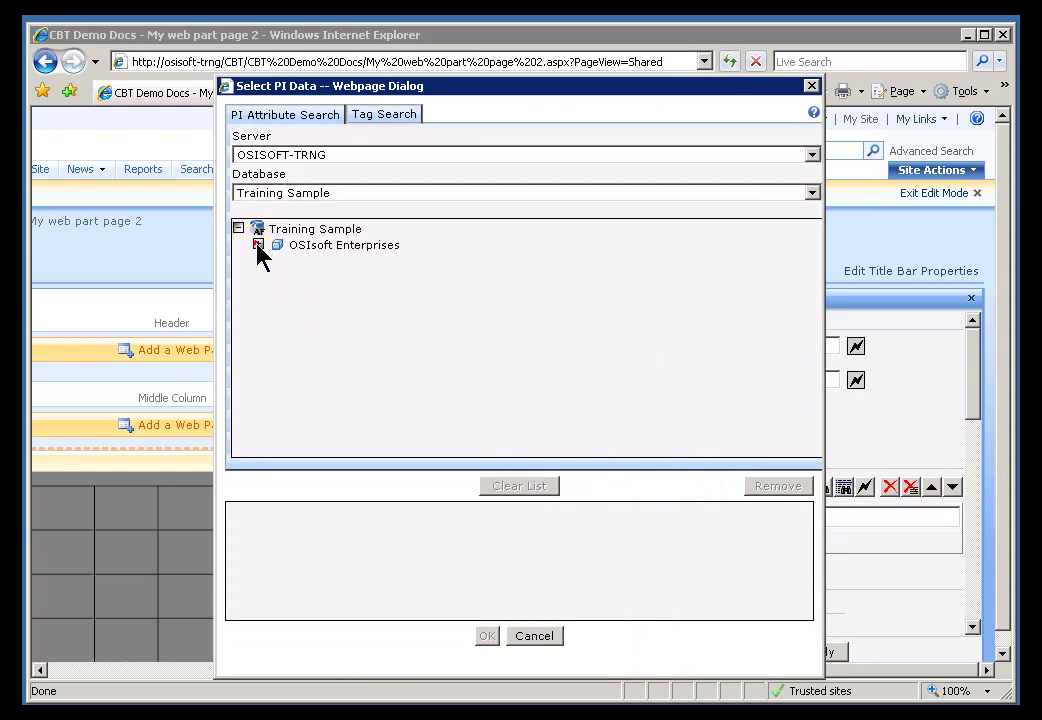
click(258, 245)
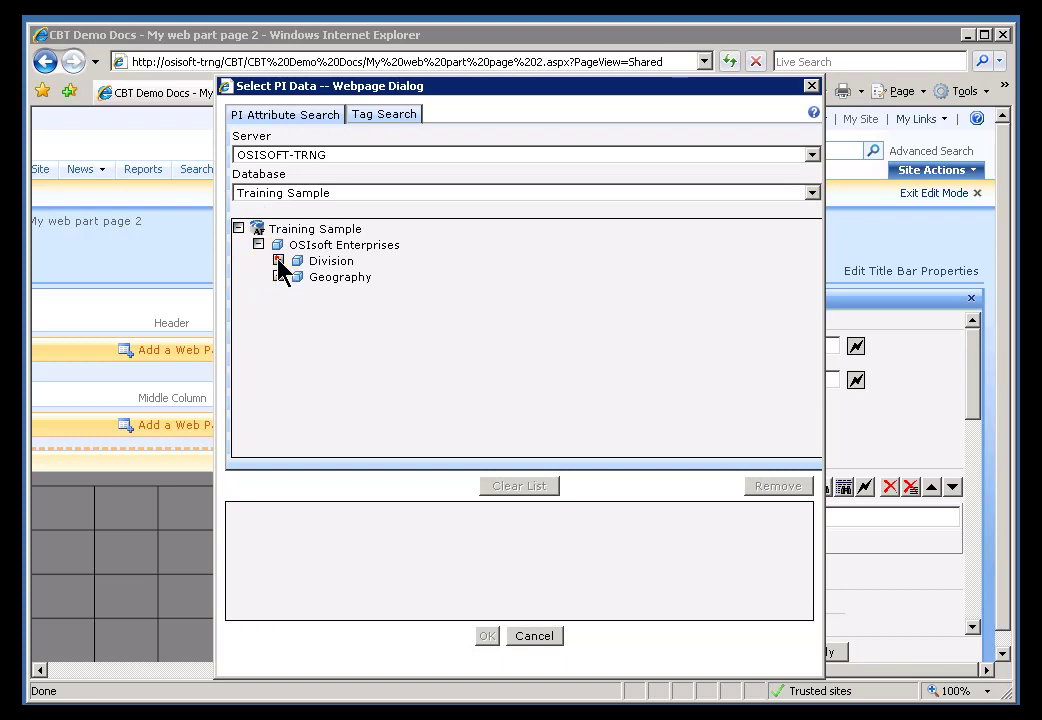
click(279, 261)
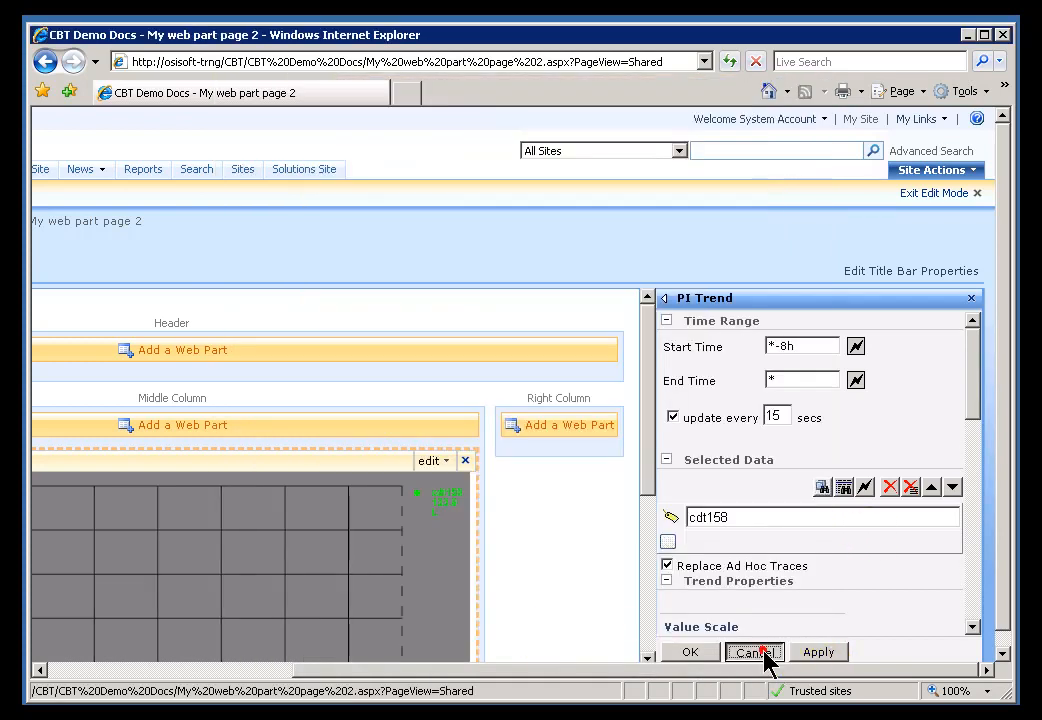
- Cancel the PI Trend tool pane, leaving the cdt158 trend unchanged
click(753, 651)
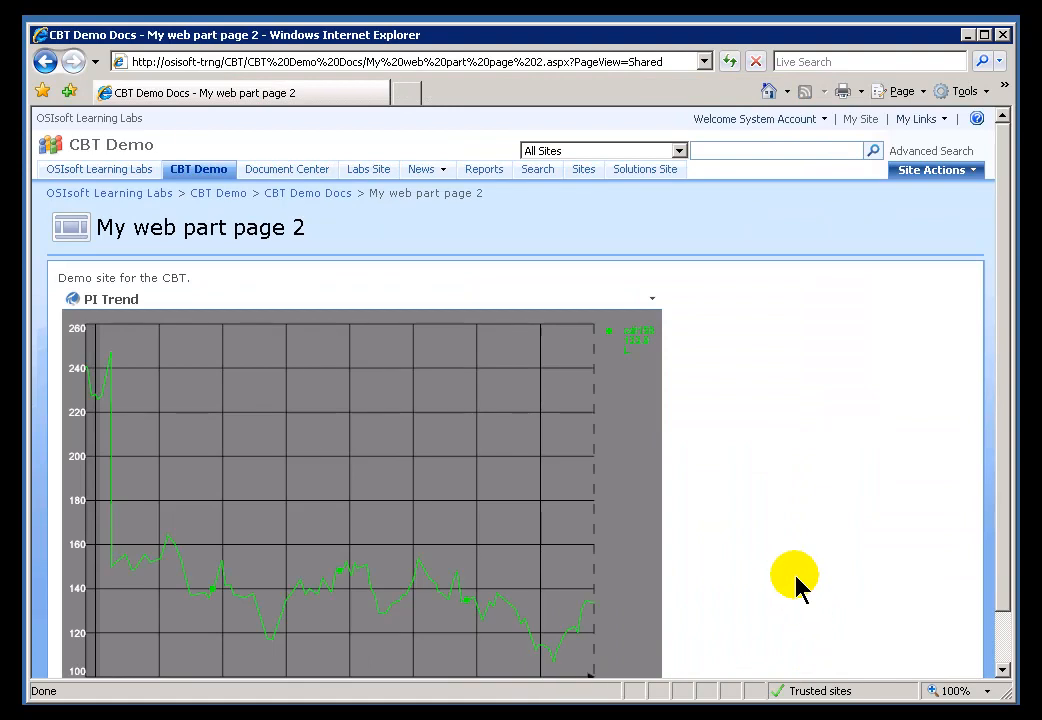
mouse_move(795, 520)
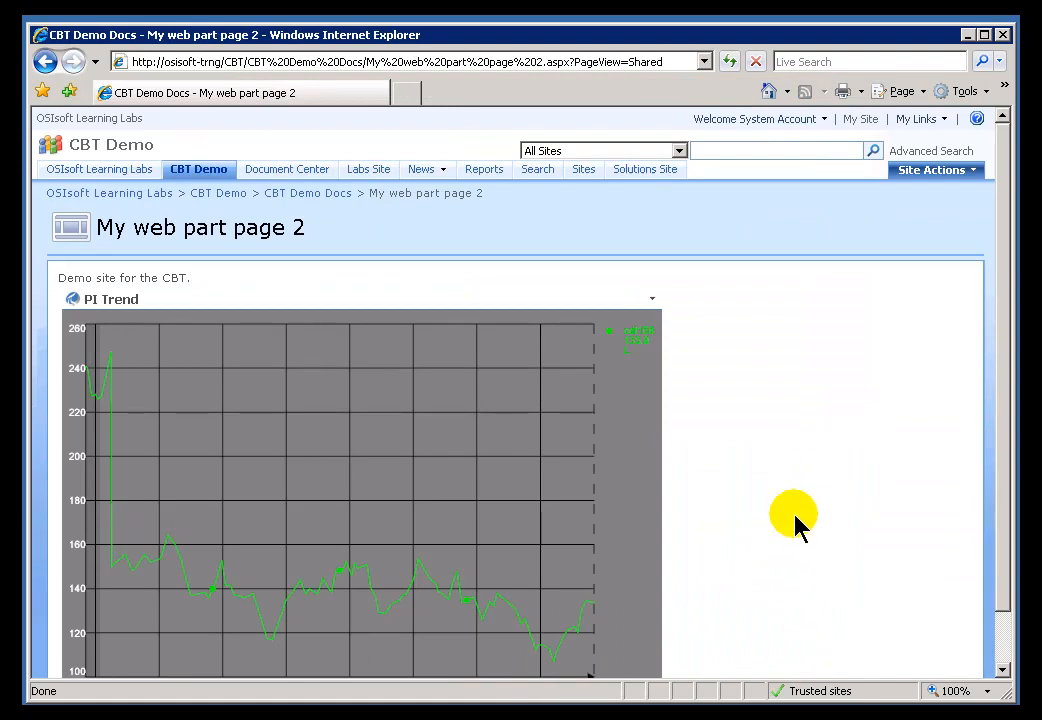
mouse_move(658, 383)
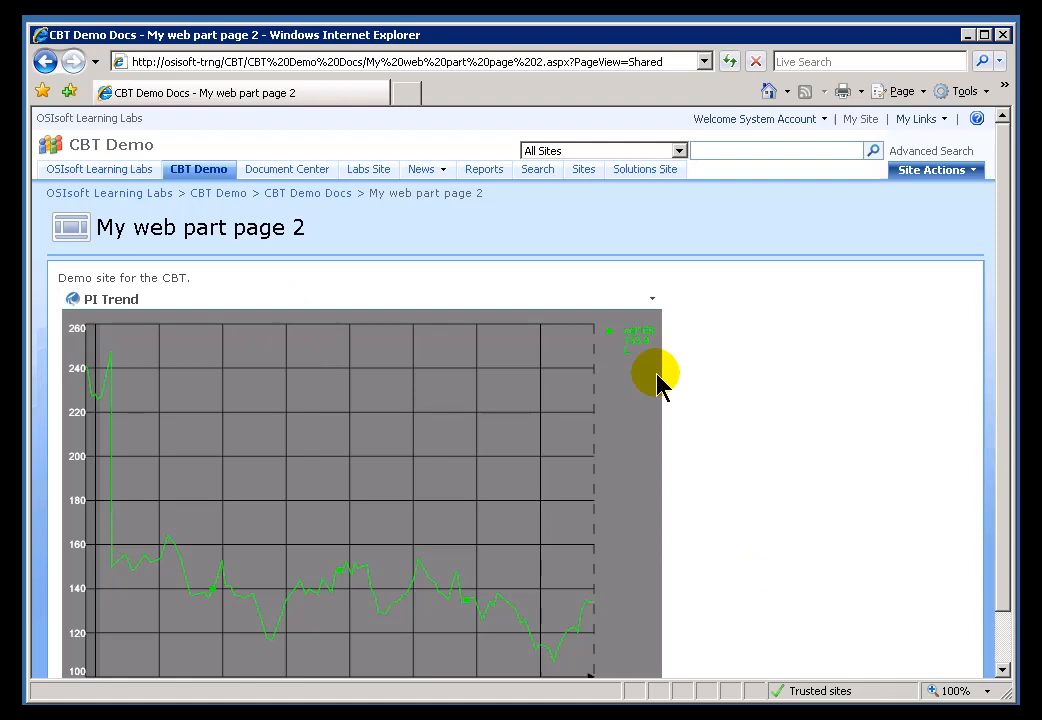
mouse_move(398, 408)
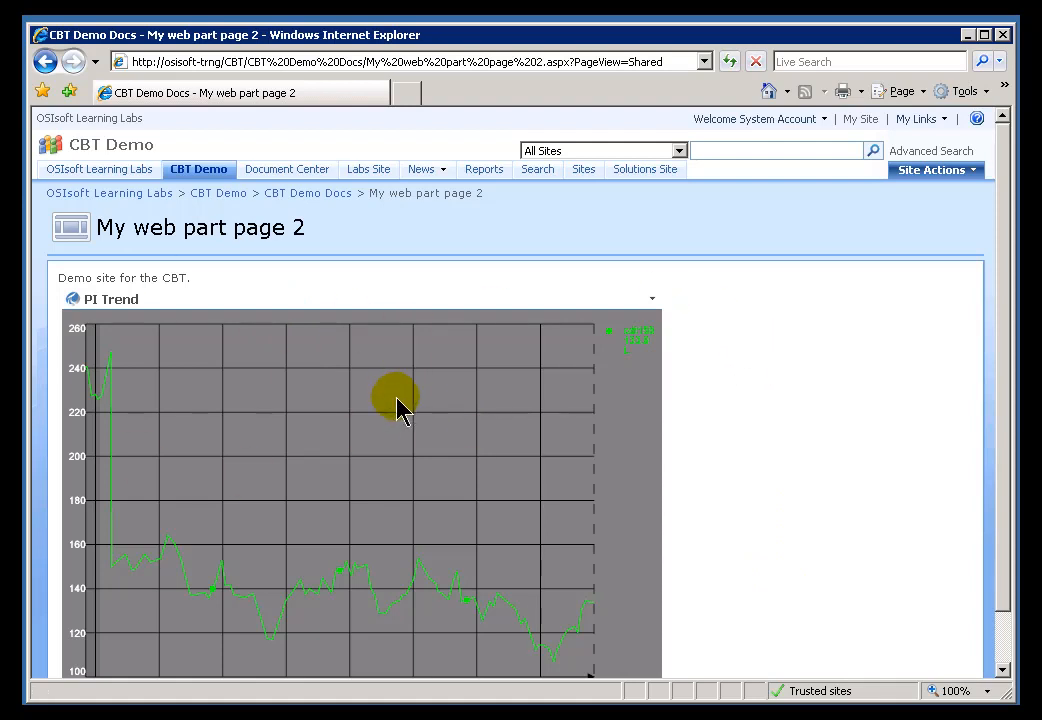
mouse_move(332, 437)
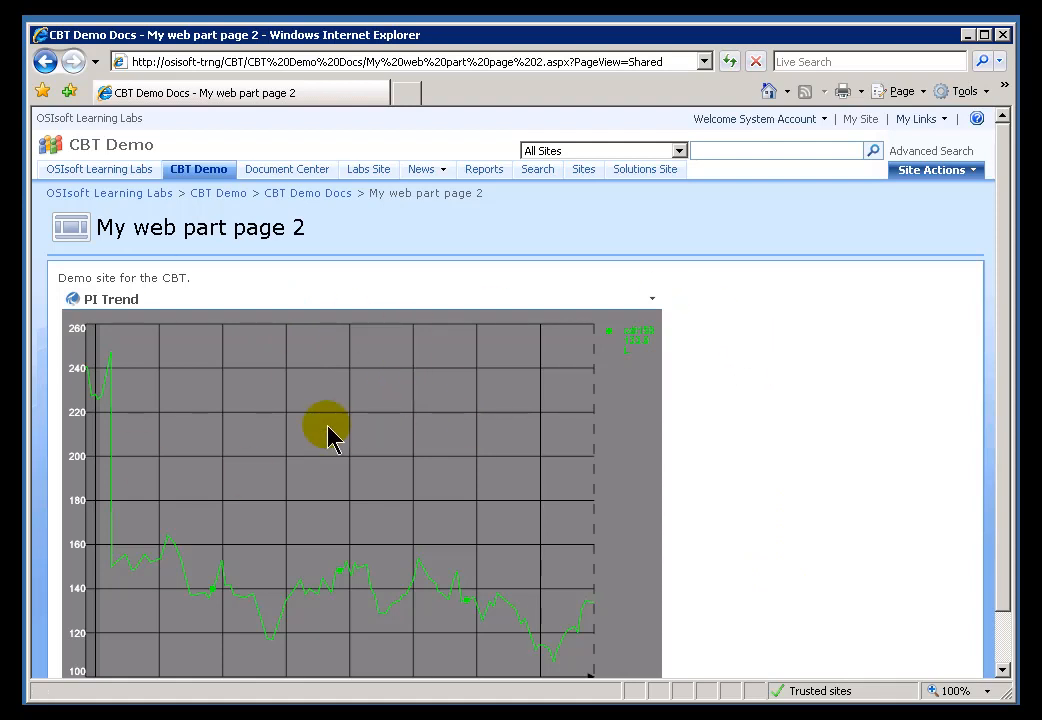
mouse_move(260, 405)
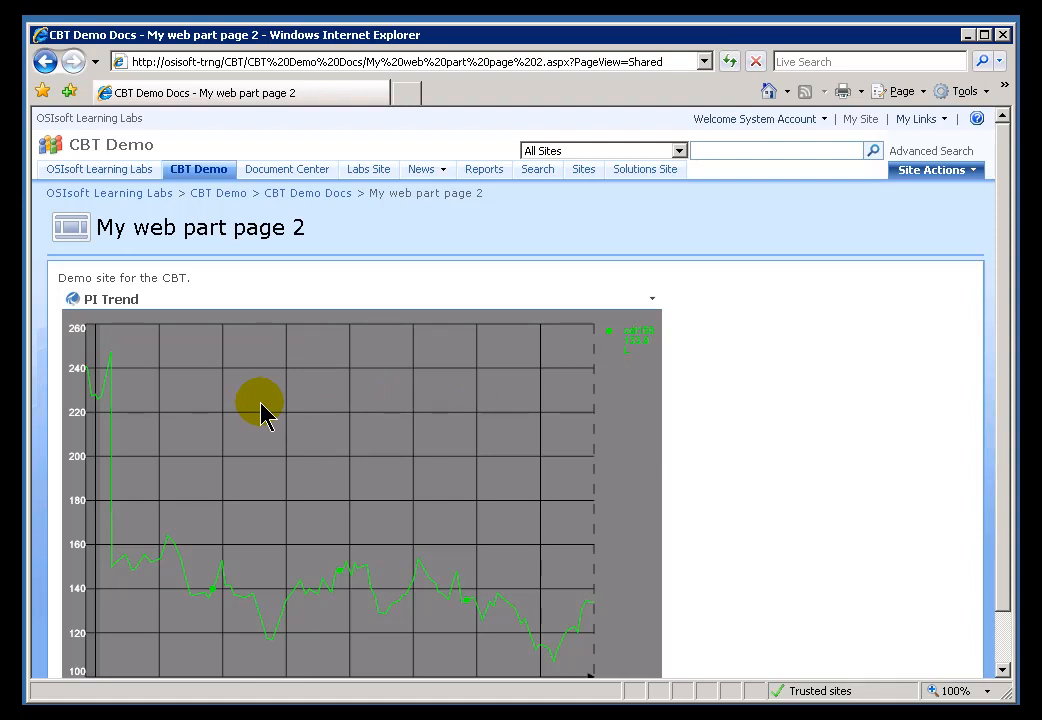
mouse_move(648, 307)
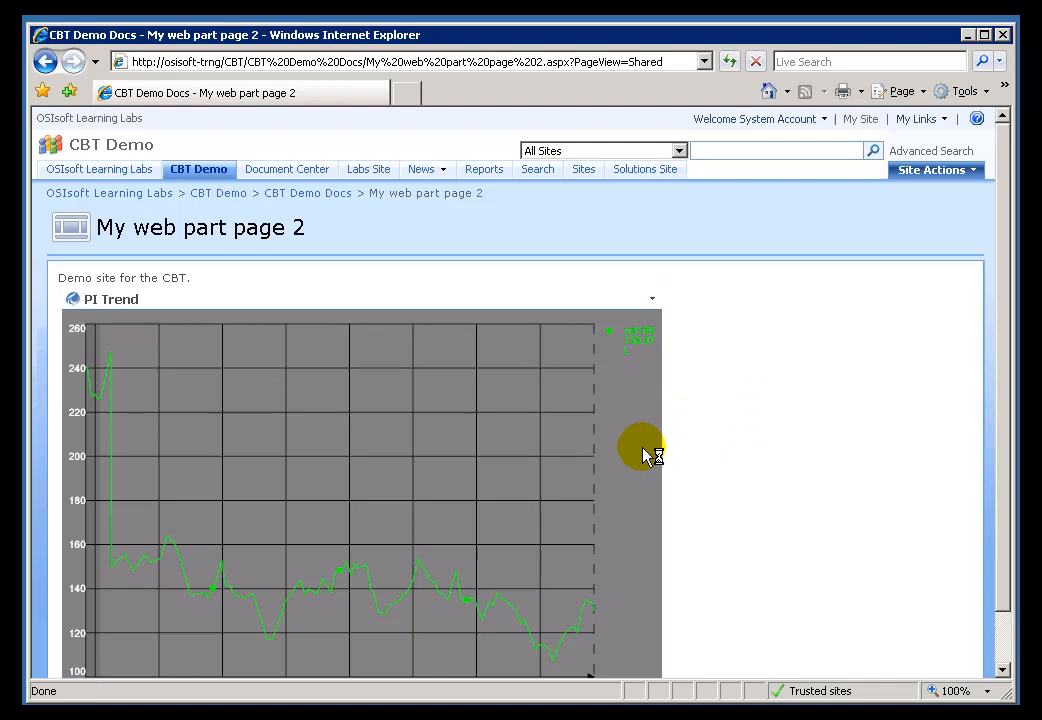
mouse_move(293, 330)
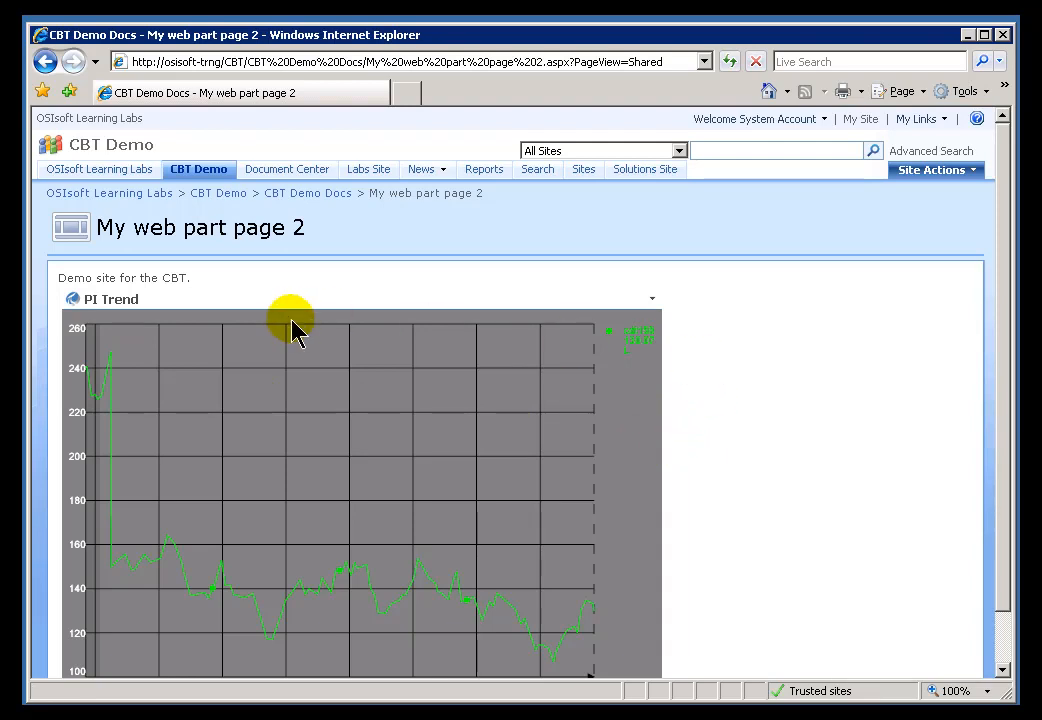
mouse_move(935, 169)
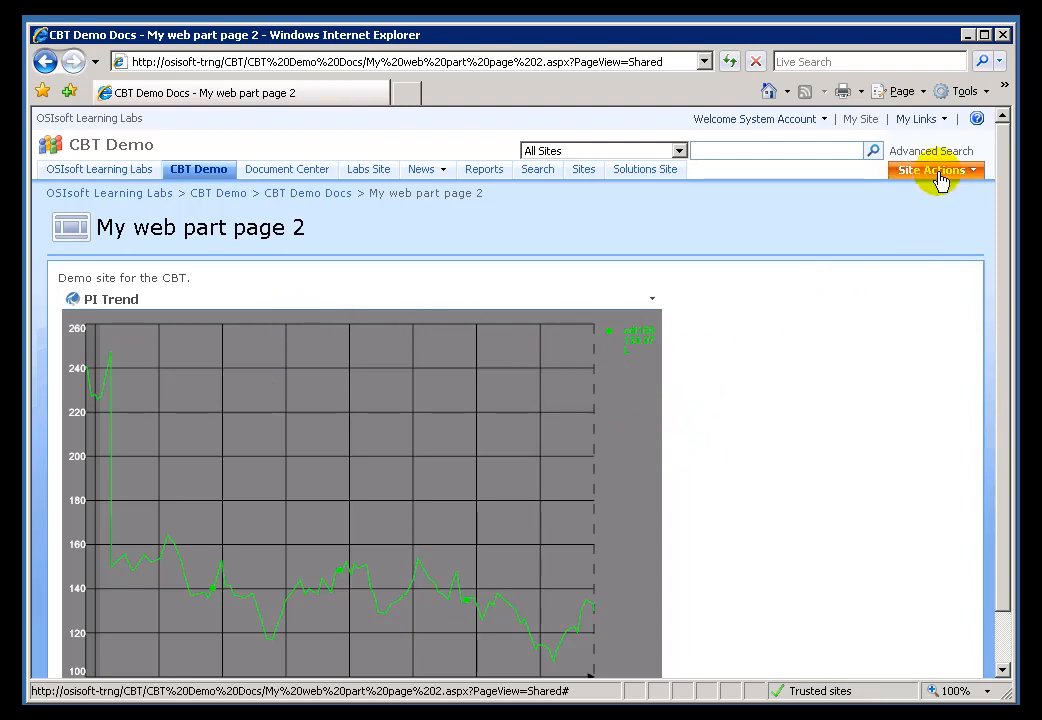
- Switch My web part page 2 into shared edit mode via Site Actions > Edit Page
click(933, 169)
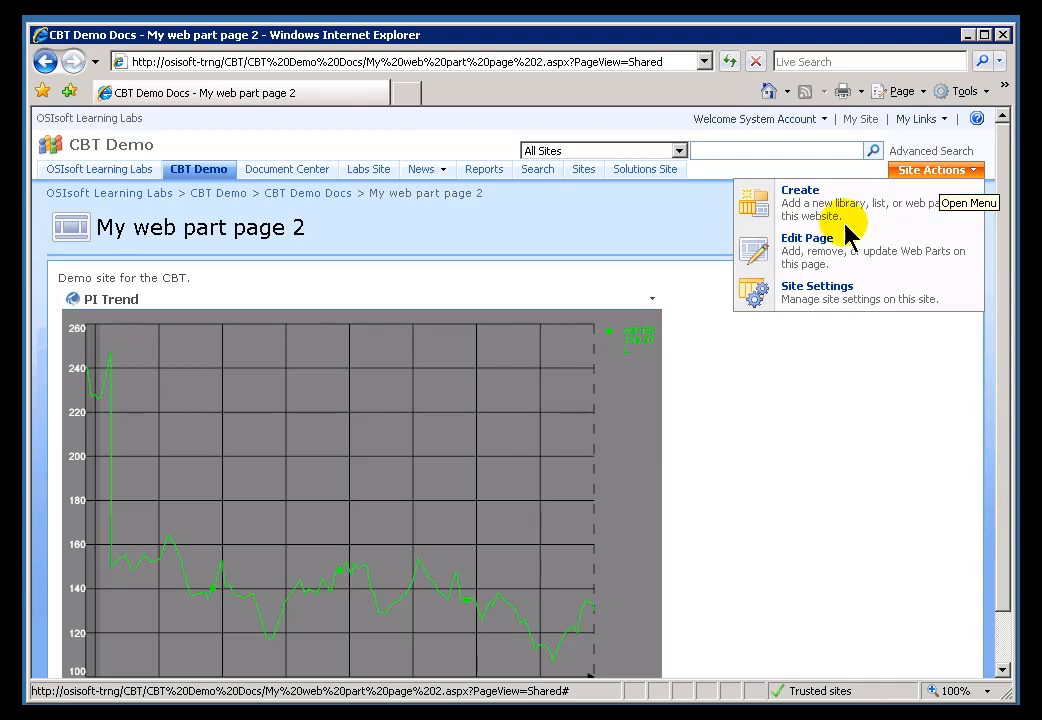
click(807, 250)
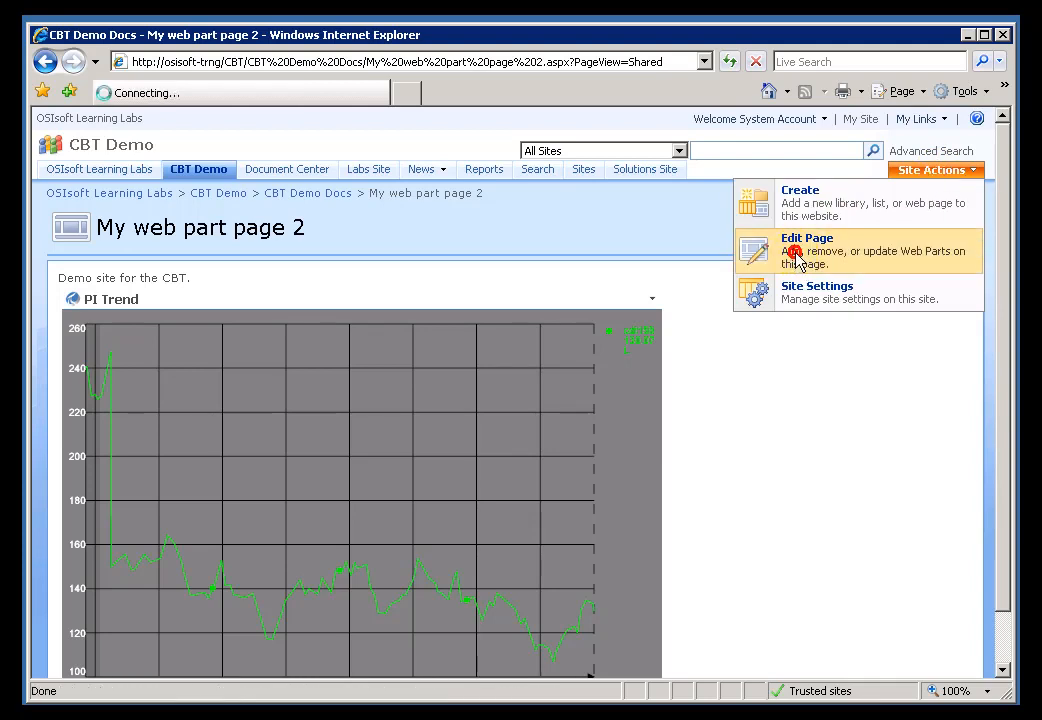
click(807, 250)
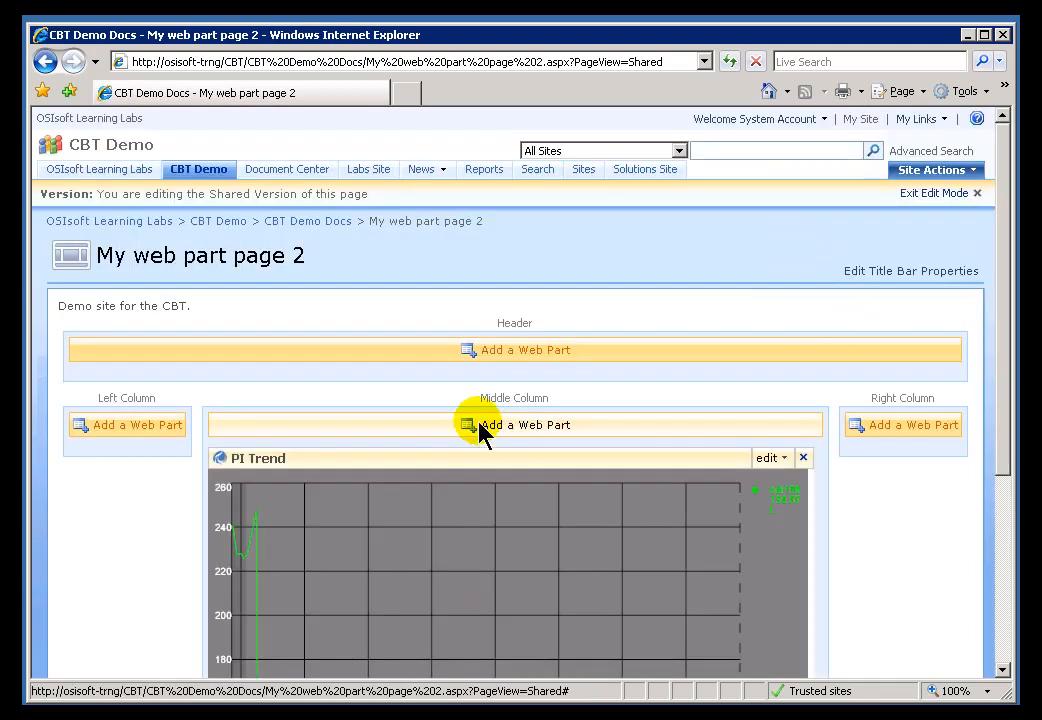
click(525, 424)
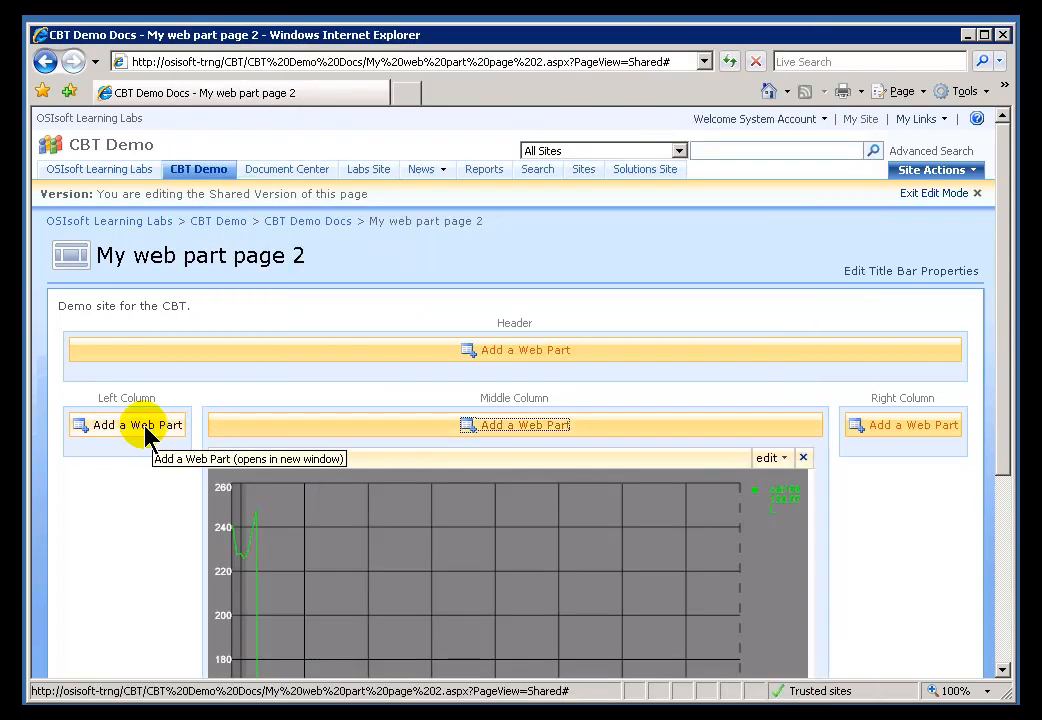
- Add PI TreeView from the PI WebParts gallery into the Left Column zone
click(127, 424)
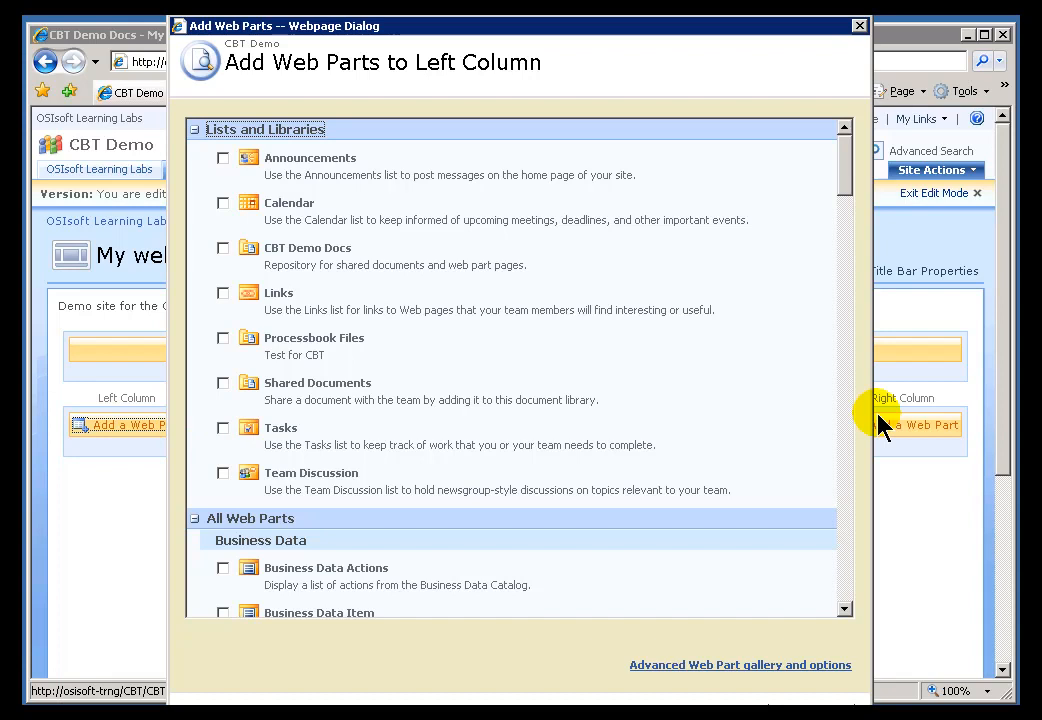
scroll(down, 3)
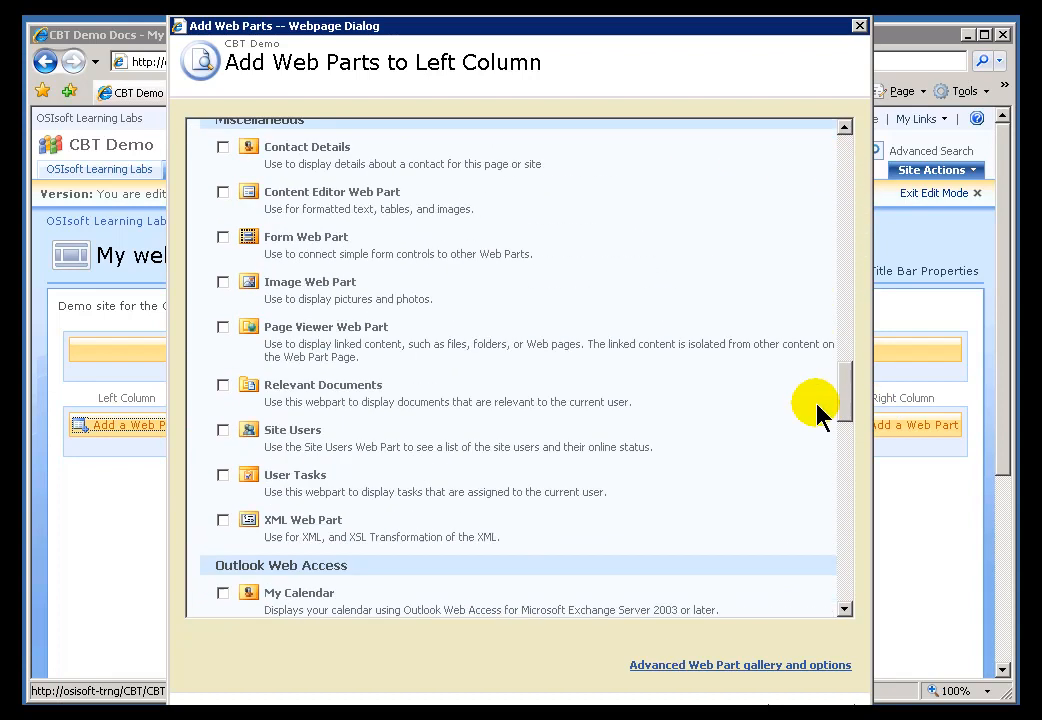
scroll(down, 3)
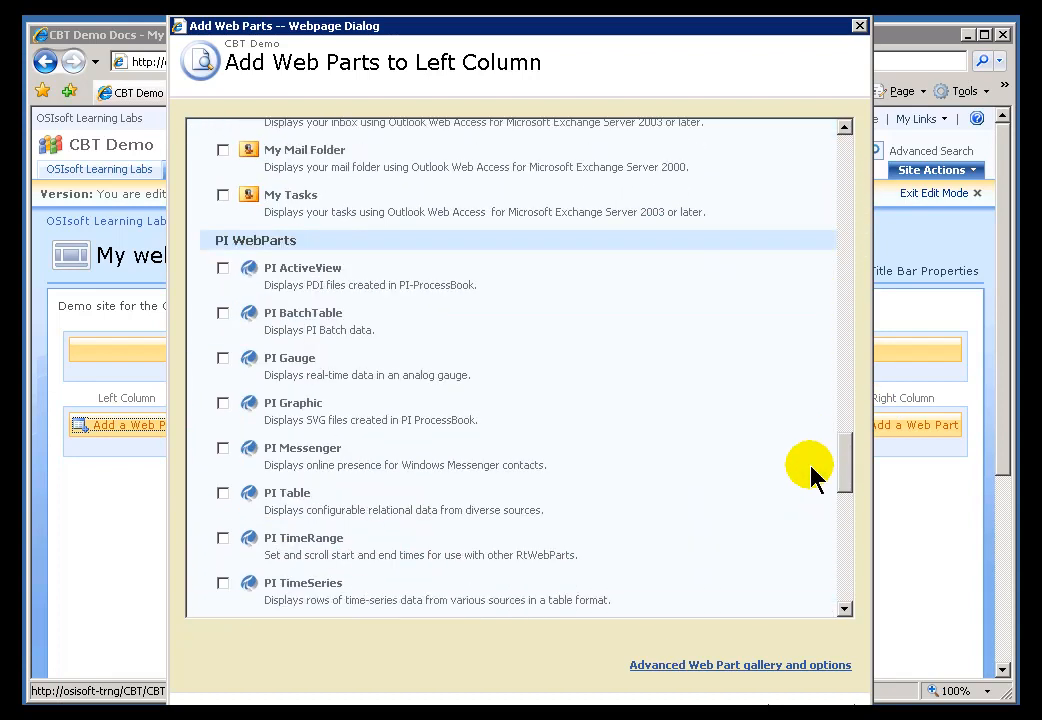
scroll(down, 3)
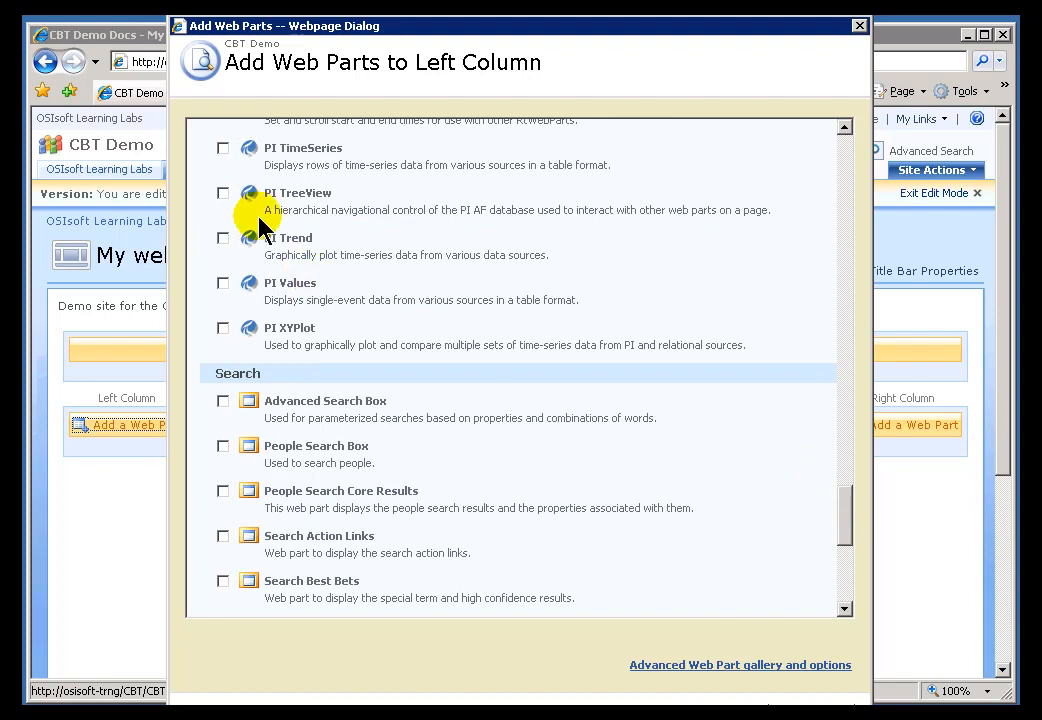
click(223, 192)
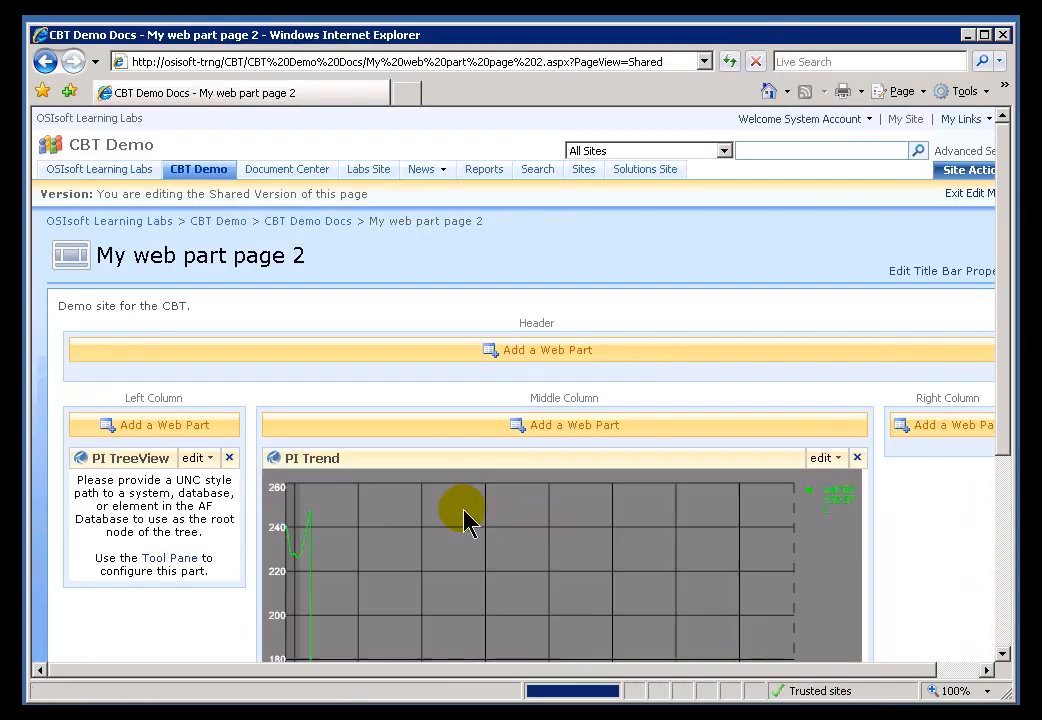
mouse_move(870, 265)
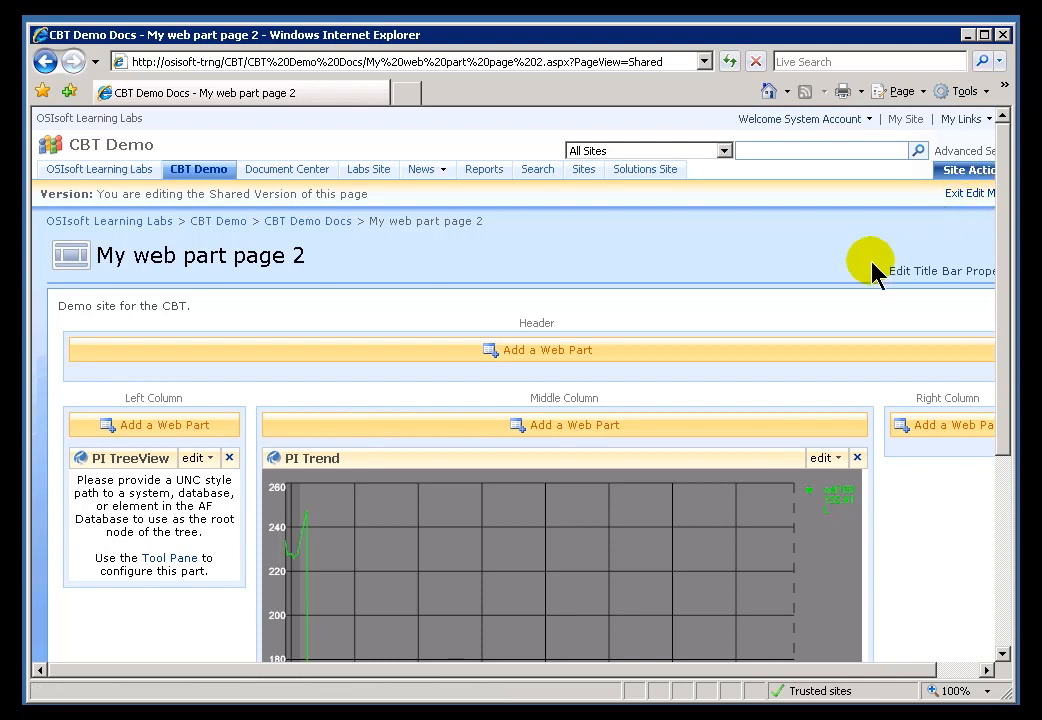
click(198, 457)
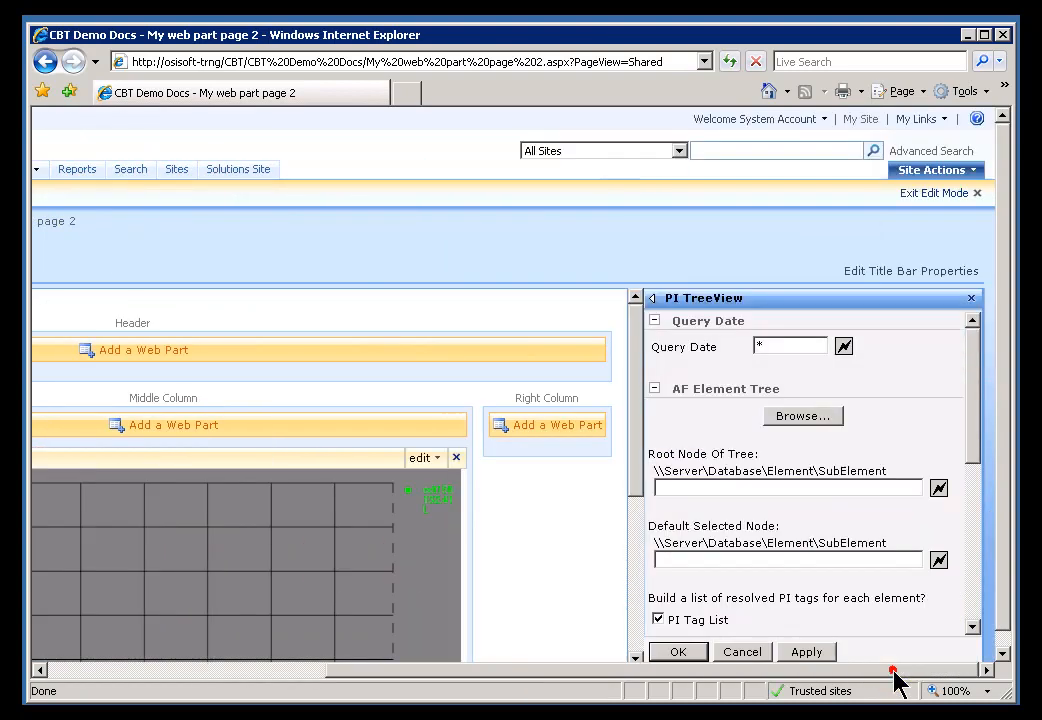
scroll(up, 3)
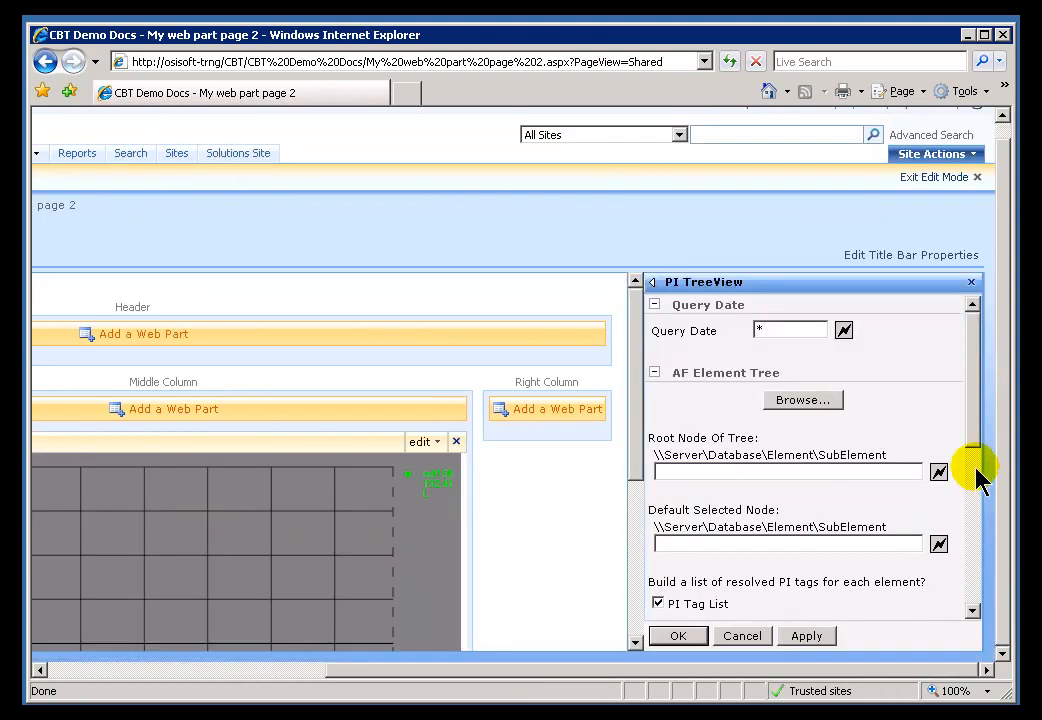
mouse_move(795, 480)
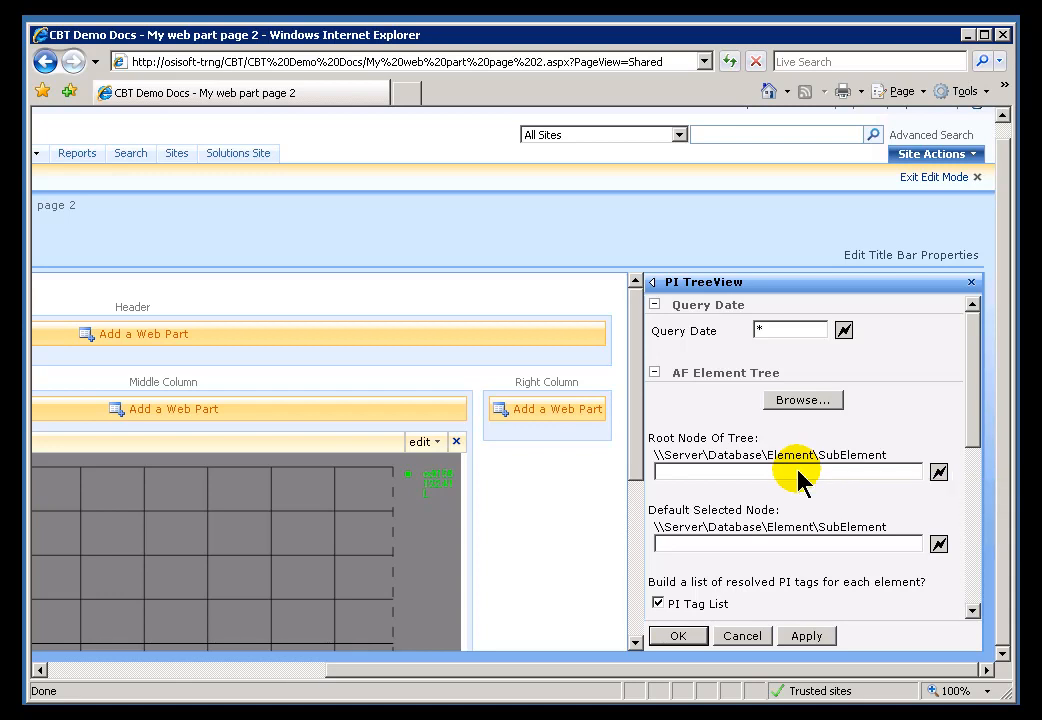
mouse_move(785, 548)
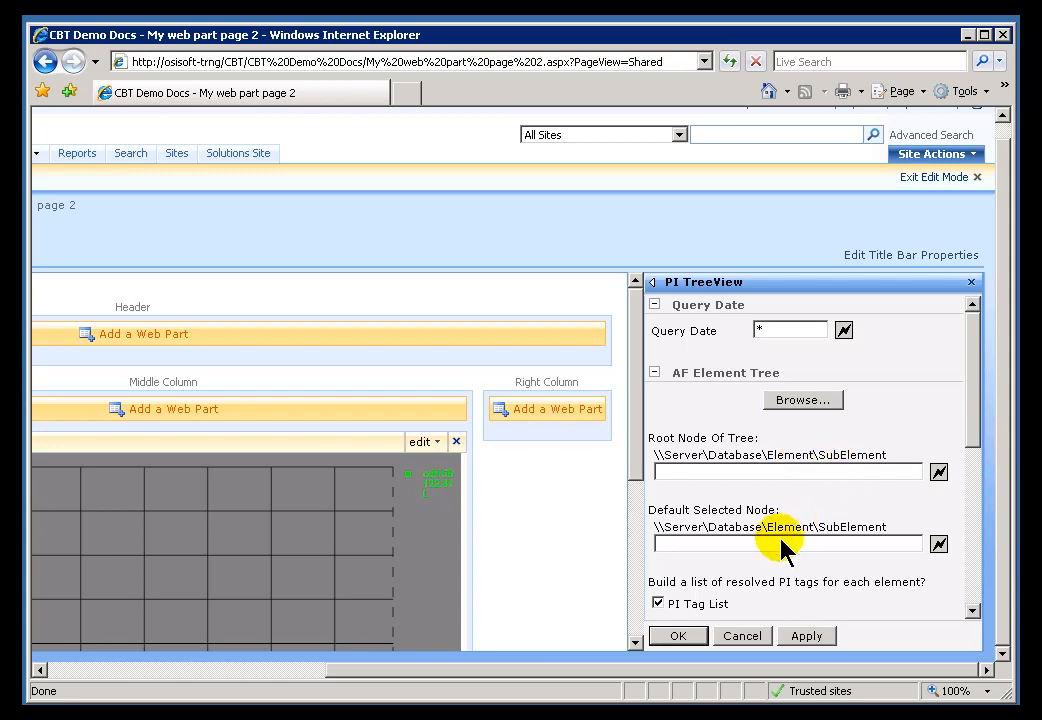
mouse_move(785, 543)
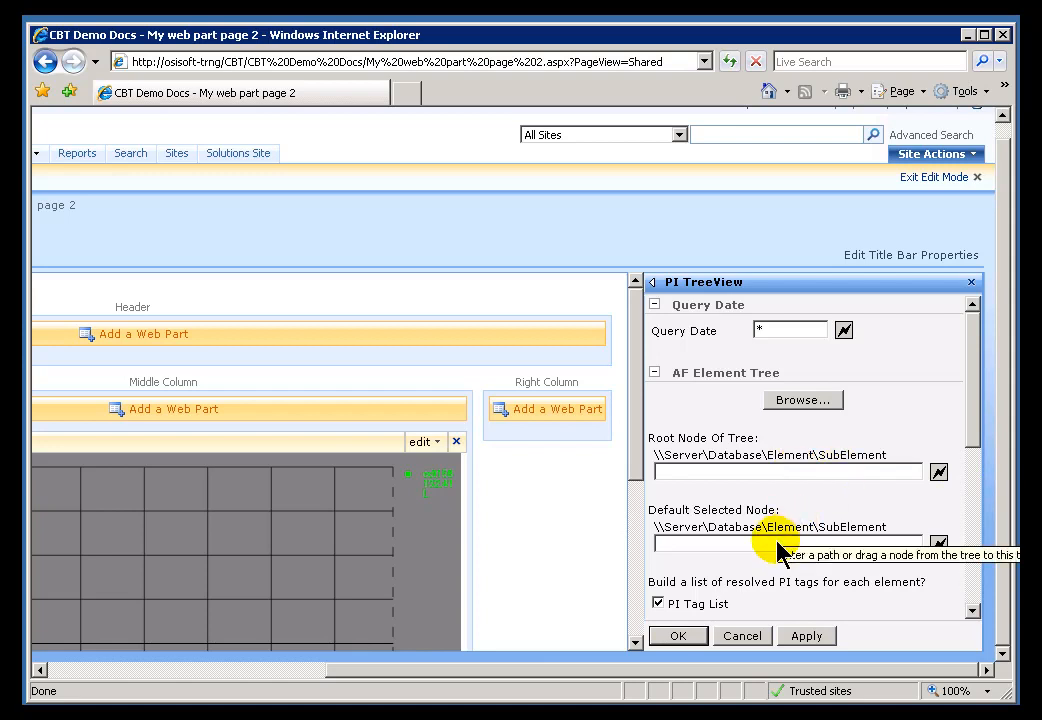
mouse_move(818, 430)
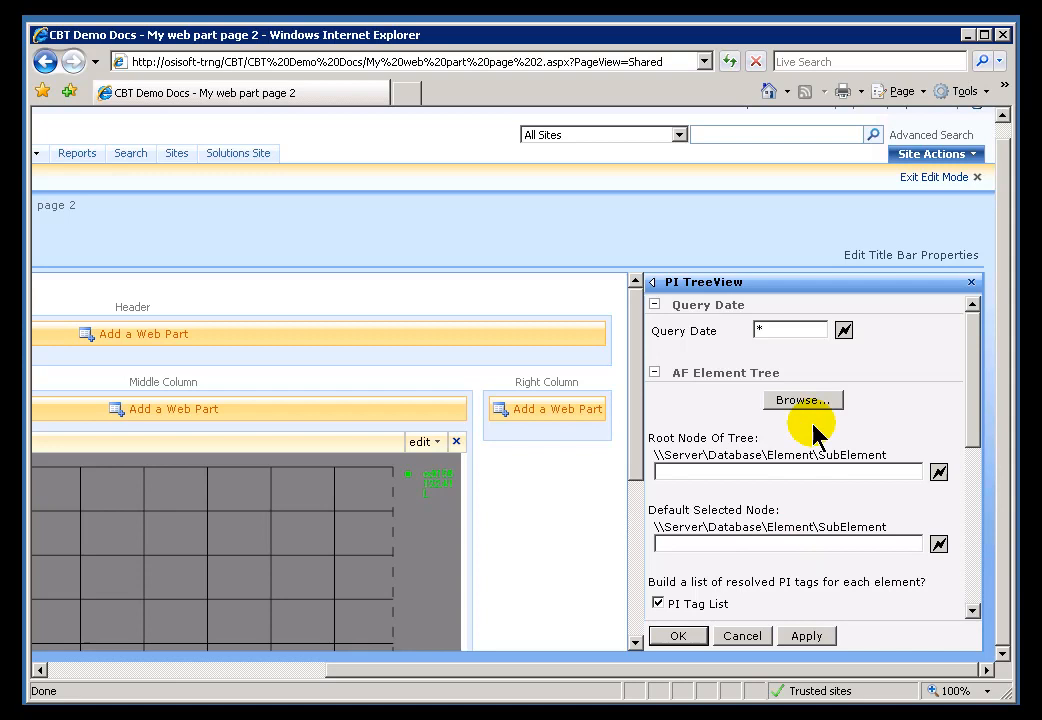
- Browse Training Sample to Geography > Houston > Chemicals Division > Equipment List > Flow Meters
click(803, 400)
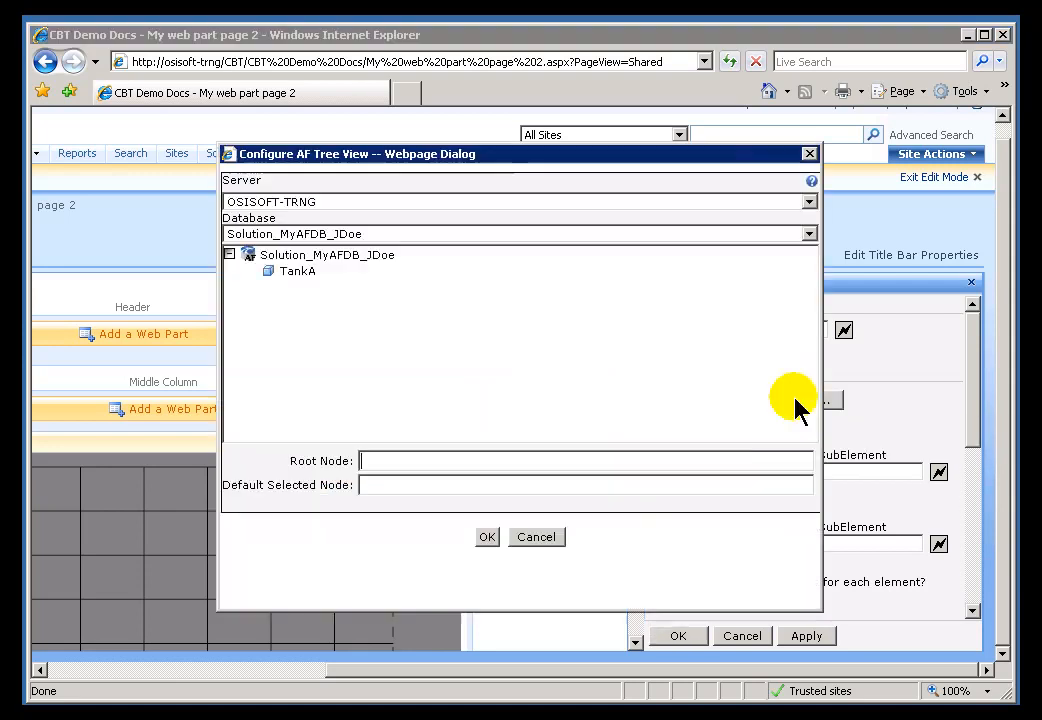
mouse_move(335, 240)
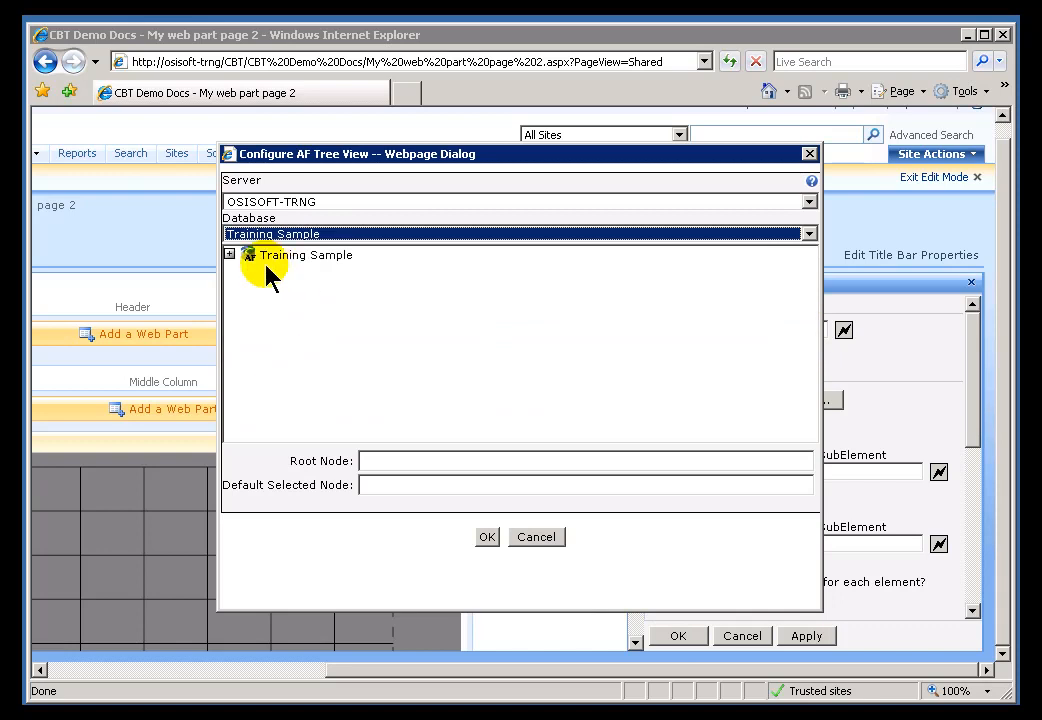
click(229, 254)
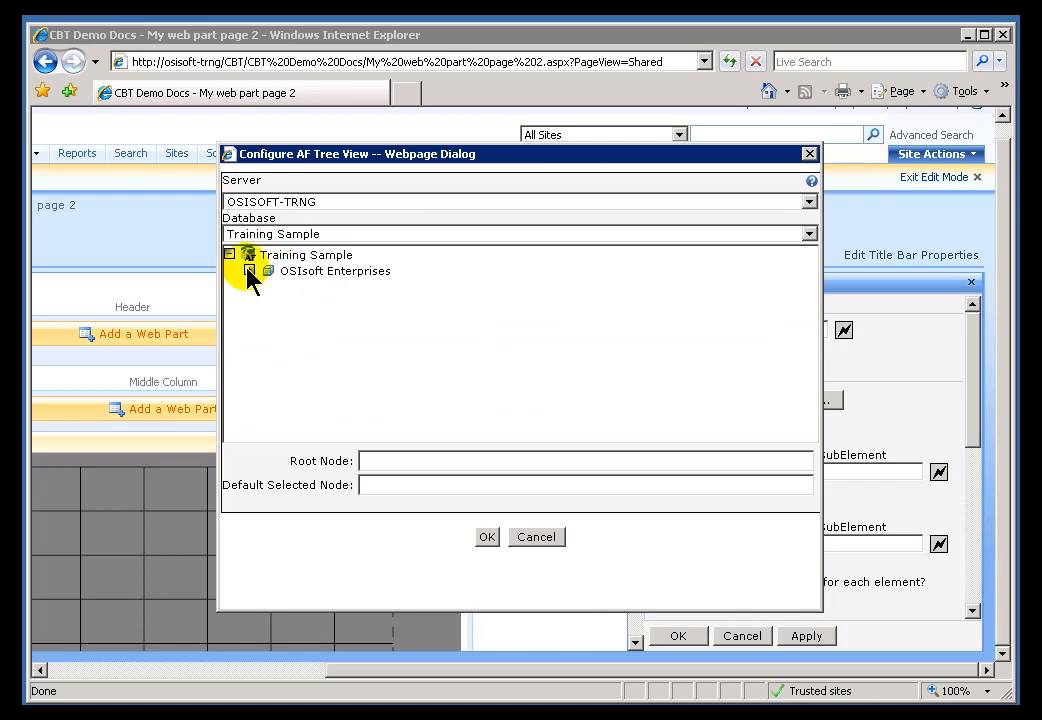
click(268, 271)
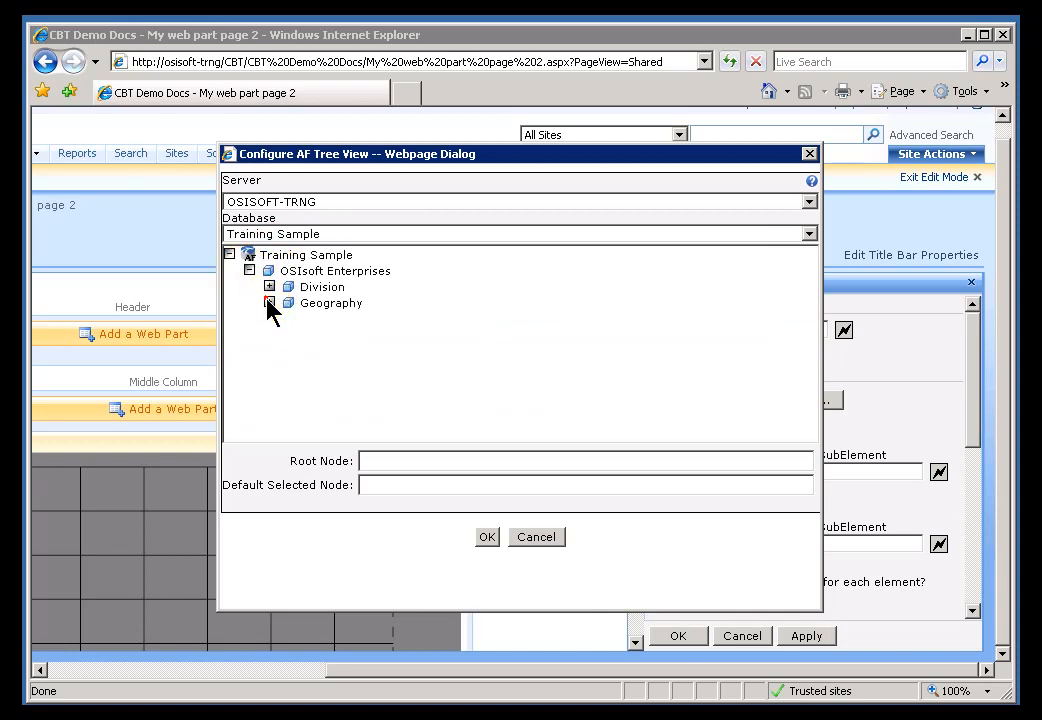
click(269, 303)
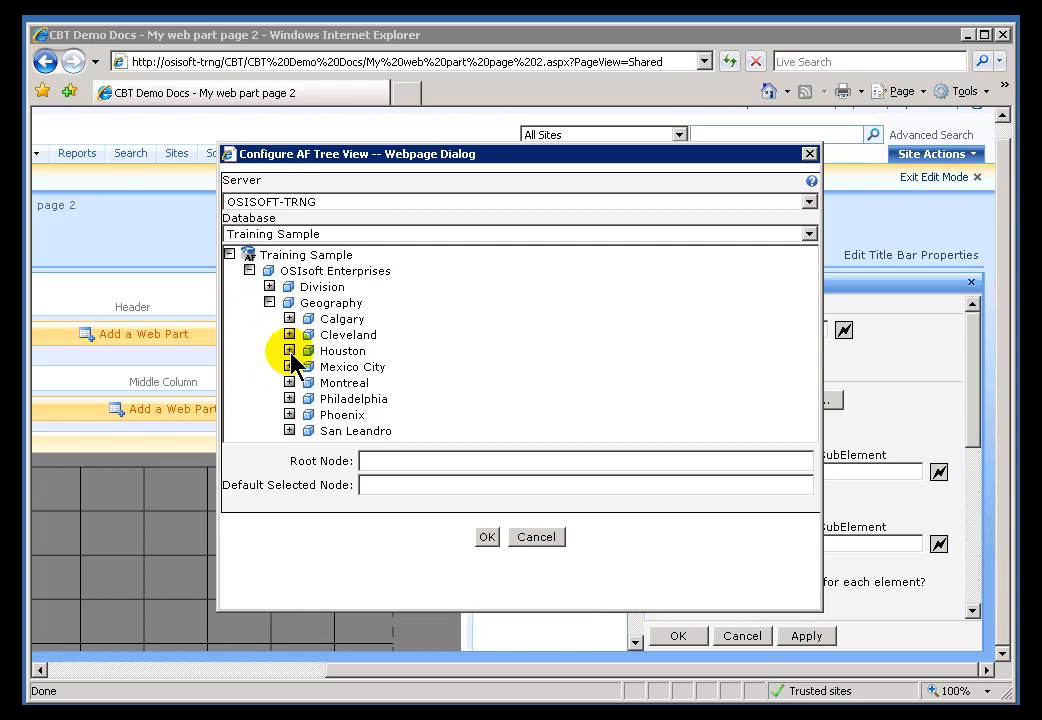
click(289, 350)
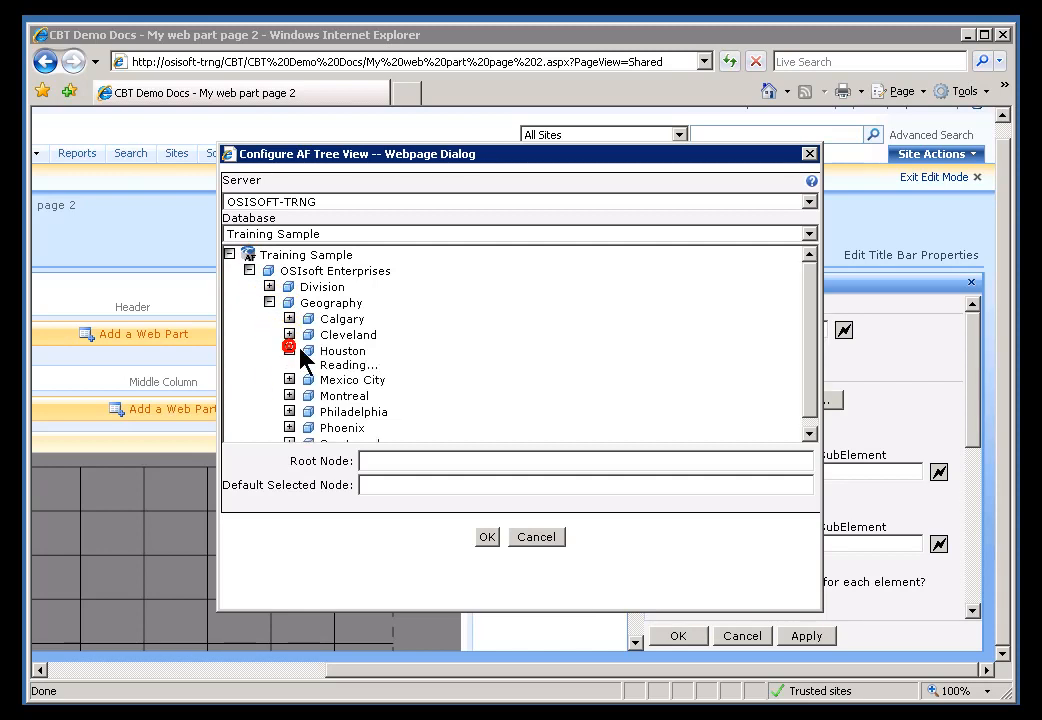
click(289, 351)
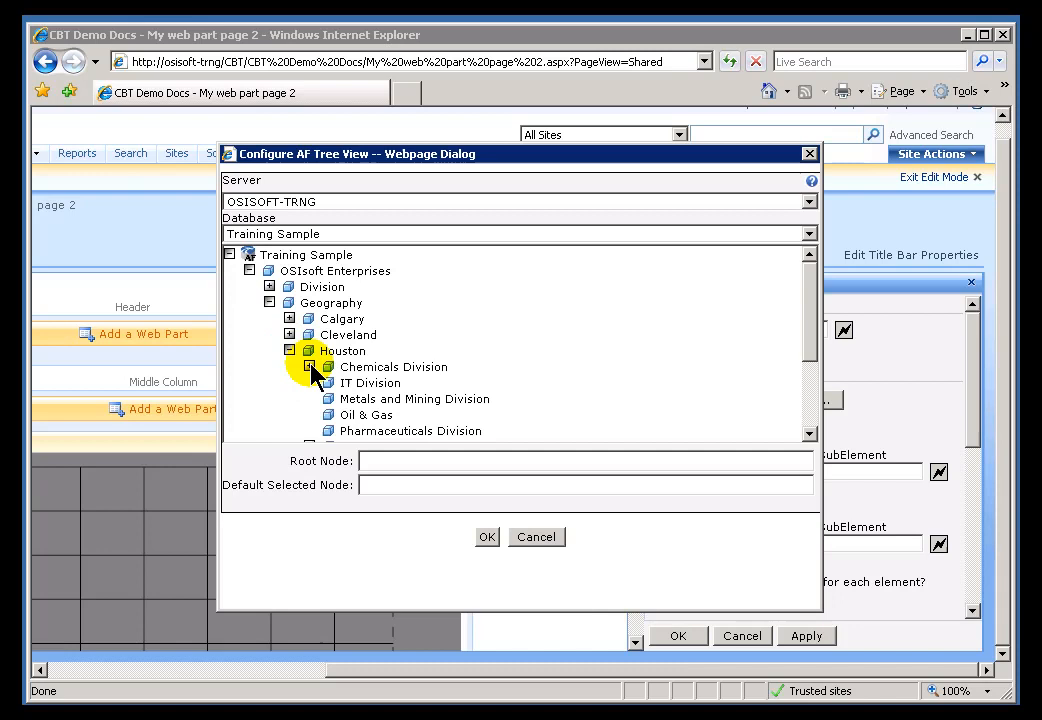
click(309, 367)
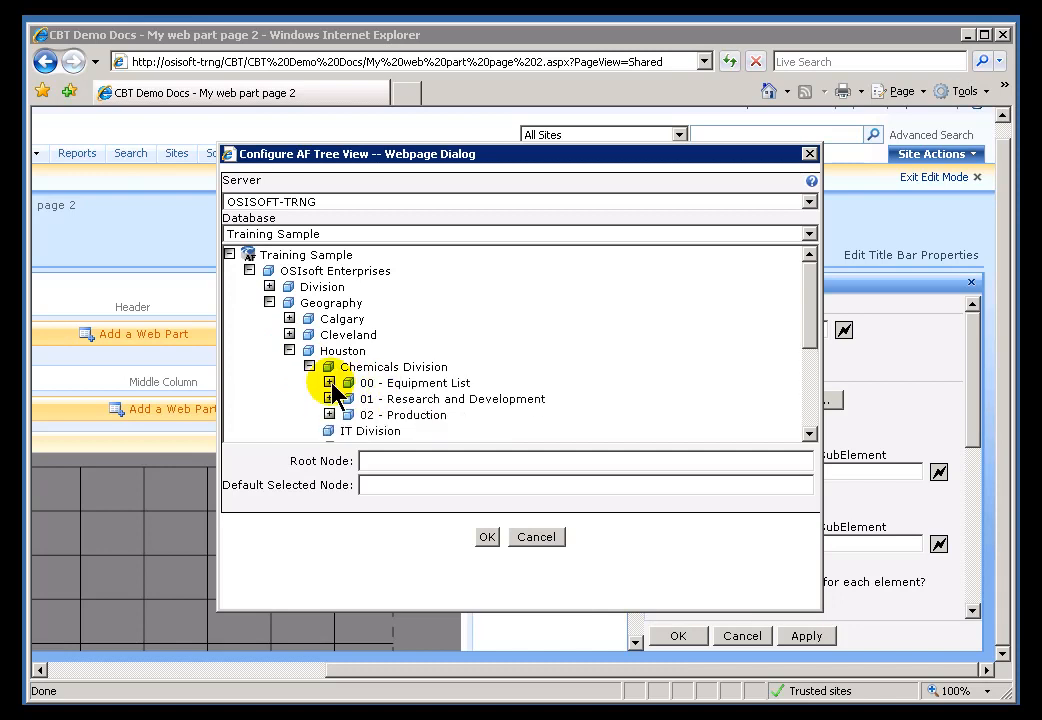
click(332, 383)
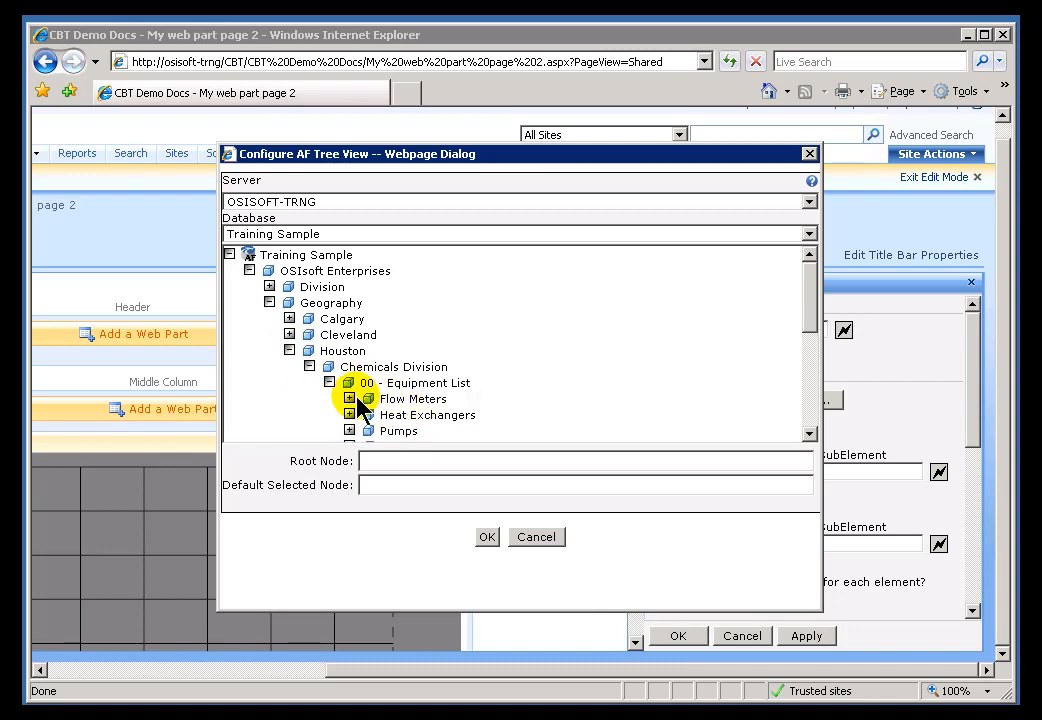
click(350, 398)
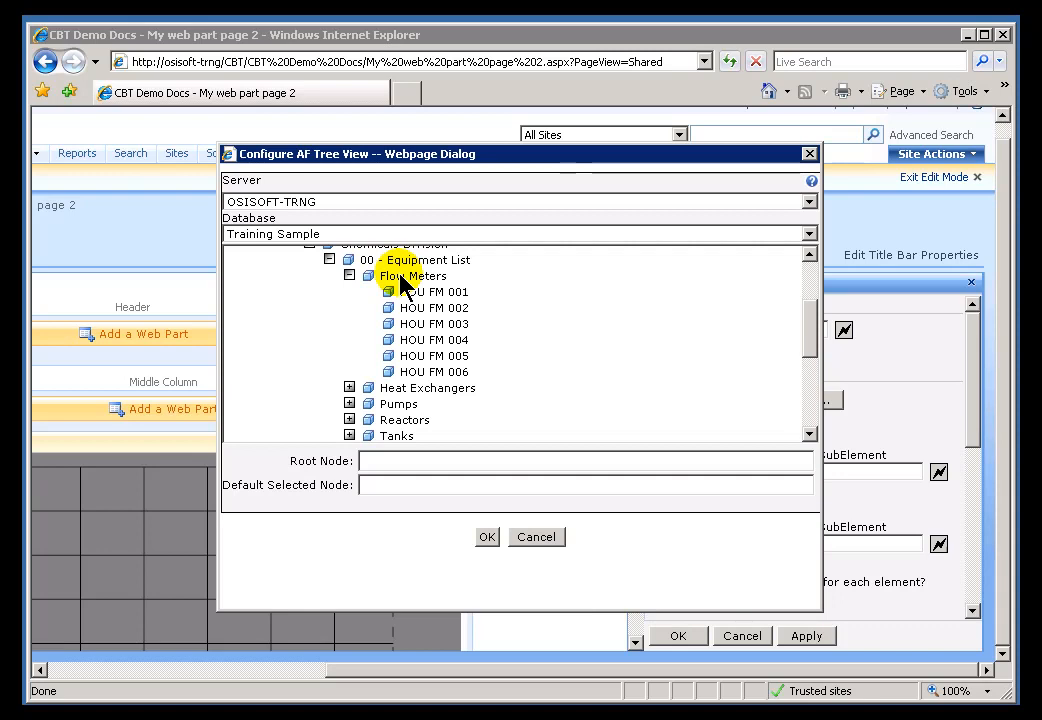
- Set Flow Meters as Root Node and HOU FM 001 as Default Node, then confirm
right_click(410, 275)
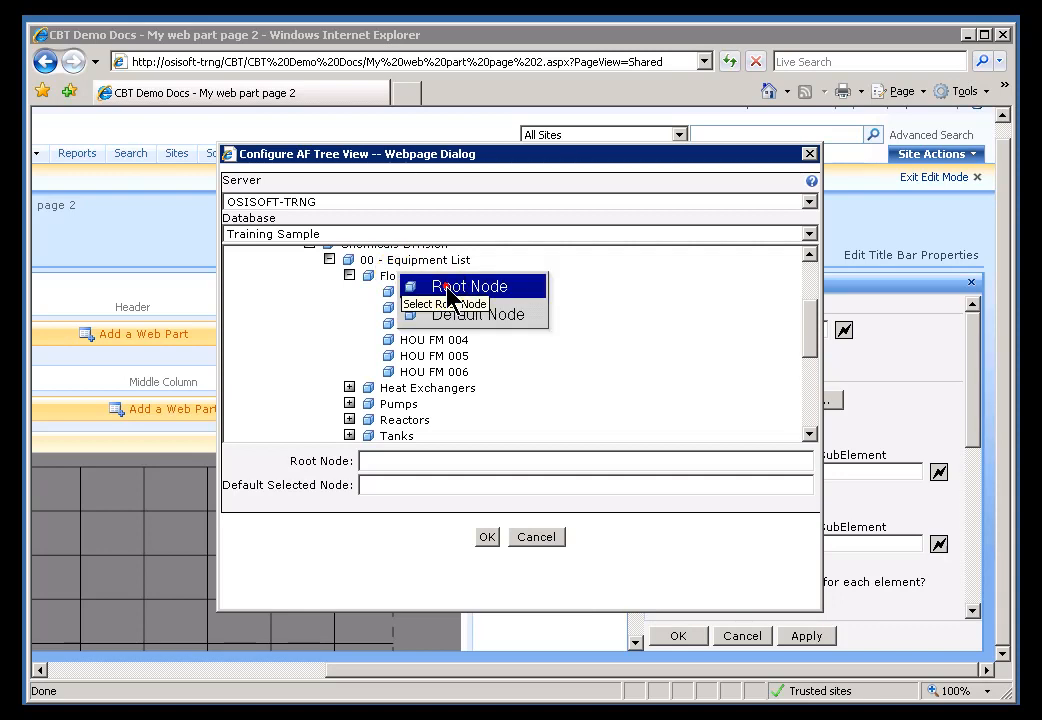
click(443, 303)
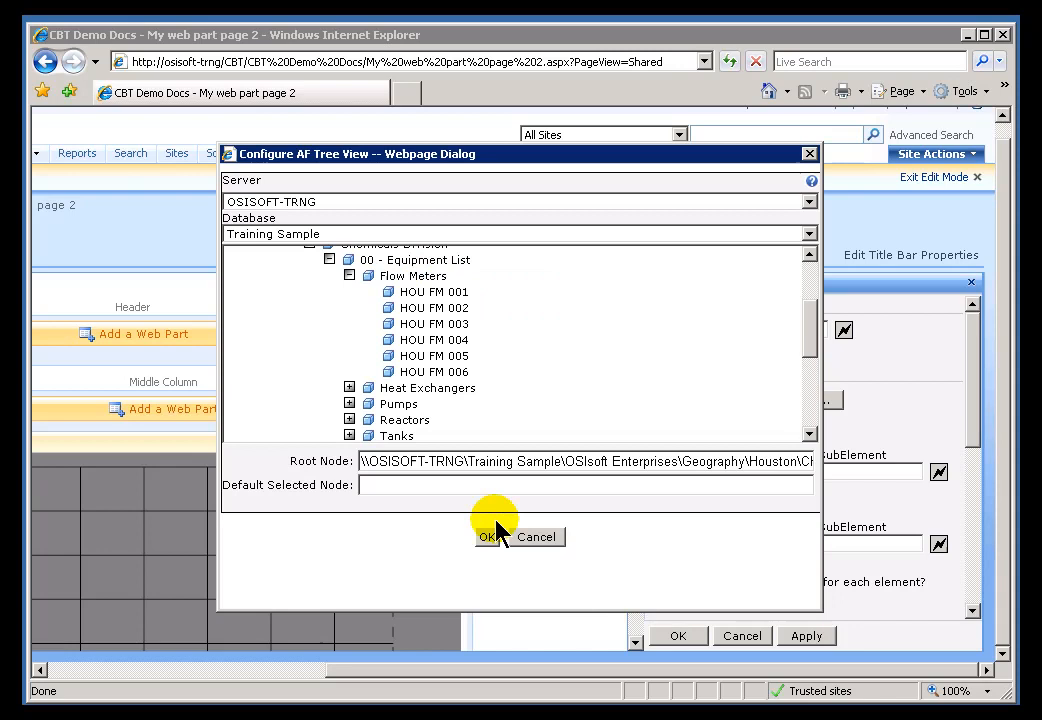
click(433, 291)
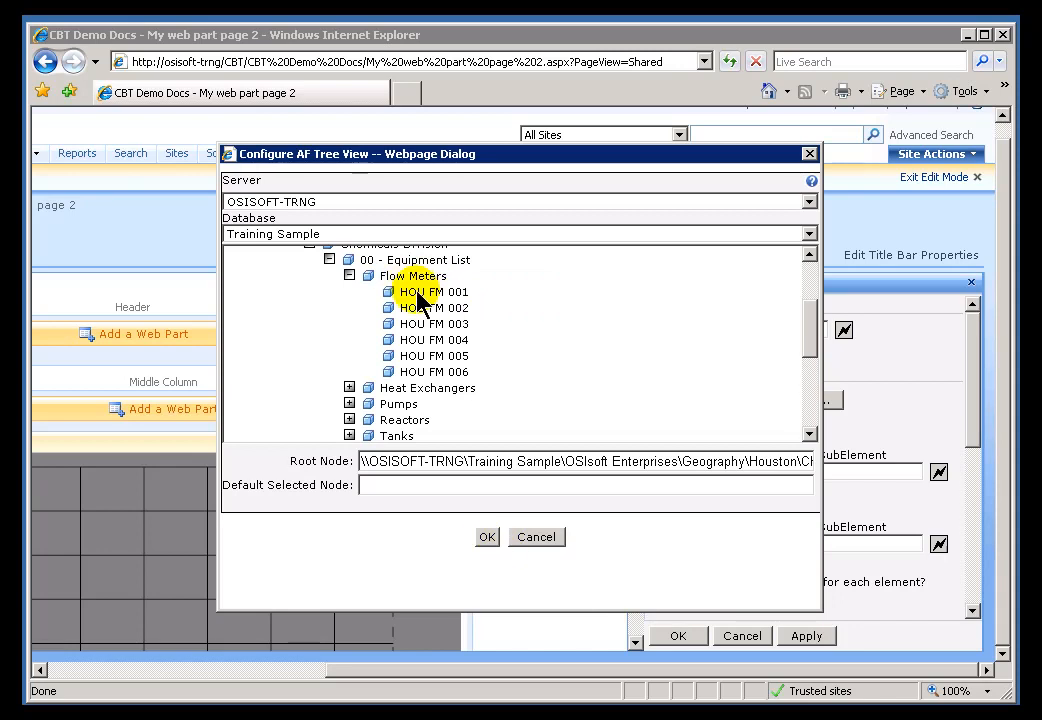
click(432, 291)
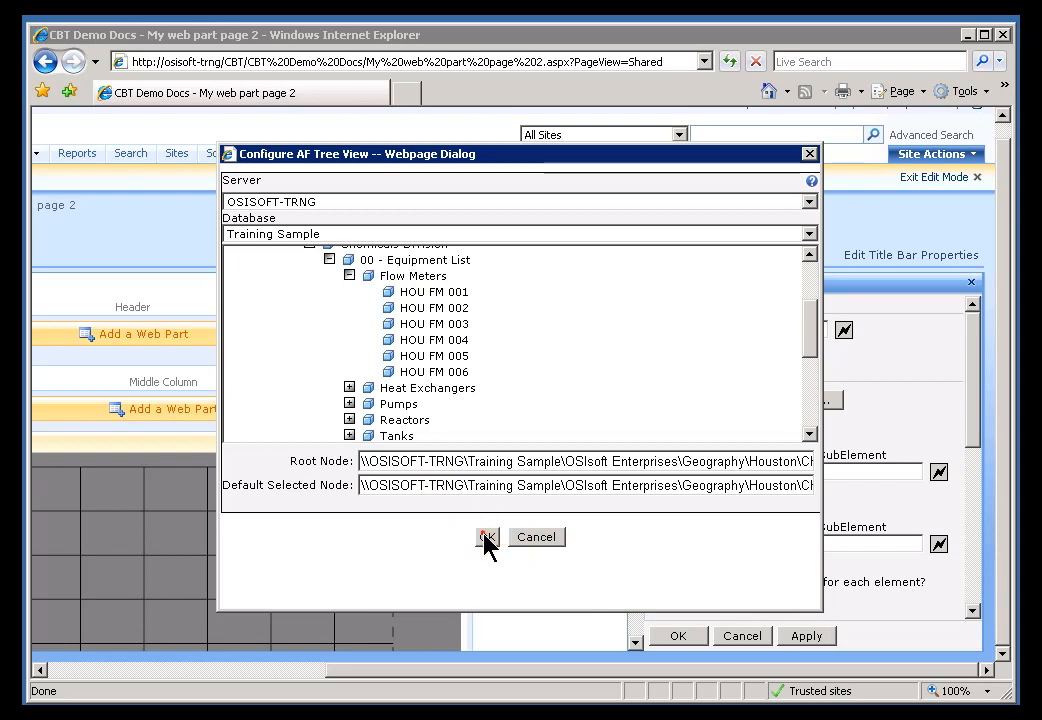
click(487, 537)
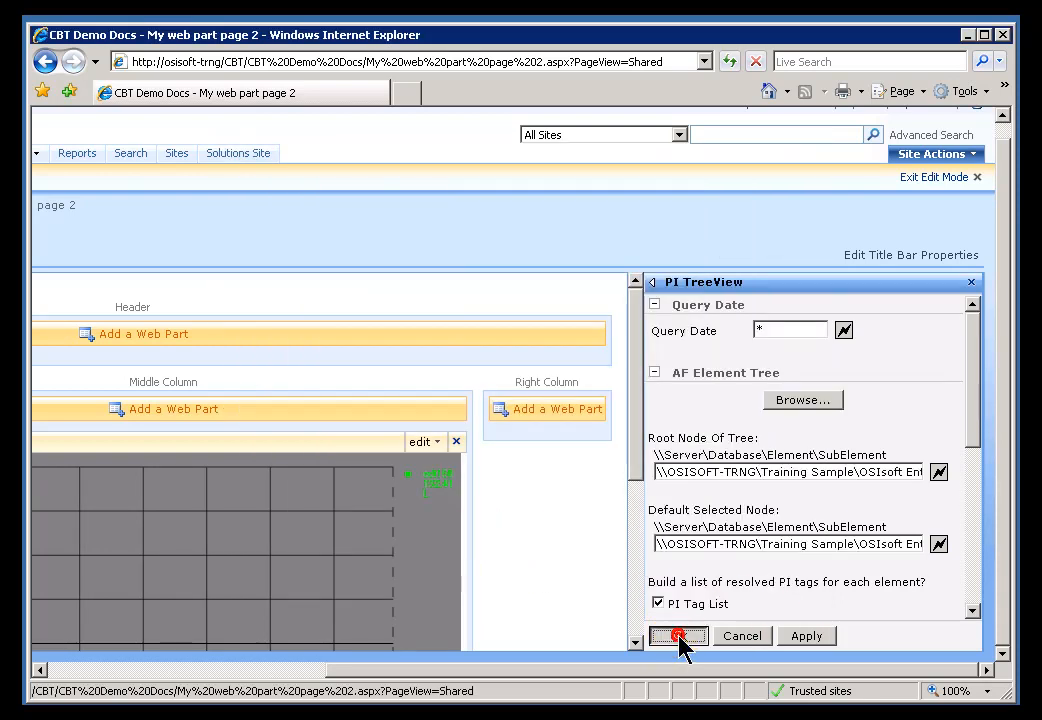
click(678, 636)
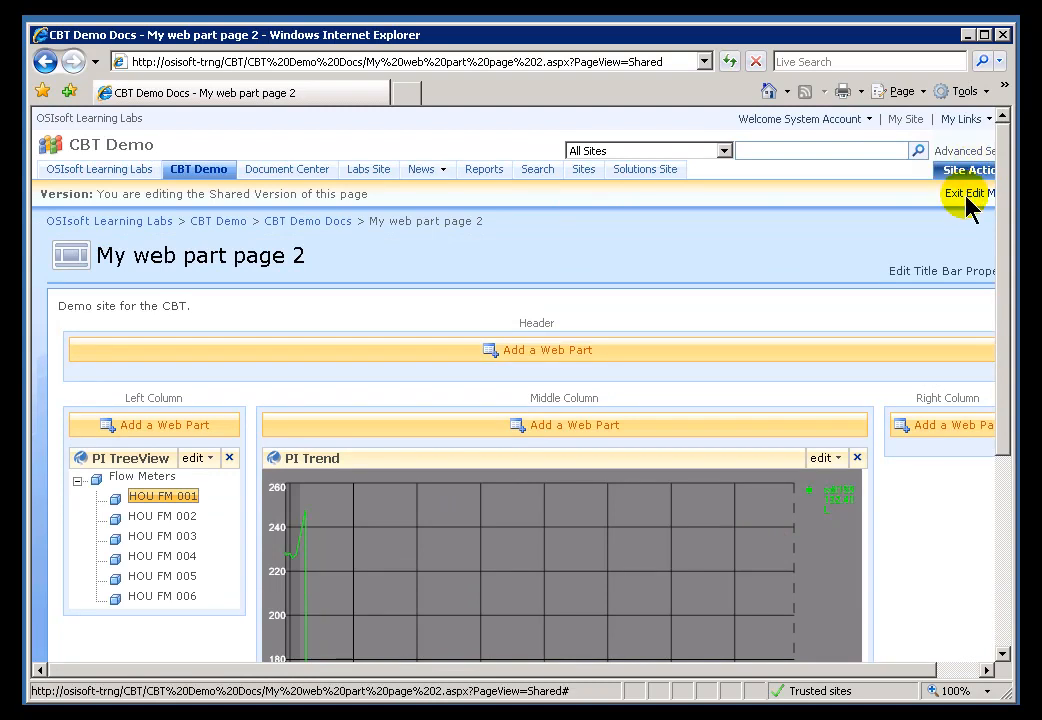
click(968, 192)
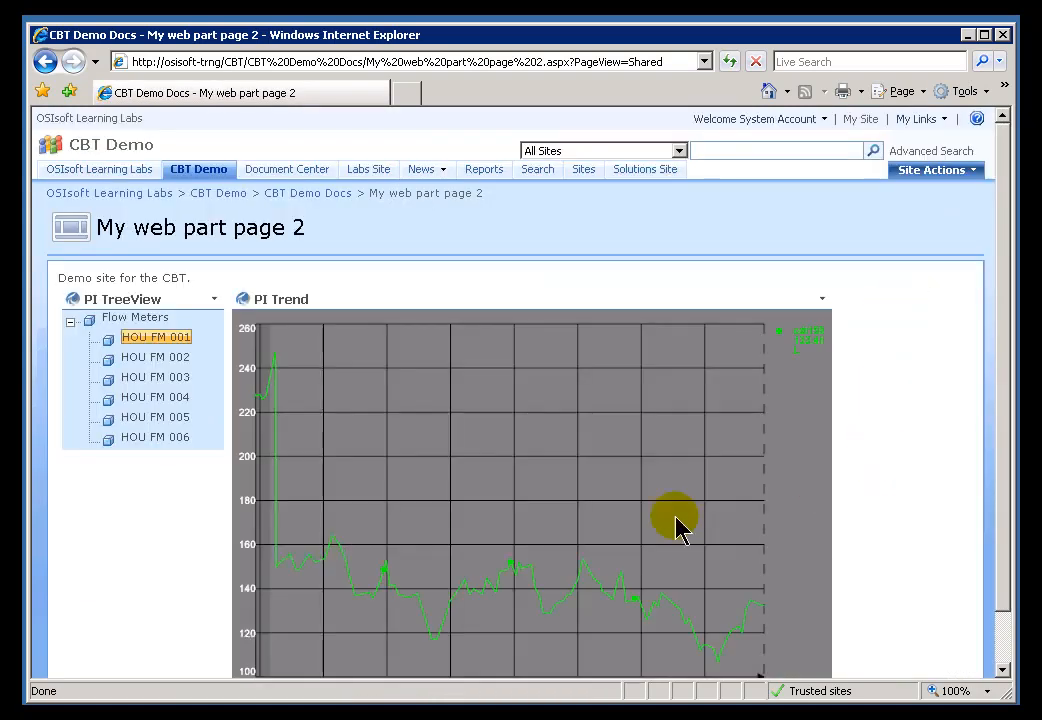
click(155, 377)
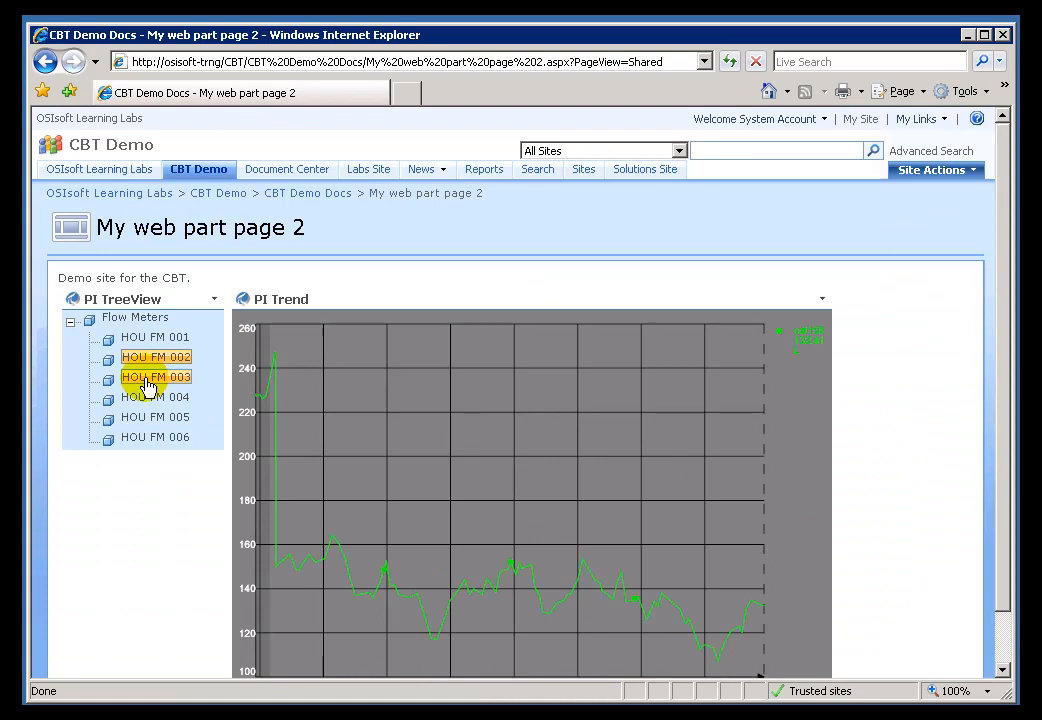
click(155, 417)
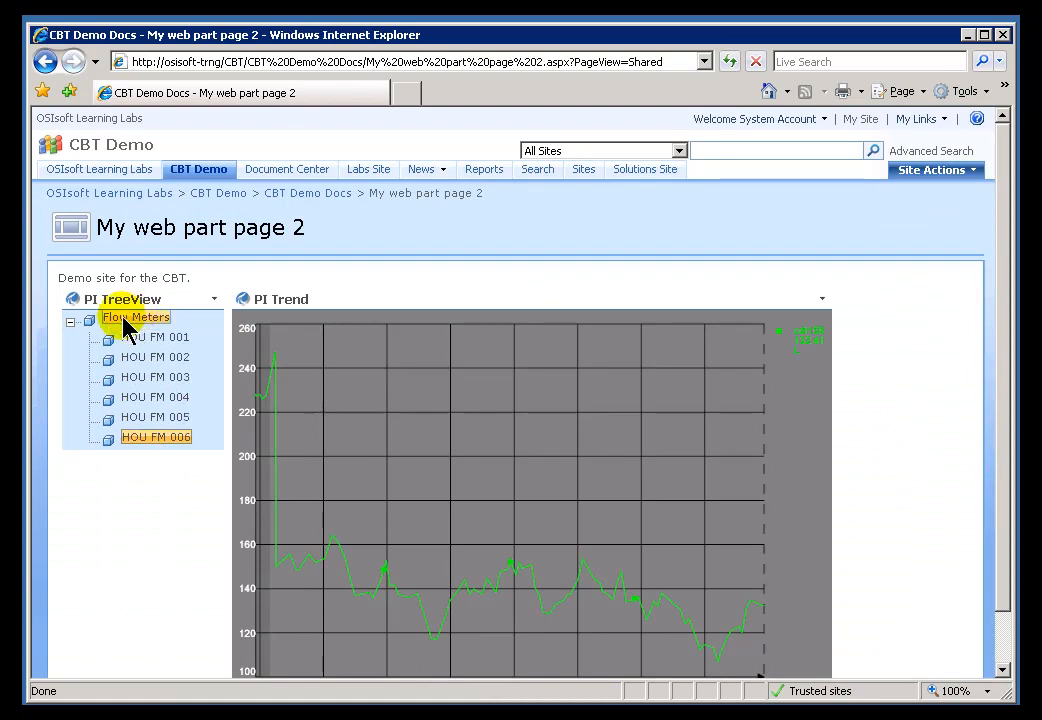
click(155, 357)
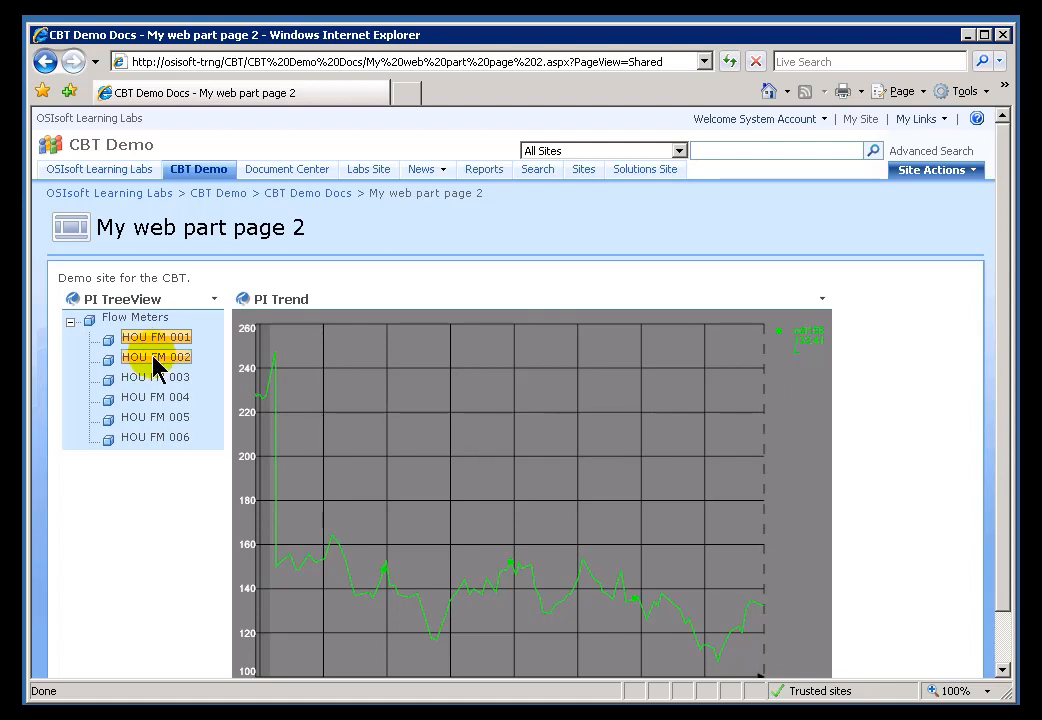
click(155, 397)
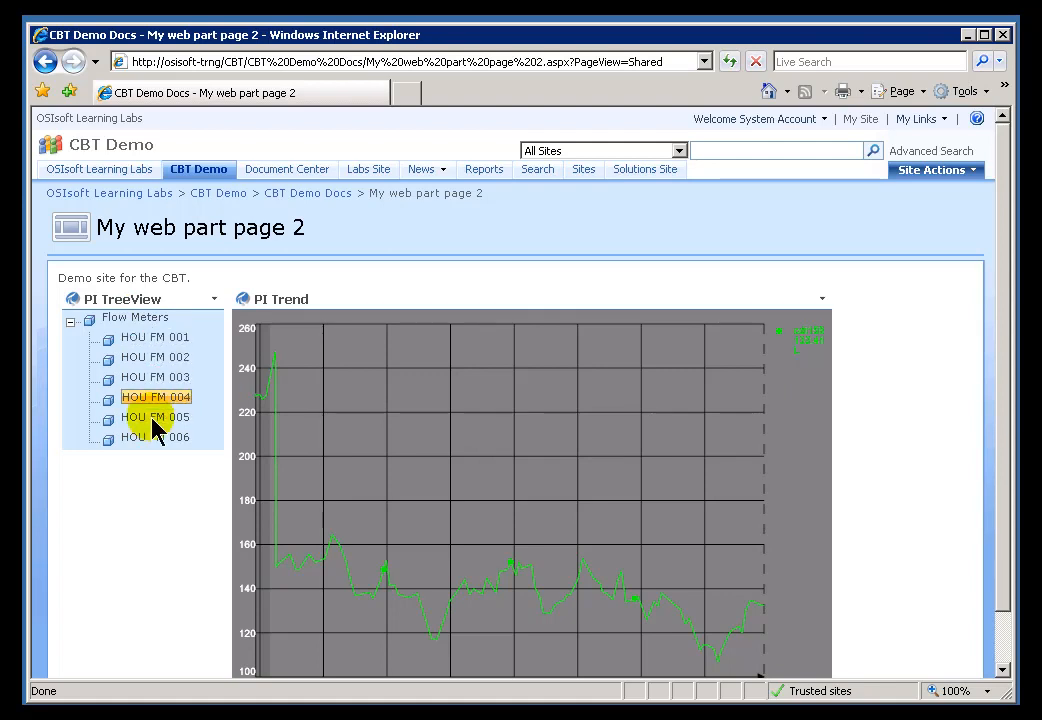
click(155, 437)
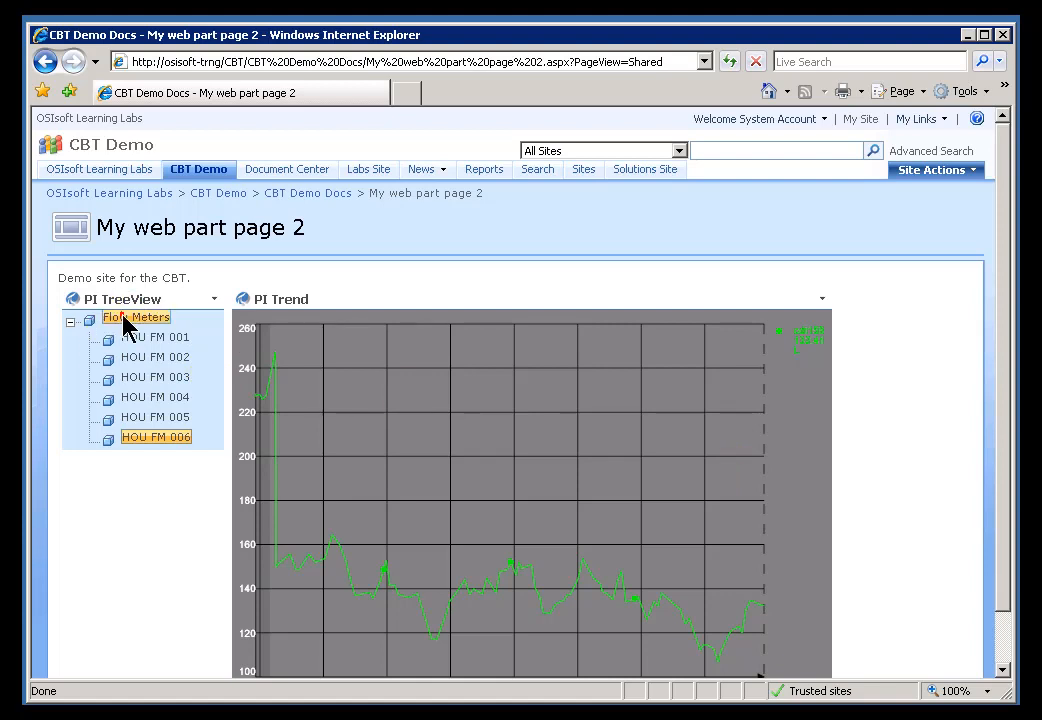
click(155, 337)
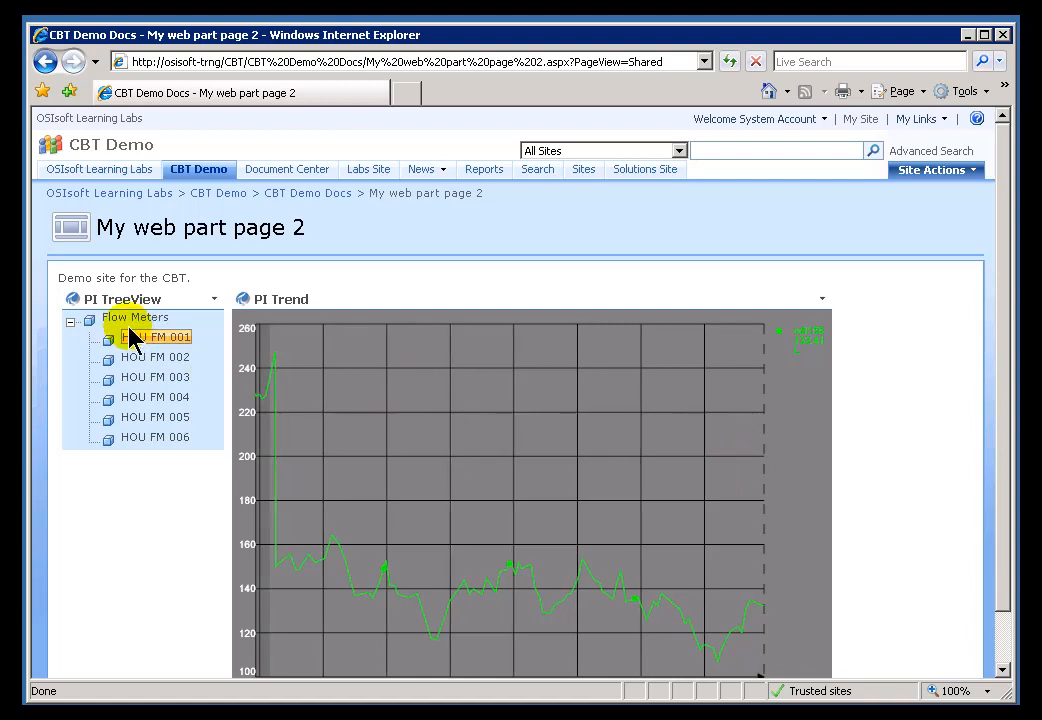
click(136, 317)
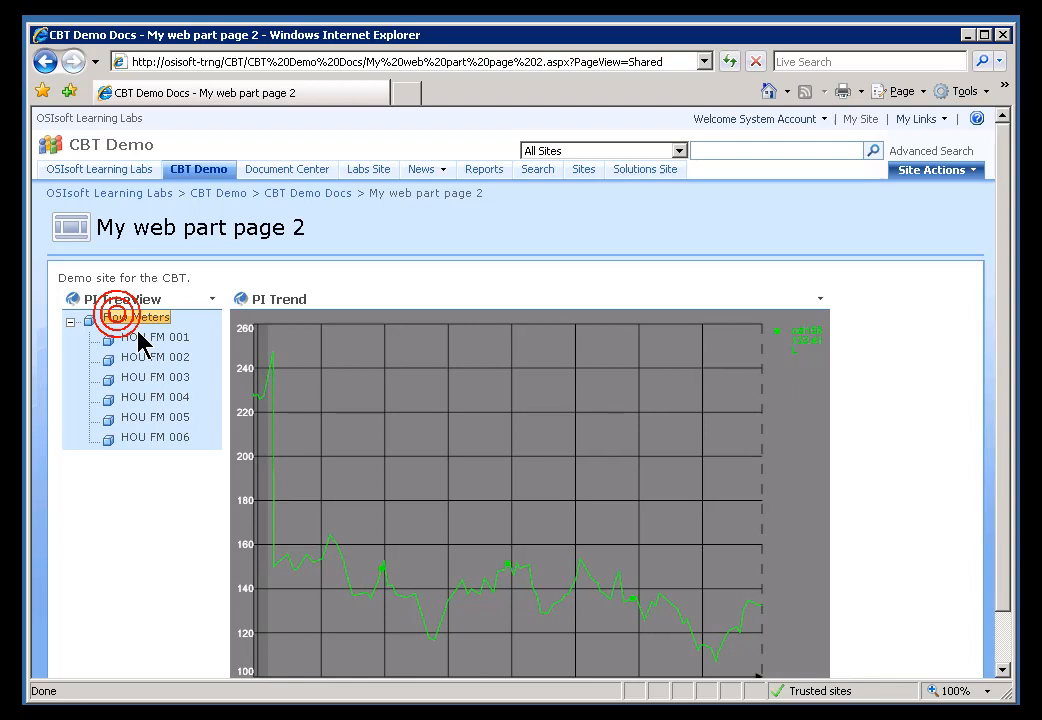
click(145, 316)
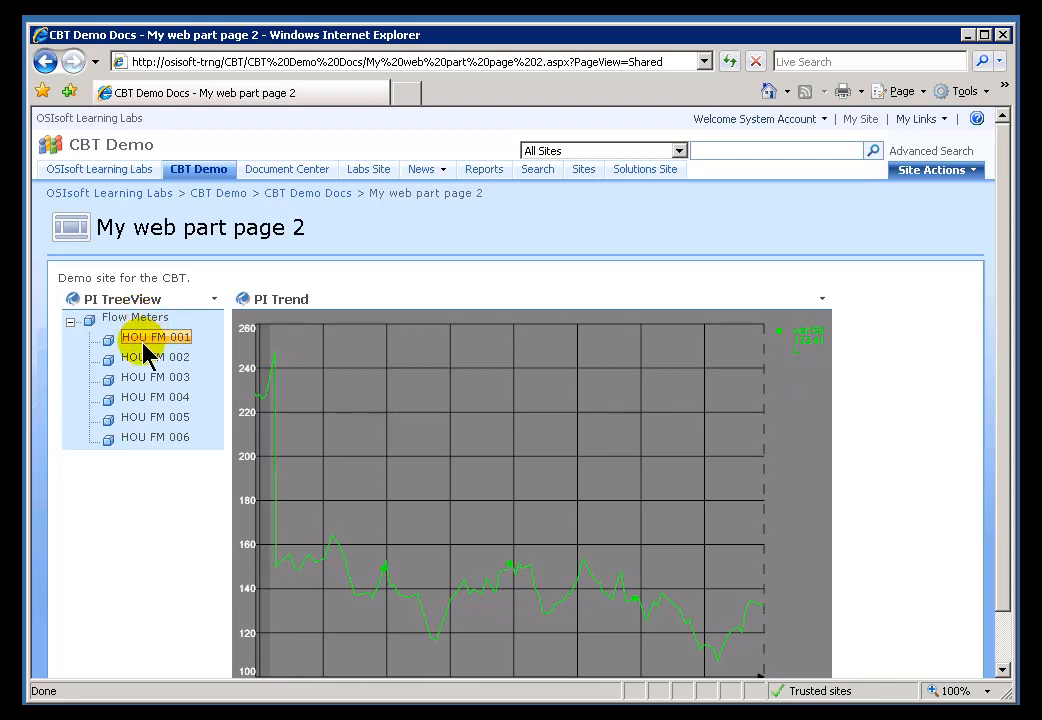
click(155, 357)
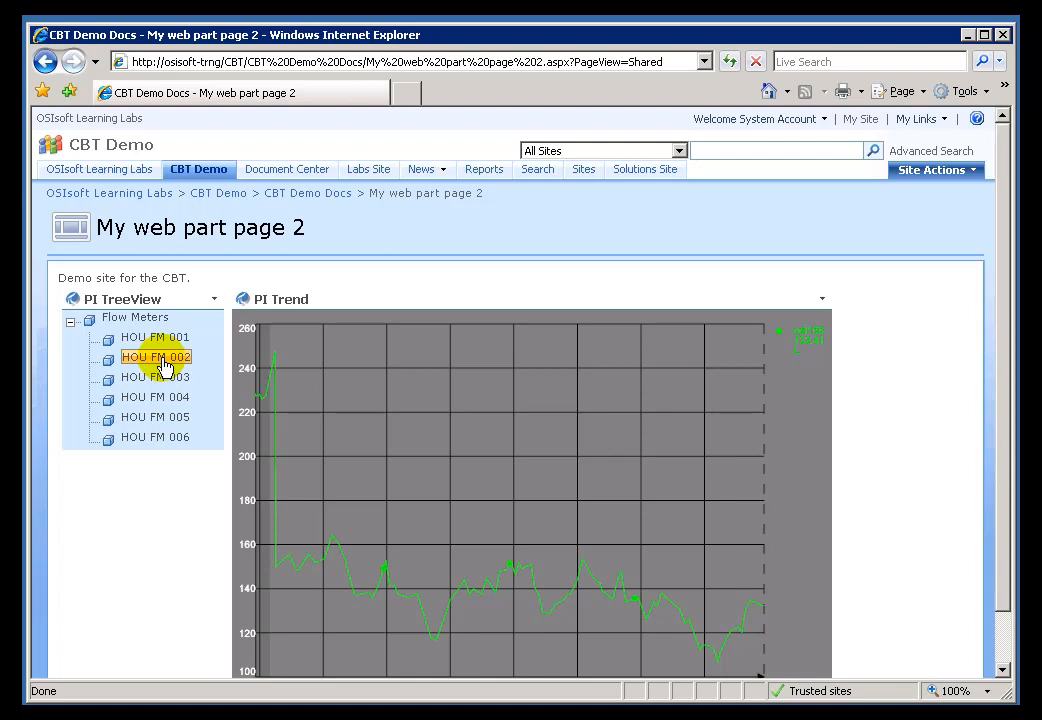
mouse_move(446, 497)
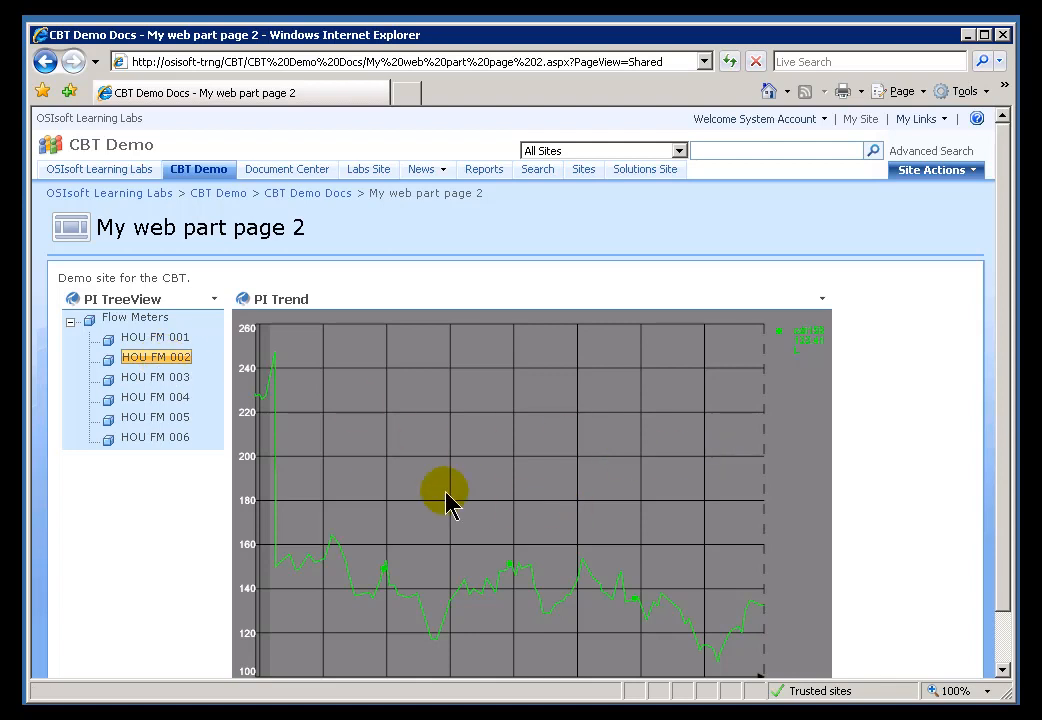
click(155, 337)
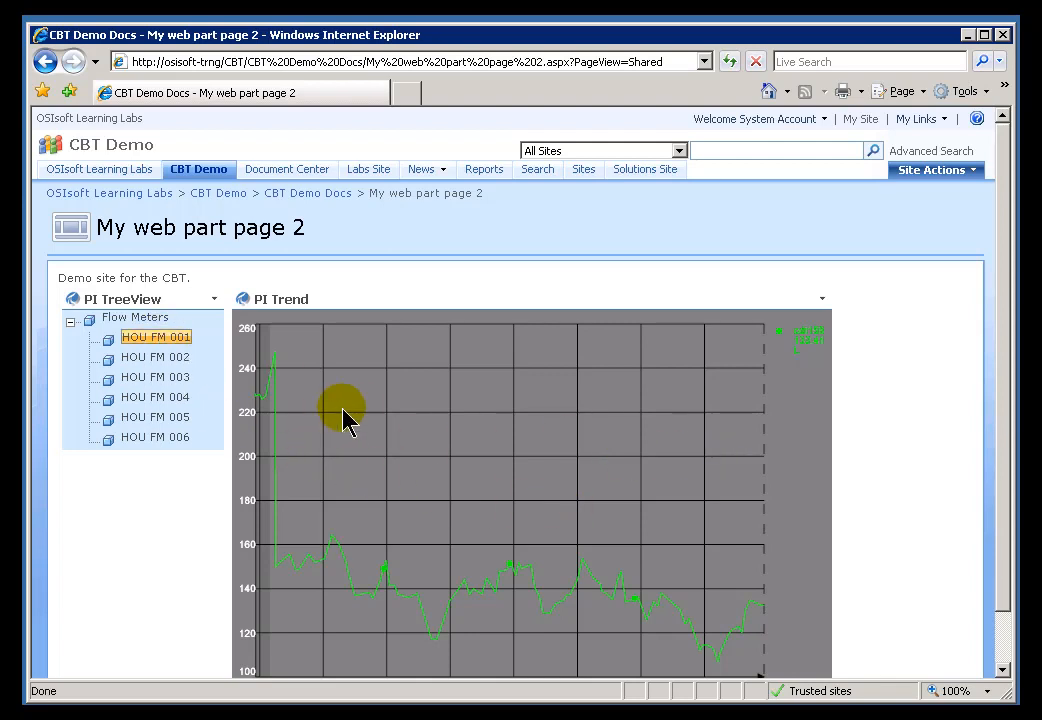
click(155, 357)
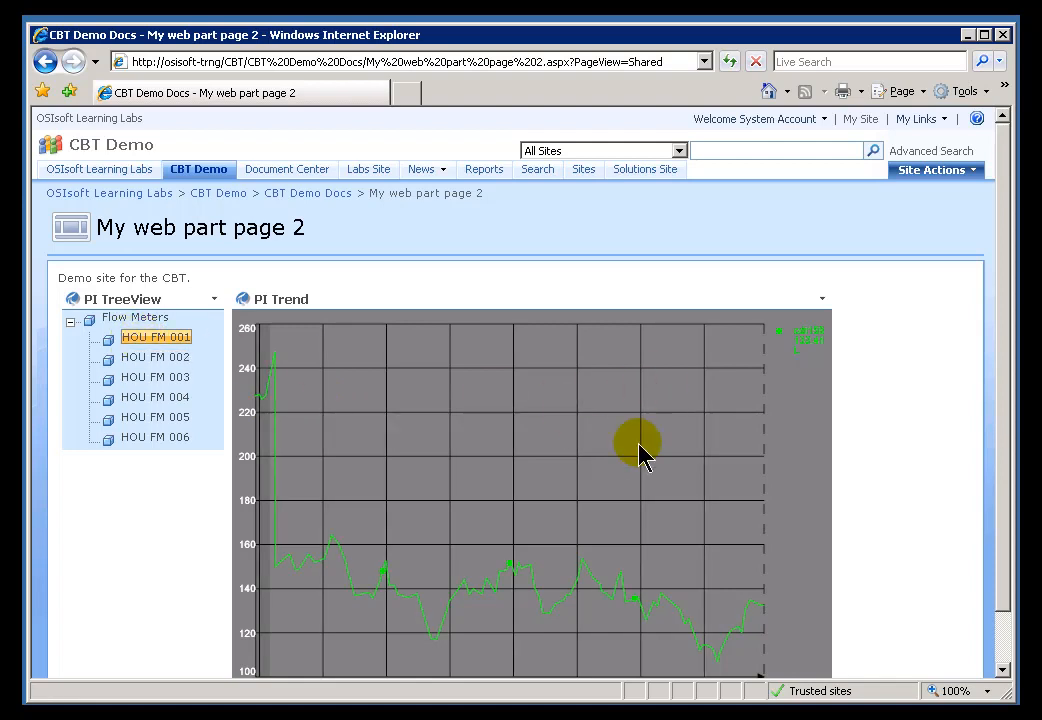
mouse_move(518, 463)
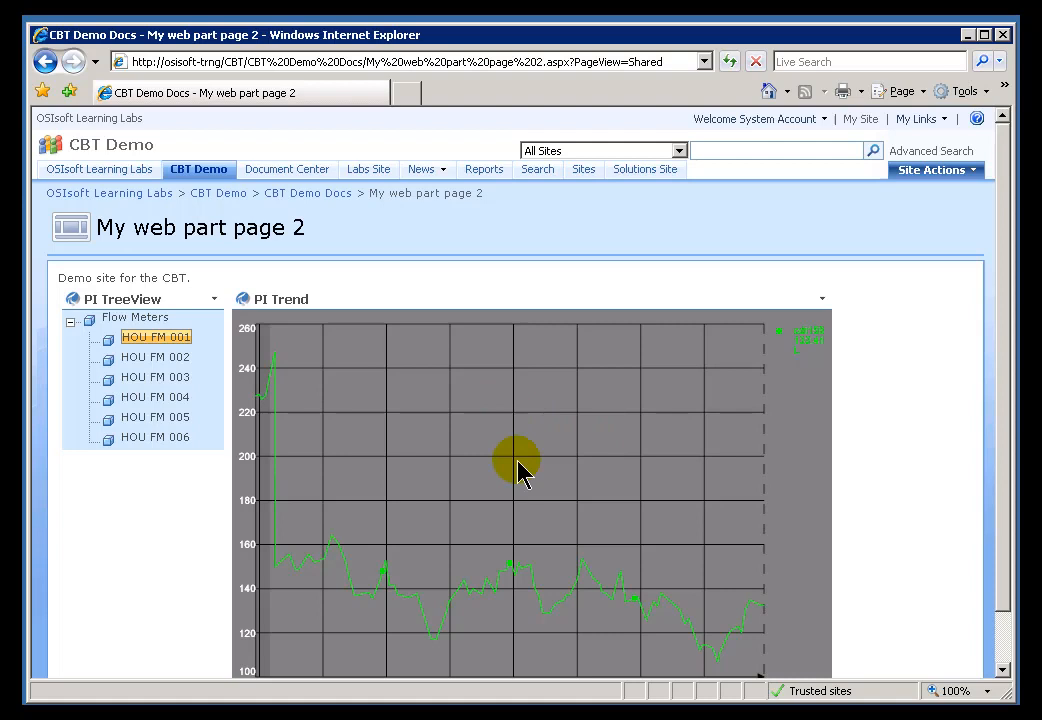
mouse_move(332, 378)
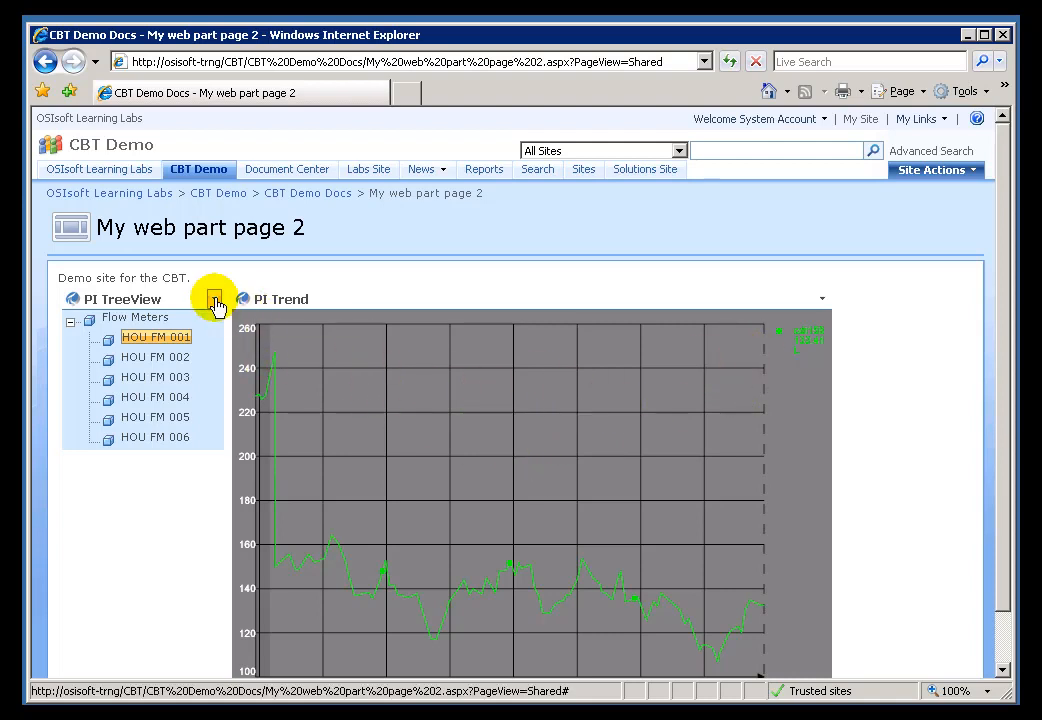
mouse_move(213, 300)
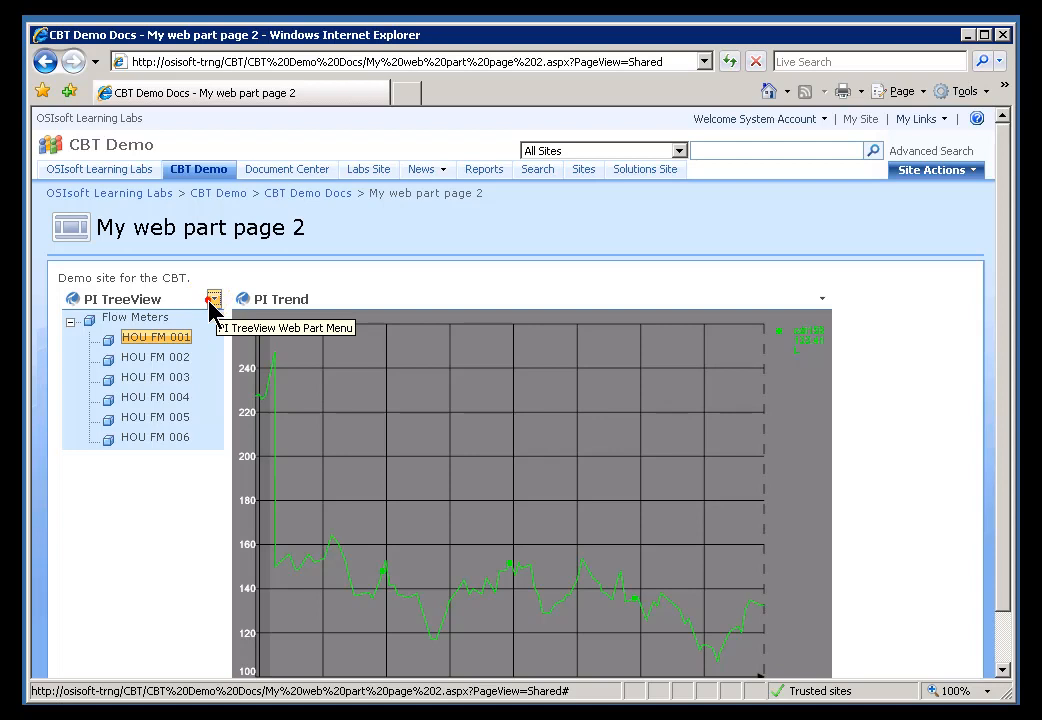
click(212, 299)
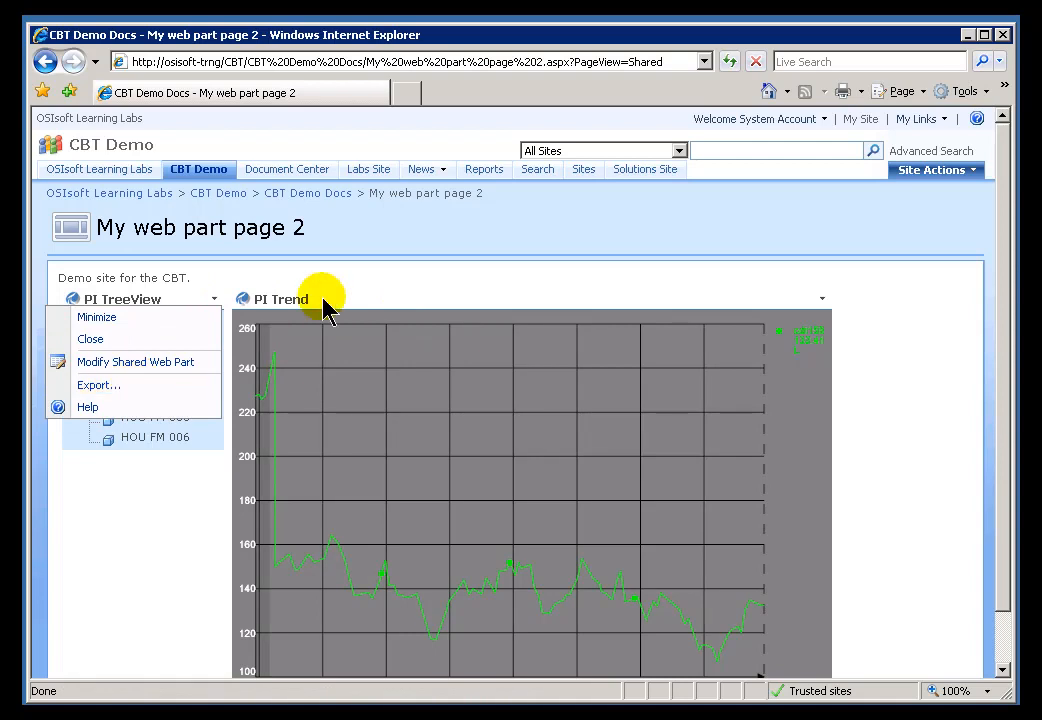
click(357, 278)
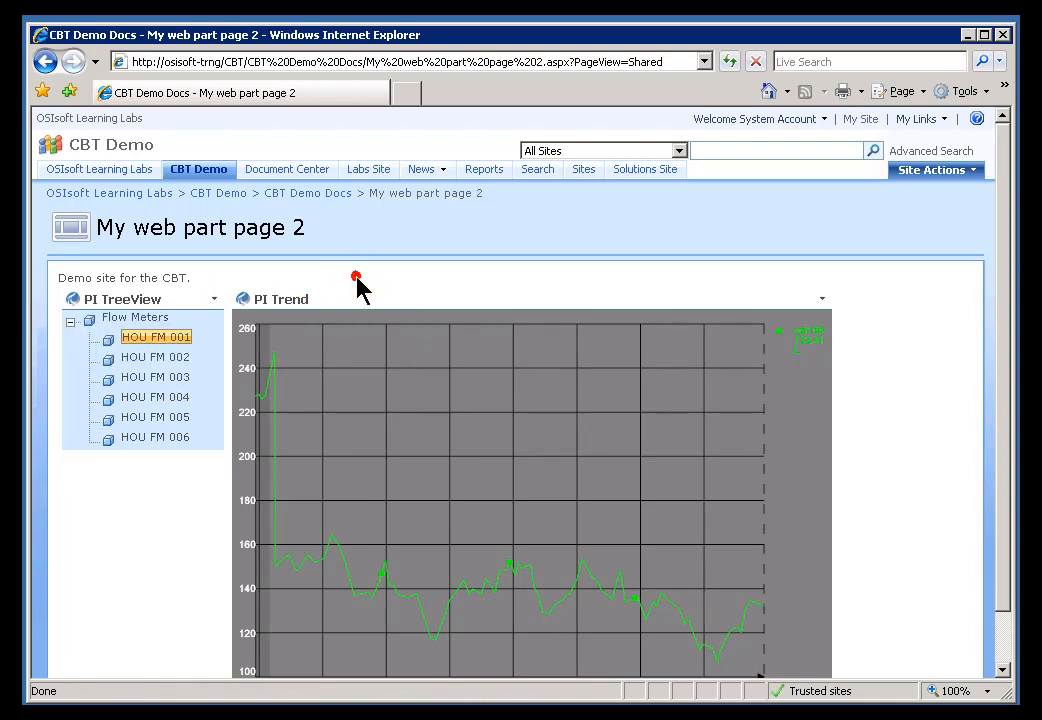
mouse_move(818, 300)
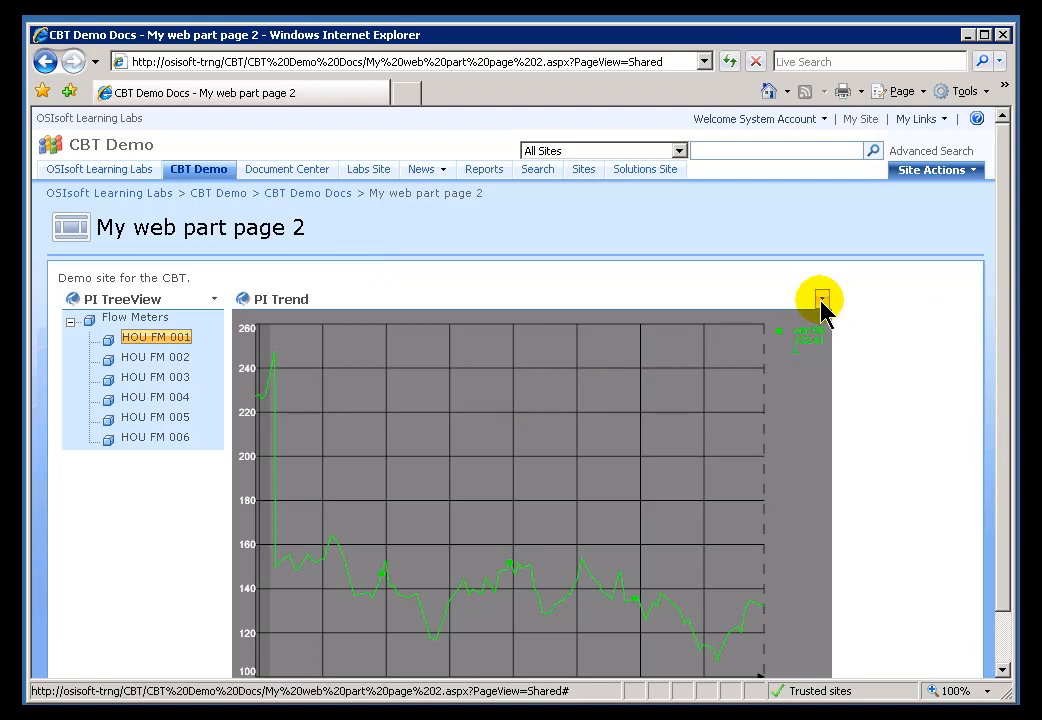
mouse_move(820, 301)
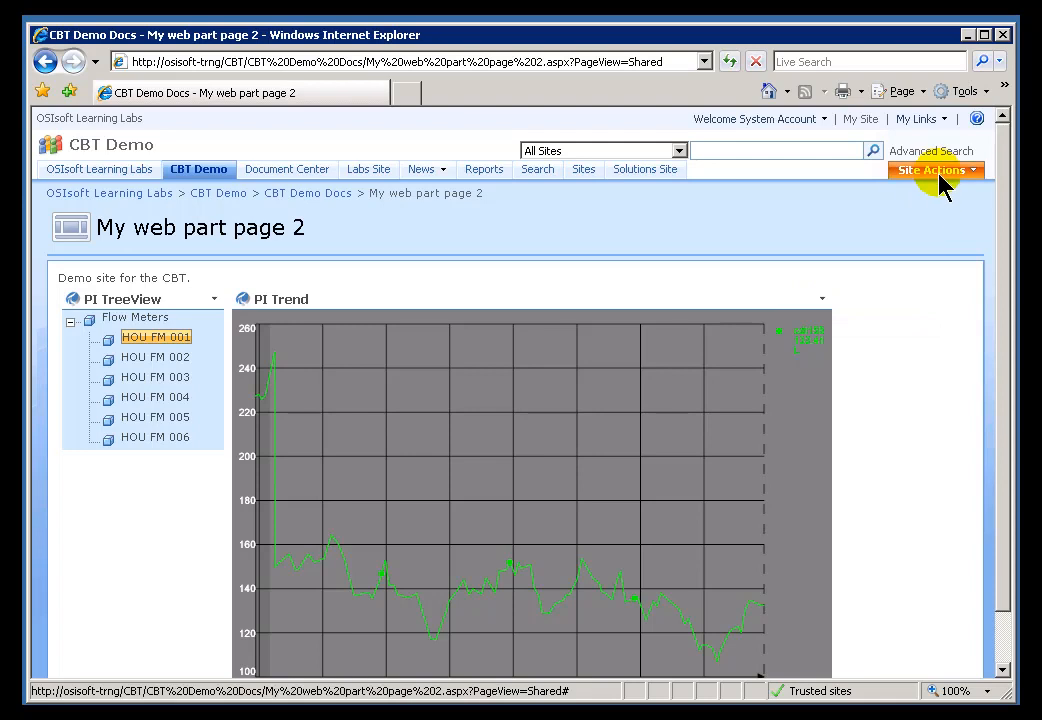
mouse_move(800, 240)
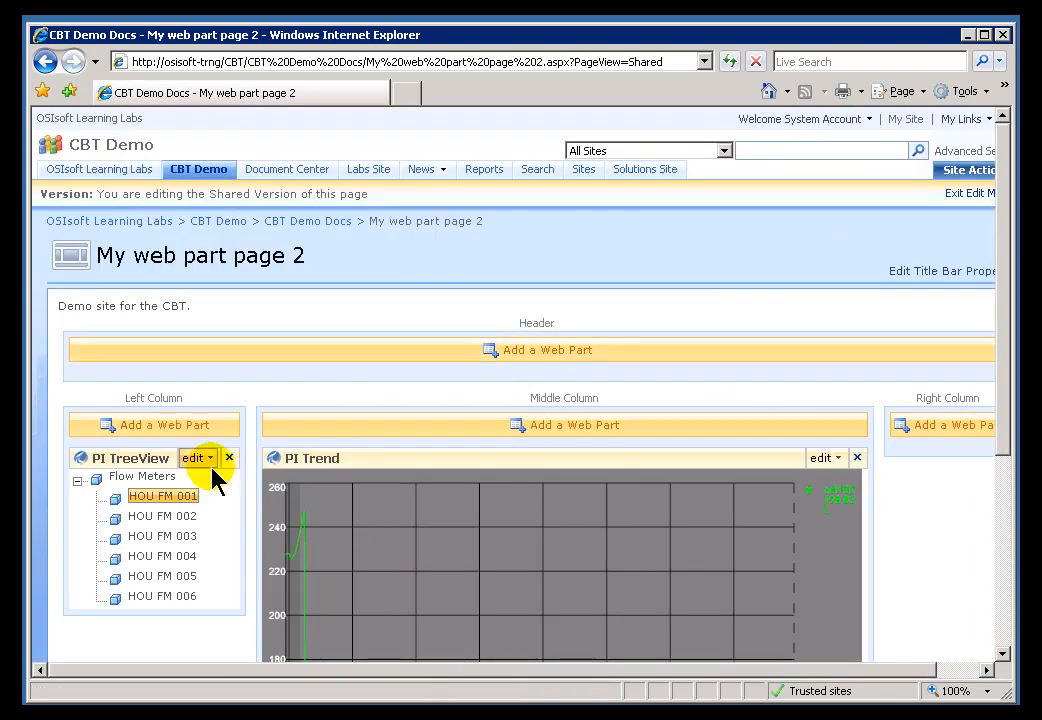
- Connect PI TreeView to PI Trend by sending its client-side parameters
click(196, 457)
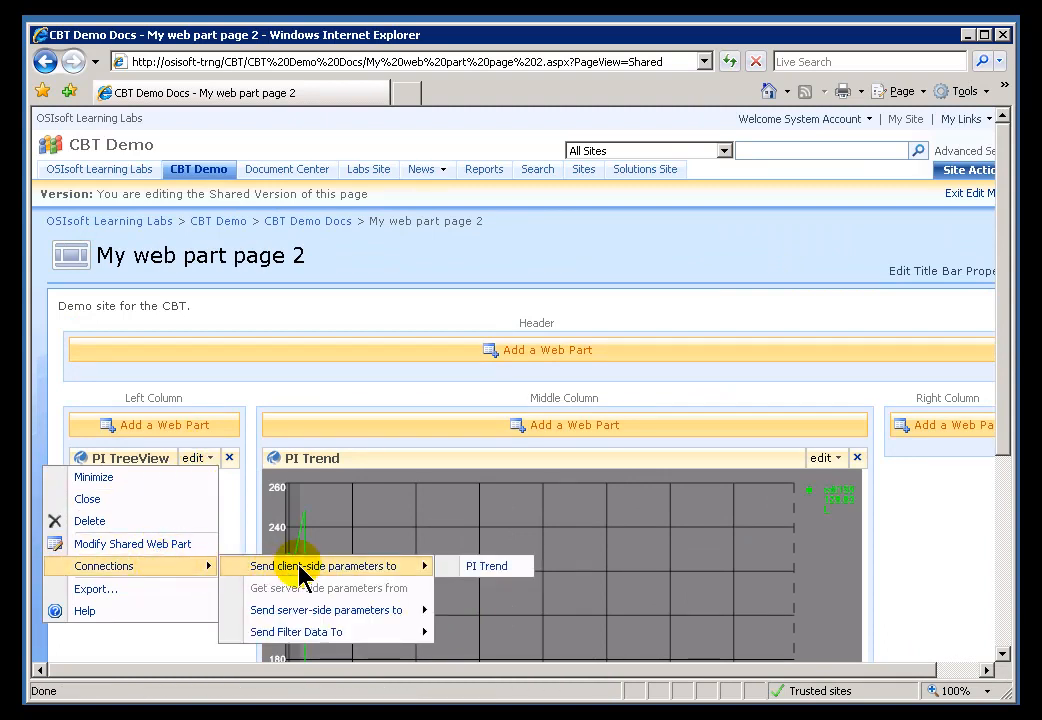
mouse_move(487, 566)
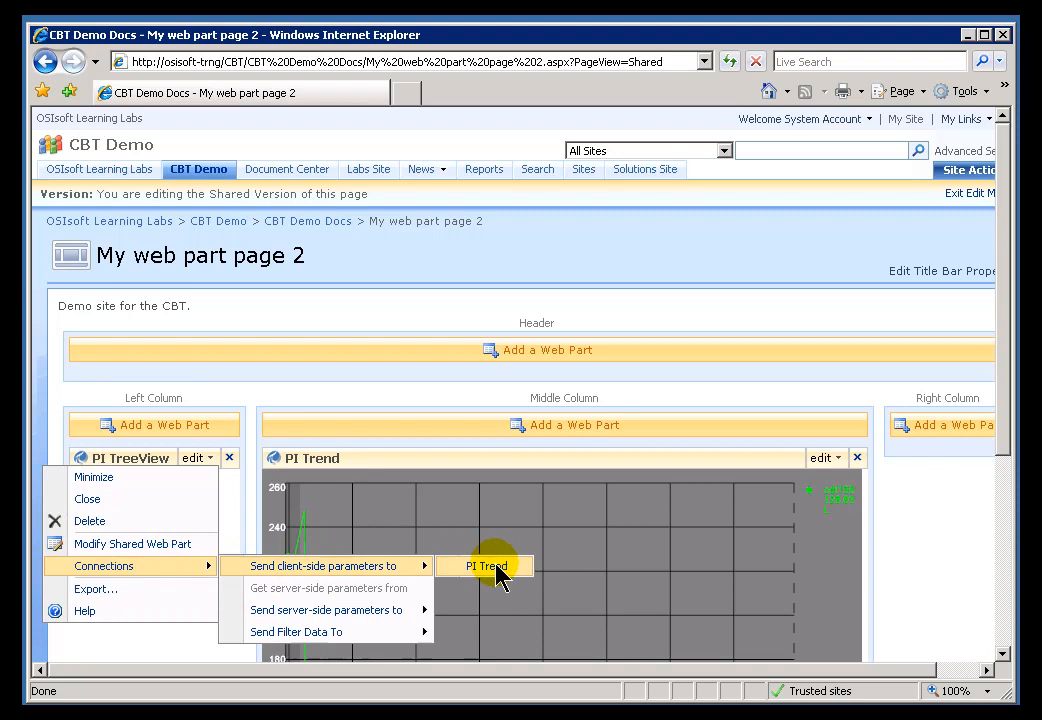
click(487, 566)
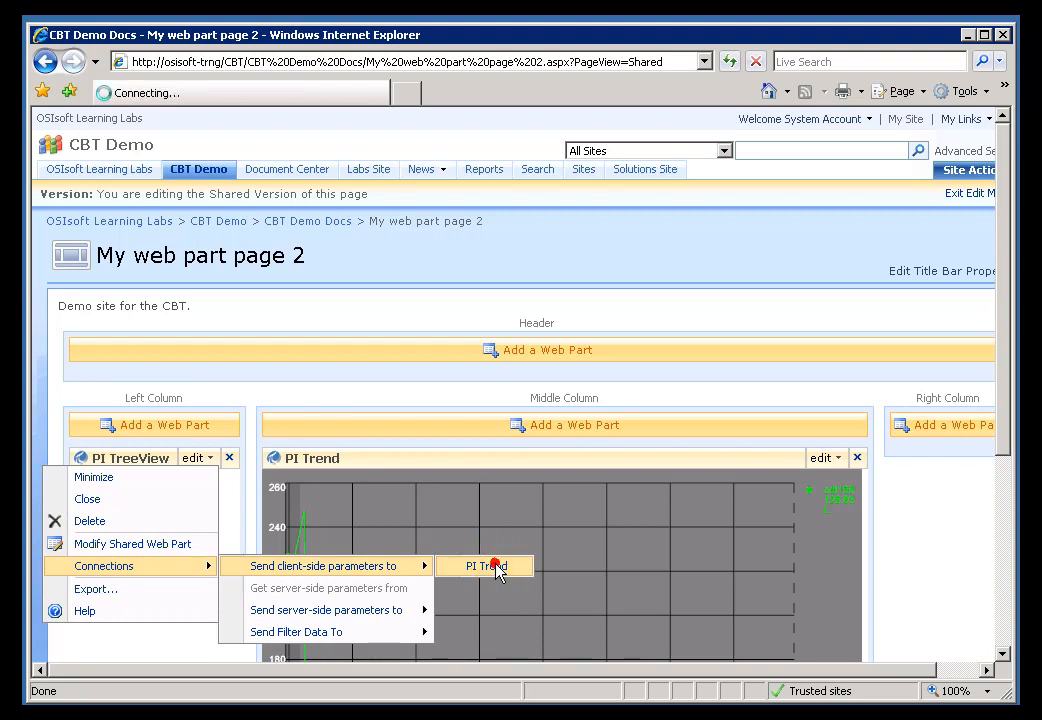
click(485, 566)
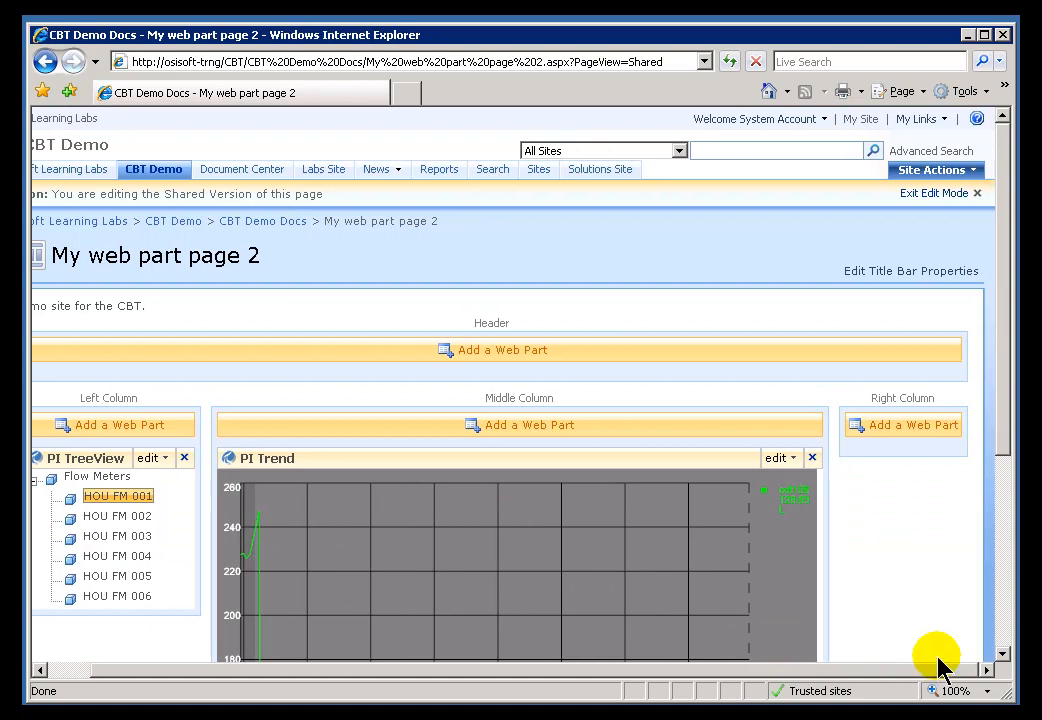
mouse_move(778, 458)
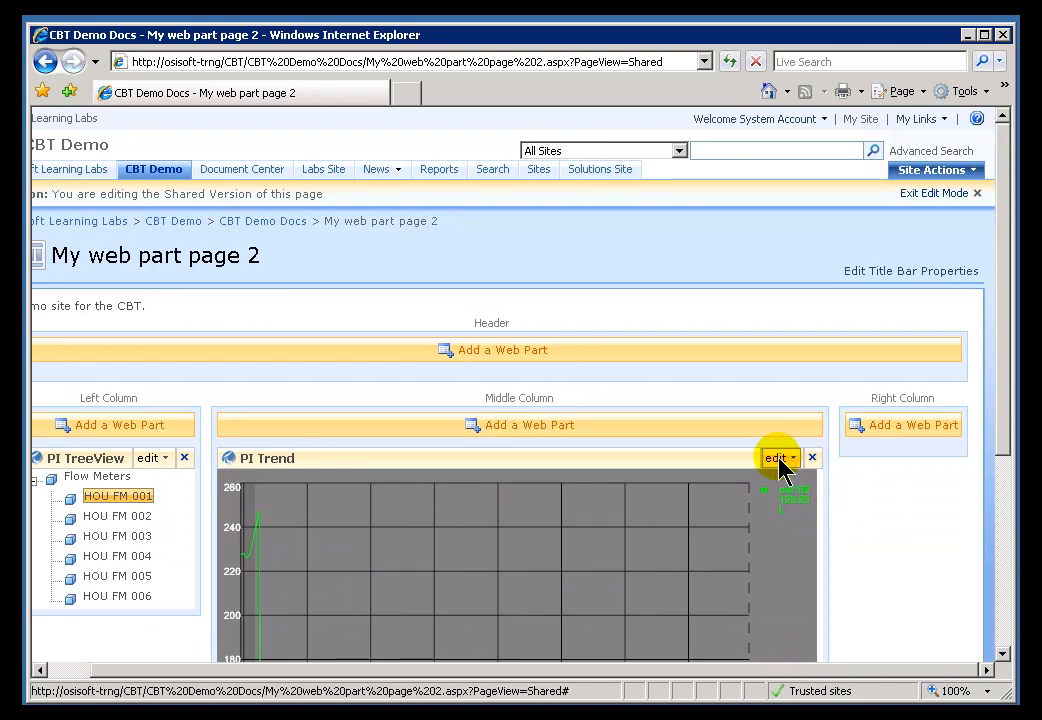
- Open PI Trend's Modify Shared Web Part pane and scroll to Selected Data (cdt158)
click(778, 457)
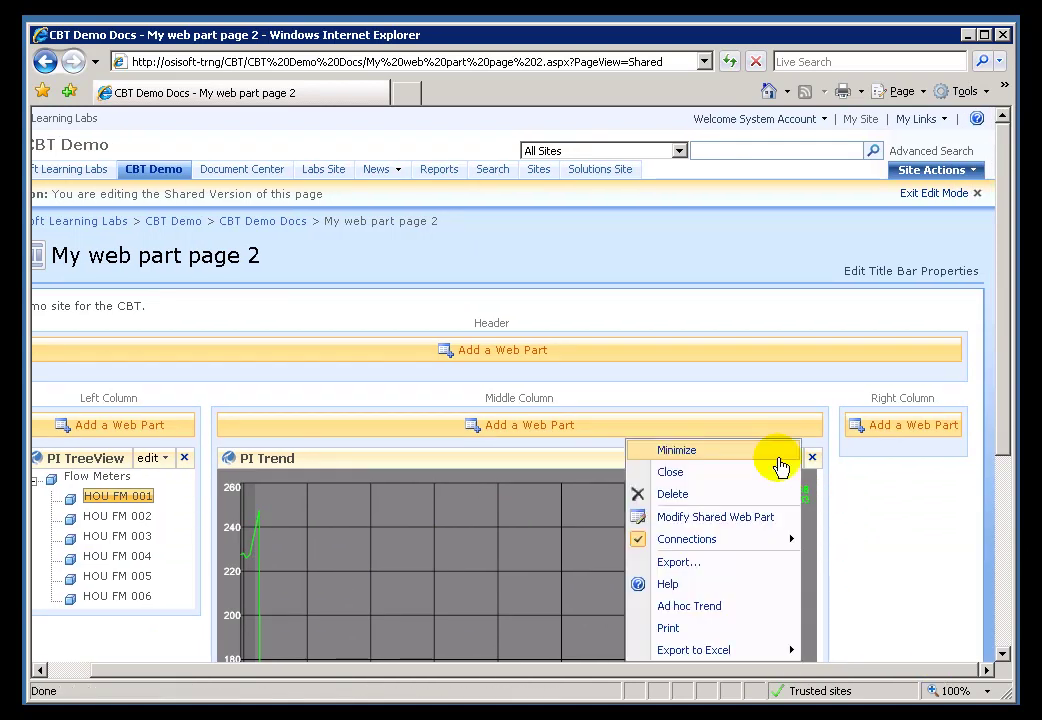
mouse_move(778, 477)
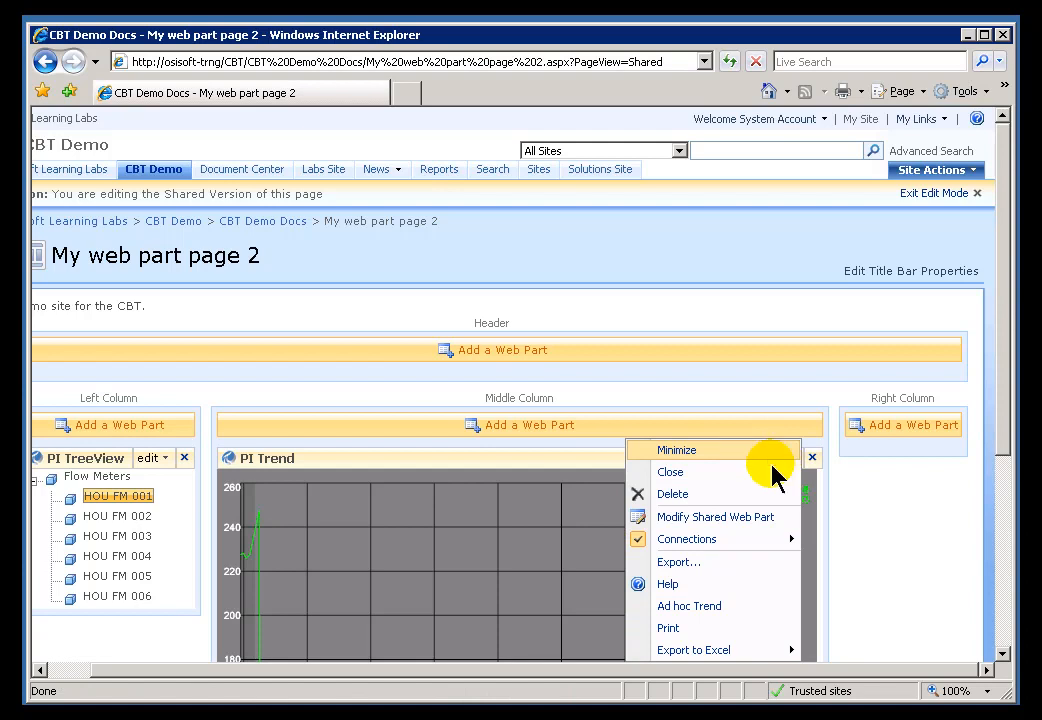
click(715, 517)
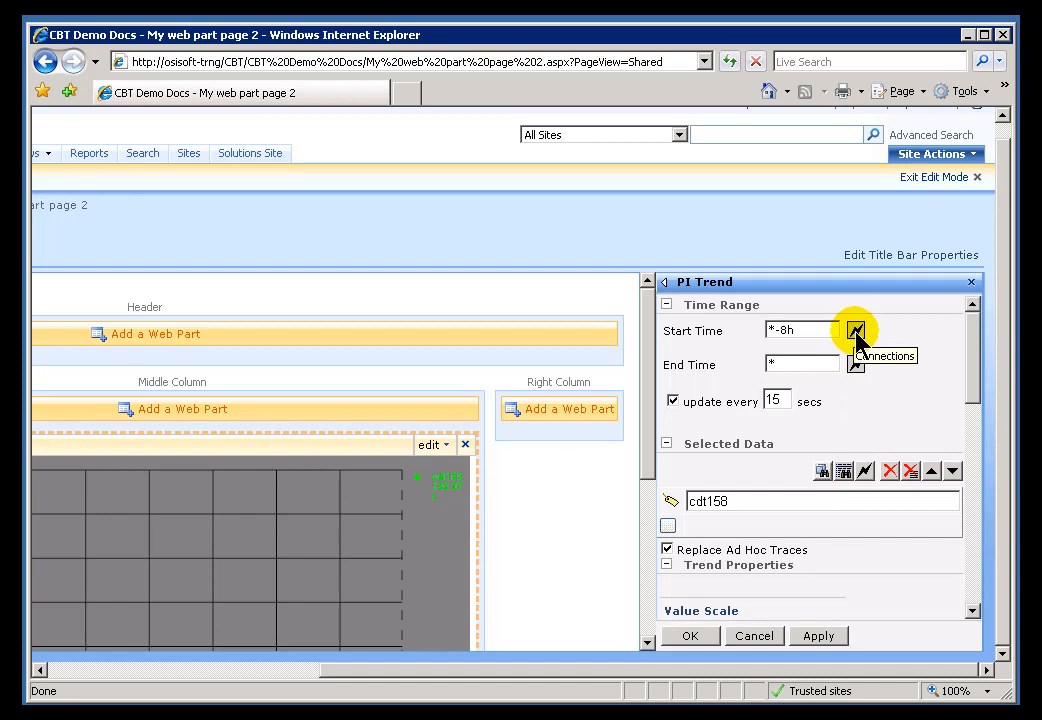
mouse_move(855, 364)
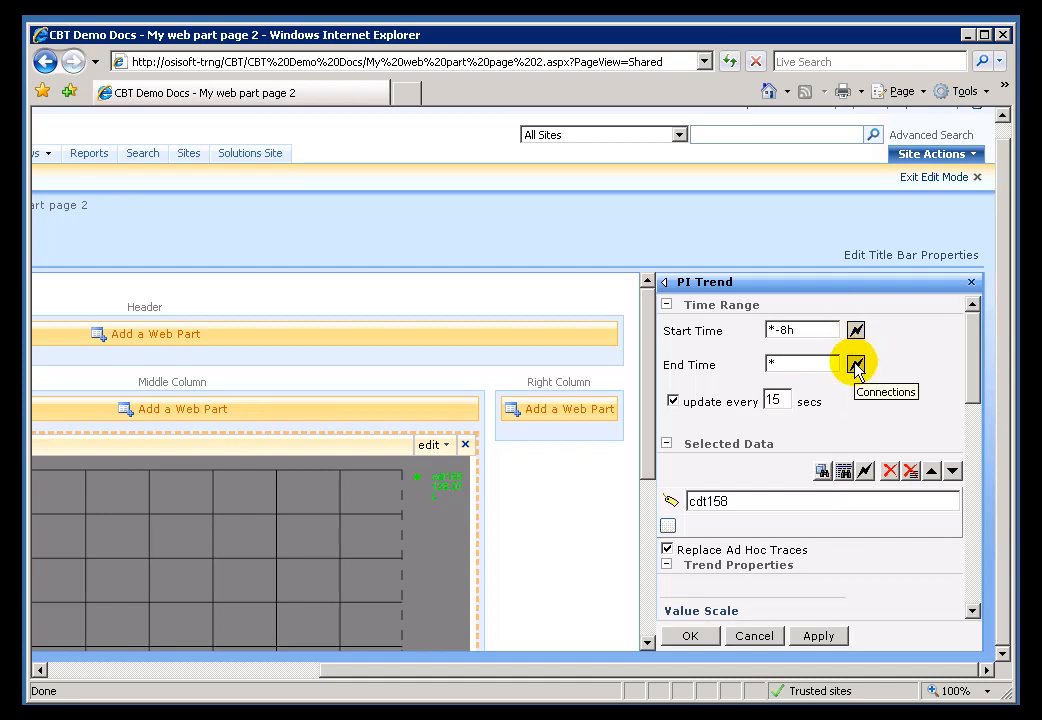
mouse_move(867, 472)
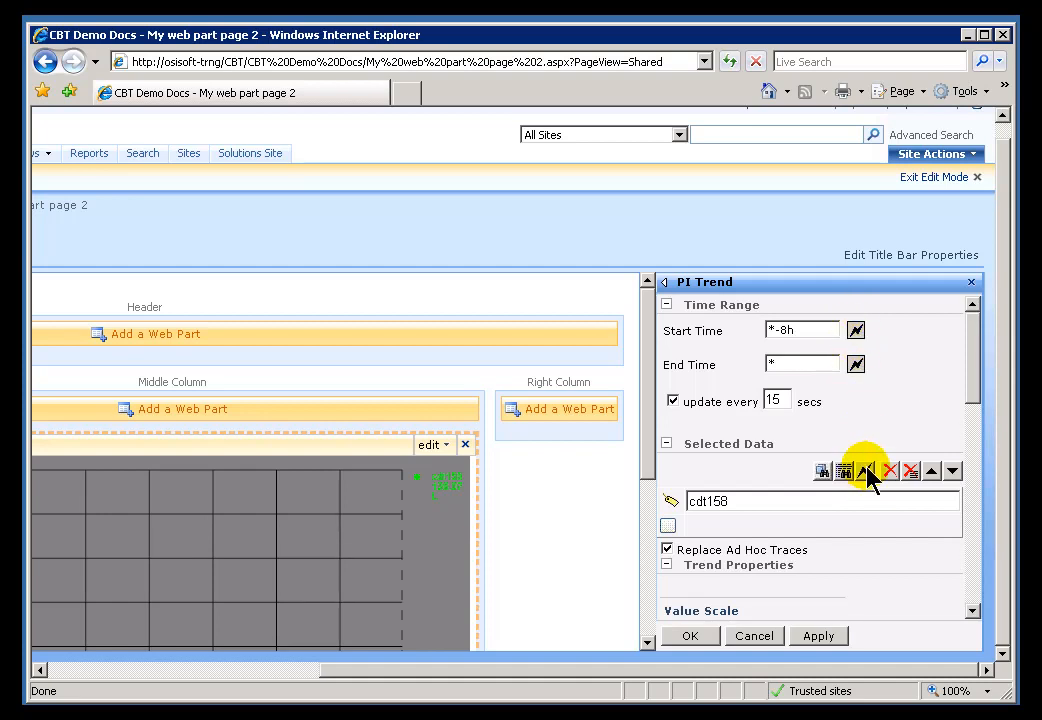
mouse_move(955, 405)
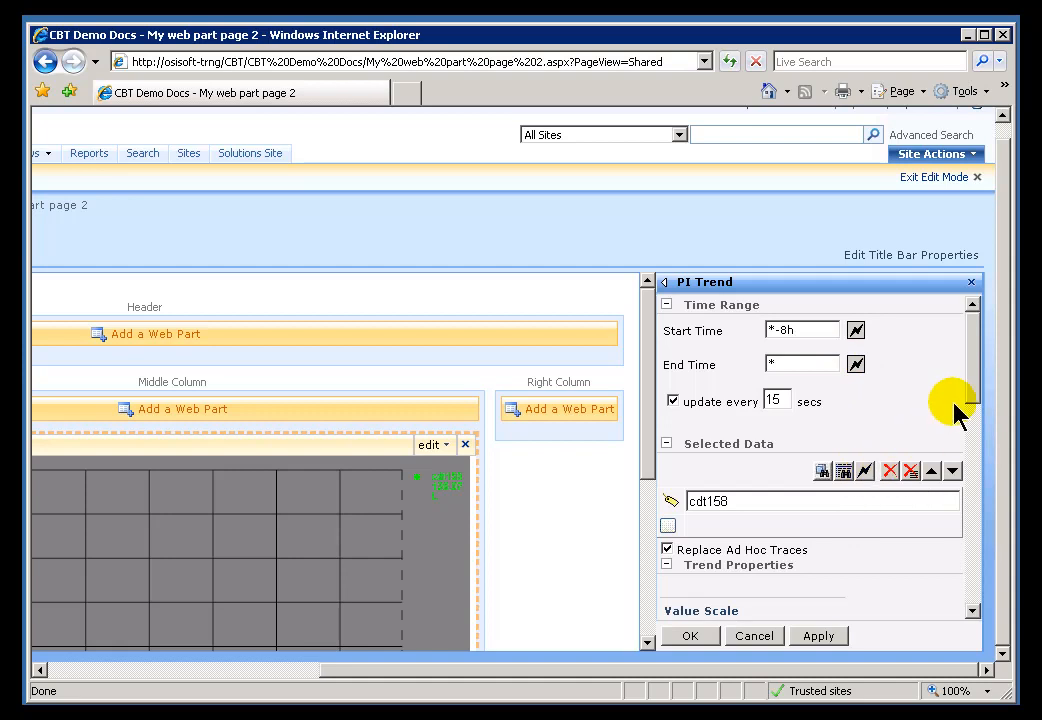
scroll(down, 3)
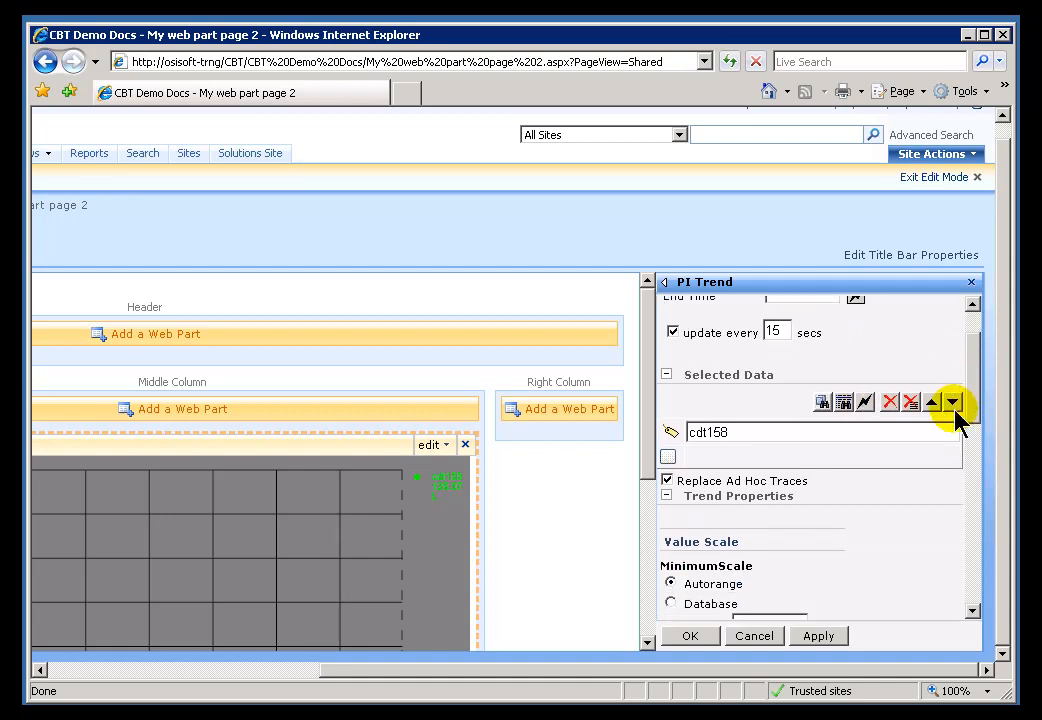
mouse_move(864, 412)
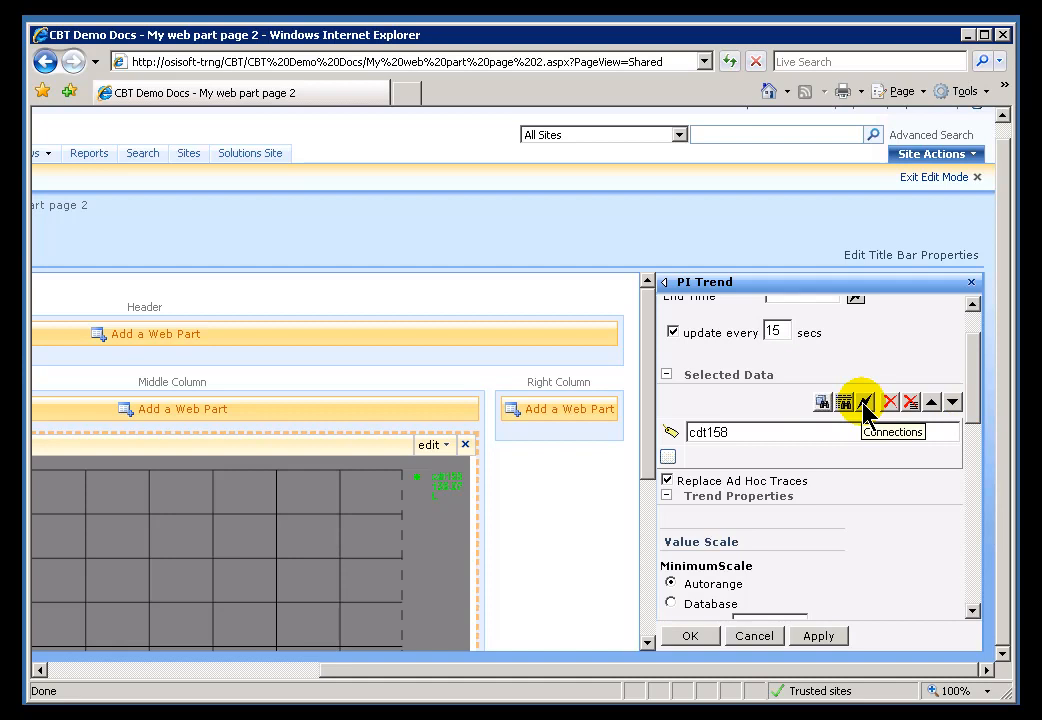
mouse_move(843, 425)
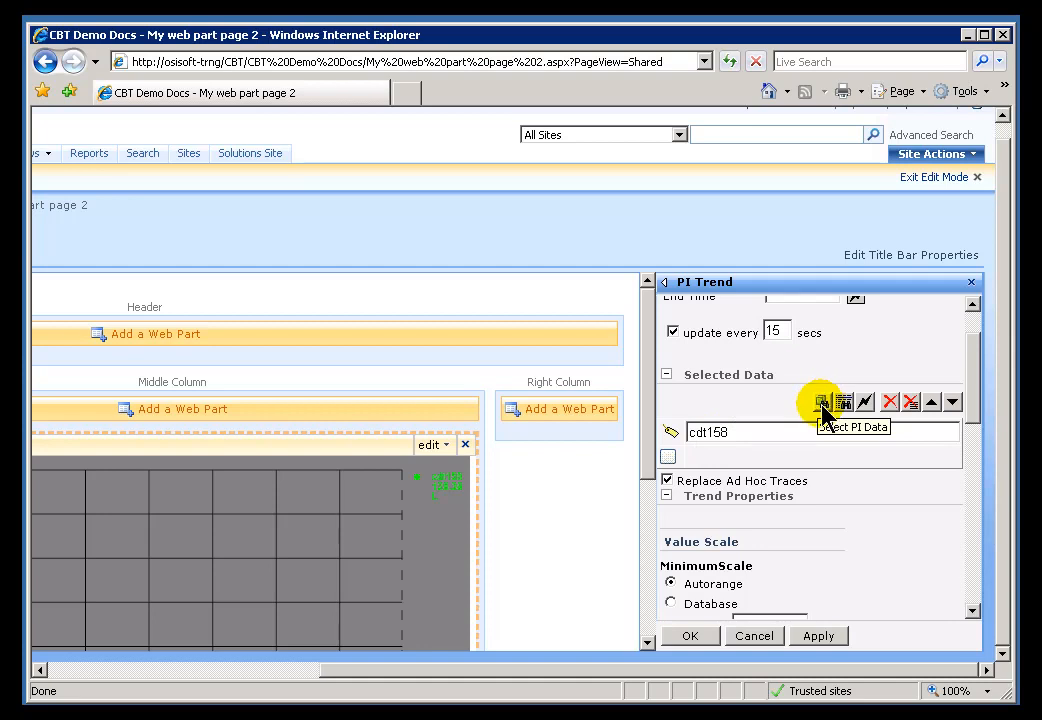
mouse_move(822, 415)
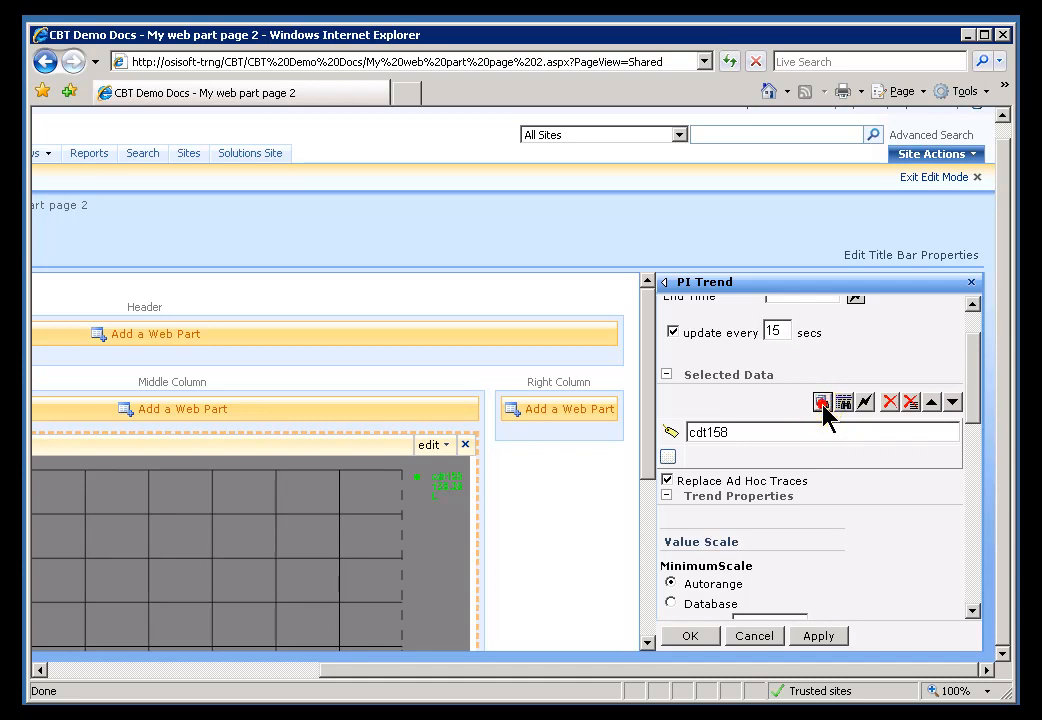
- Select Flow Rate under Houston > Chemicals Division > Flow Meters > HOU FM 001 as trend data
click(822, 401)
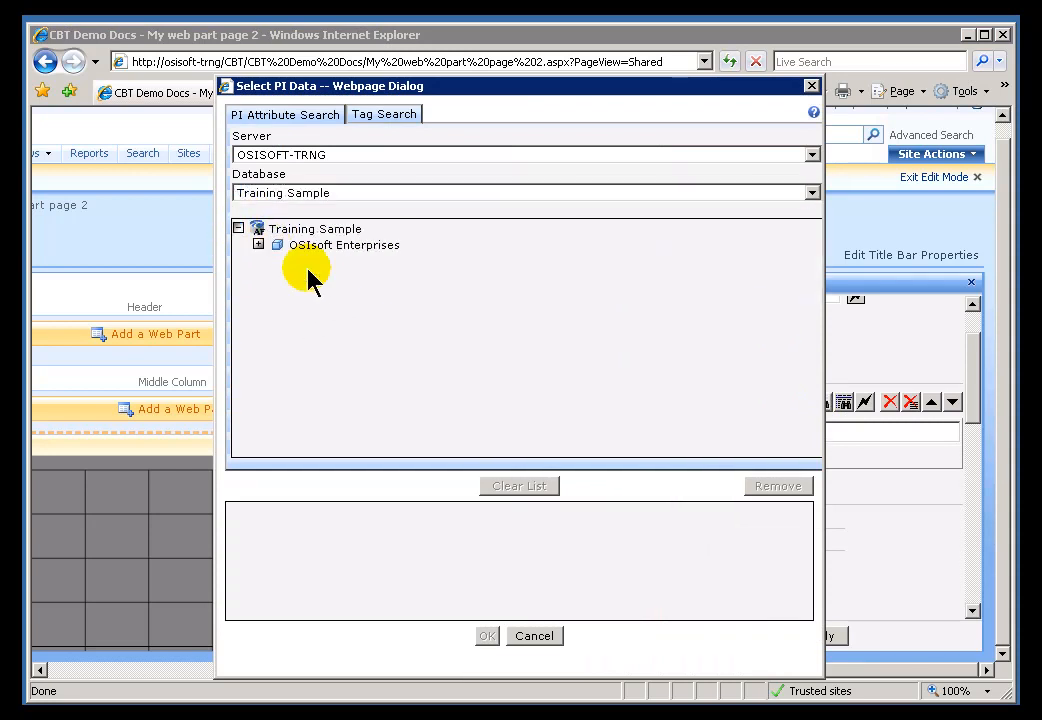
click(257, 245)
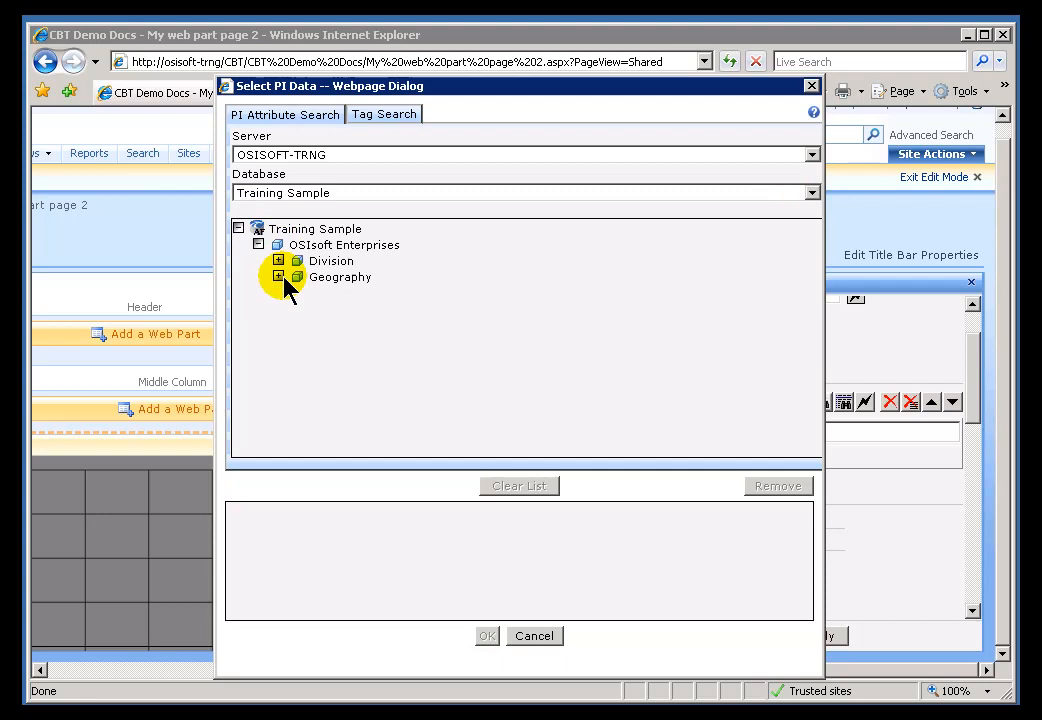
click(278, 277)
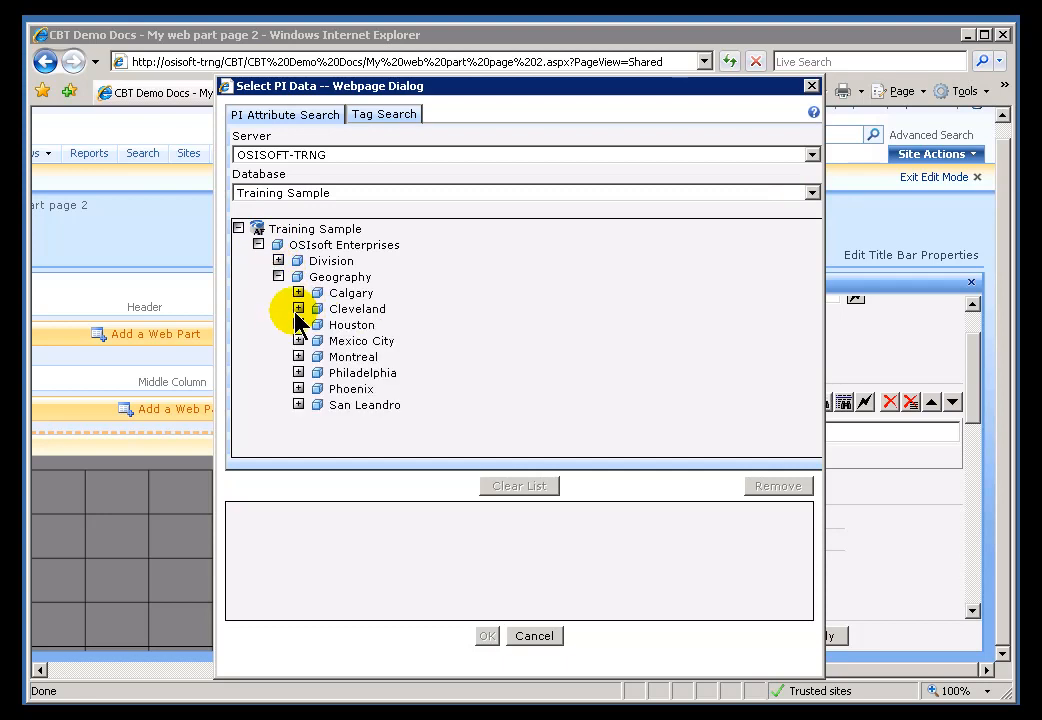
click(299, 308)
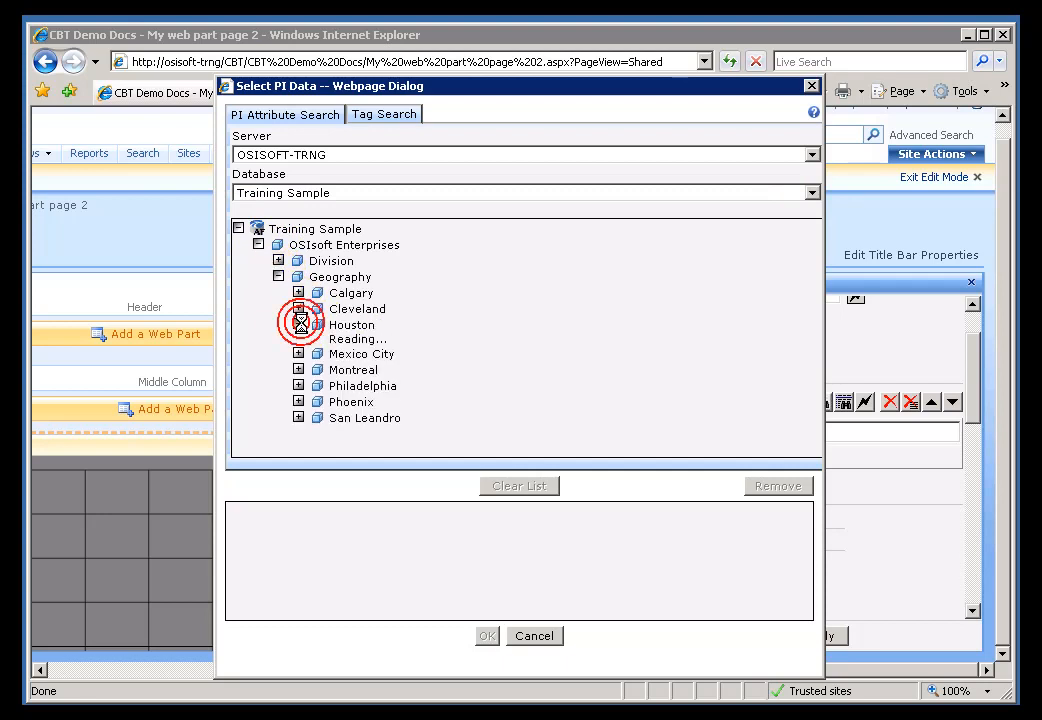
click(298, 324)
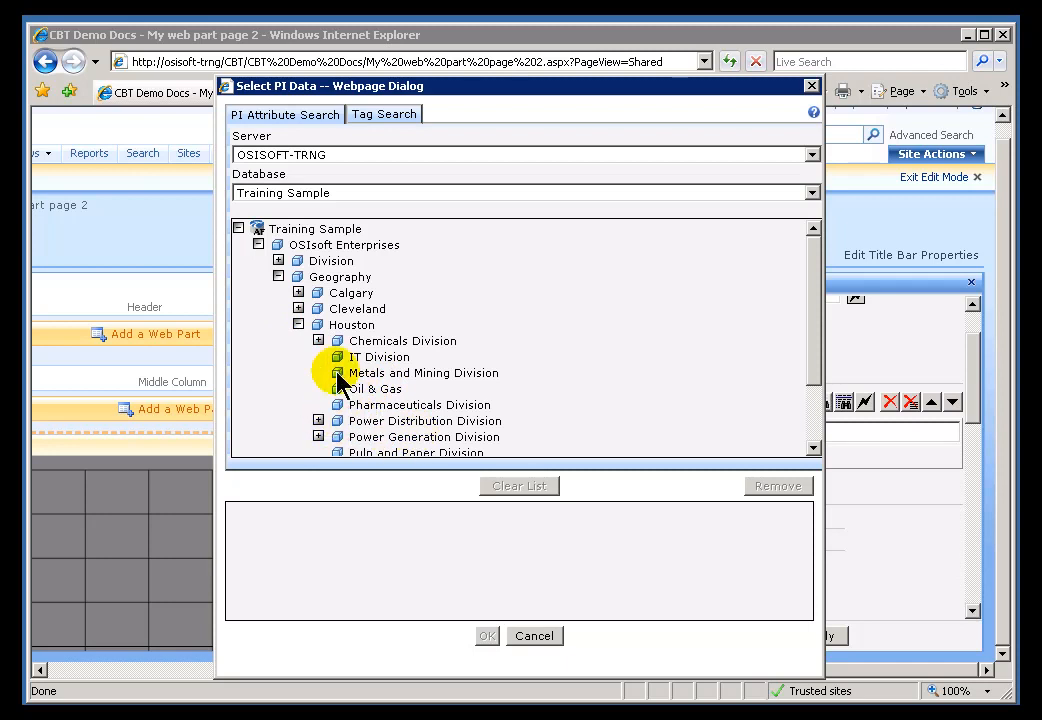
click(318, 340)
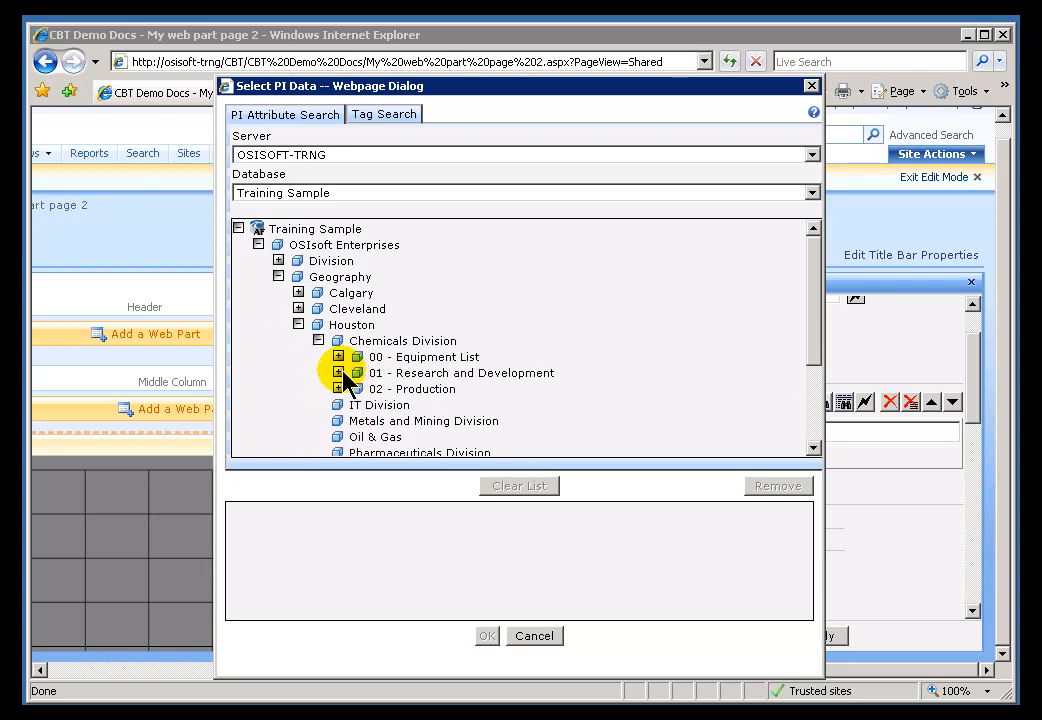
click(340, 356)
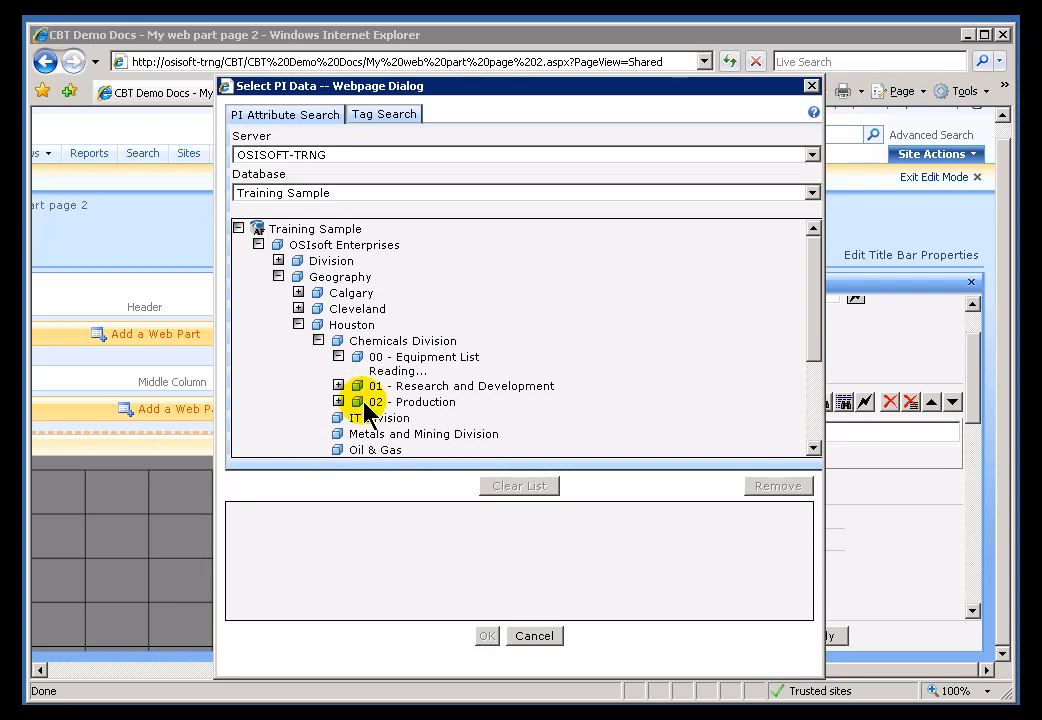
click(357, 356)
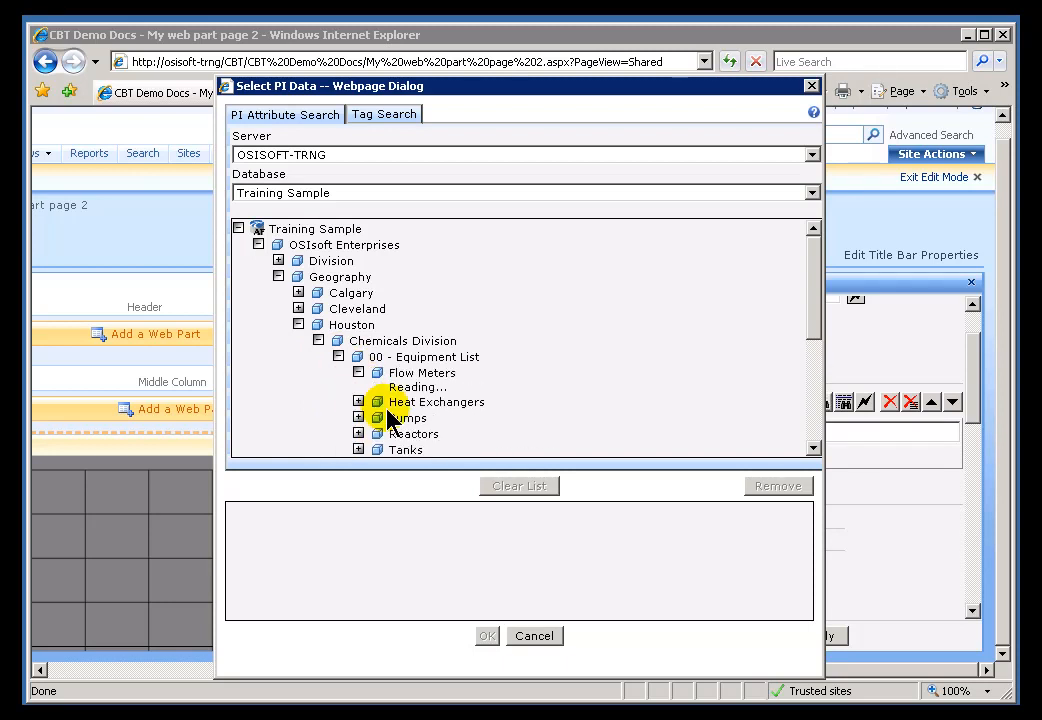
click(359, 372)
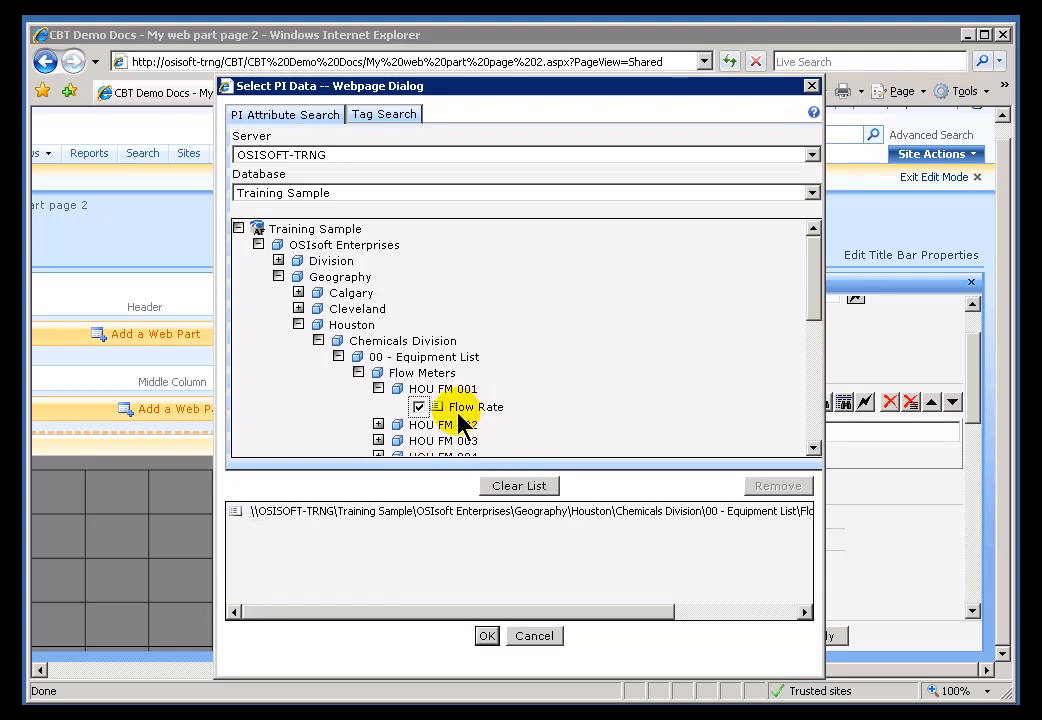
mouse_move(487, 636)
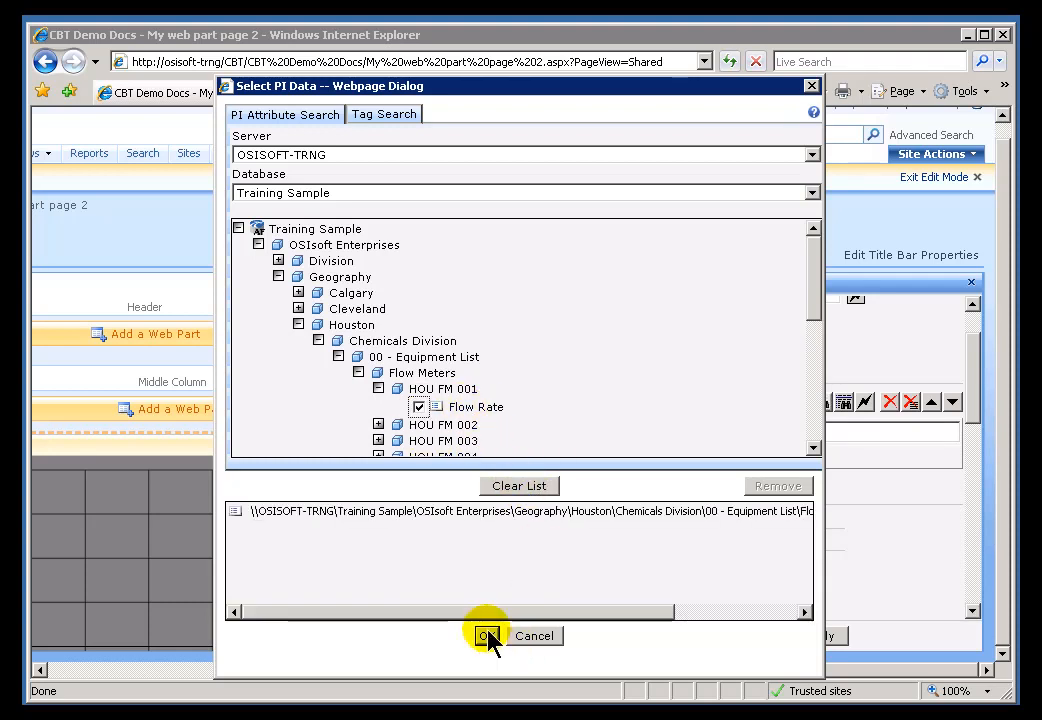
click(488, 636)
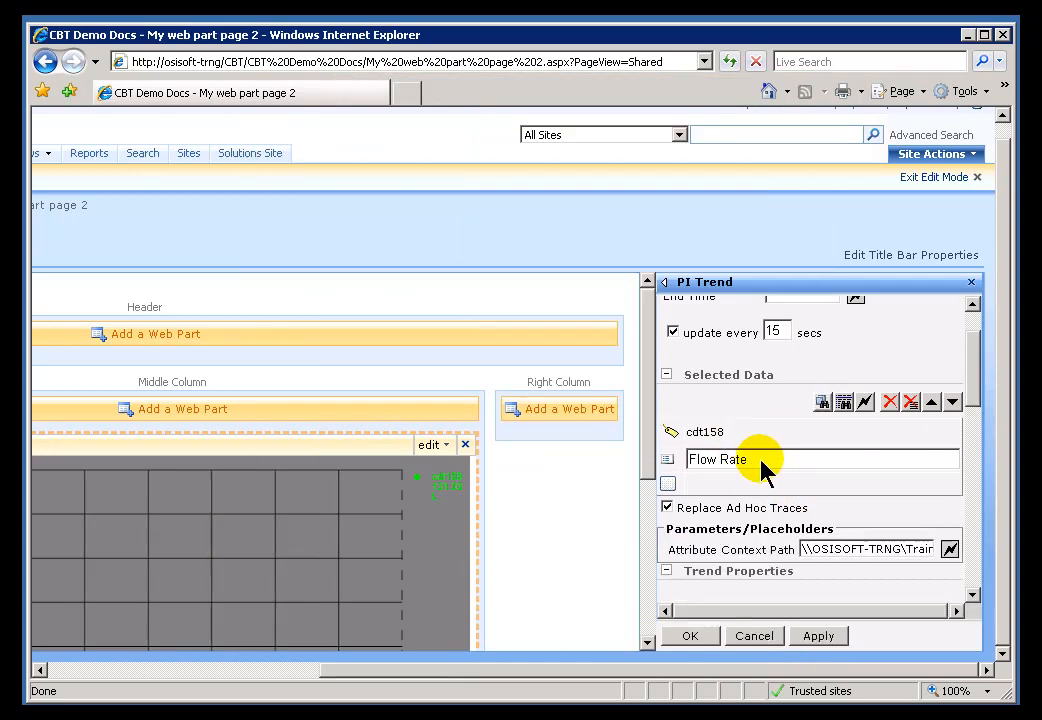
mouse_move(775, 475)
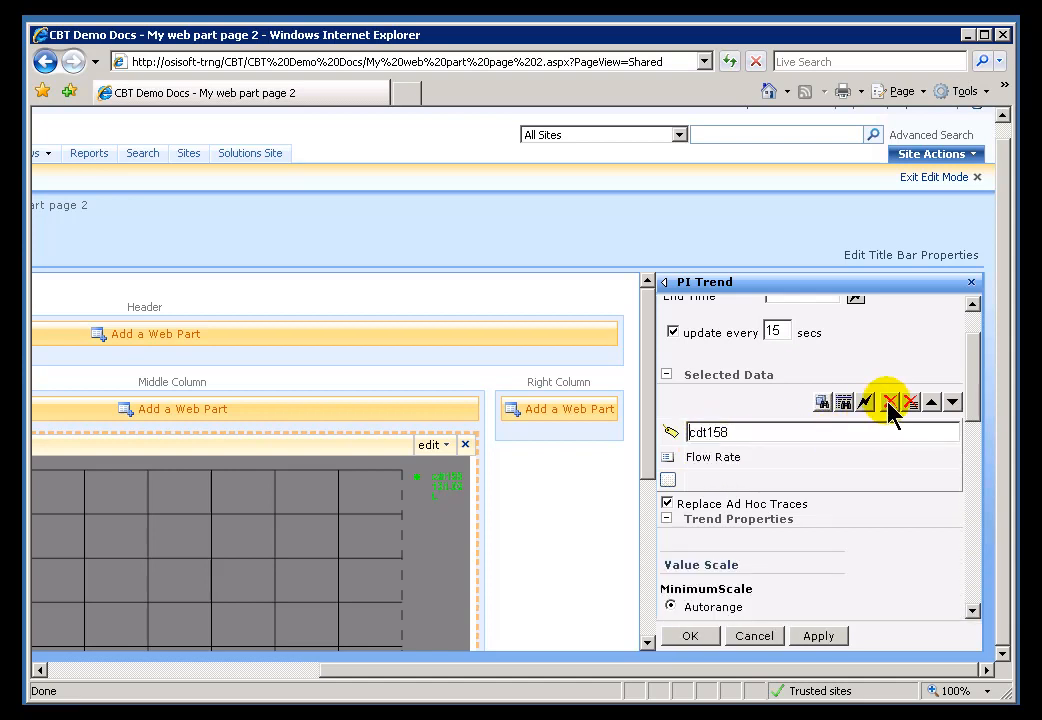
mouse_move(740, 495)
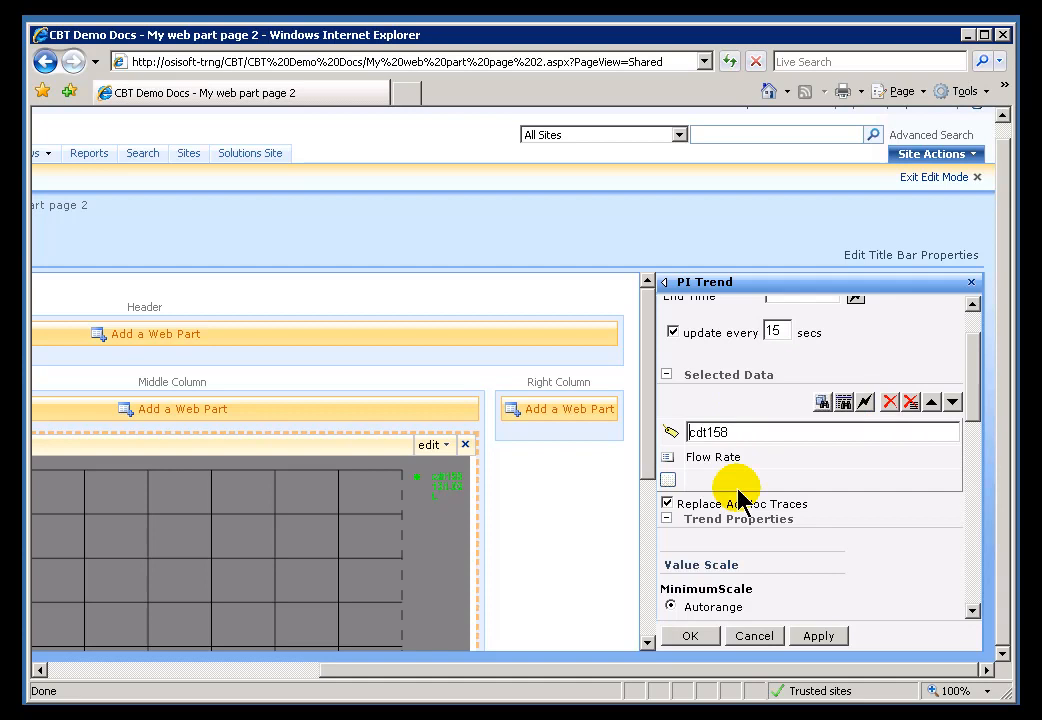
mouse_move(889, 401)
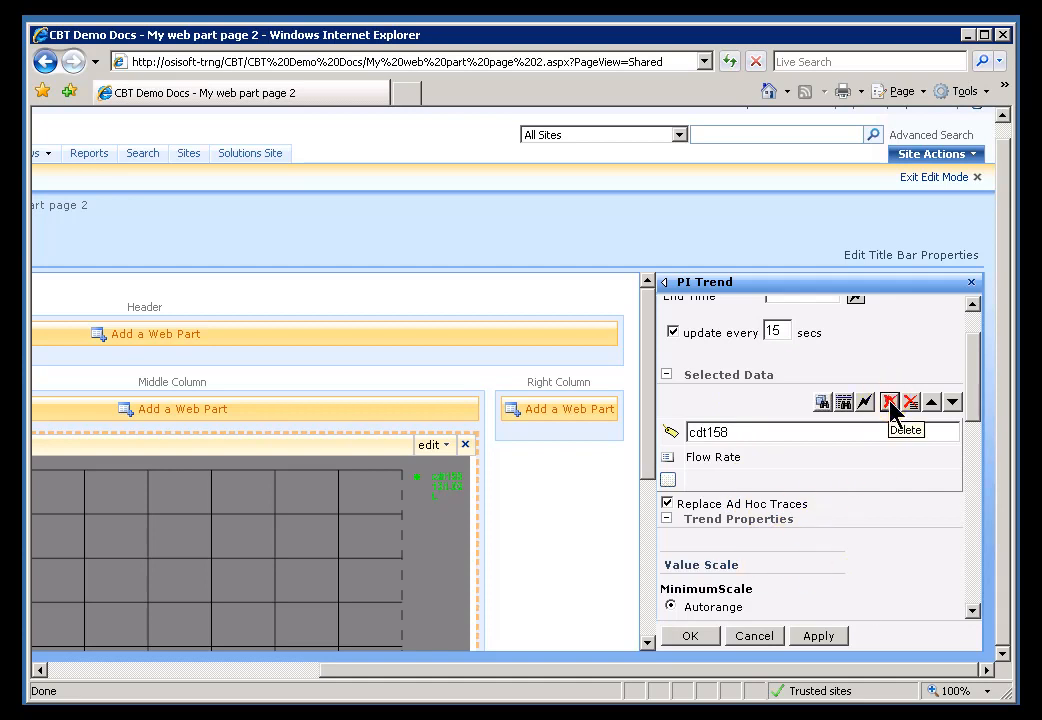
- Delete cdt158 from Selected Data and save, leaving only Flow Rate
click(889, 401)
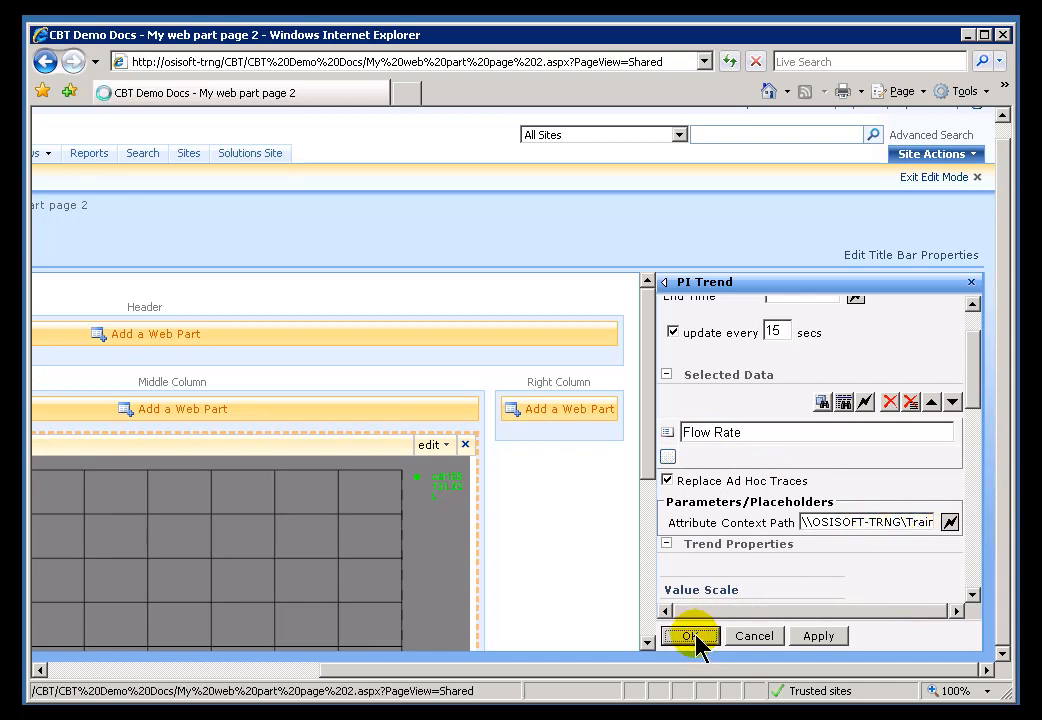
click(690, 636)
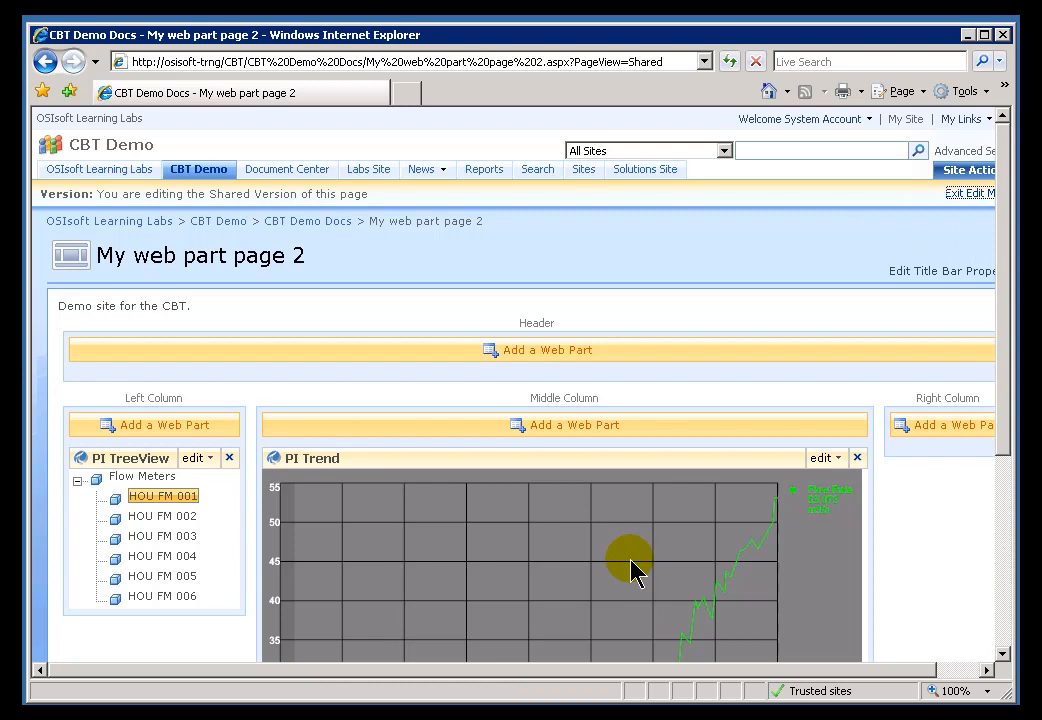
- Exit edit mode, select HOU FM 005 in the tree, then re-enter edit mode
click(967, 192)
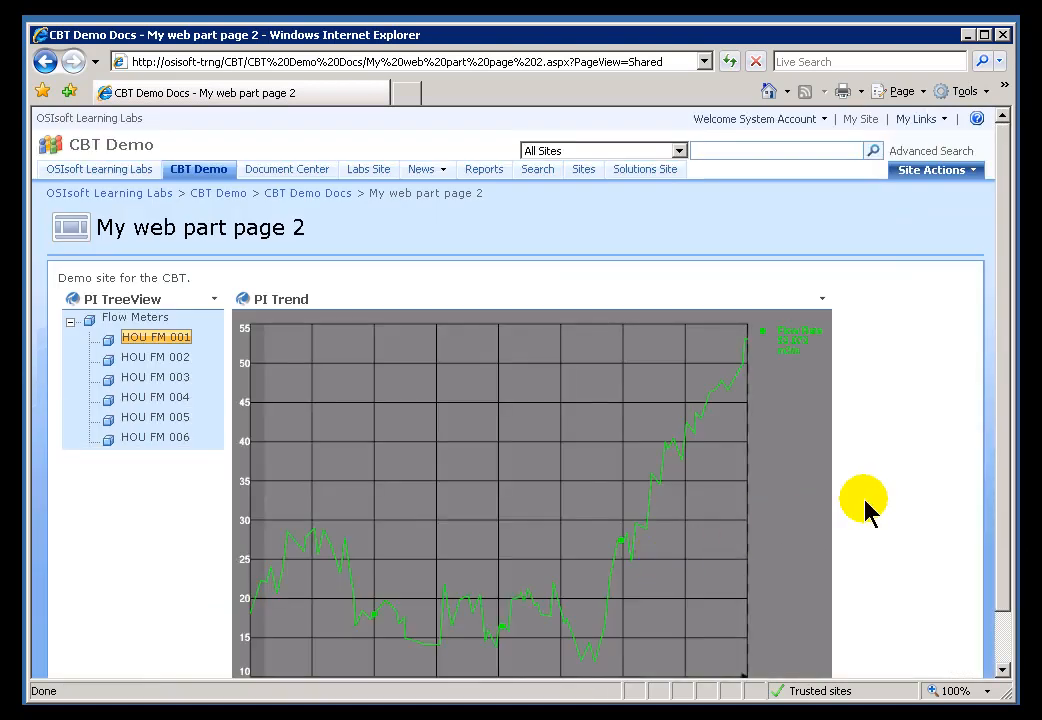
click(155, 357)
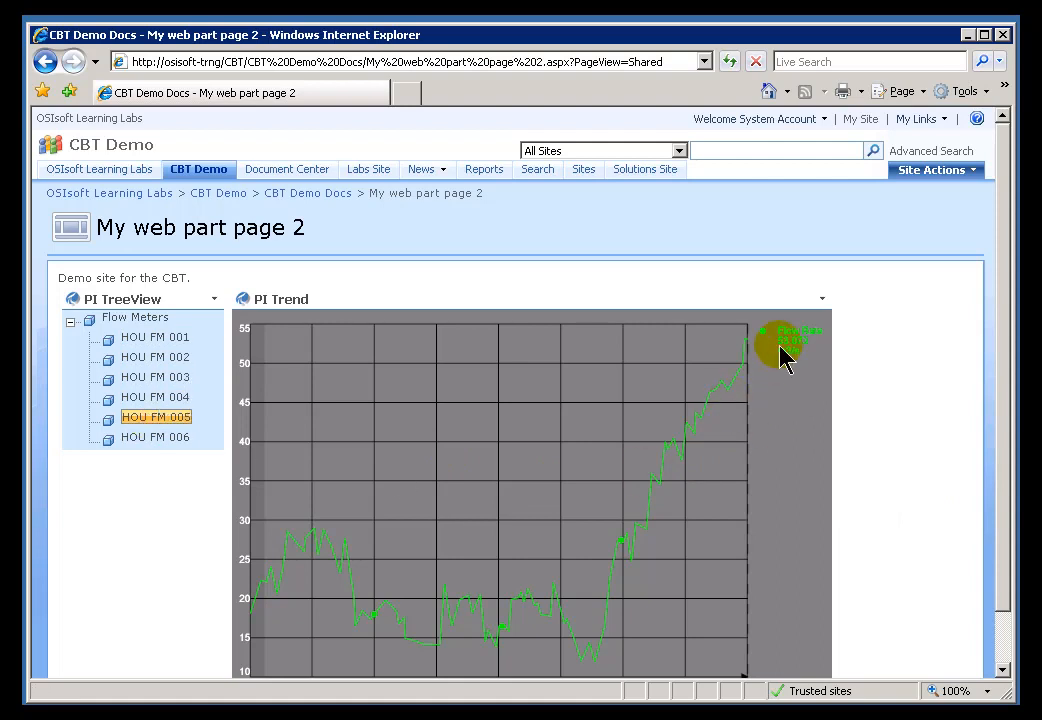
mouse_move(785, 340)
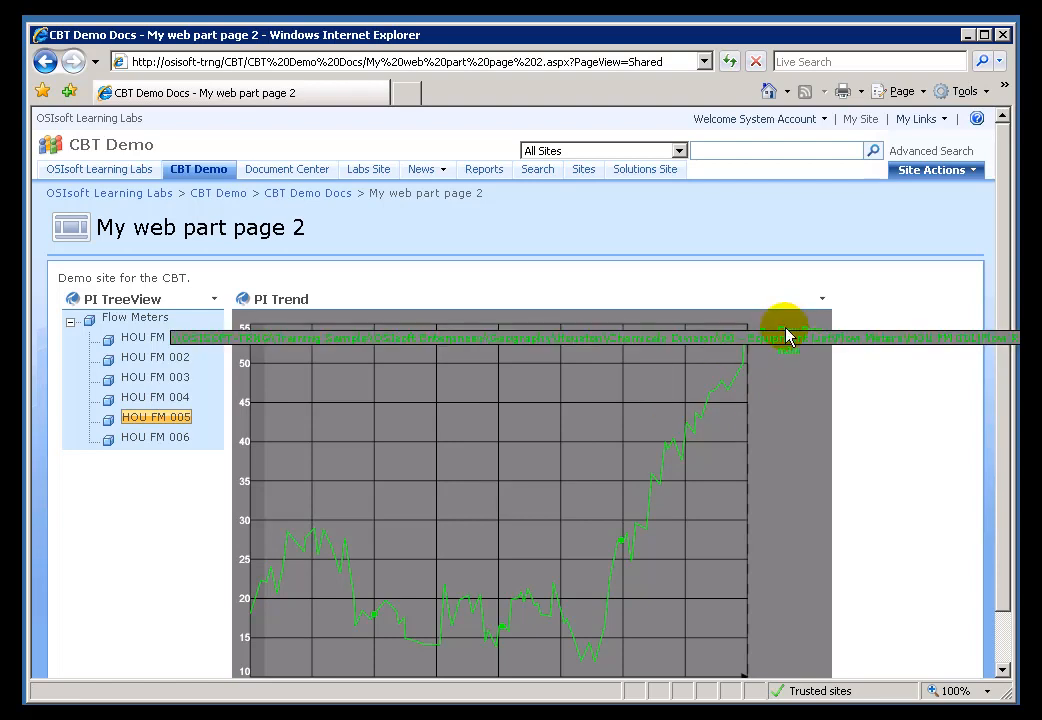
click(820, 299)
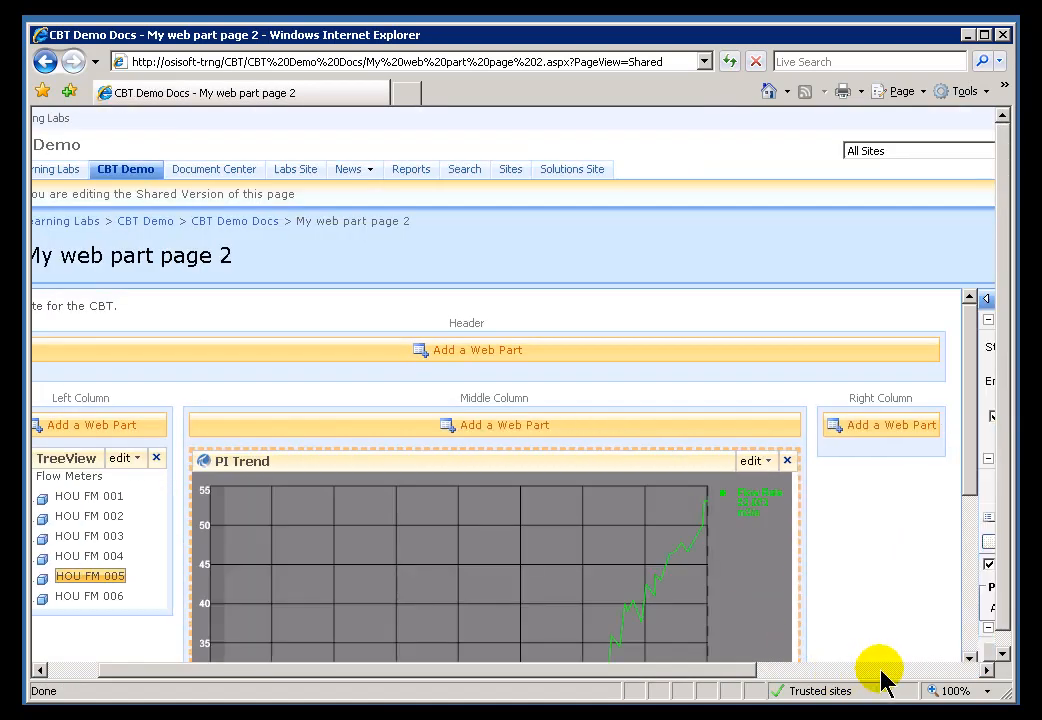
- Reopen PI Trend's shared settings and its Attribute Context Path Connections dialog
click(751, 460)
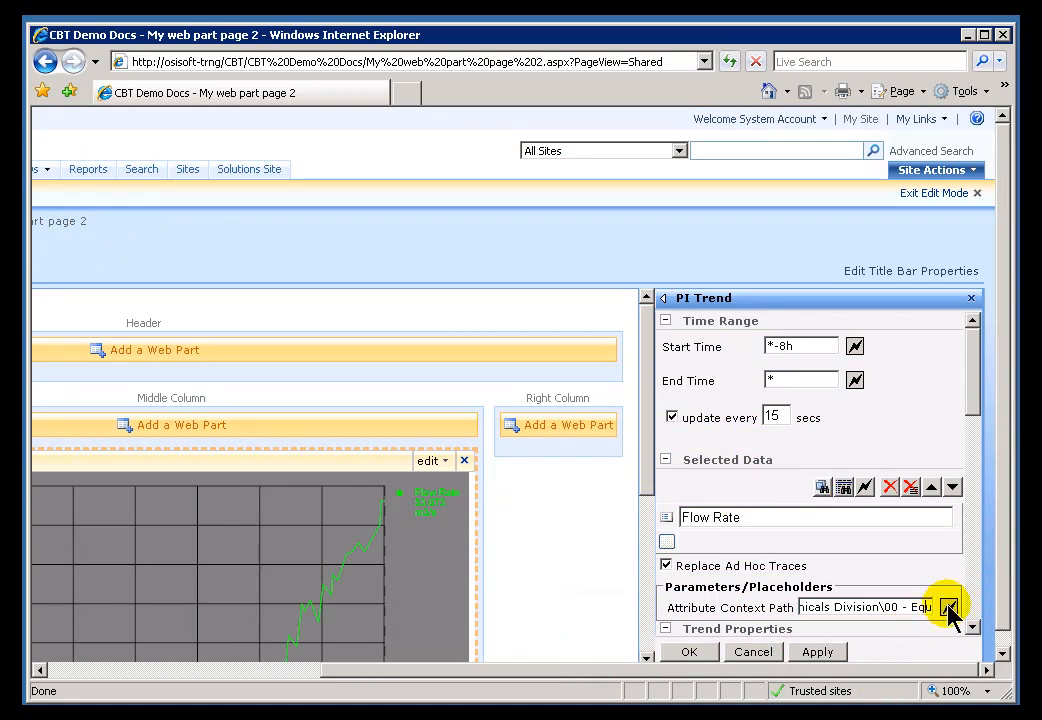
mouse_move(949, 608)
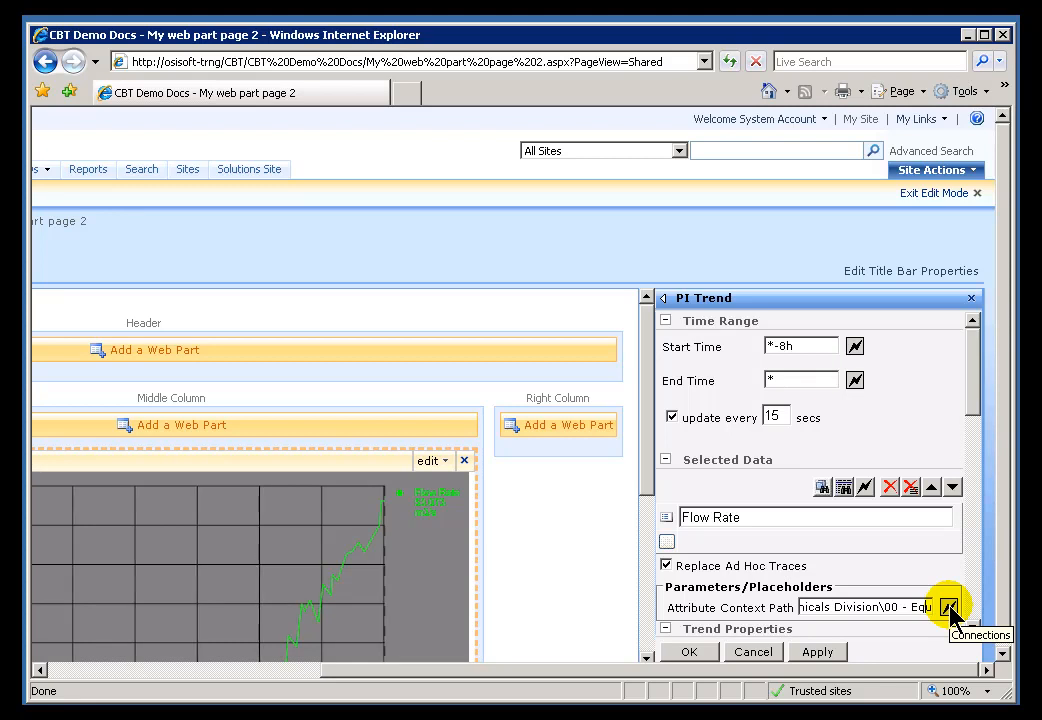
click(949, 607)
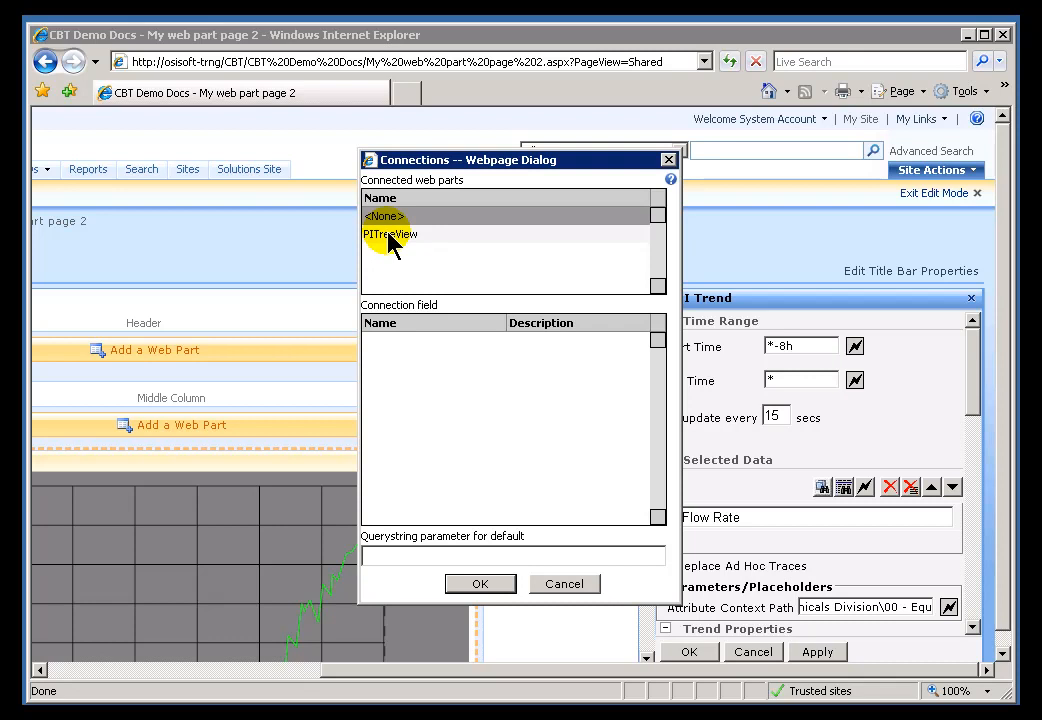
- Connect the trend's attribute context path to PITreeView using the Element Path field
click(390, 234)
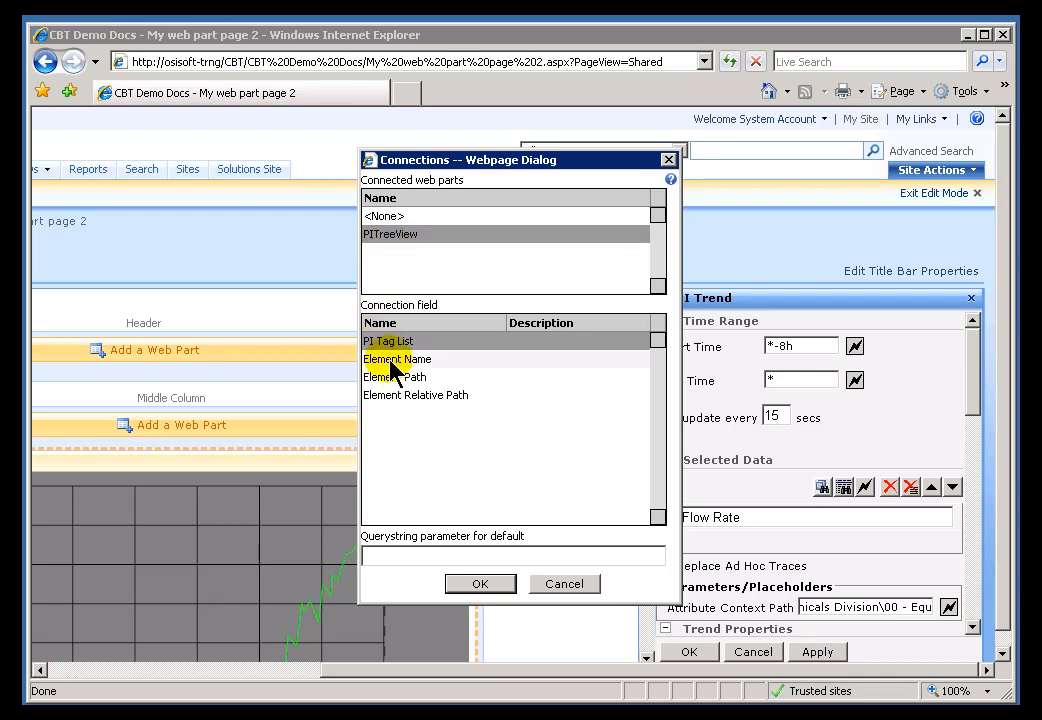
click(394, 377)
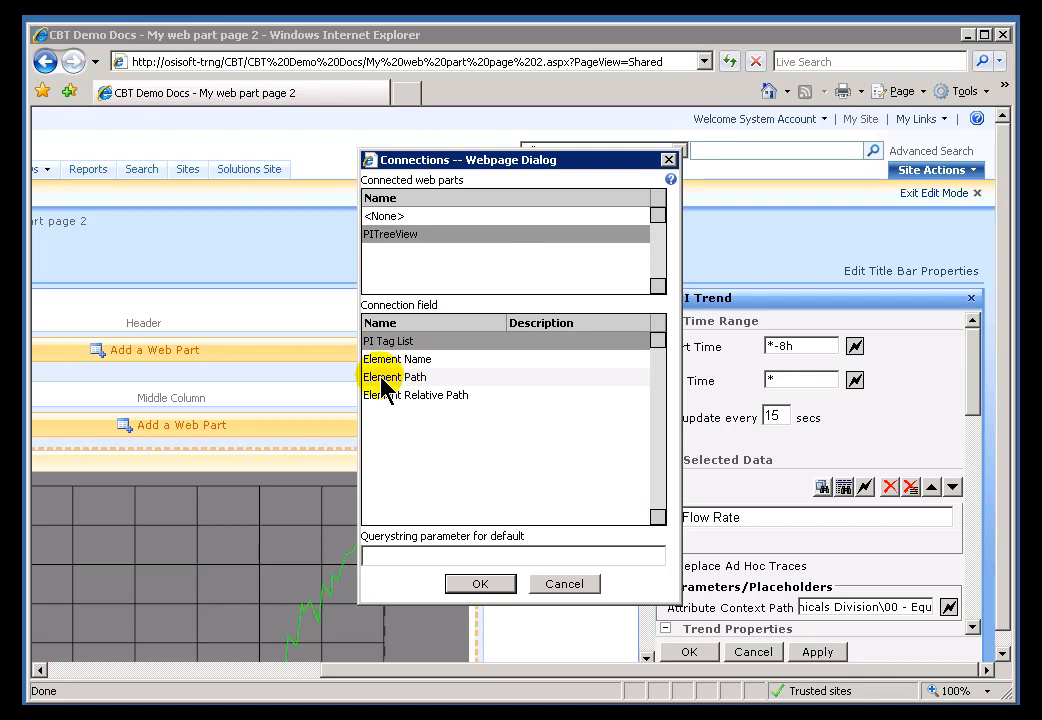
click(480, 584)
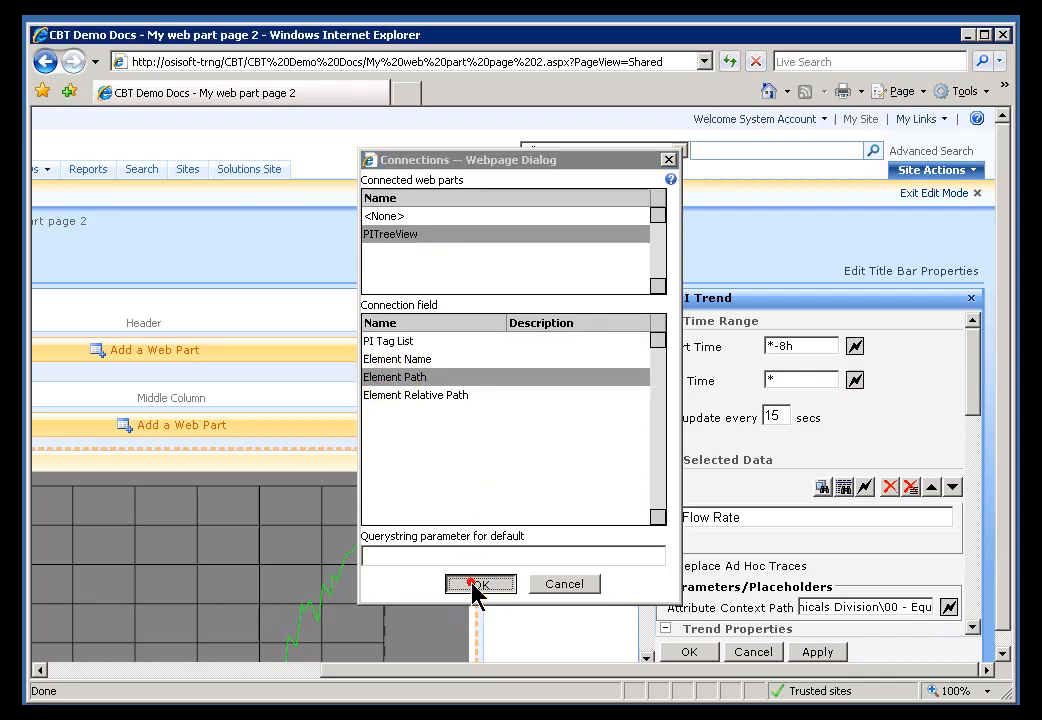
click(480, 584)
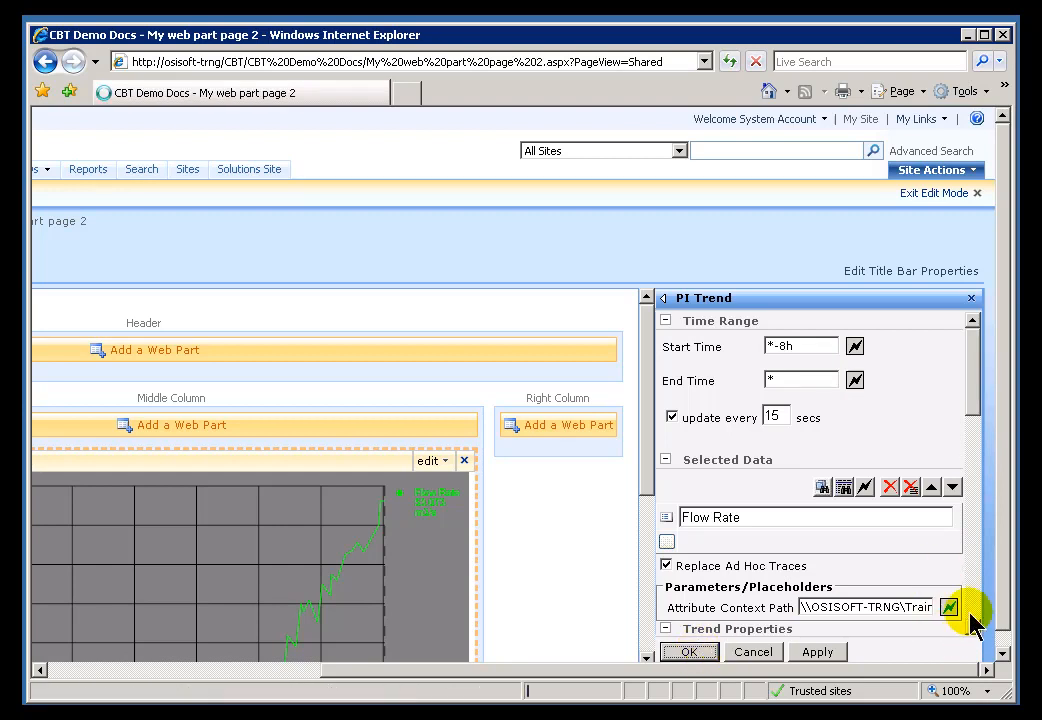
- Save the trend settings and try a few meter nodes (HOU FM 003, 001, 006)
click(689, 651)
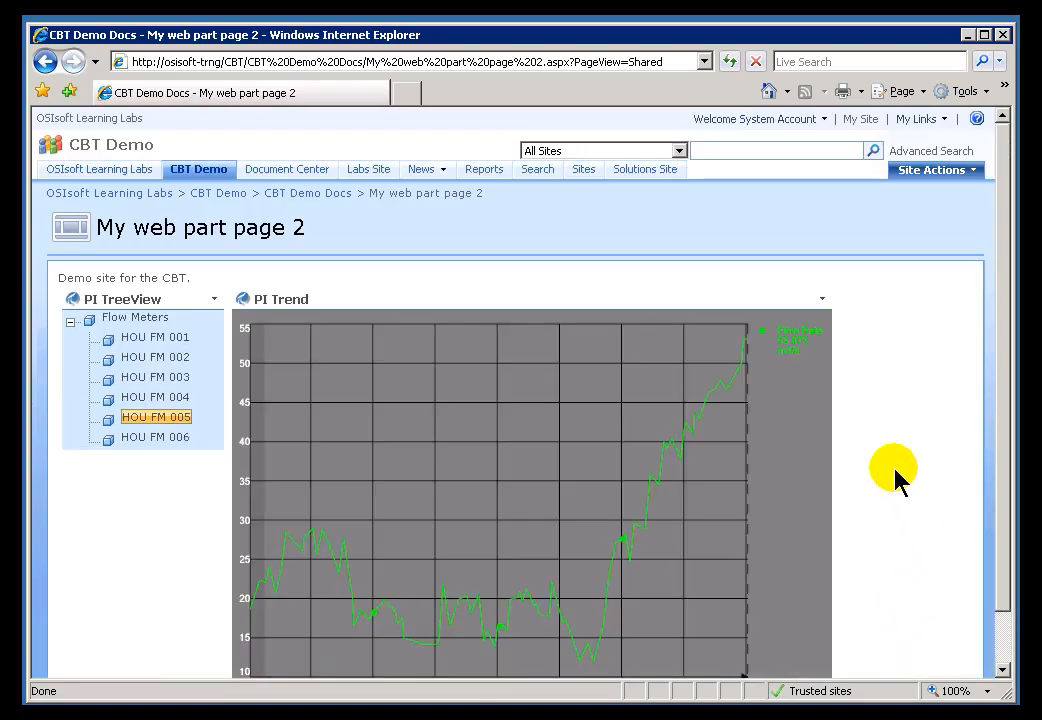
click(155, 377)
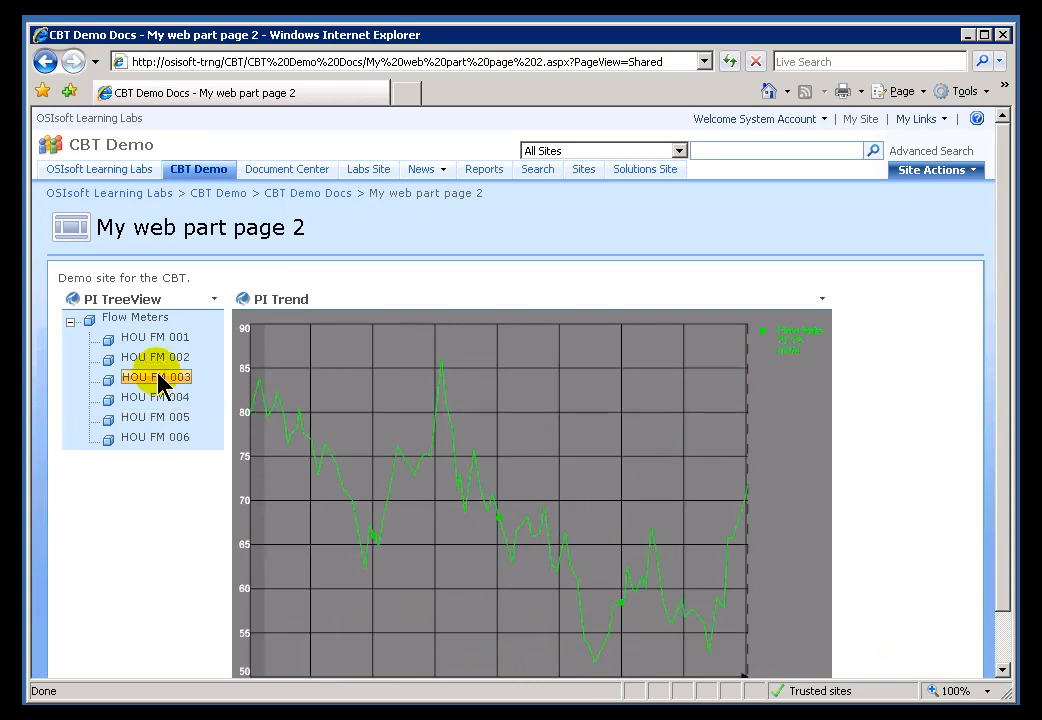
click(155, 337)
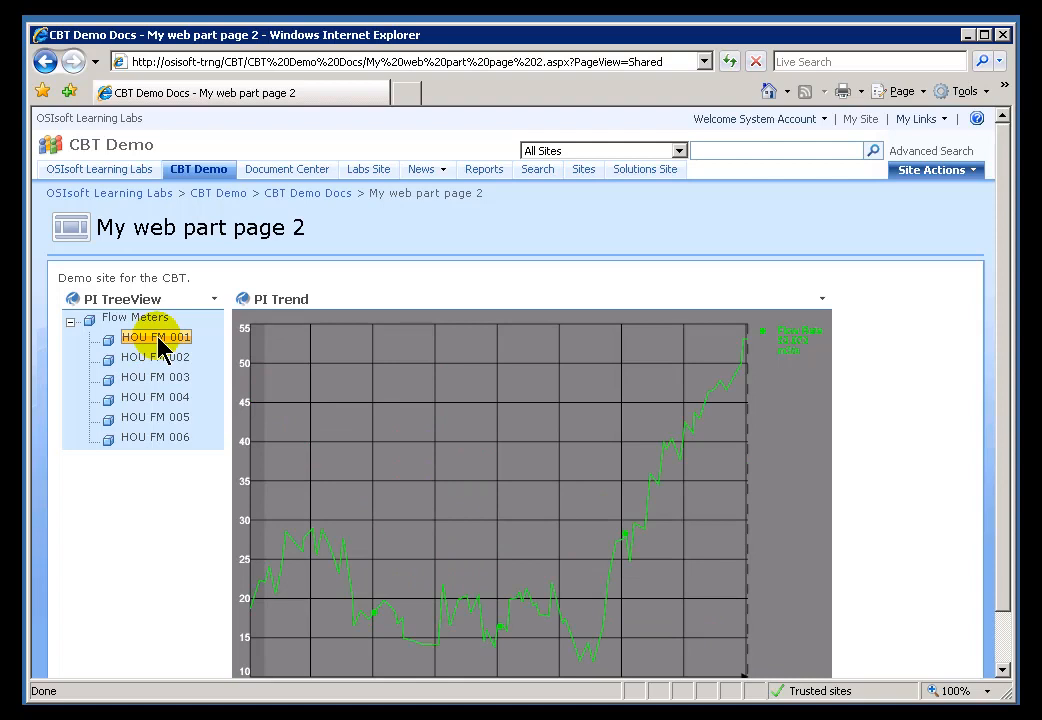
click(155, 437)
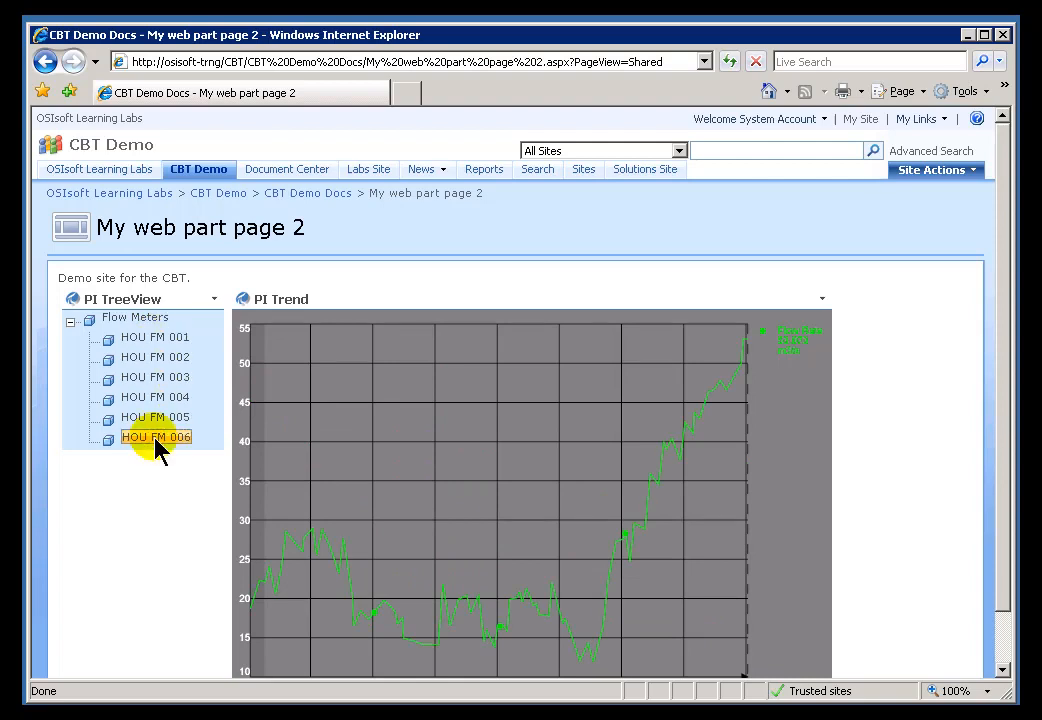
click(155, 417)
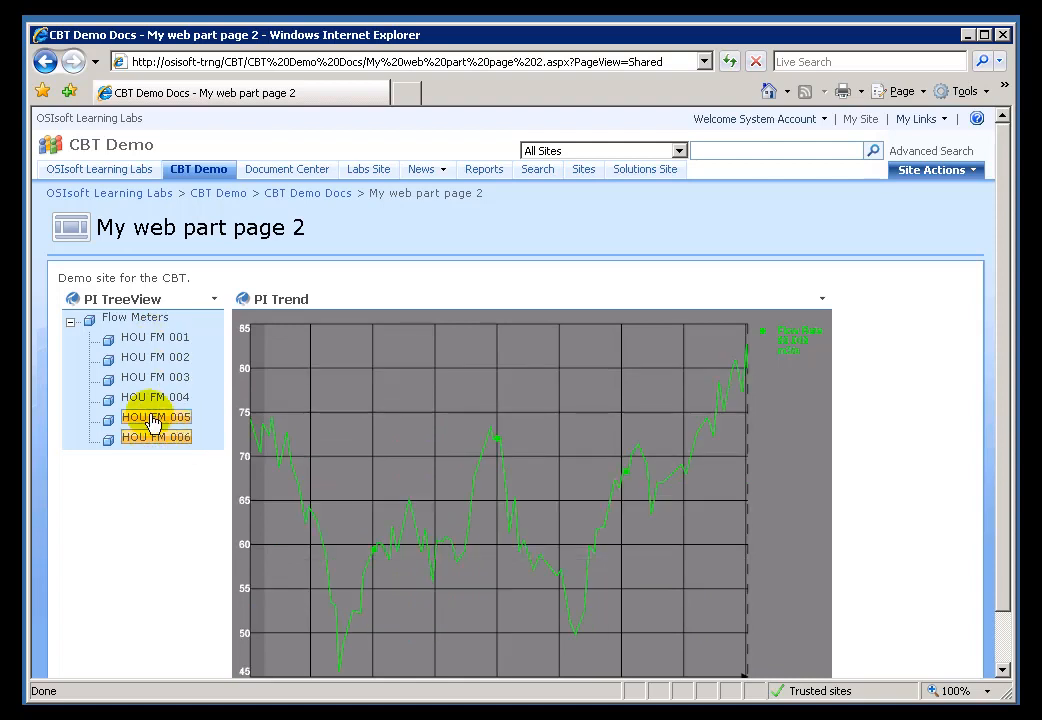
- Step through HOU FM 006, 005, 004, 003, 002 and 001 to redraw the trend
click(156, 437)
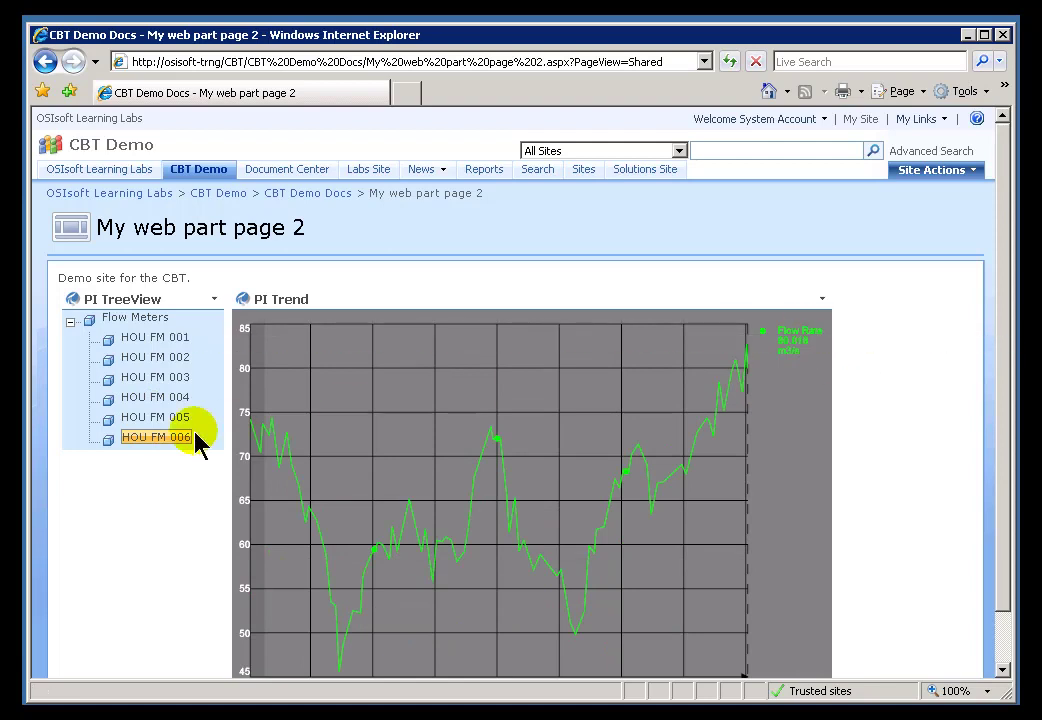
click(154, 397)
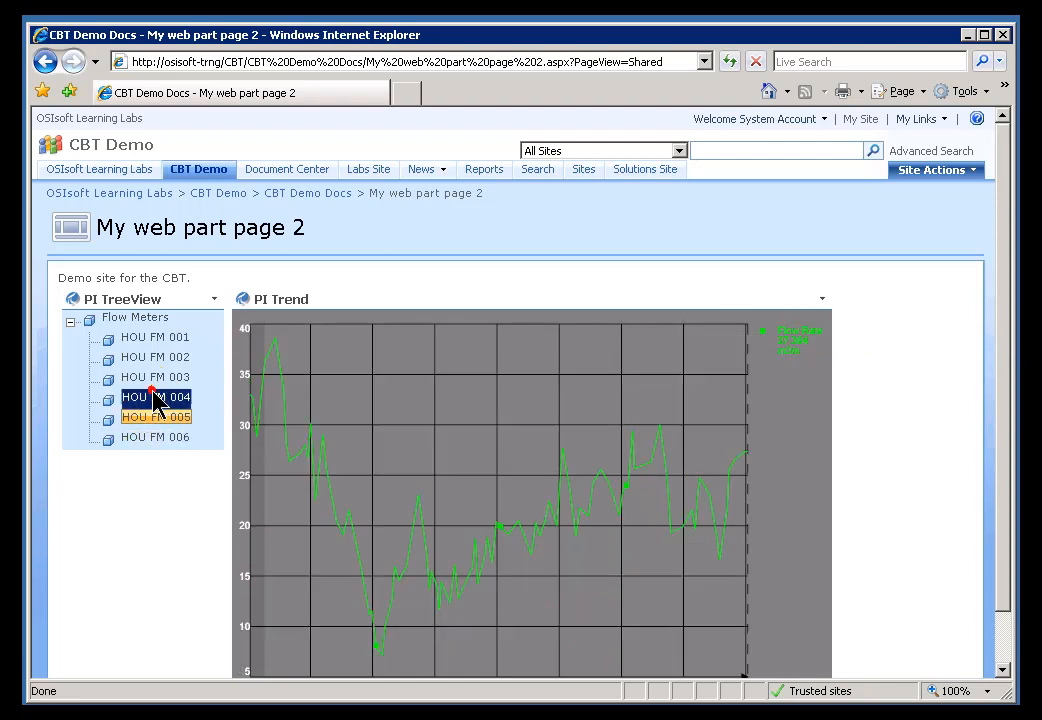
click(155, 377)
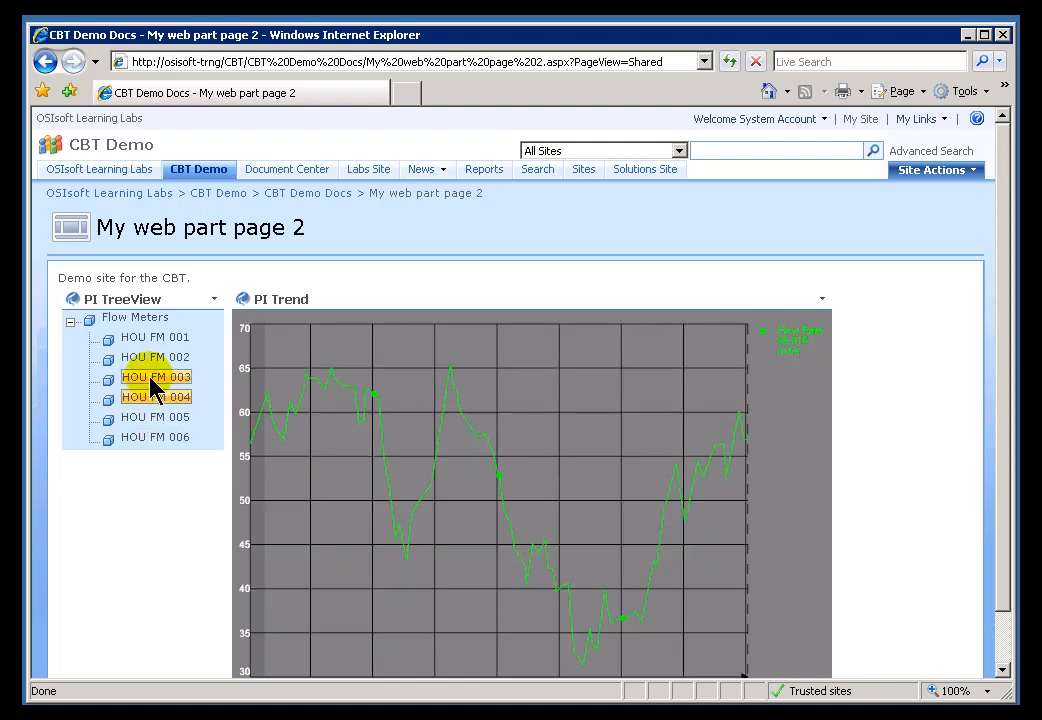
click(155, 357)
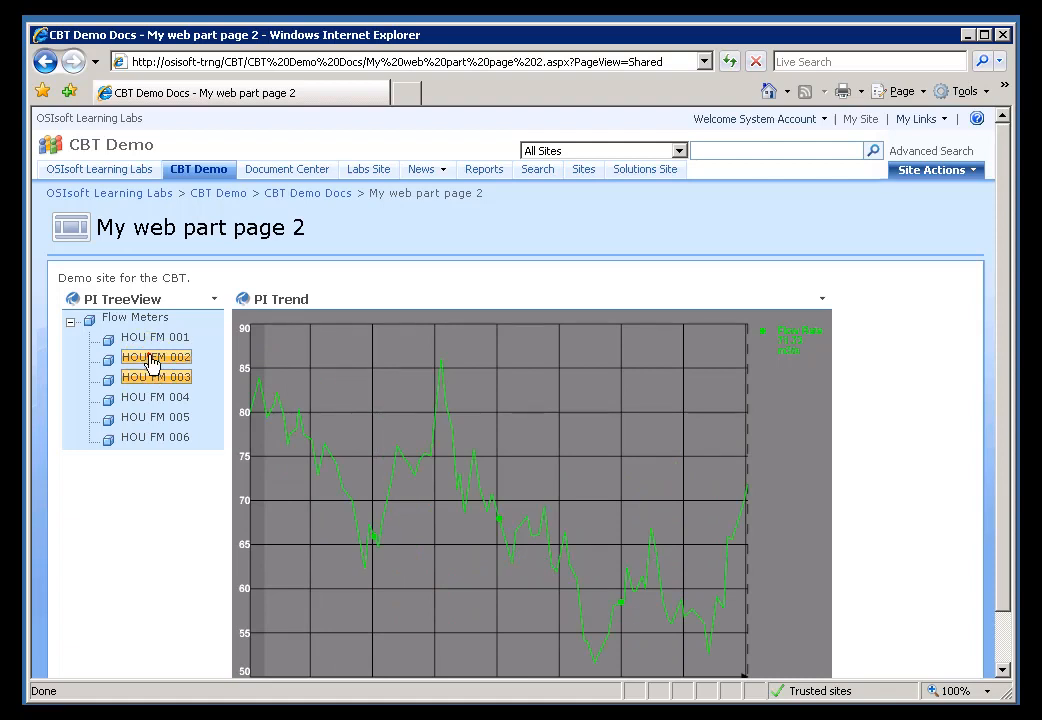
click(155, 337)
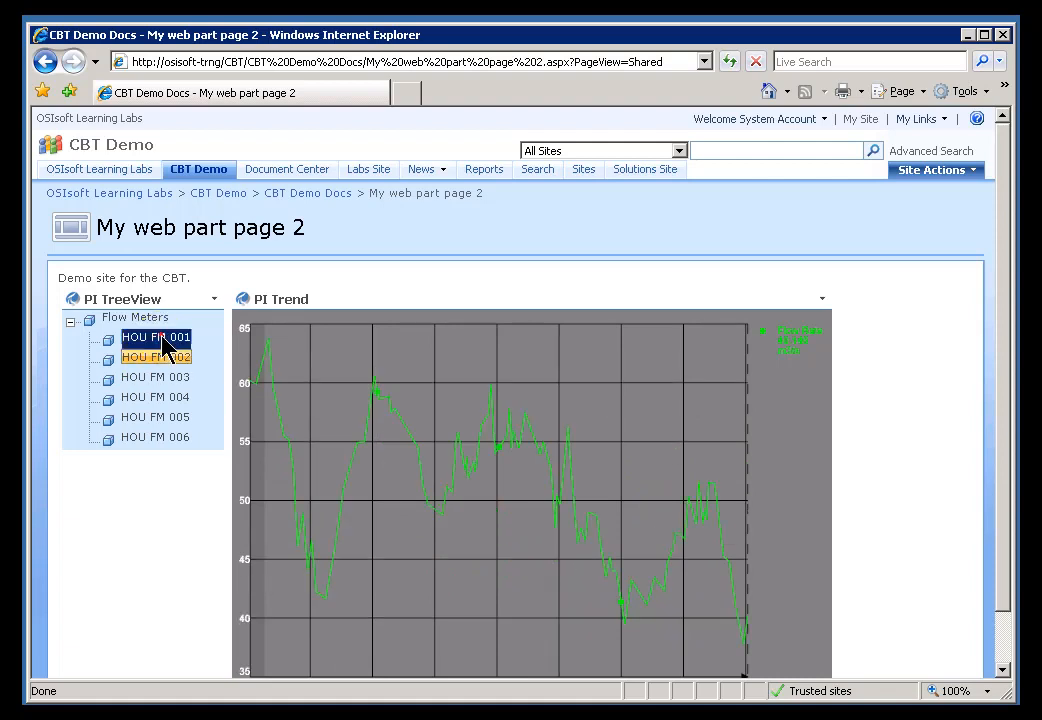
click(155, 337)
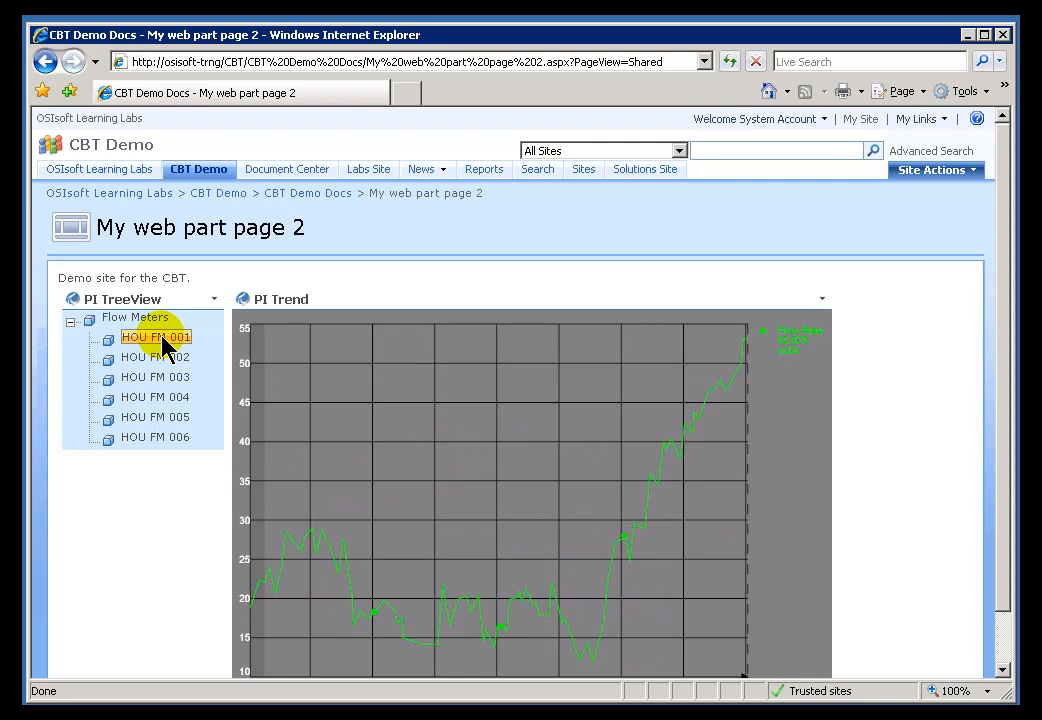
mouse_move(200, 347)
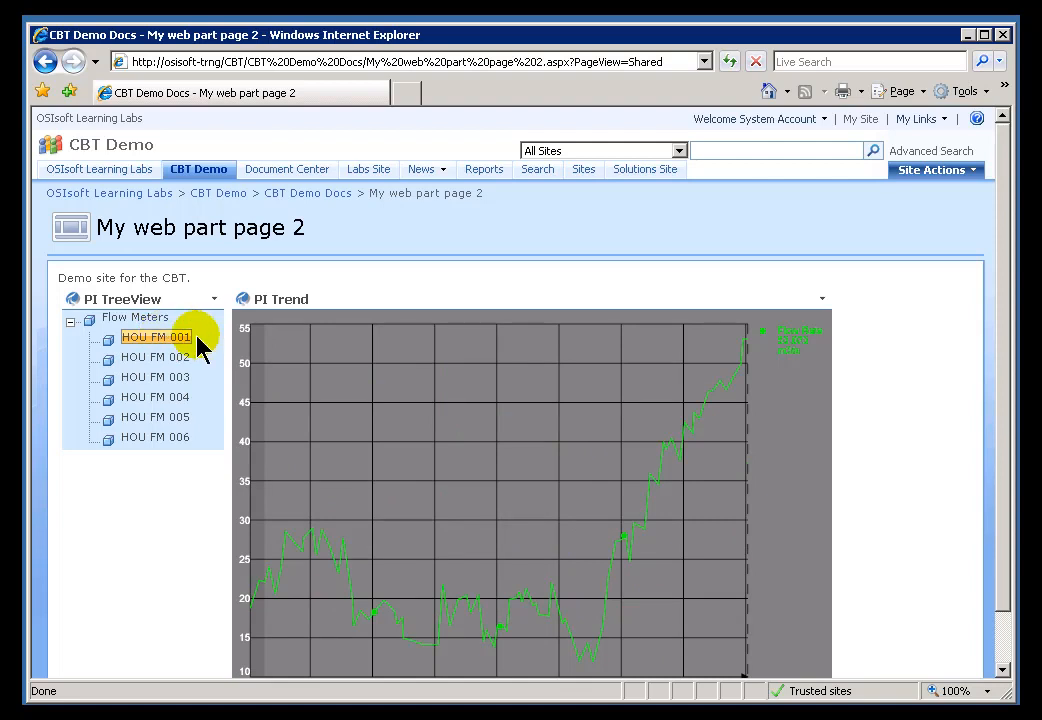
mouse_move(215, 330)
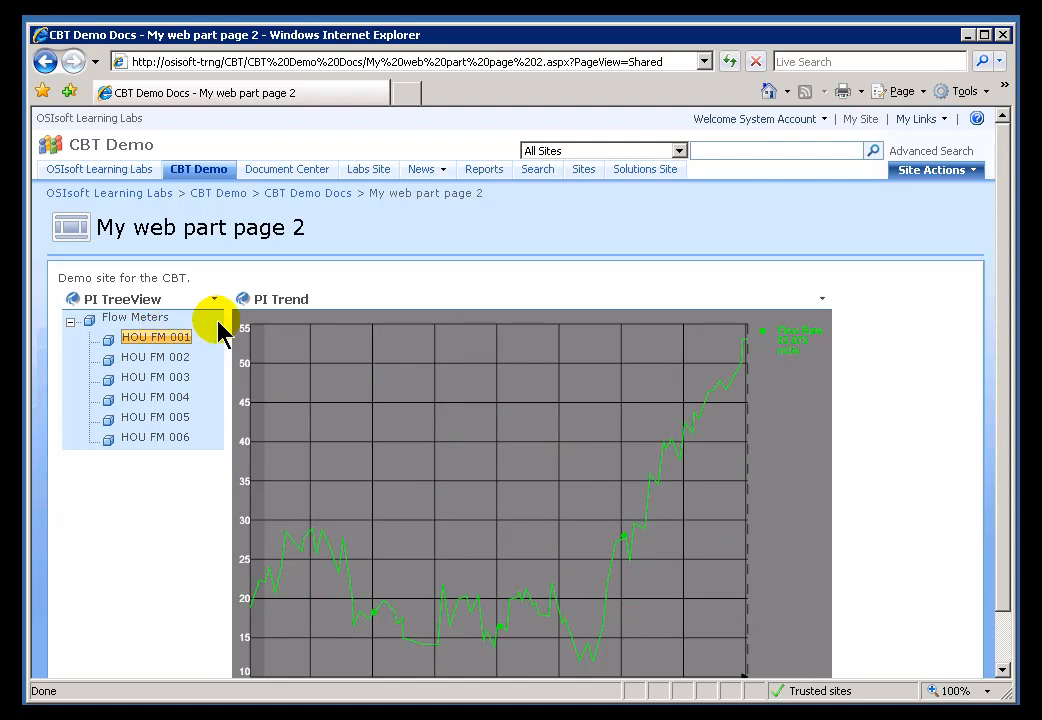
mouse_move(915, 337)
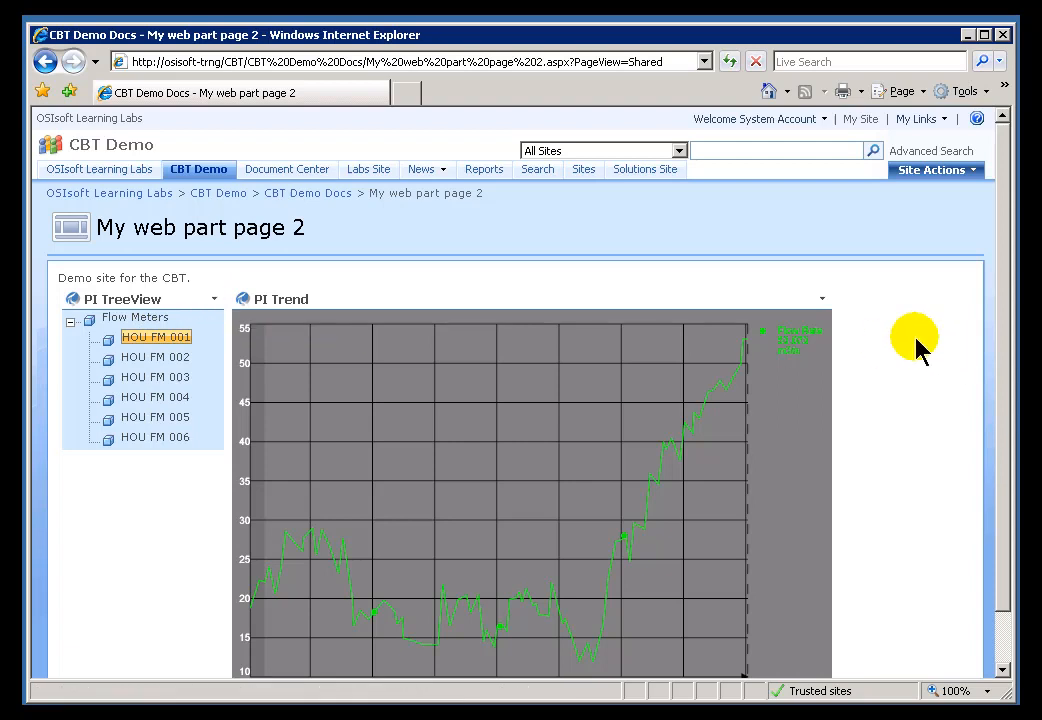
mouse_move(763, 360)
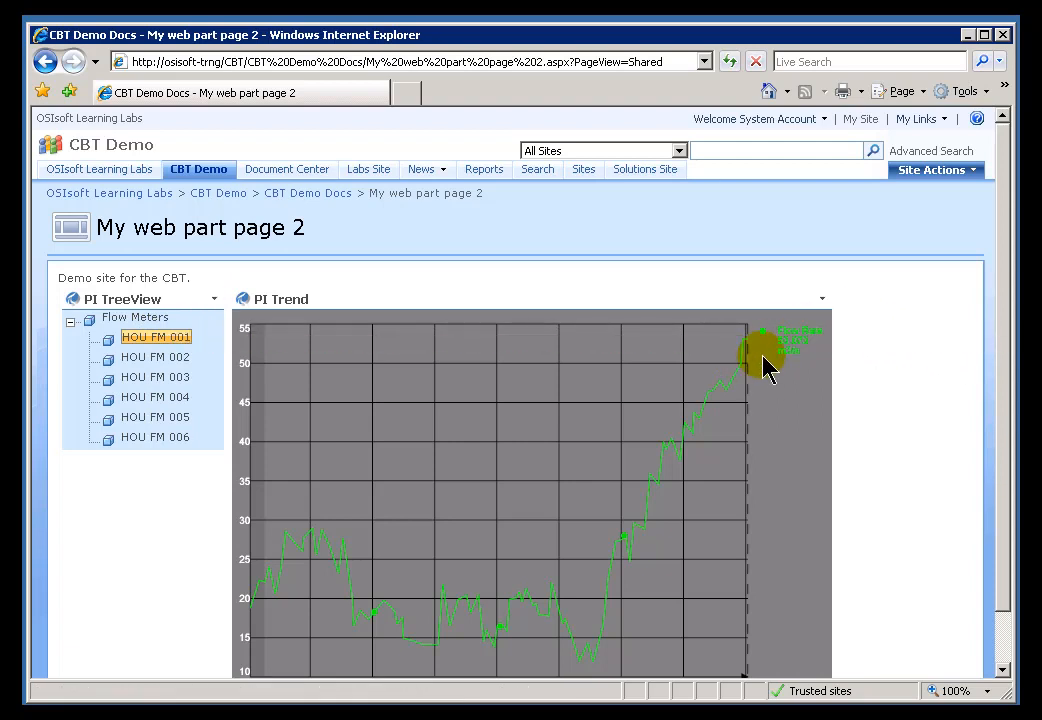
mouse_move(150, 357)
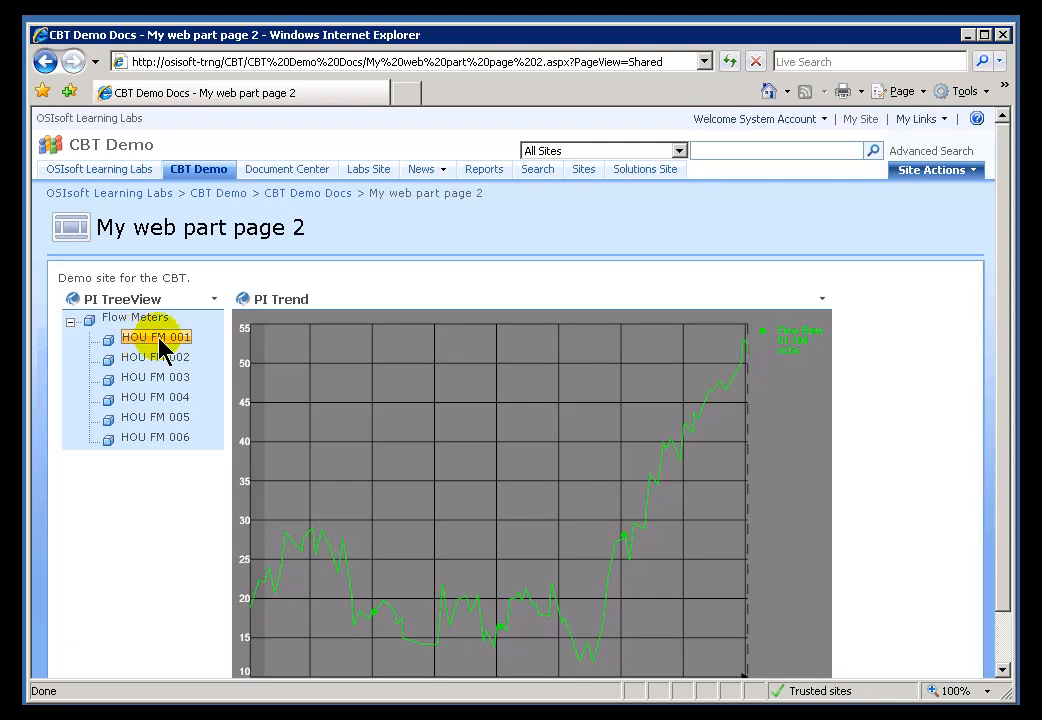
mouse_move(140, 352)
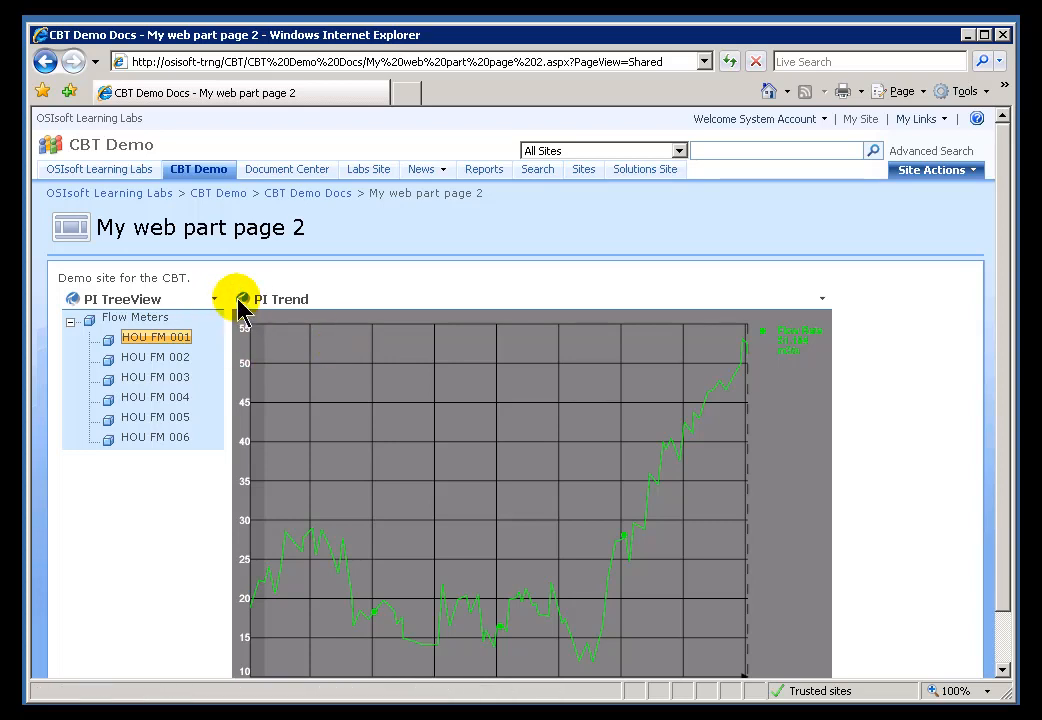
- Open PI Trend's shared settings and connect its Selected Data to PITreeView
click(822, 298)
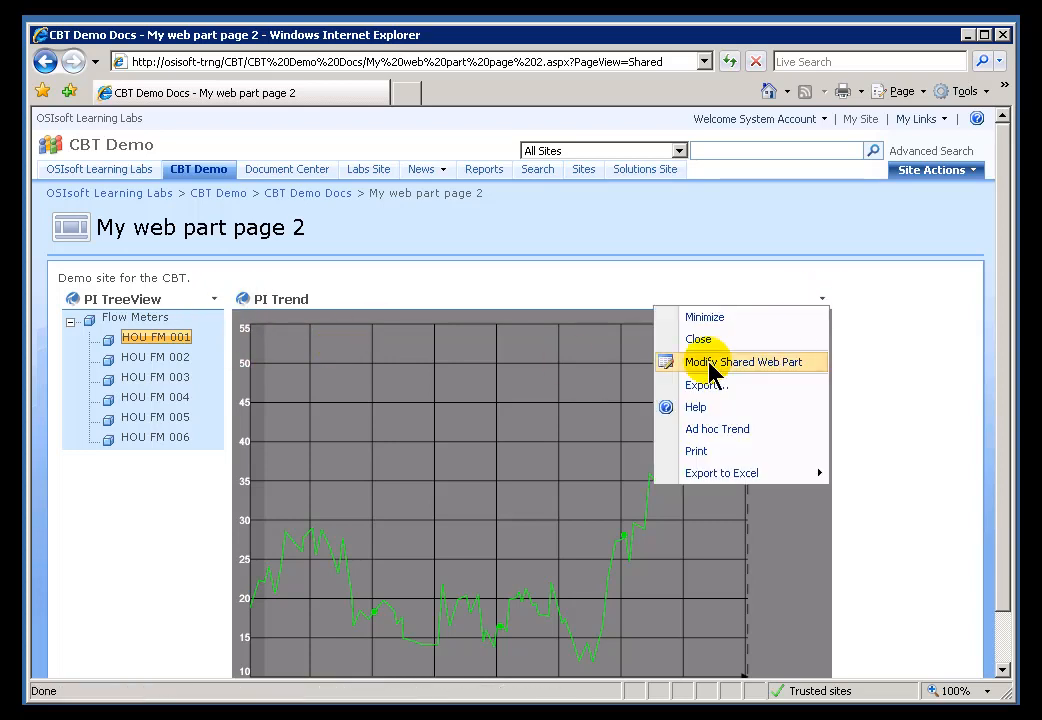
click(743, 361)
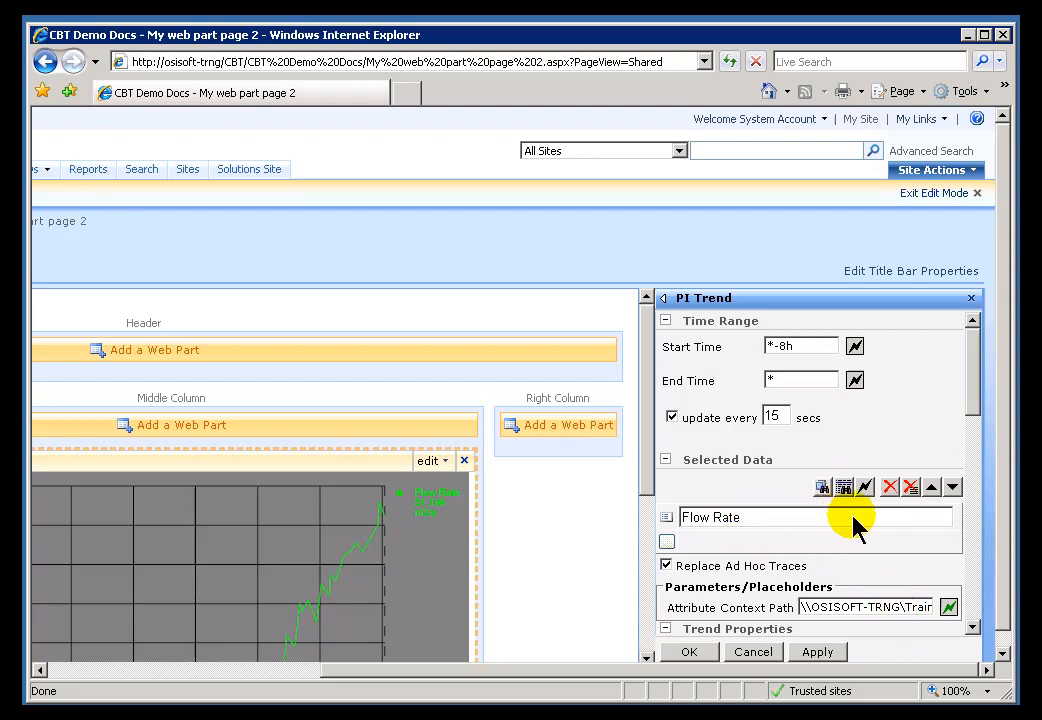
mouse_move(865, 487)
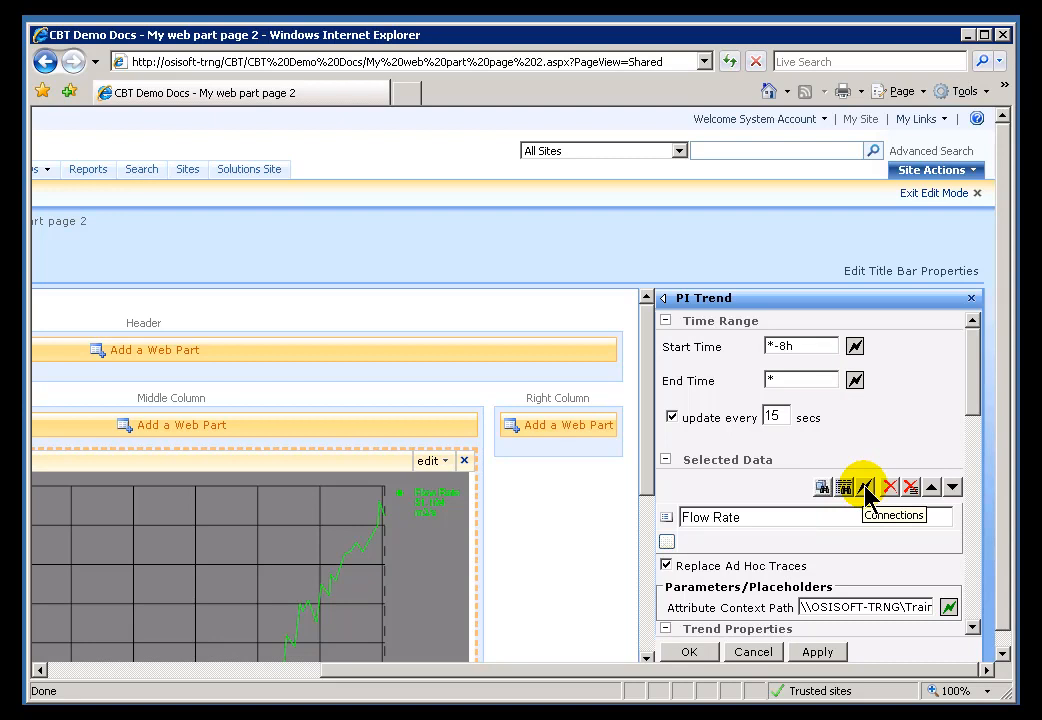
click(864, 487)
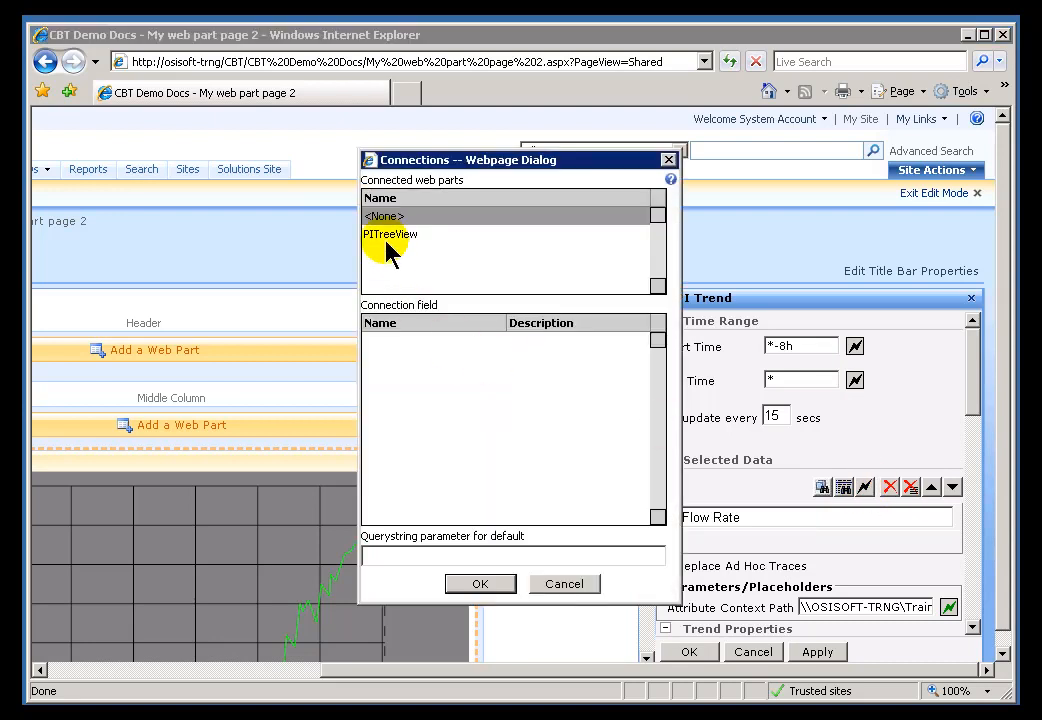
click(390, 234)
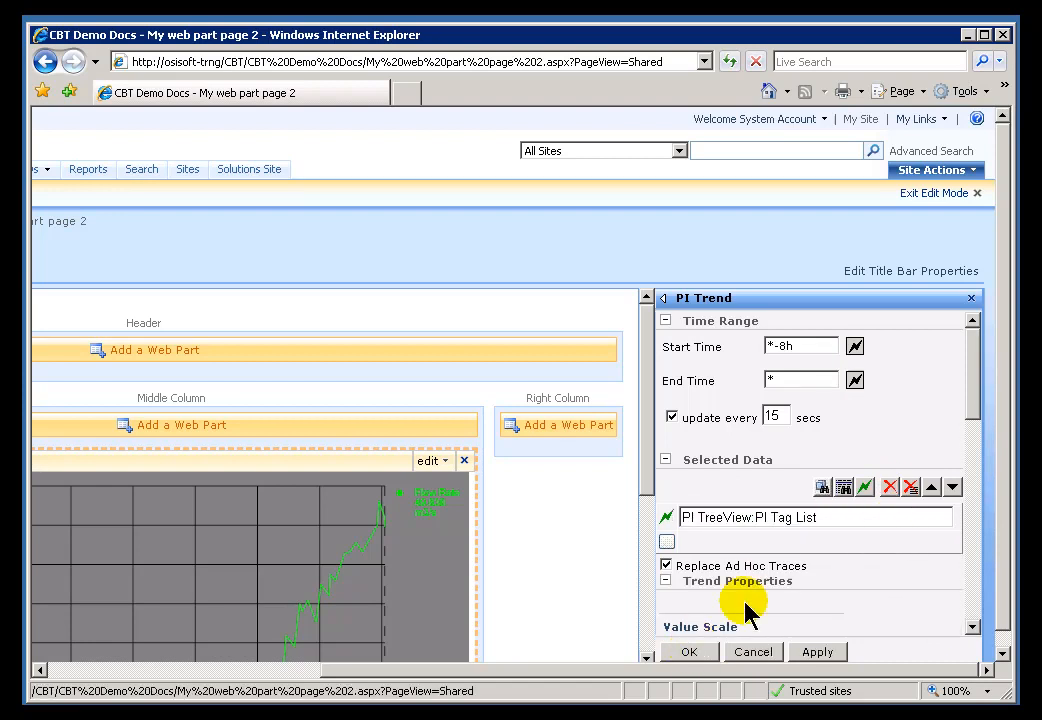
mouse_move(785, 628)
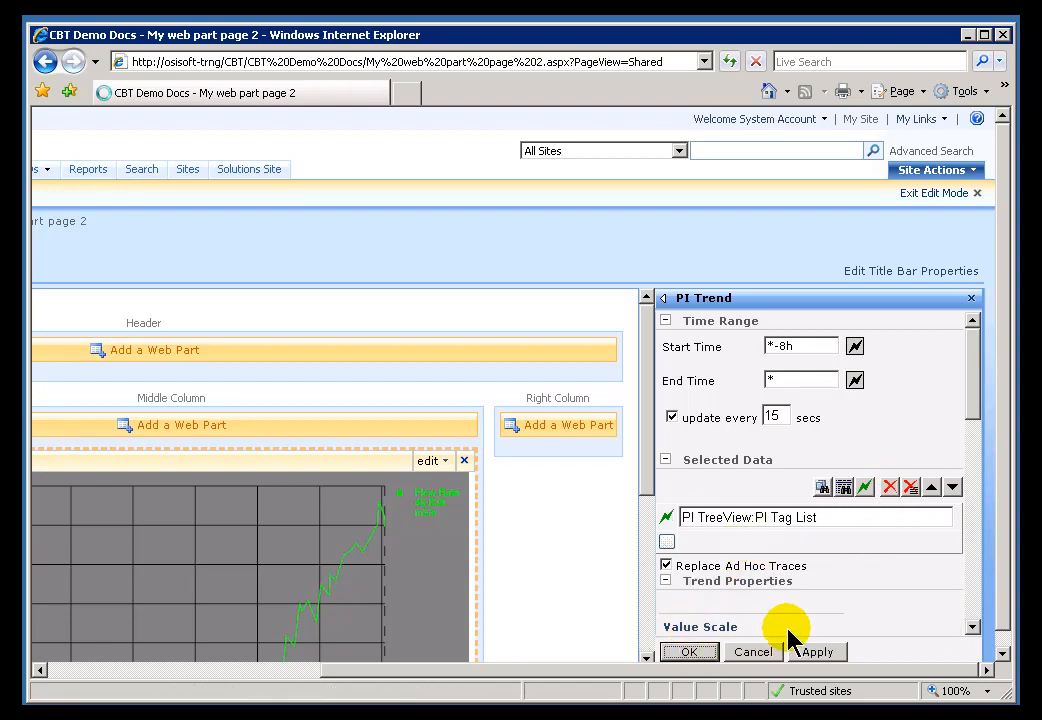
mouse_move(263, 670)
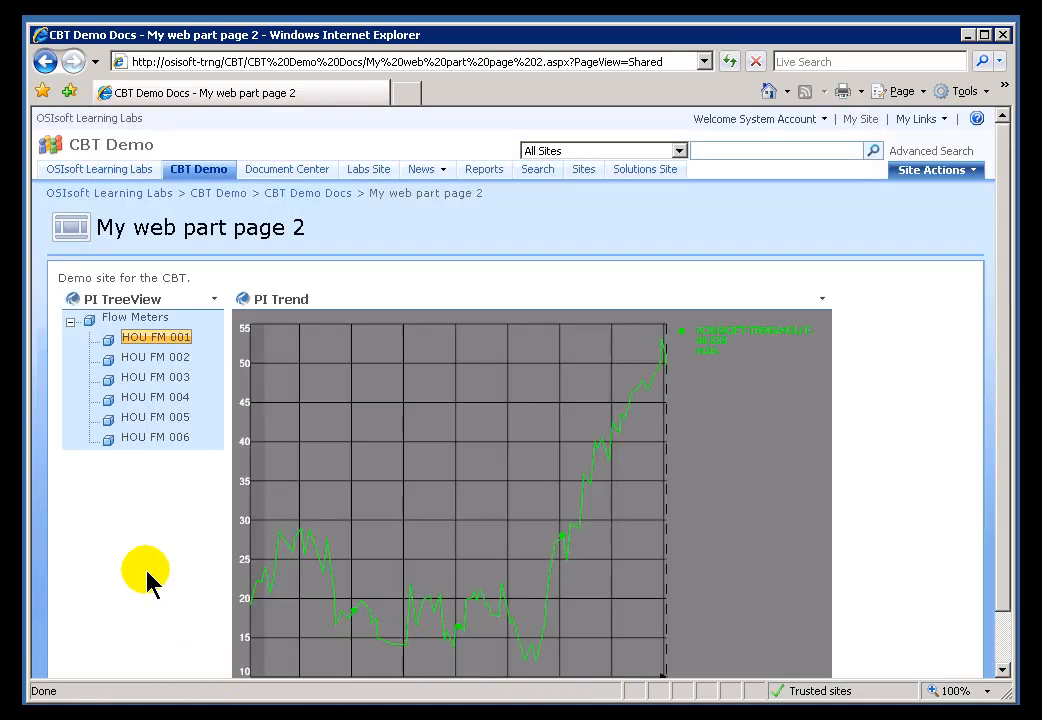
- Pick HOU FM 003, 006 and 001 to verify the trend, then open the TreeView menu
click(155, 377)
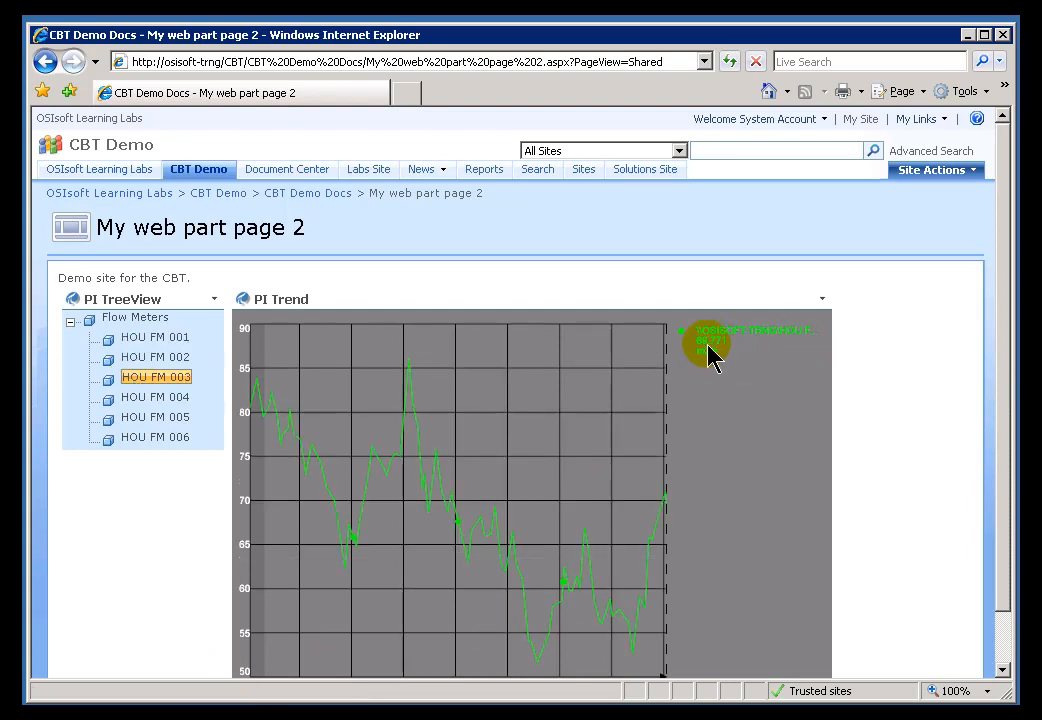
click(155, 396)
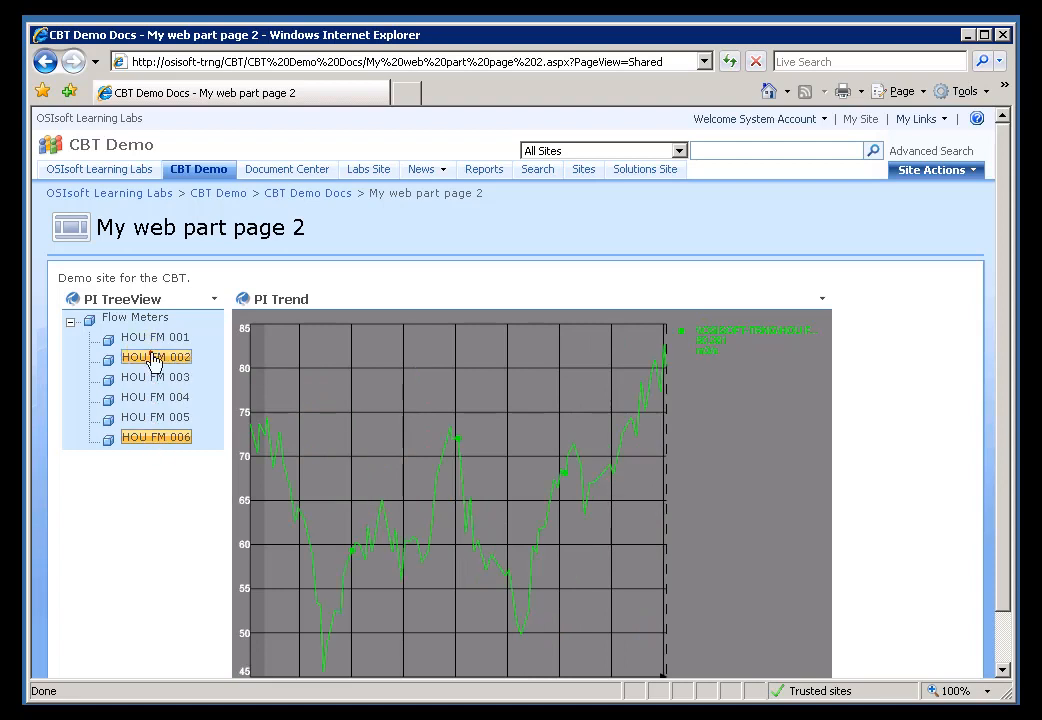
click(154, 337)
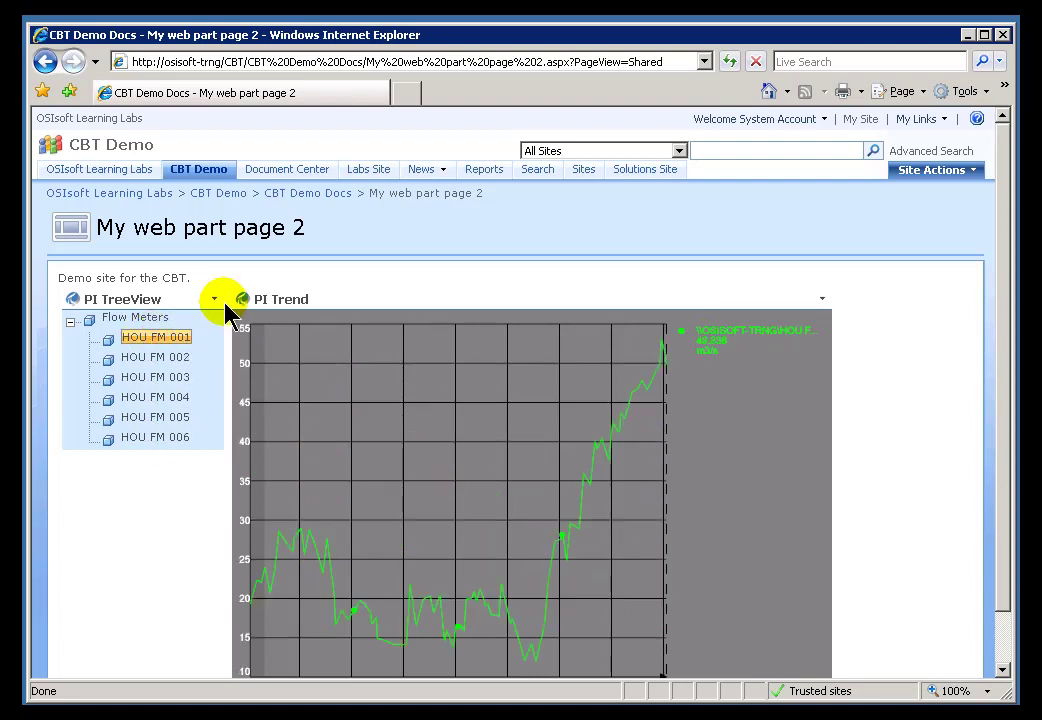
click(214, 299)
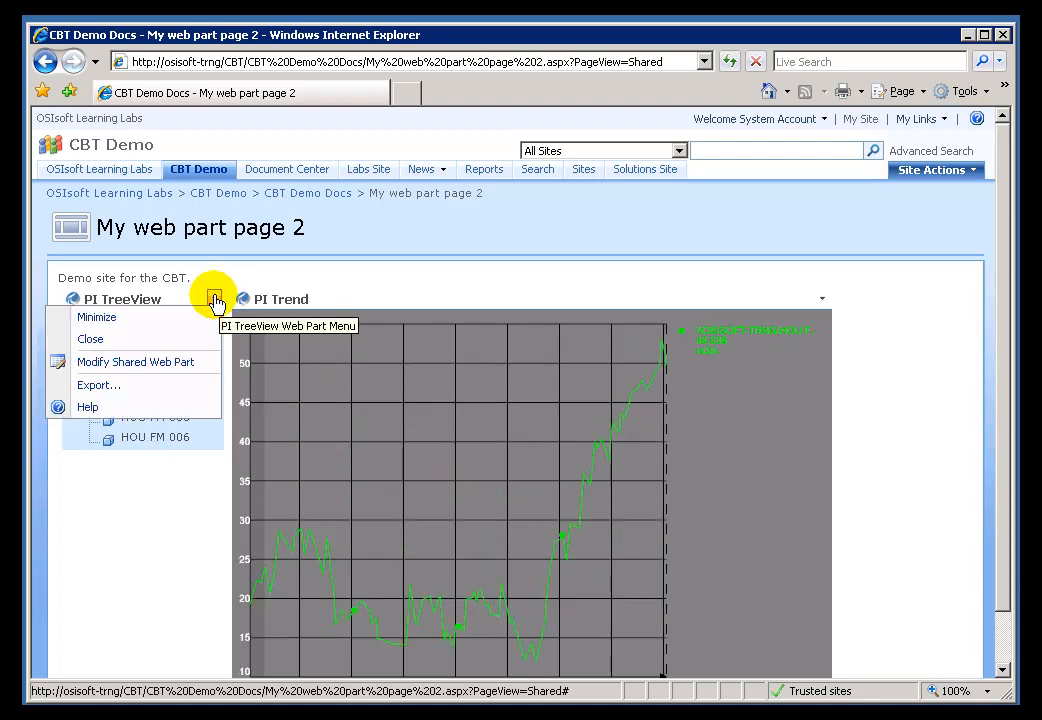
mouse_move(135, 361)
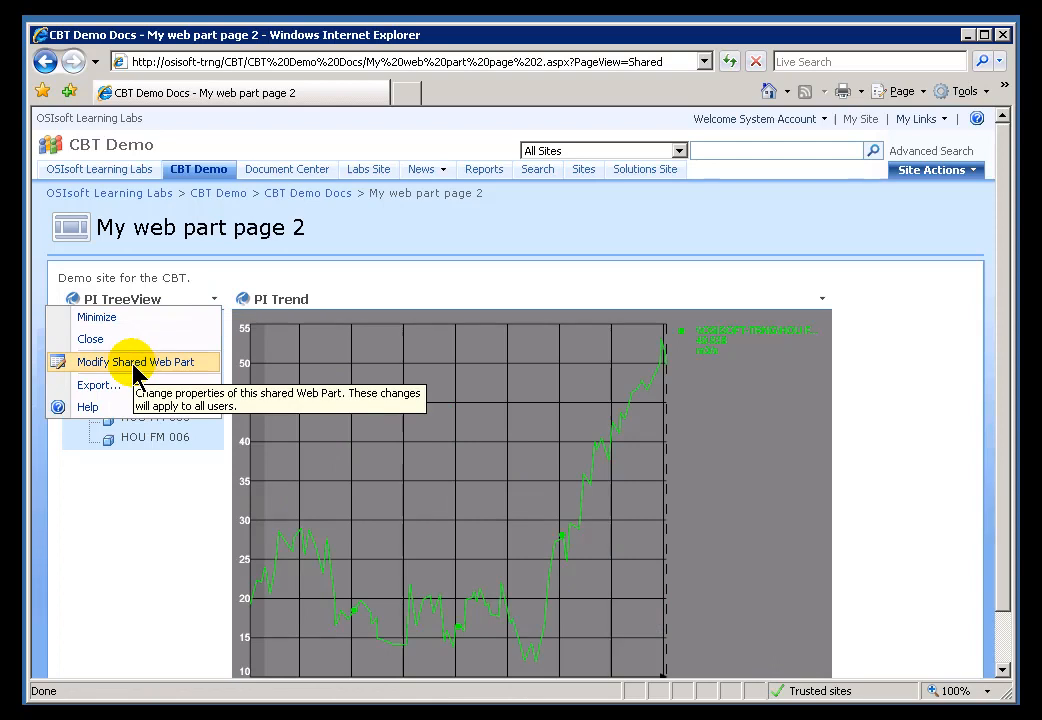
mouse_move(154, 437)
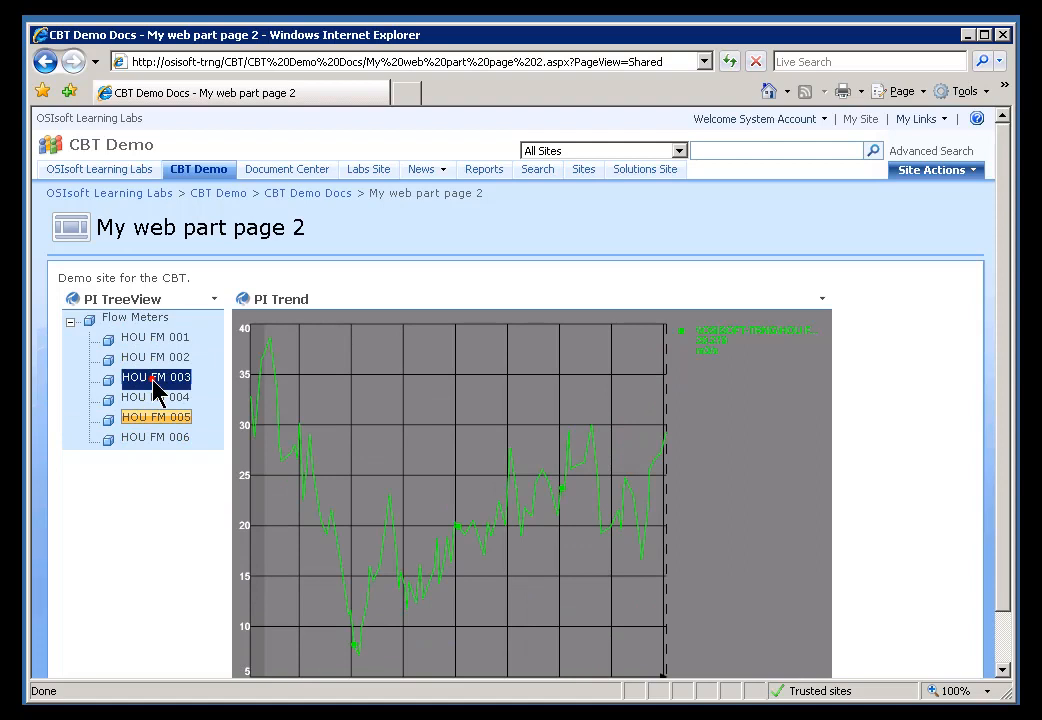
click(213, 299)
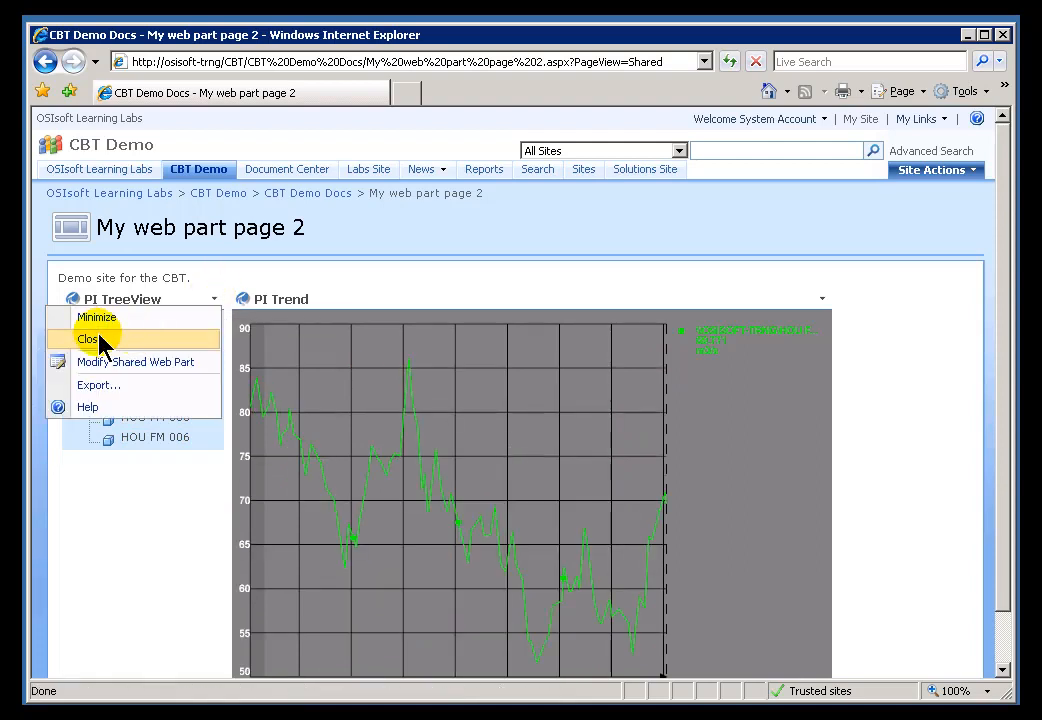
click(625, 450)
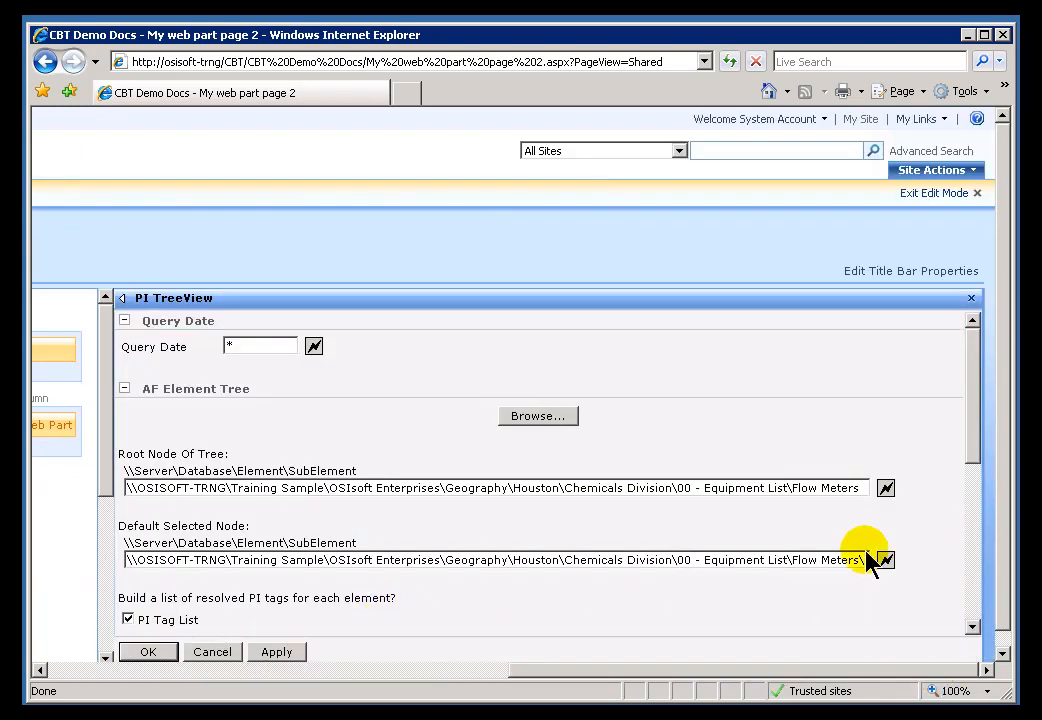
scroll(down, 3)
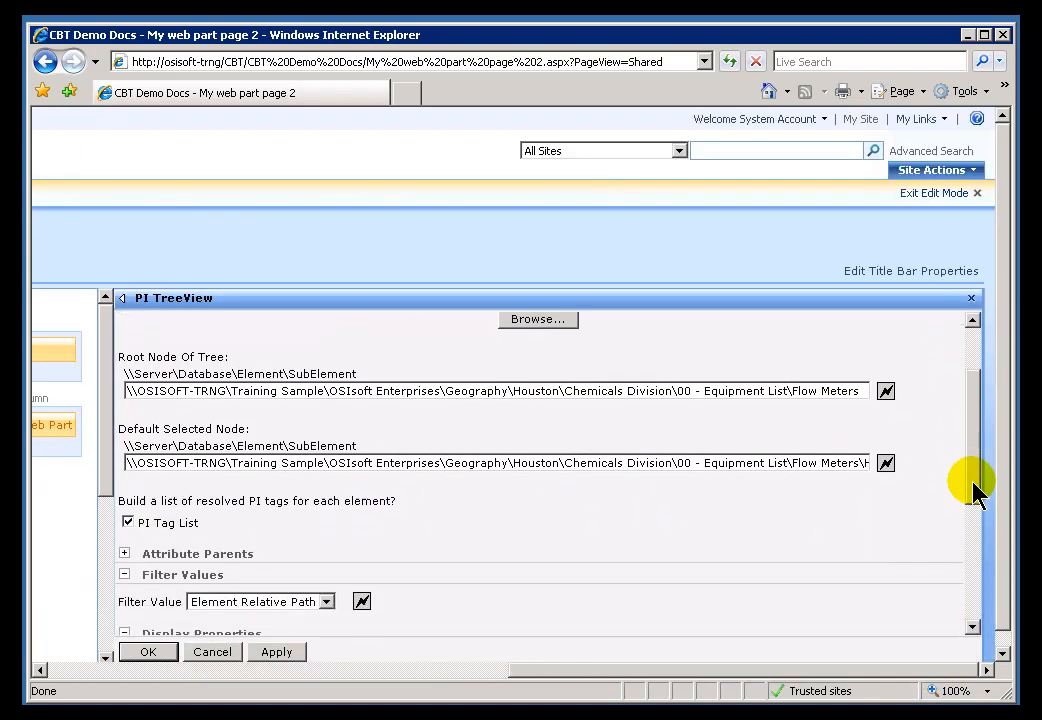
scroll(down, 3)
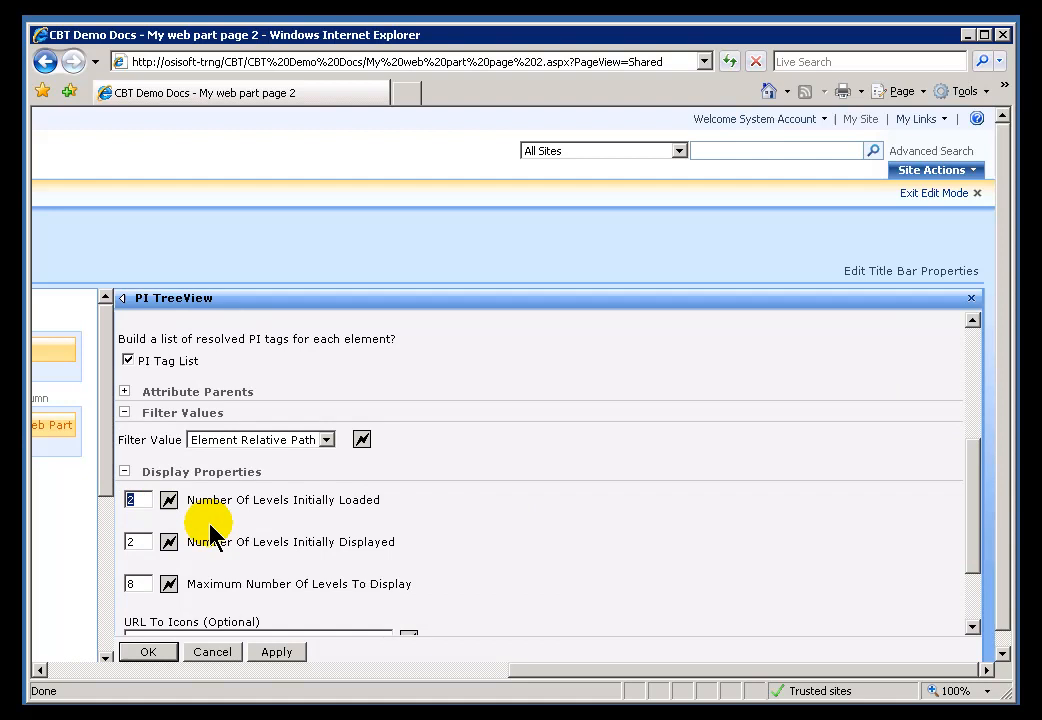
mouse_move(444, 553)
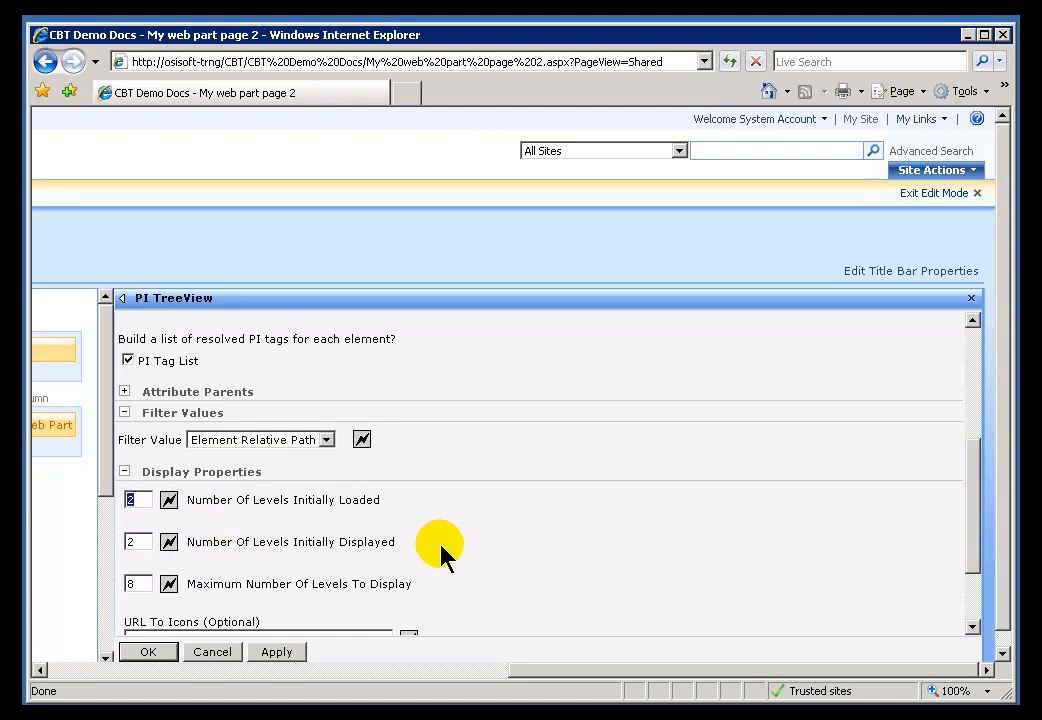
scroll(up, 3)
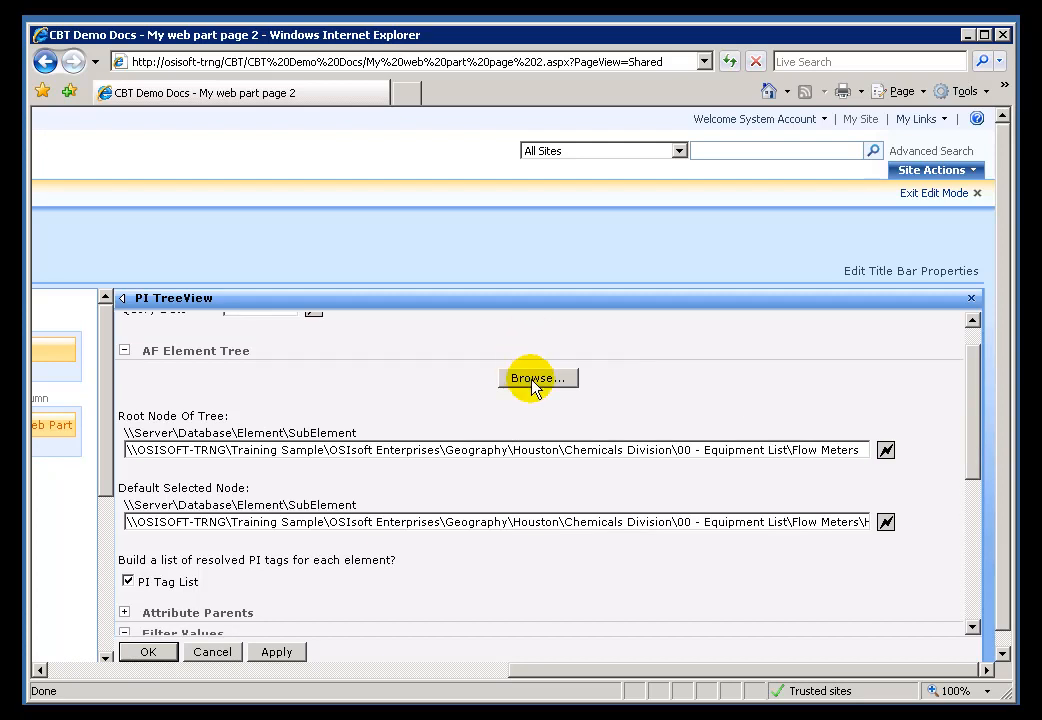
- Browse the AF tree to Houston under OSIsoft Enterprises > Geography
click(538, 378)
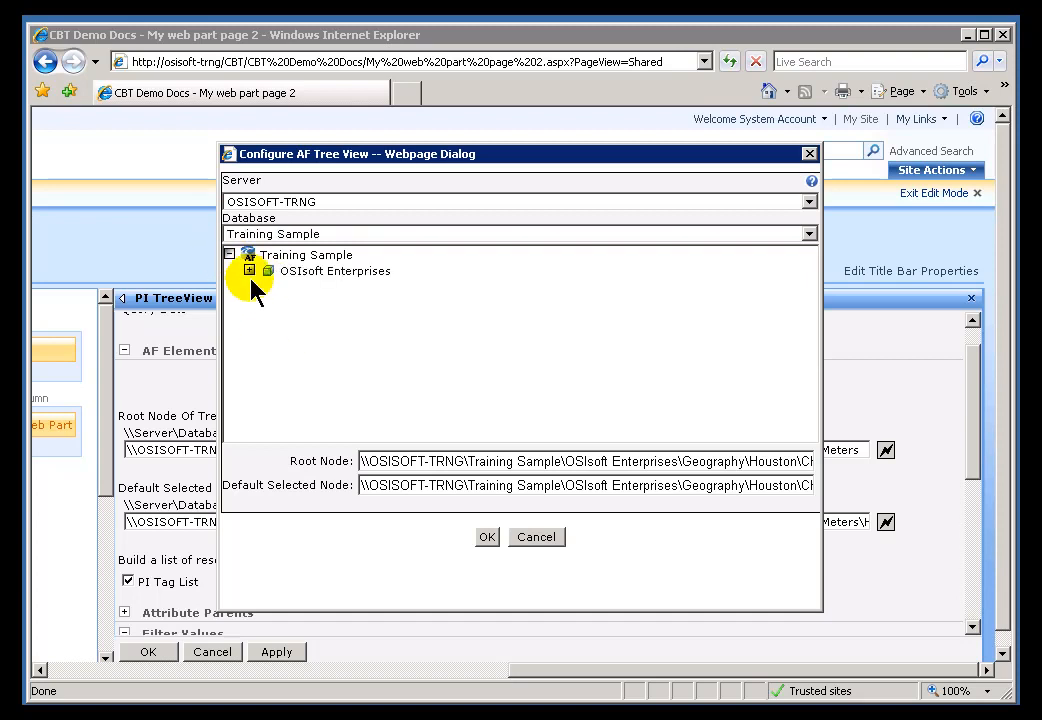
click(250, 271)
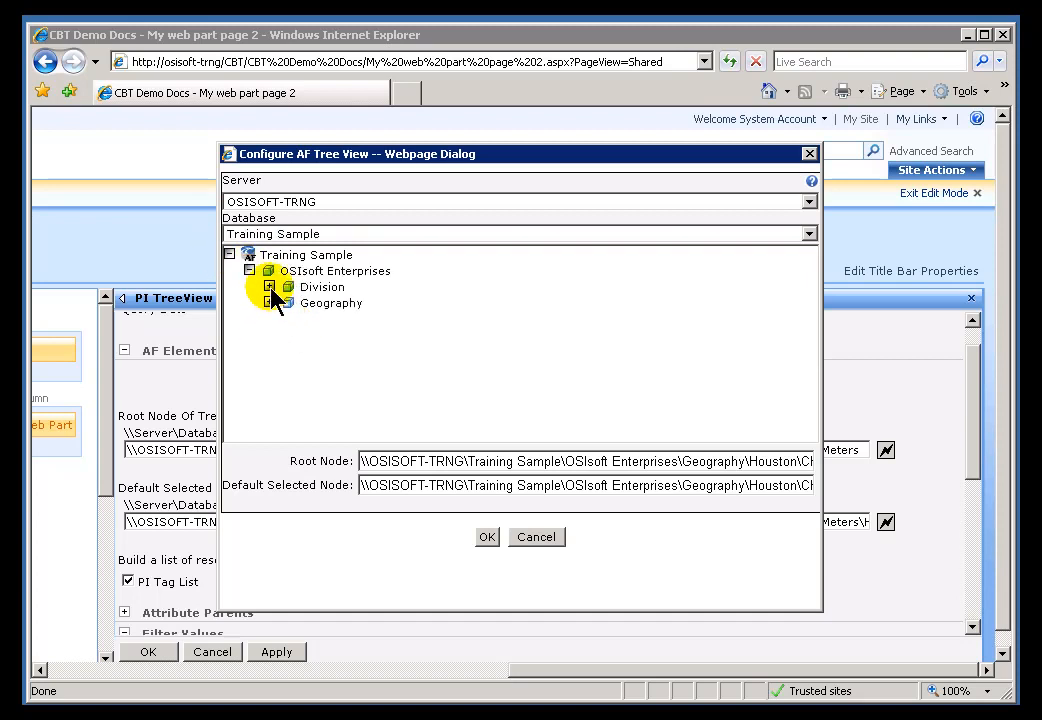
click(268, 303)
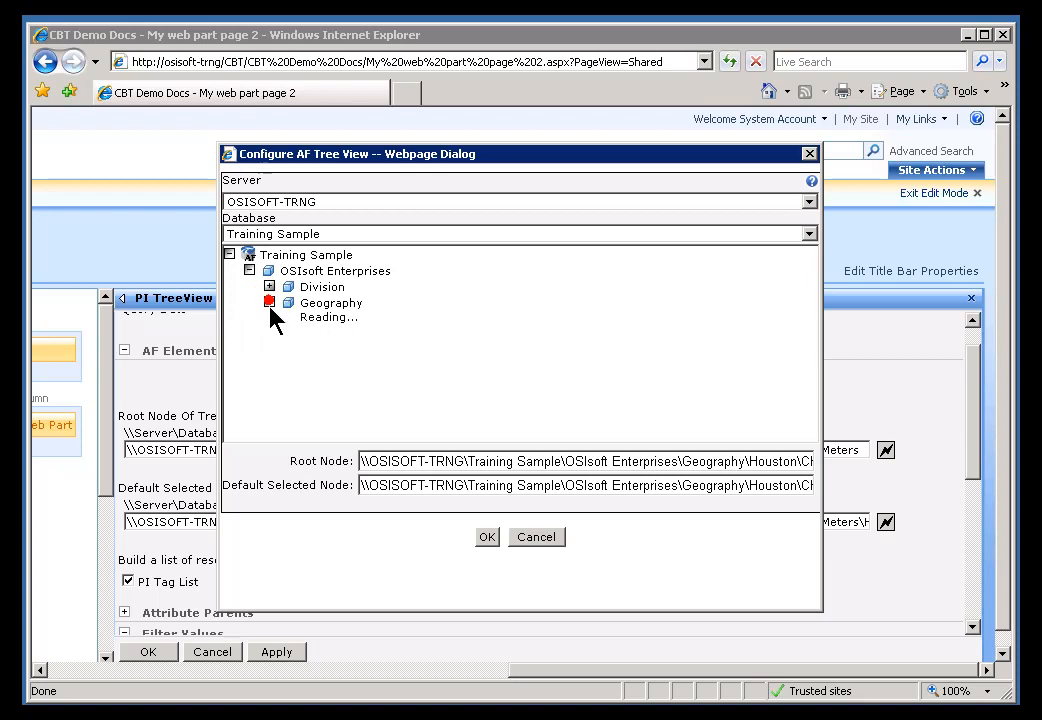
click(269, 302)
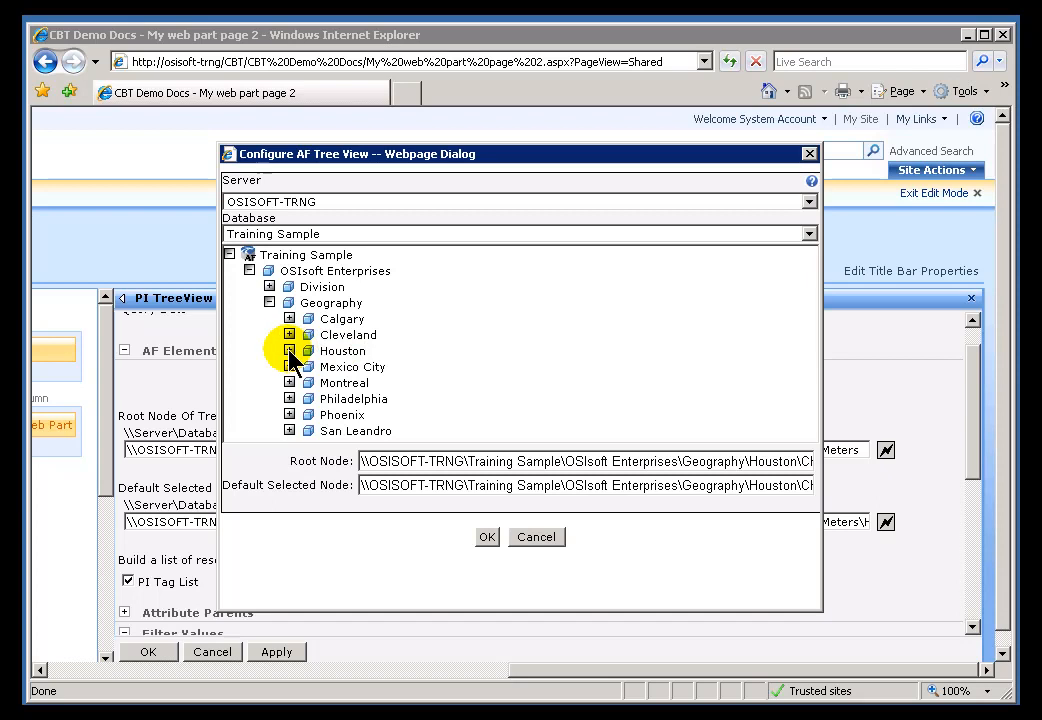
click(289, 350)
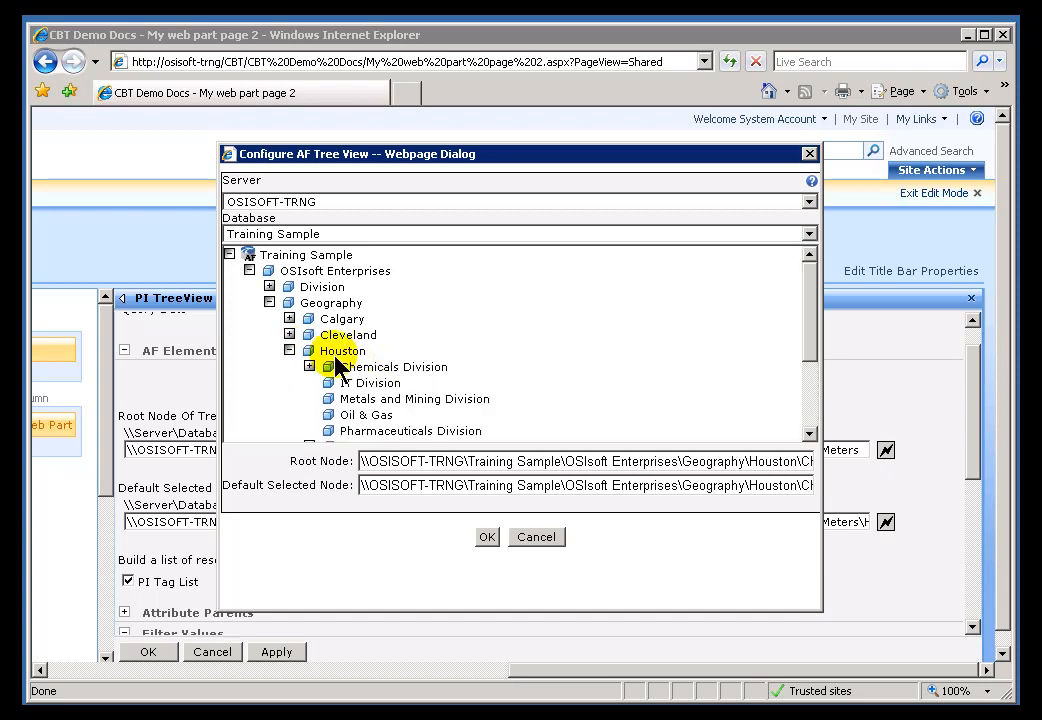
click(310, 366)
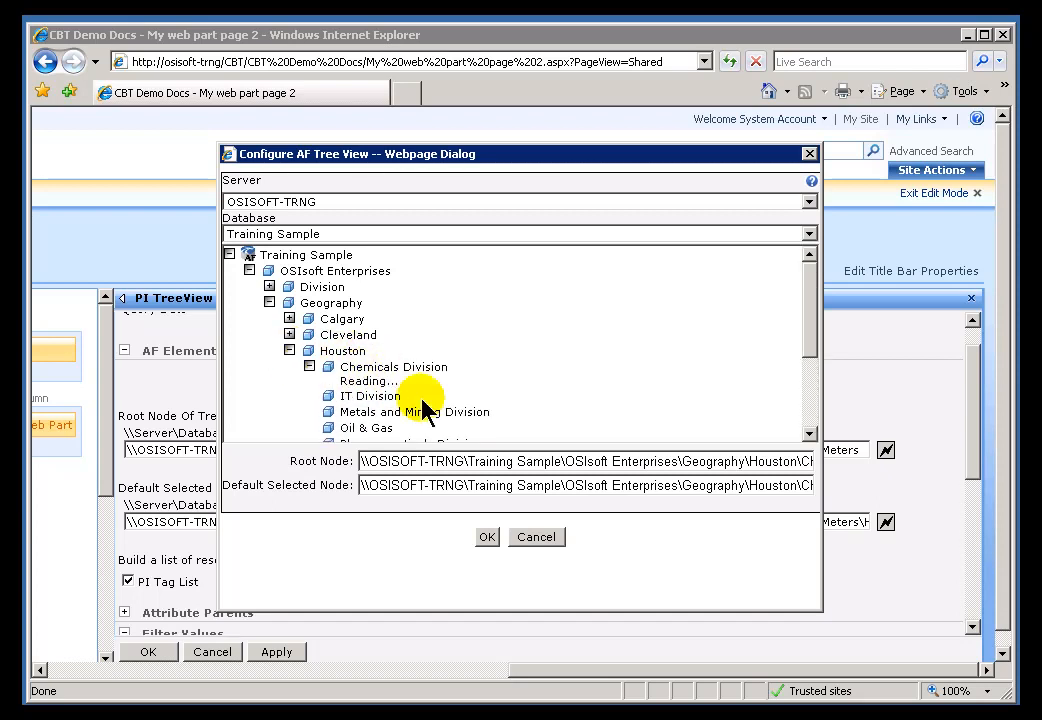
click(310, 366)
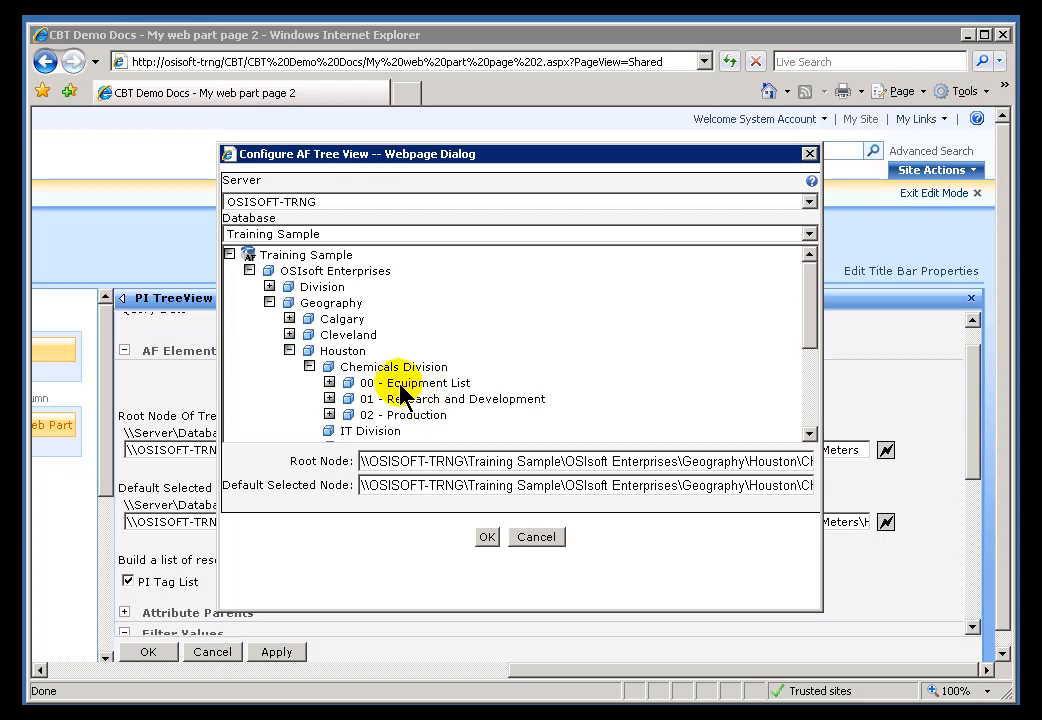
click(329, 367)
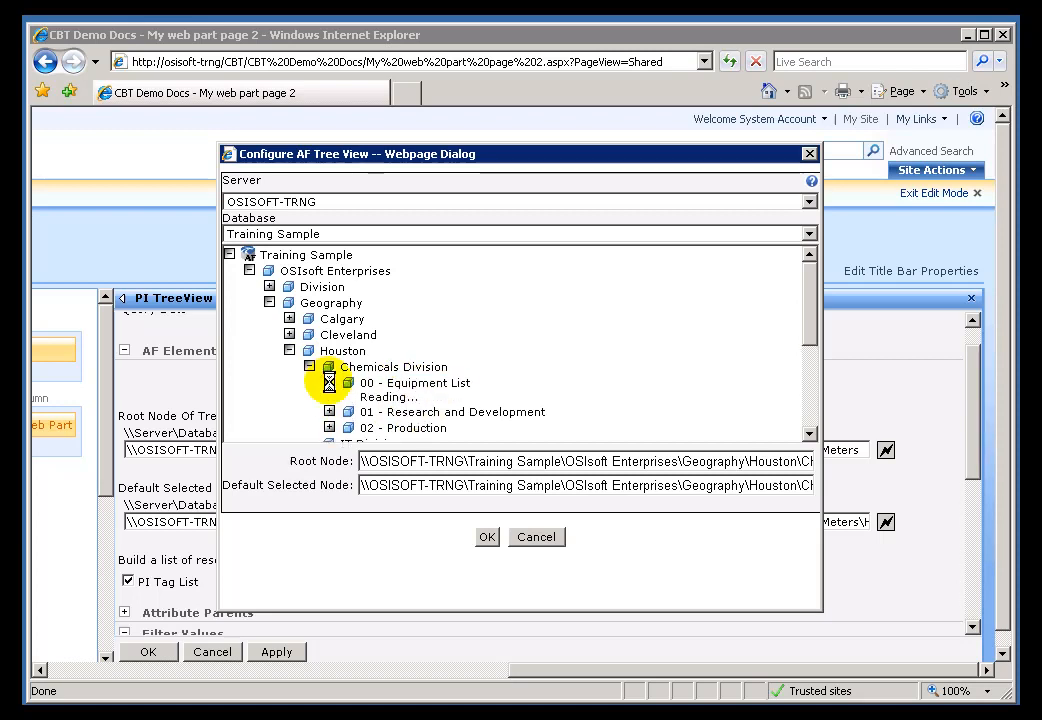
click(349, 382)
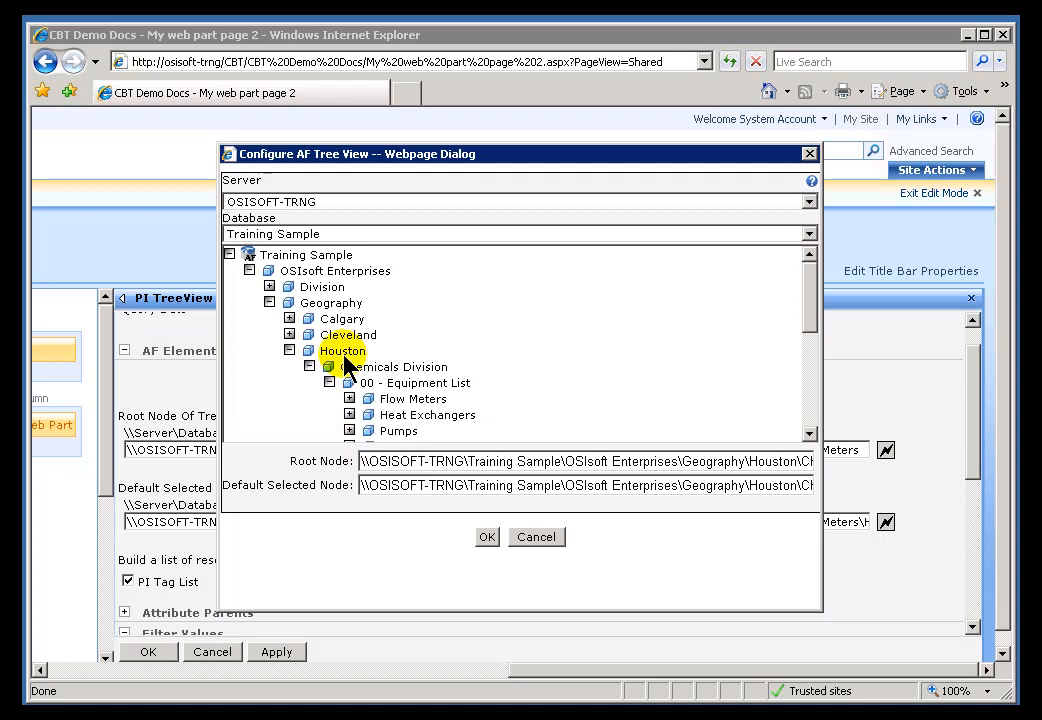
- Set Houston as the TreeView's root node and confirm
right_click(343, 350)
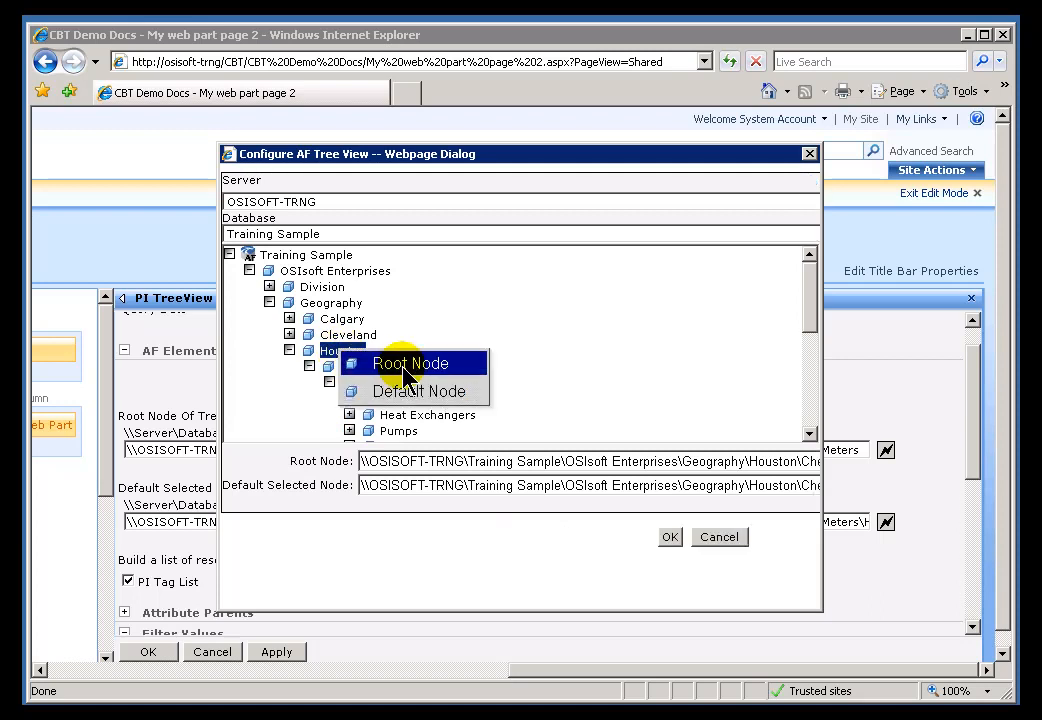
click(410, 363)
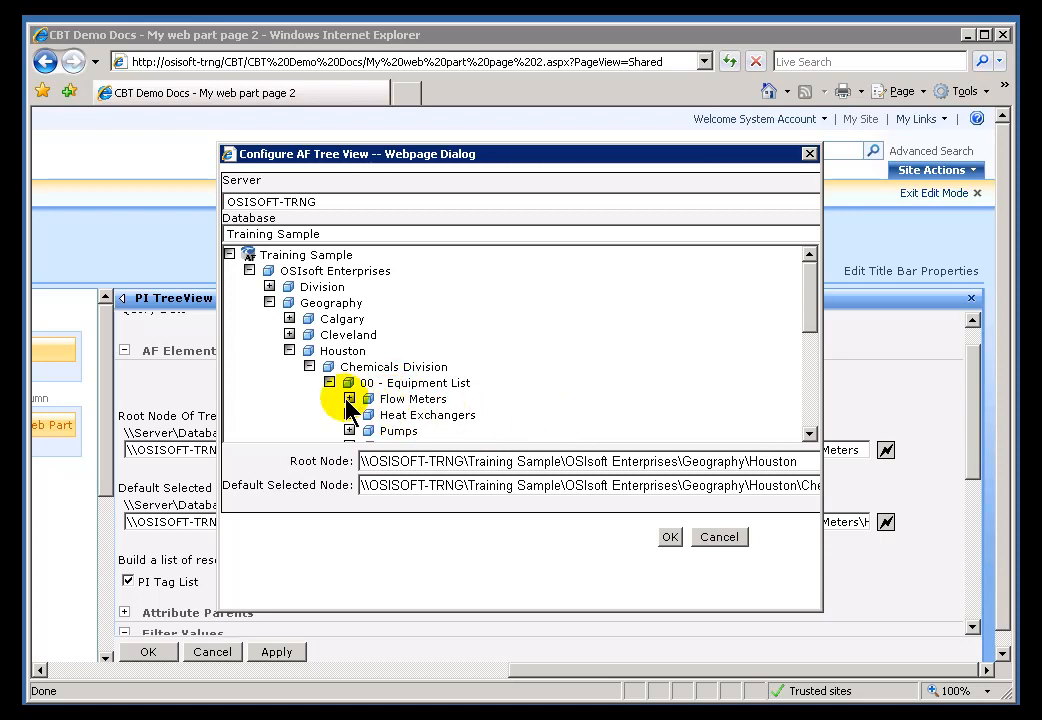
click(349, 398)
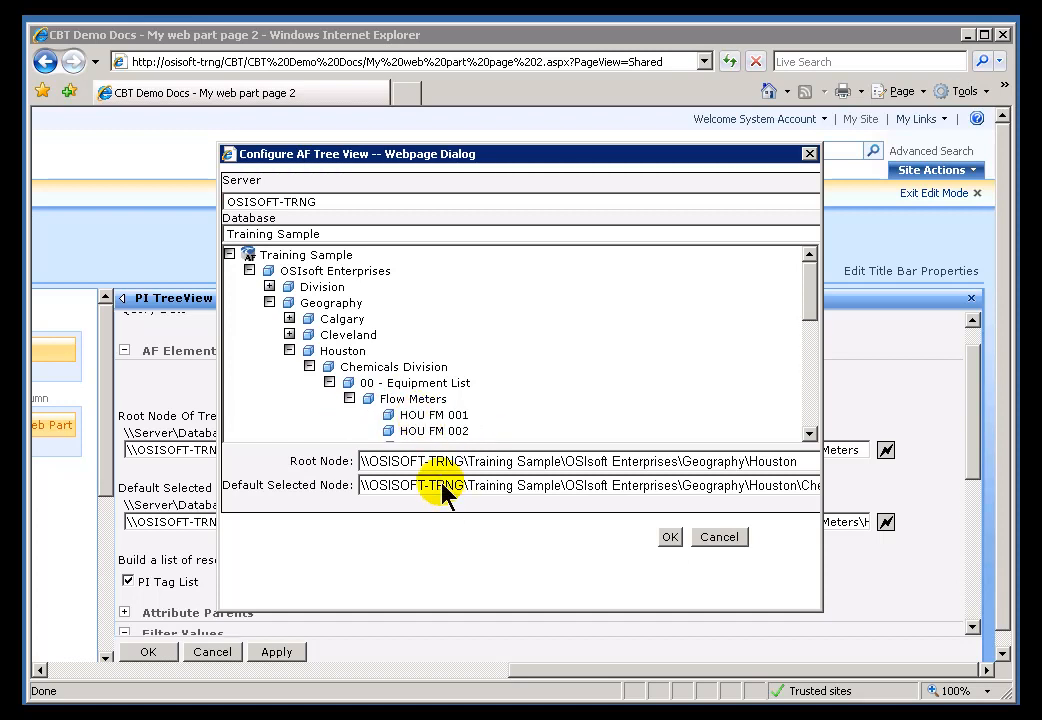
click(670, 537)
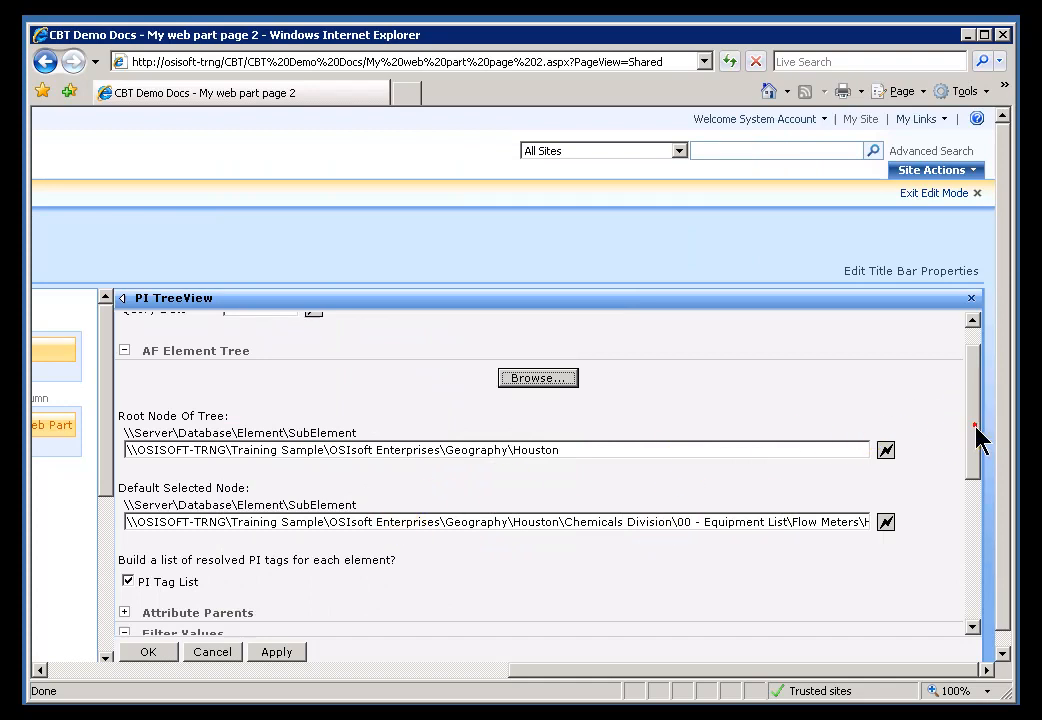
- Set levels initially loaded and displayed to 5 and save the TreeView settings
scroll(down, 3)
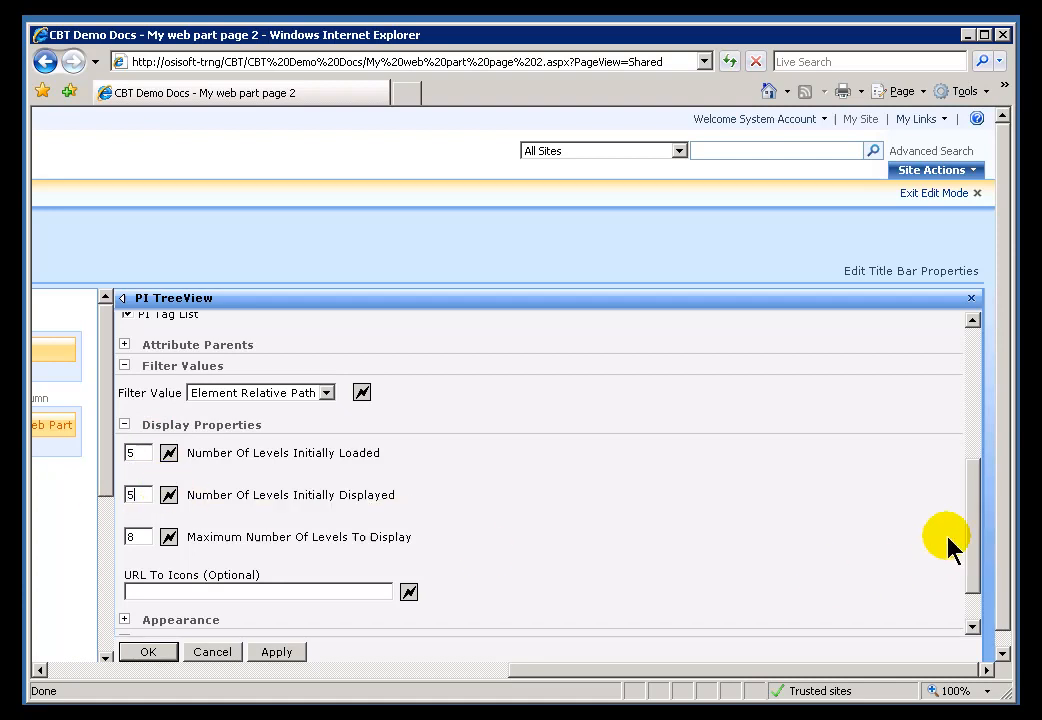
scroll(down, 3)
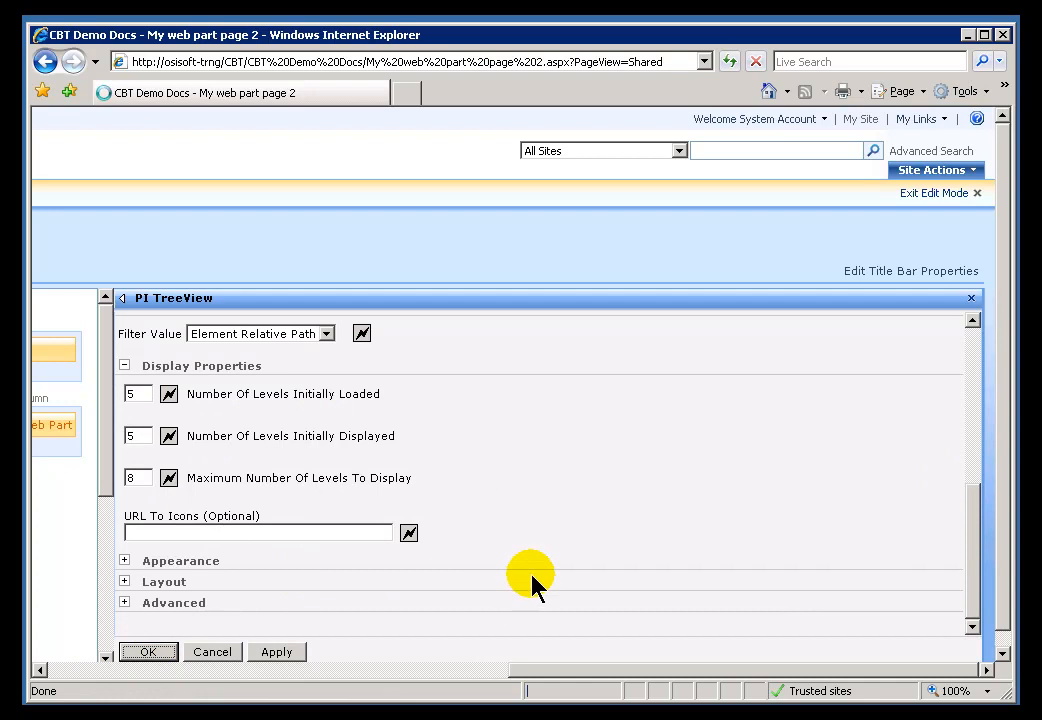
mouse_move(657, 670)
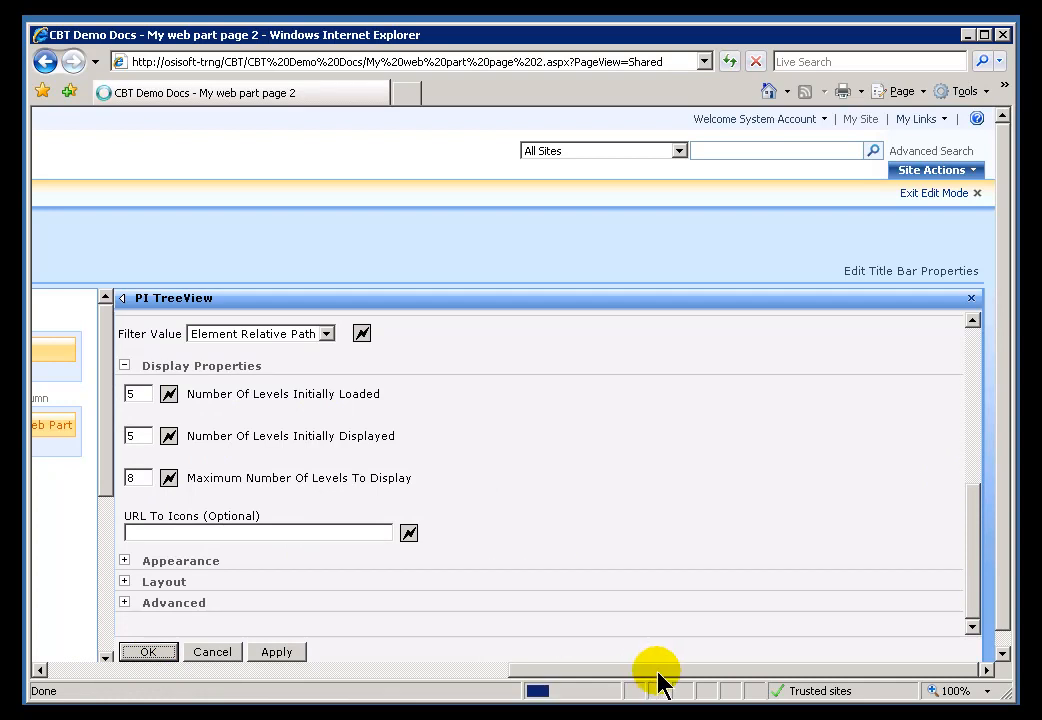
click(148, 651)
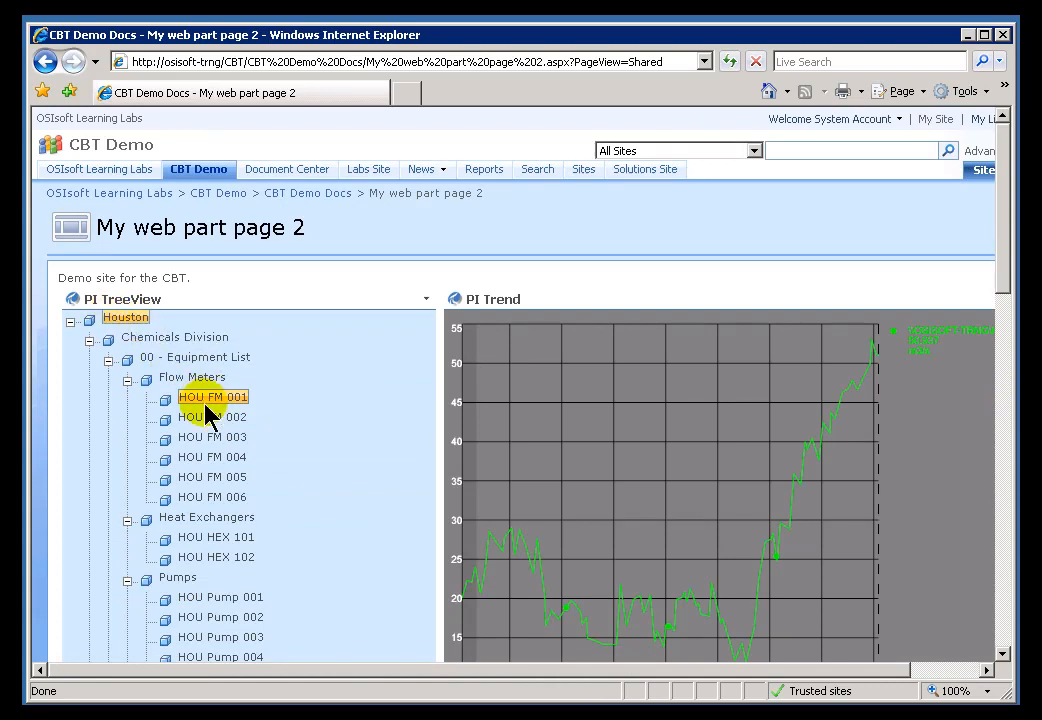
mouse_move(978, 315)
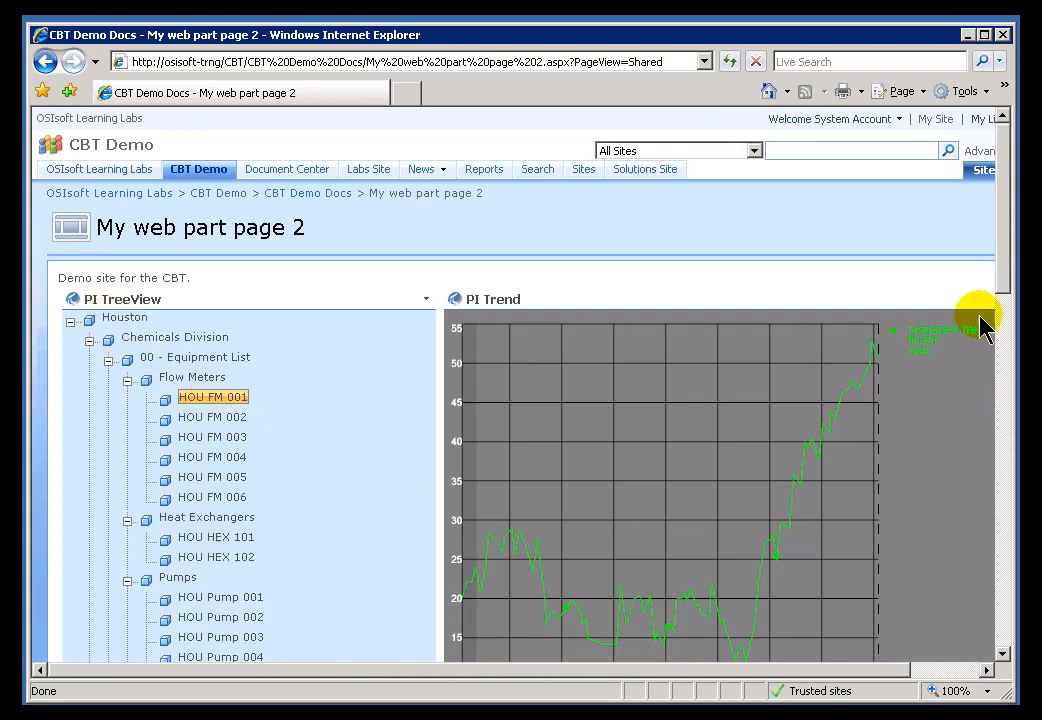
- Trend HOU FM 002, FM 003, HEX 101, HEX 102, Pump 001 and Pump 003
scroll(down, 3)
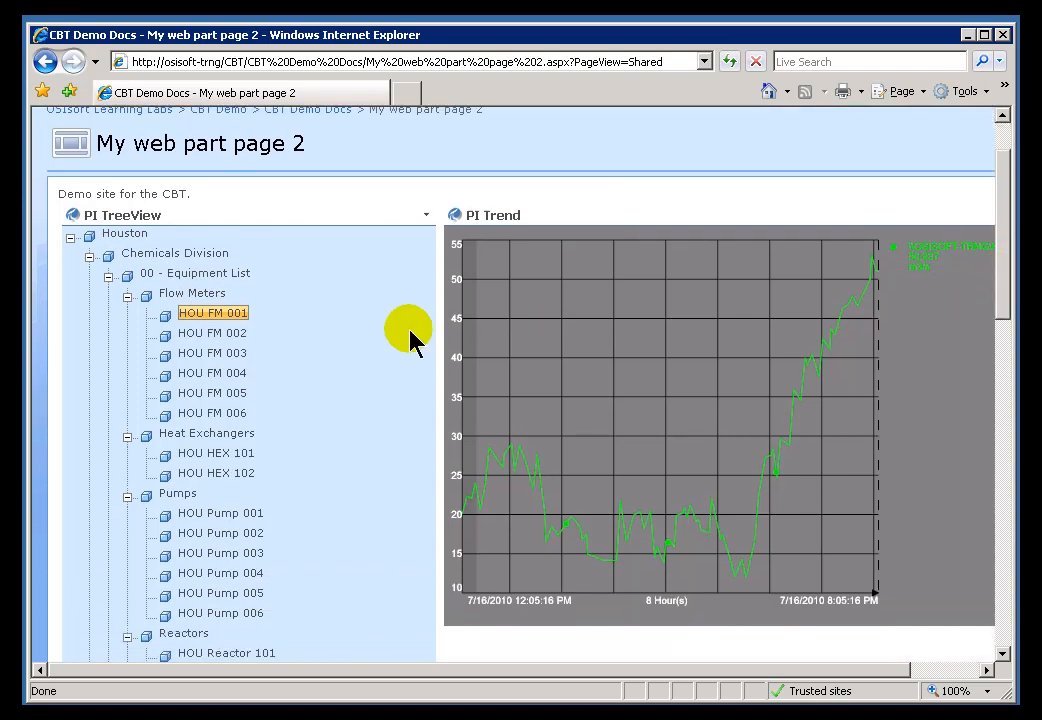
click(213, 353)
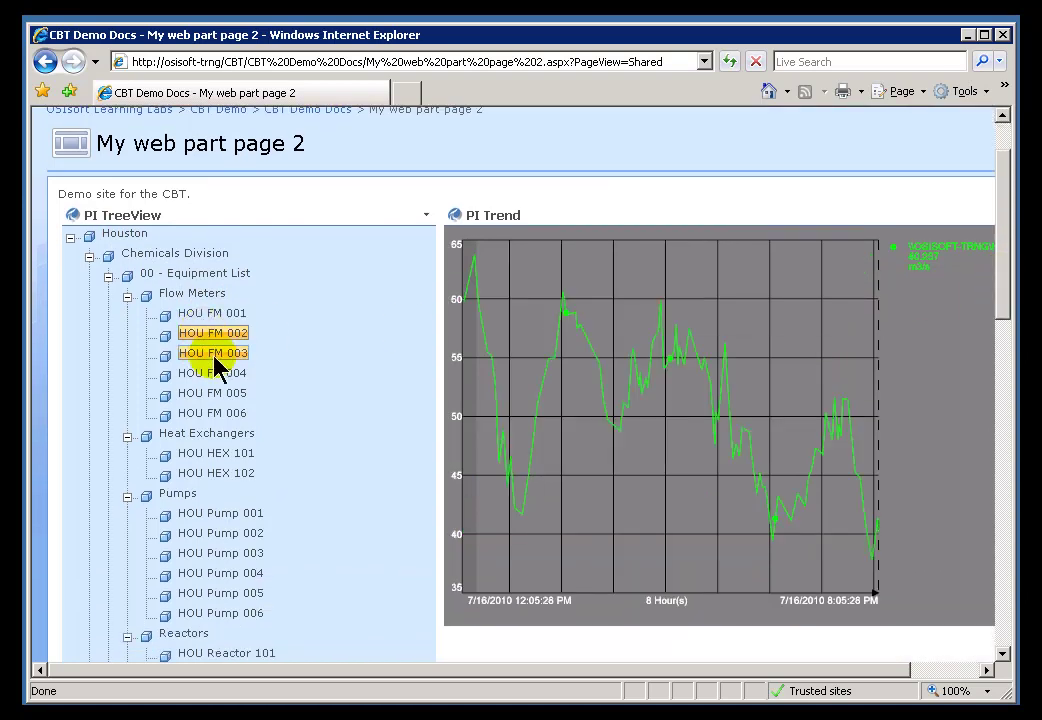
click(215, 453)
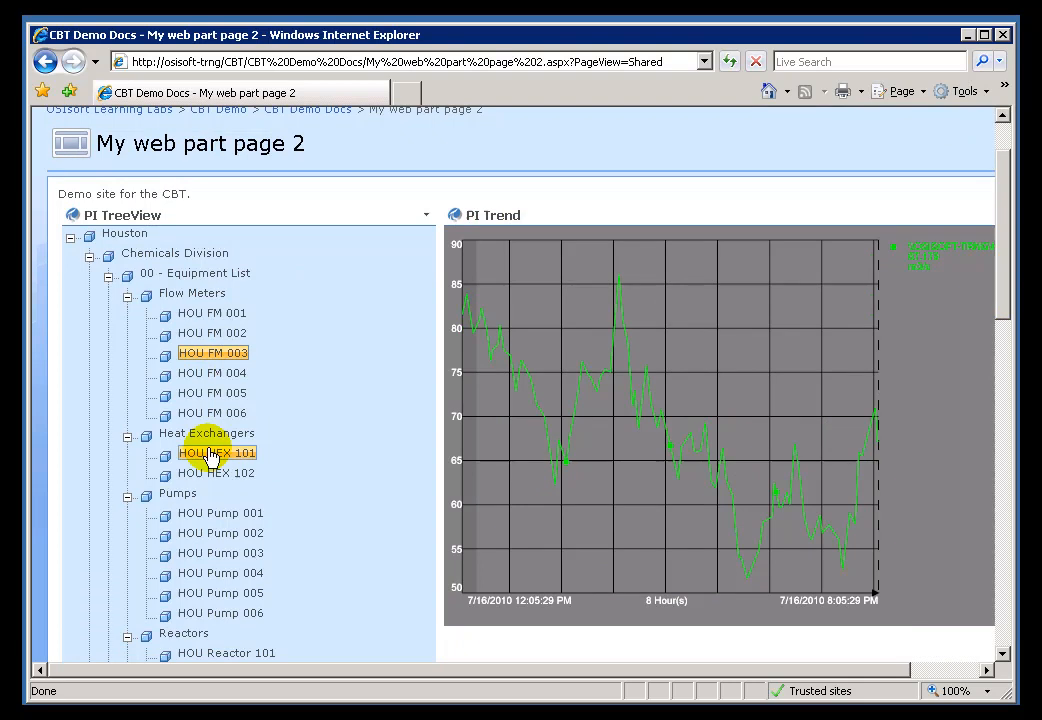
click(215, 453)
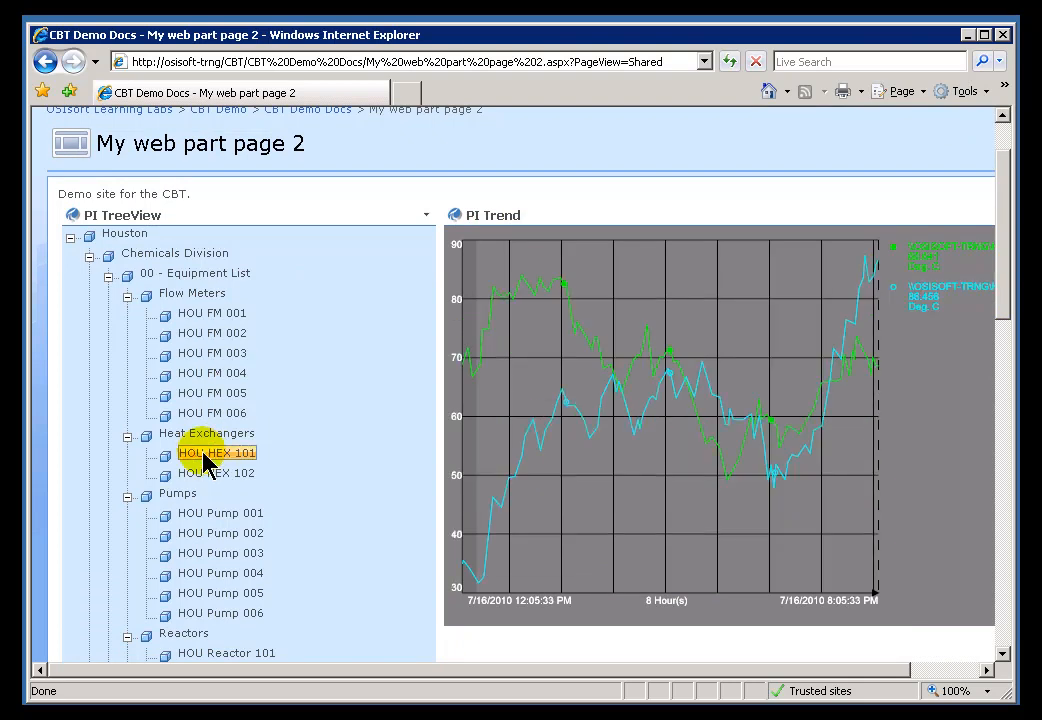
click(216, 472)
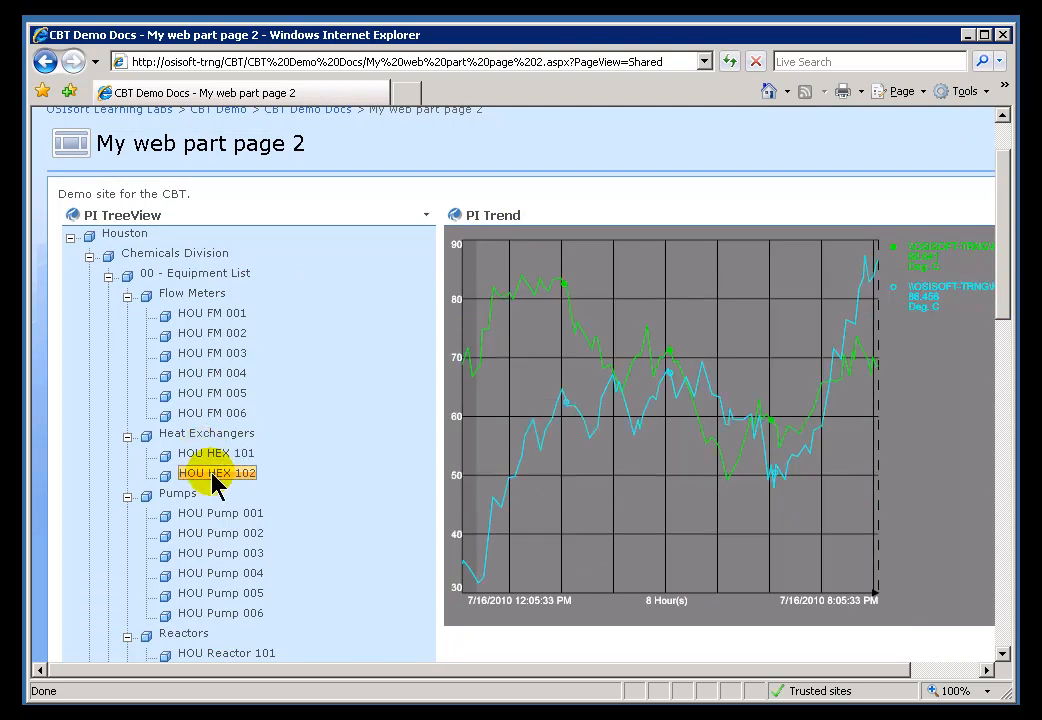
click(220, 513)
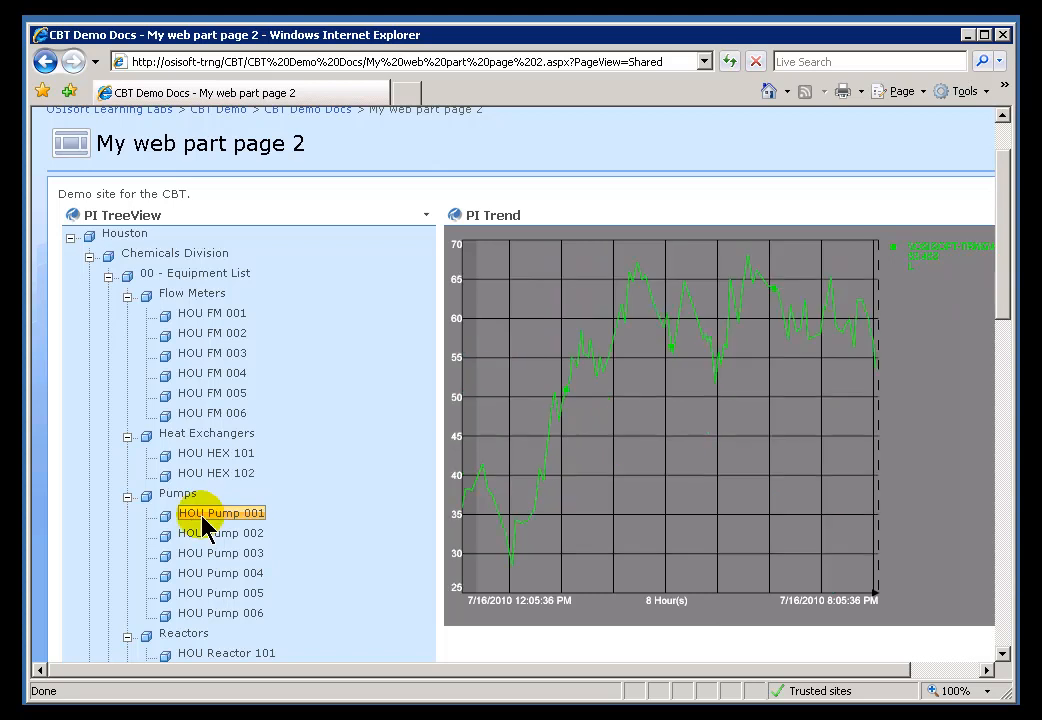
click(221, 553)
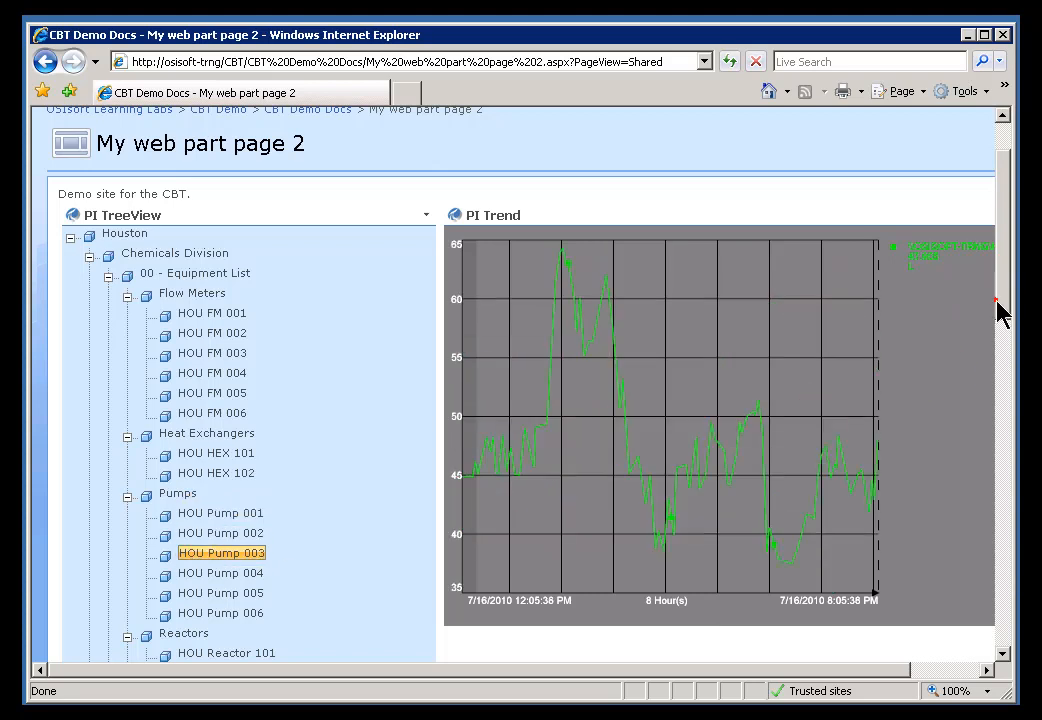
- Plot HOU Reactor 101, then switch the trend to HOU Tank 001
click(228, 441)
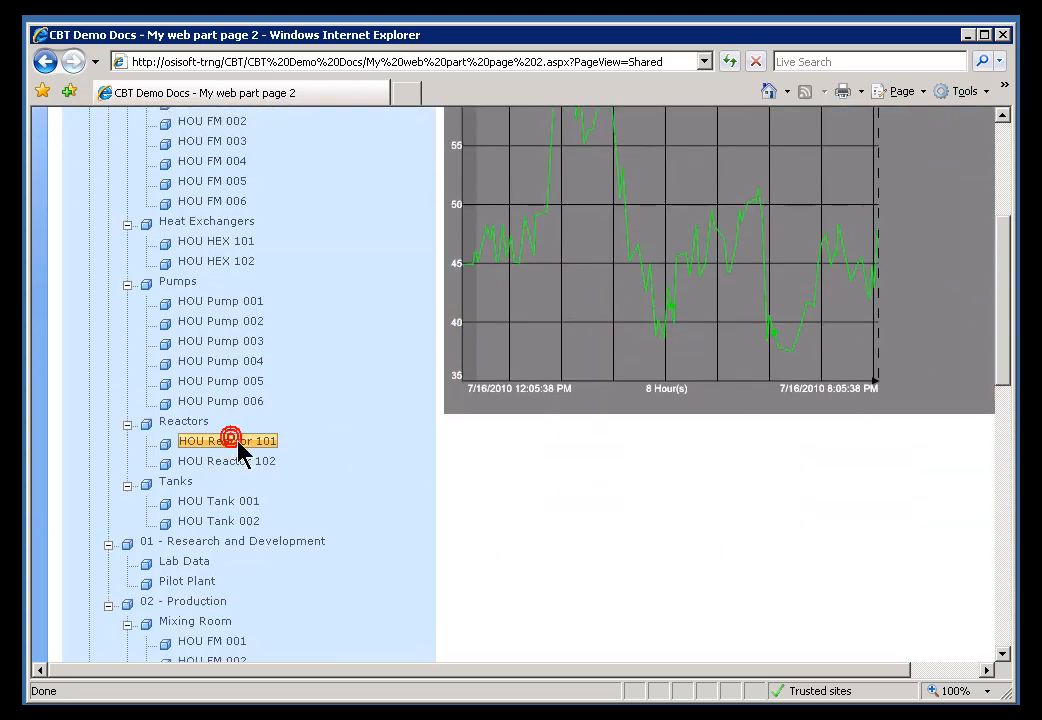
click(218, 501)
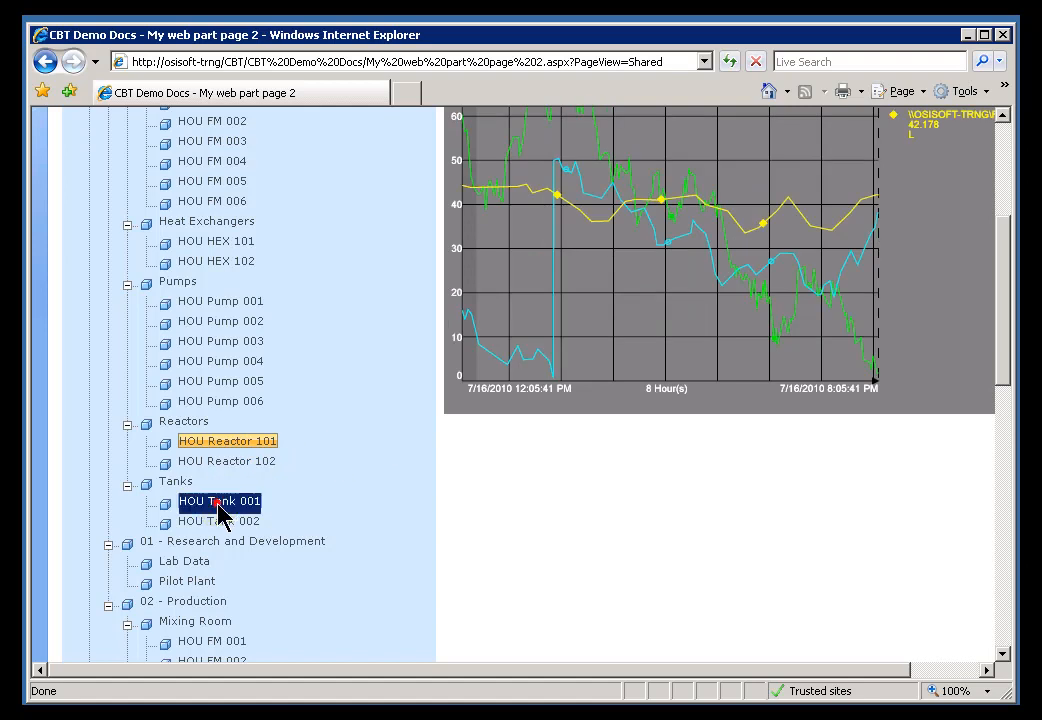
click(219, 501)
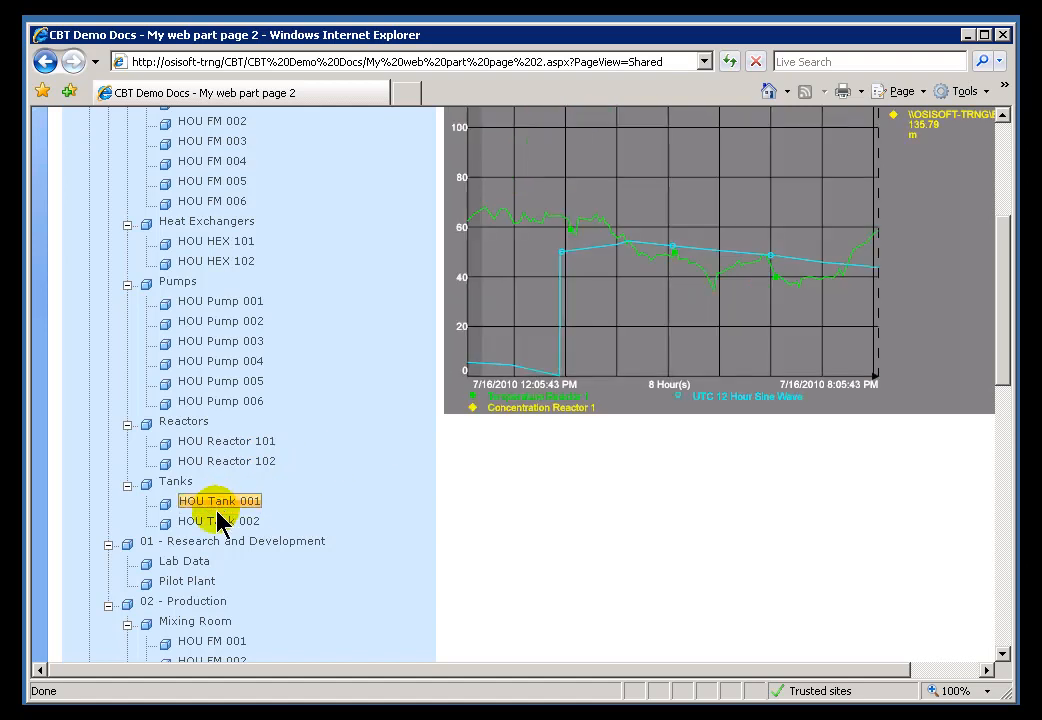
scroll(down, 3)
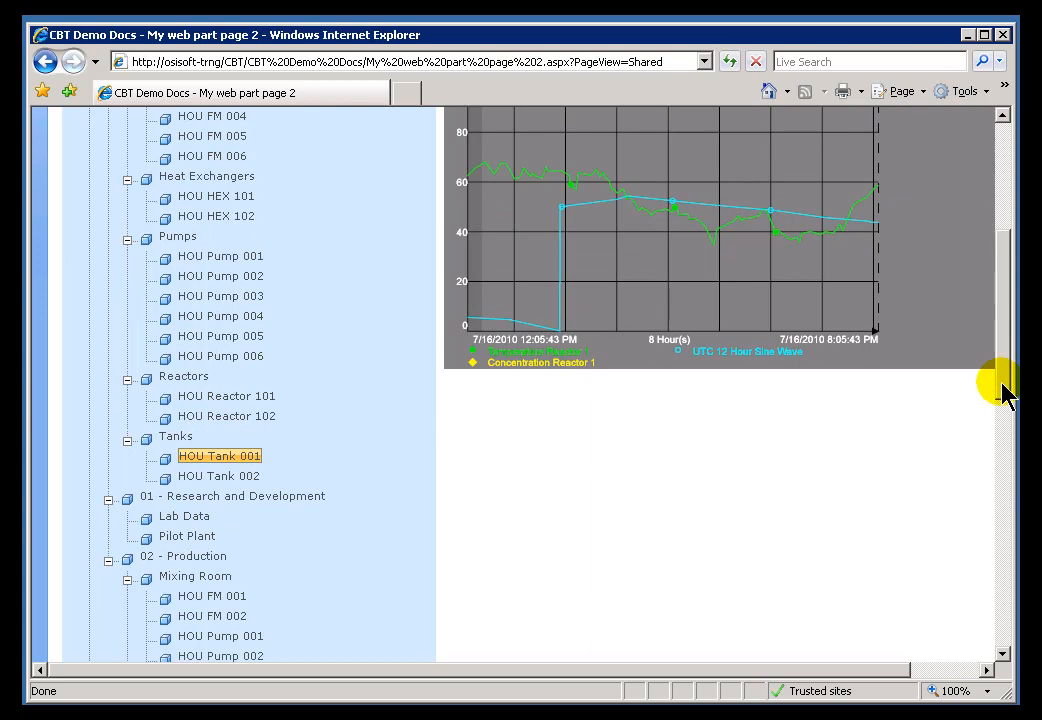
- Check Lab Data shows no data while Mixing Room's HOU FM 001 and 002 trend
click(184, 516)
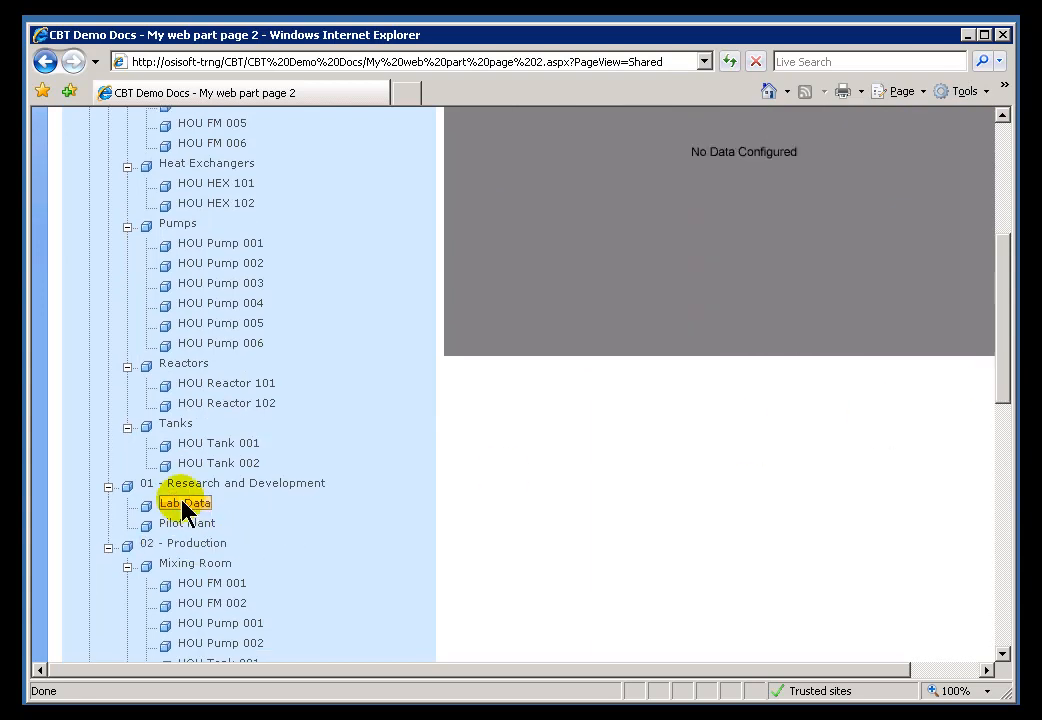
click(212, 583)
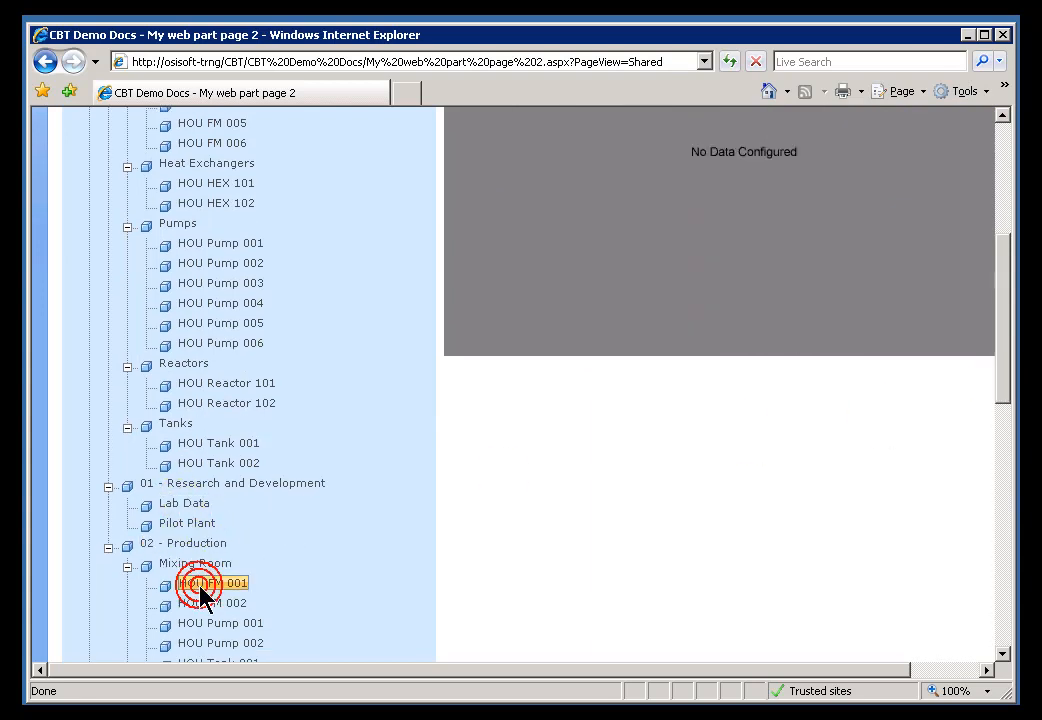
click(213, 602)
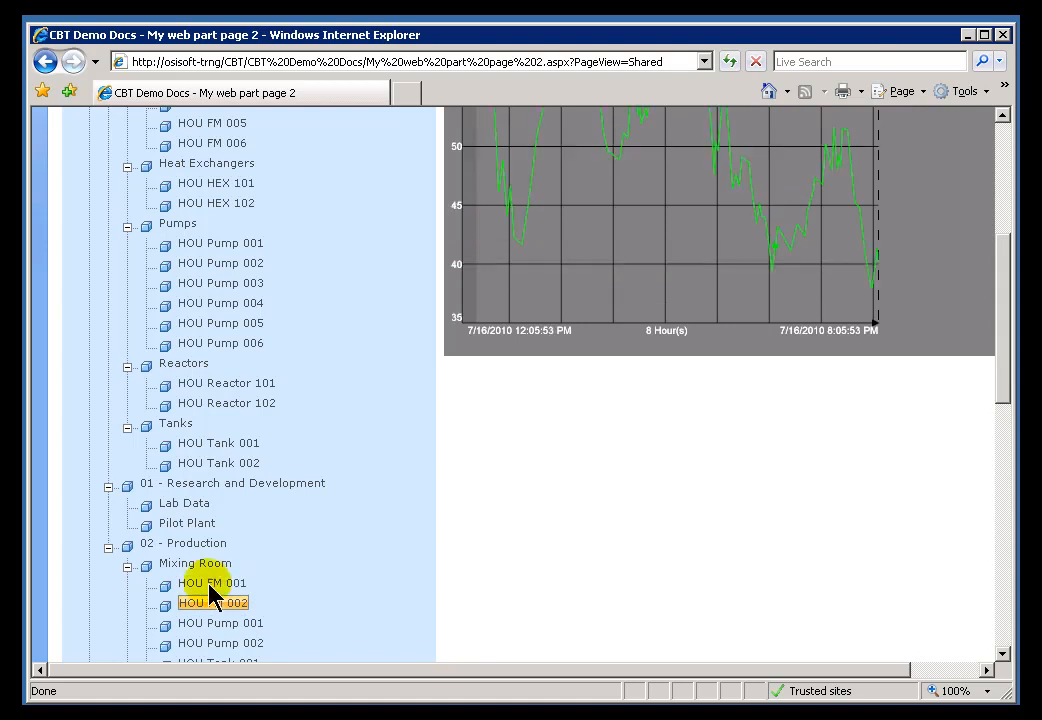
scroll(down, 3)
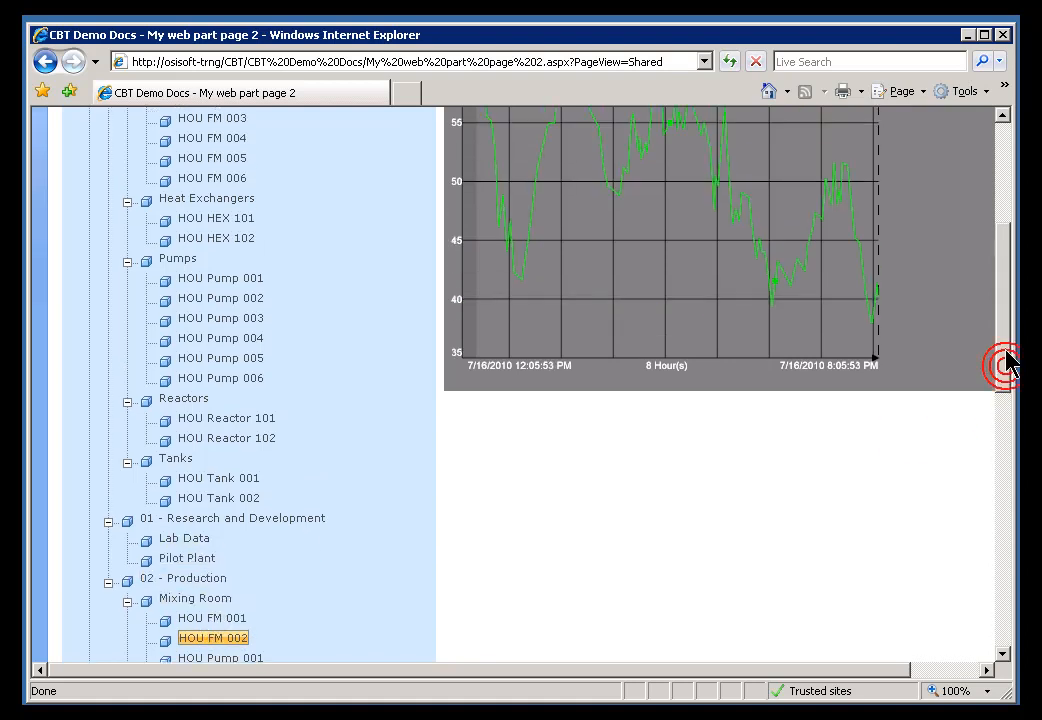
click(184, 577)
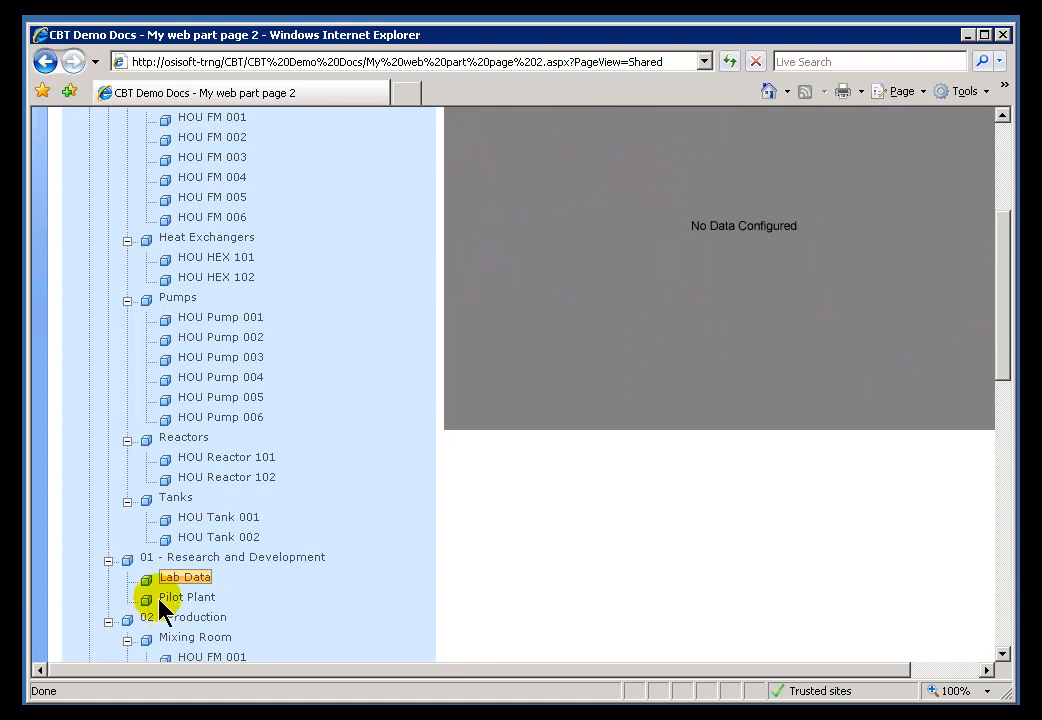
mouse_move(1003, 333)
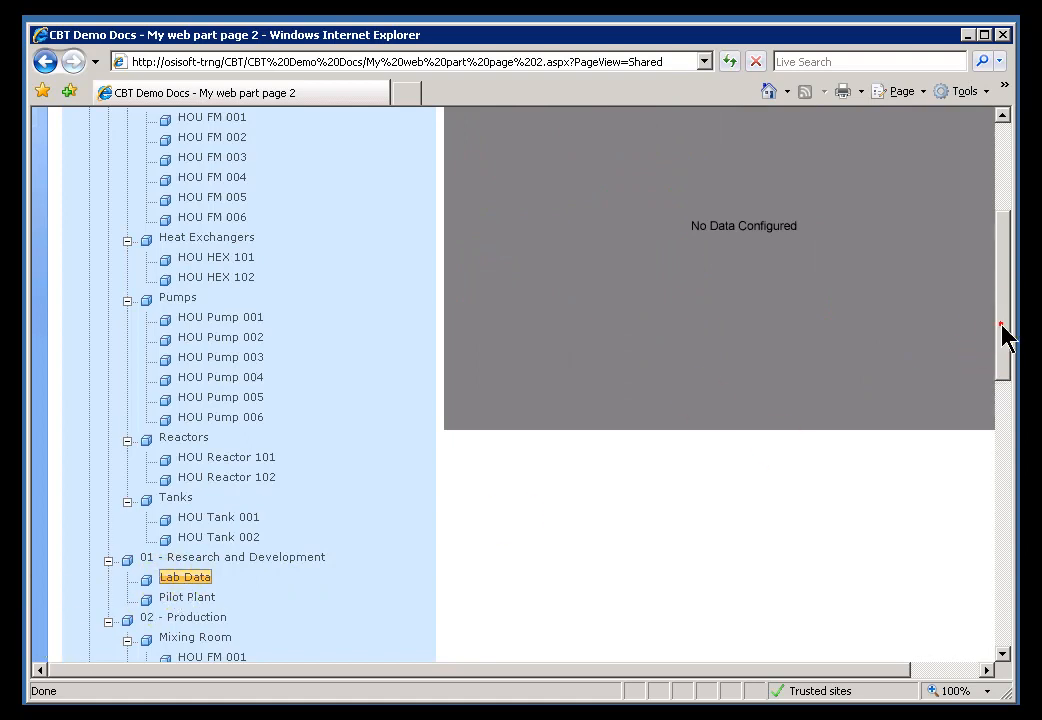
- Select the Houston root node, then plot a Flow Meters node
scroll(up, 3)
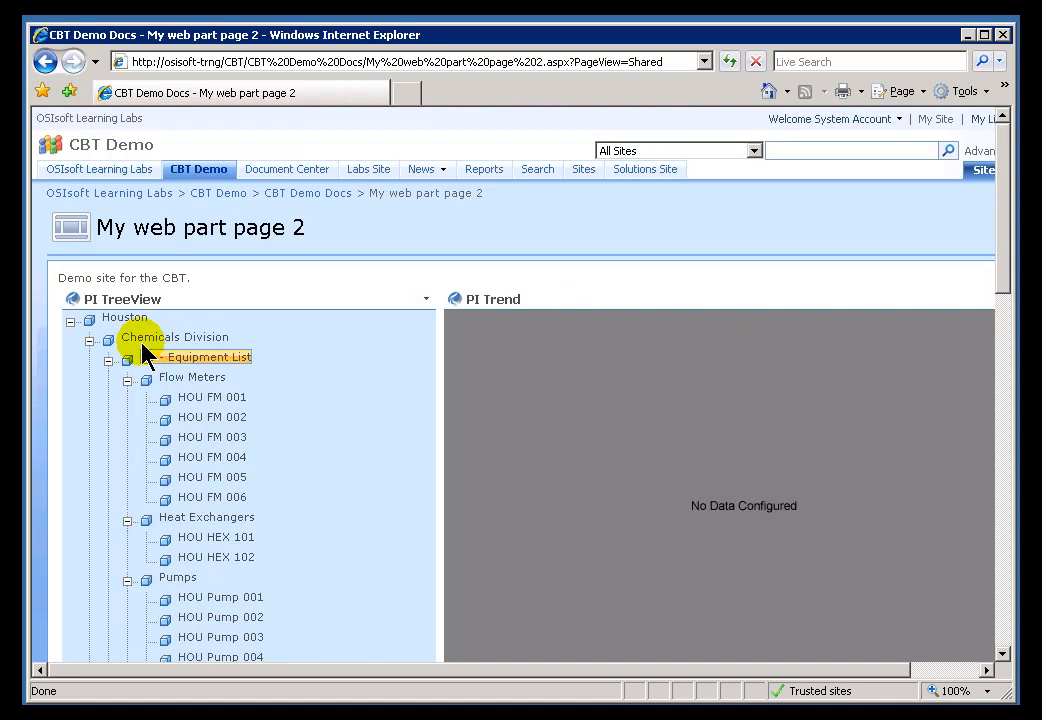
click(174, 337)
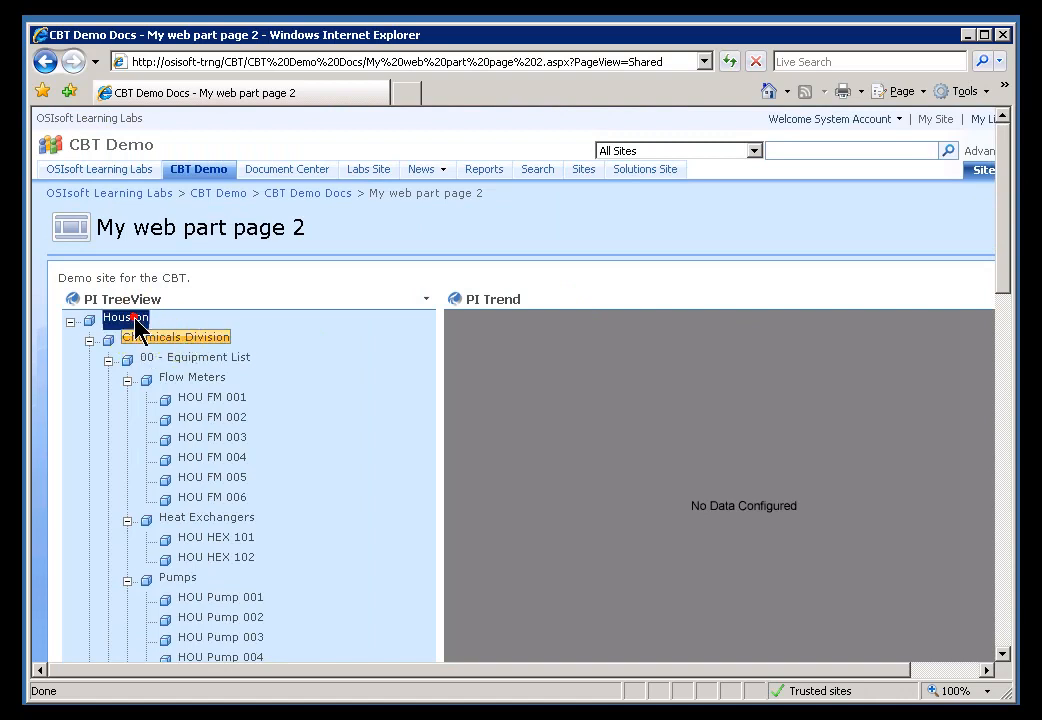
click(212, 417)
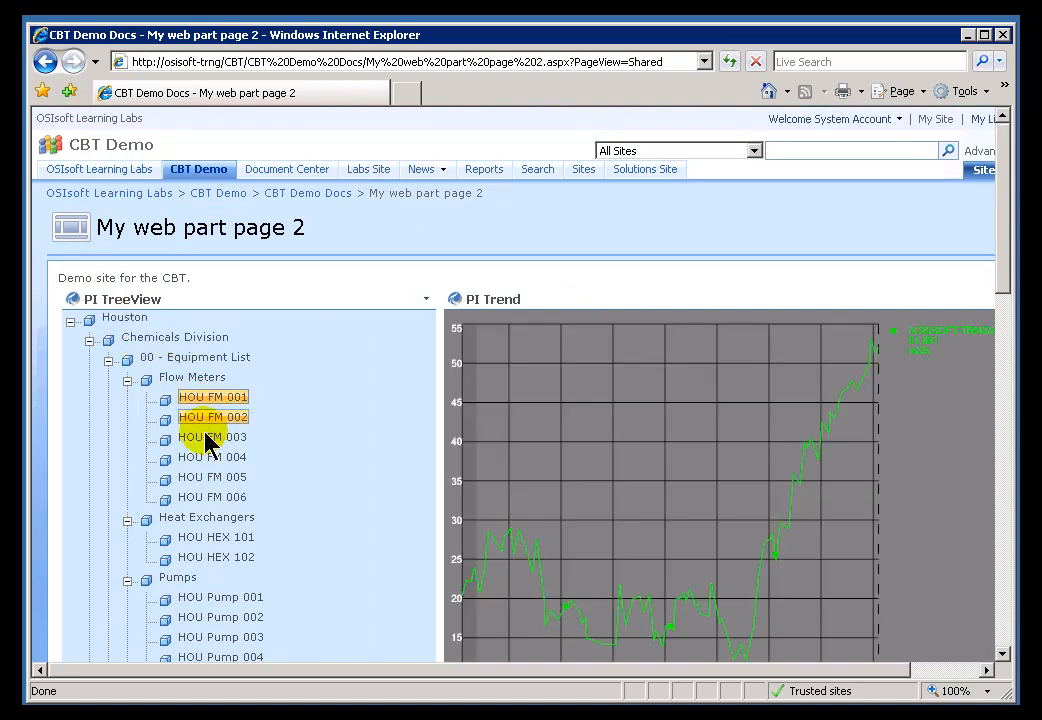
- Plot trends for HOU Pump 001, HOU Reactor 101 and HOU Reactor 102
click(221, 597)
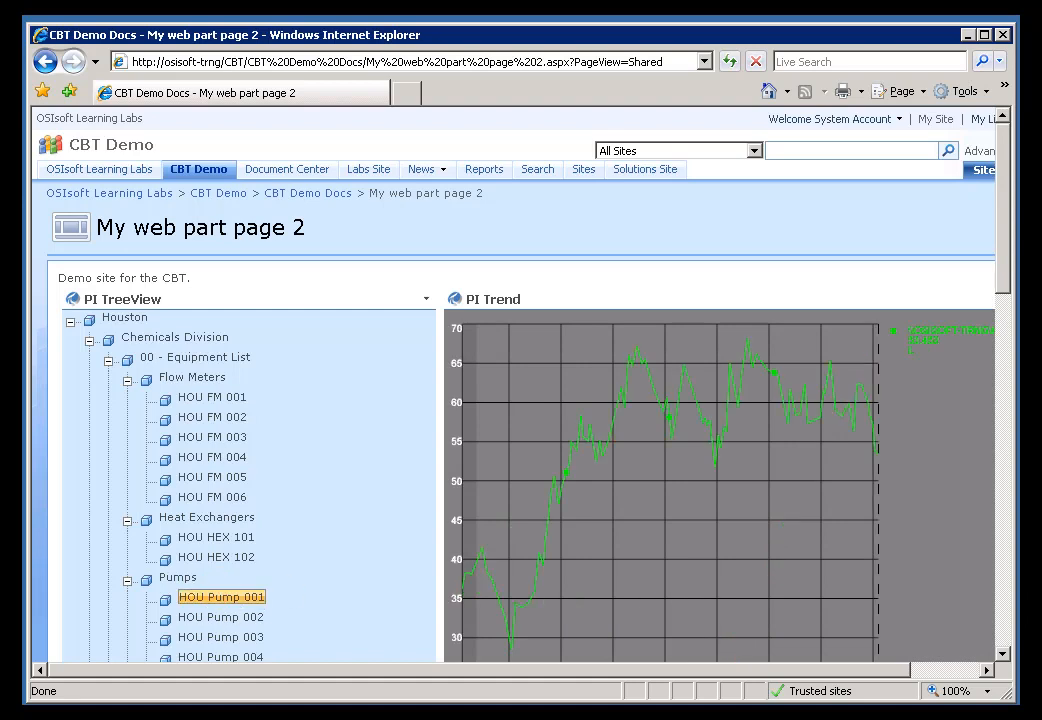
scroll(down, 3)
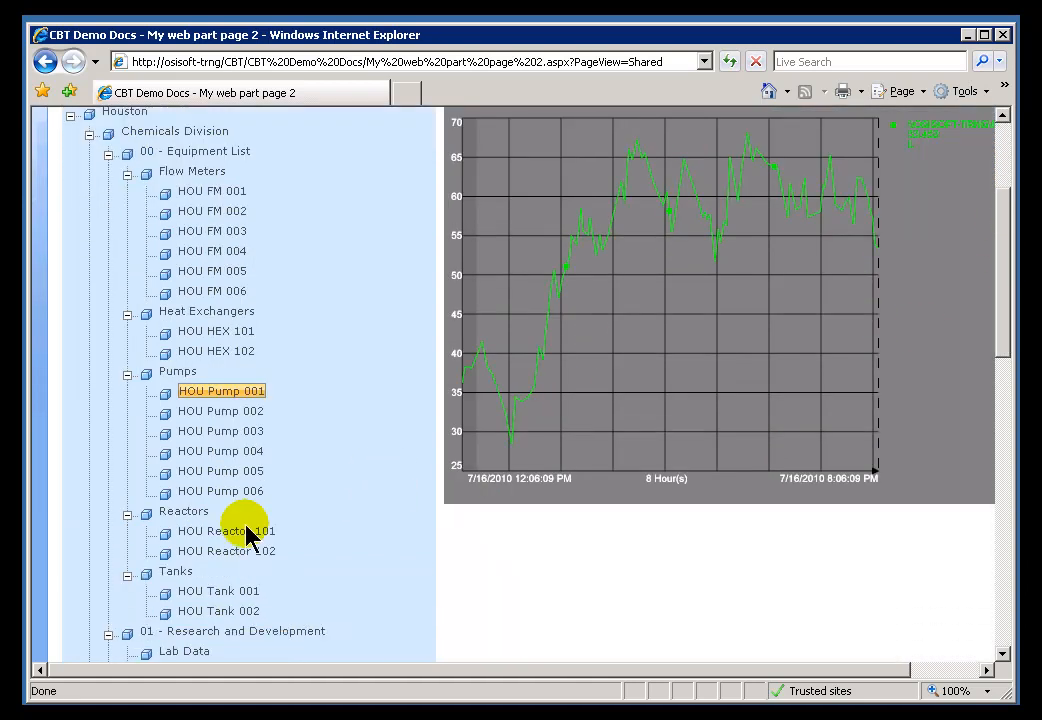
click(227, 531)
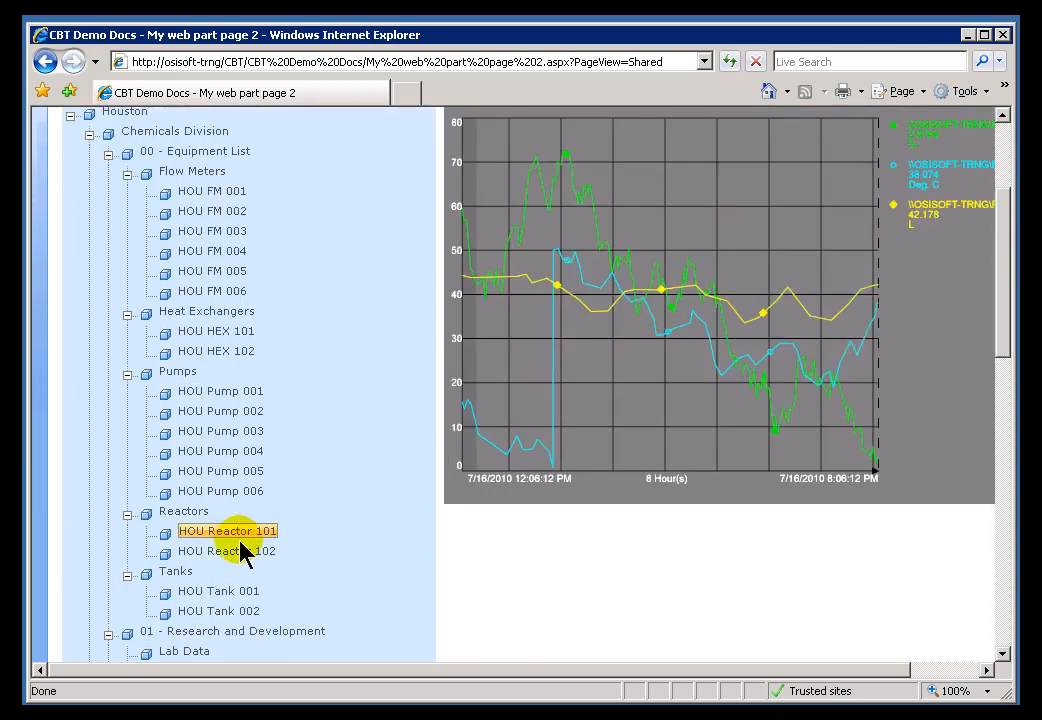
click(227, 551)
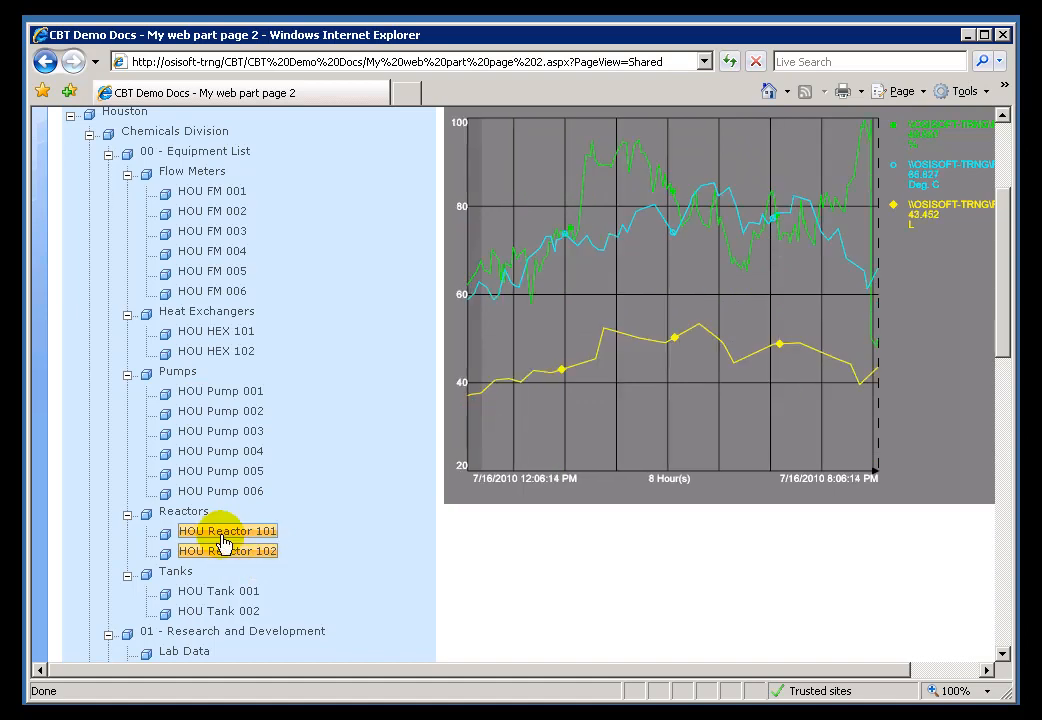
- Select HOU FM 001, HOU FM 002, then the Flow Meters group
scroll(up, 3)
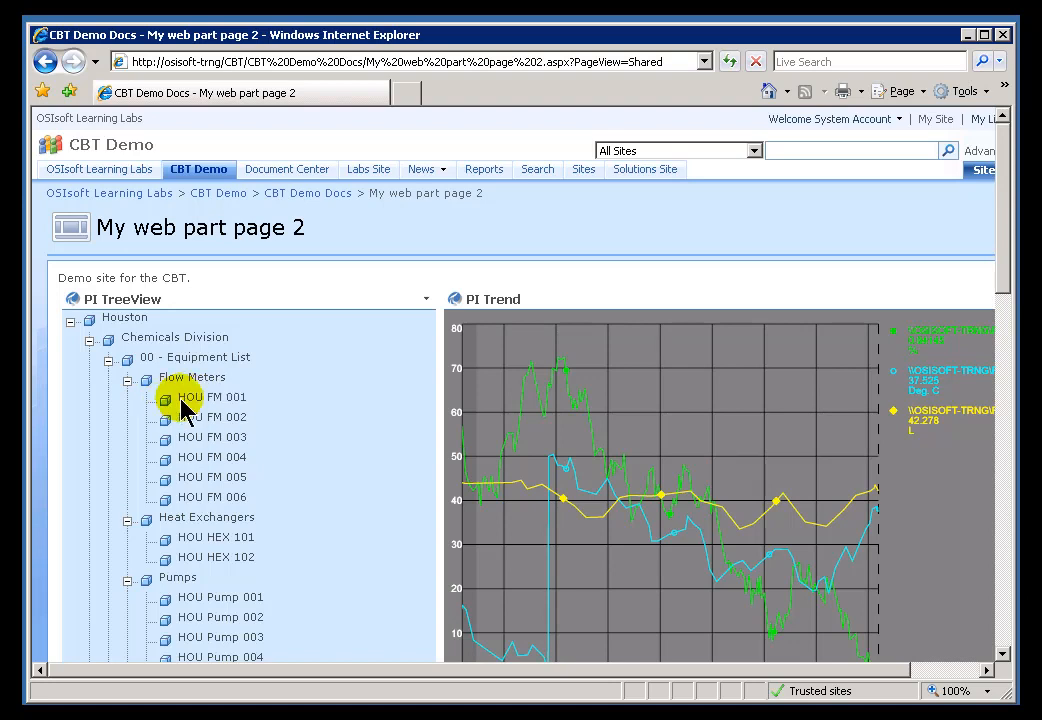
click(211, 397)
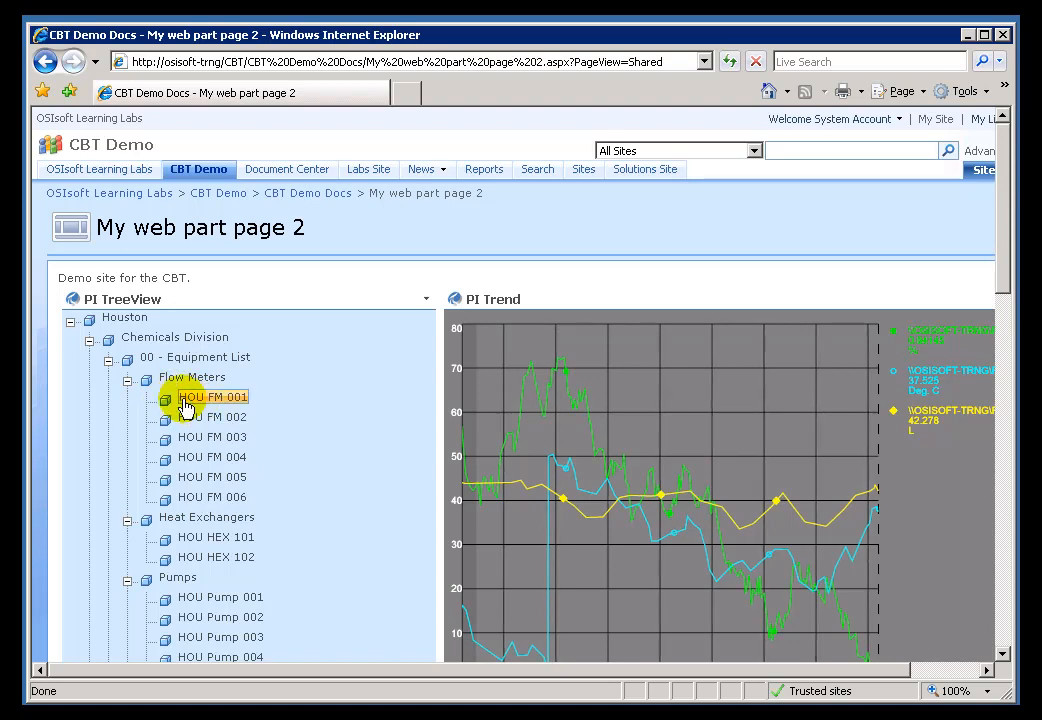
mouse_move(651, 484)
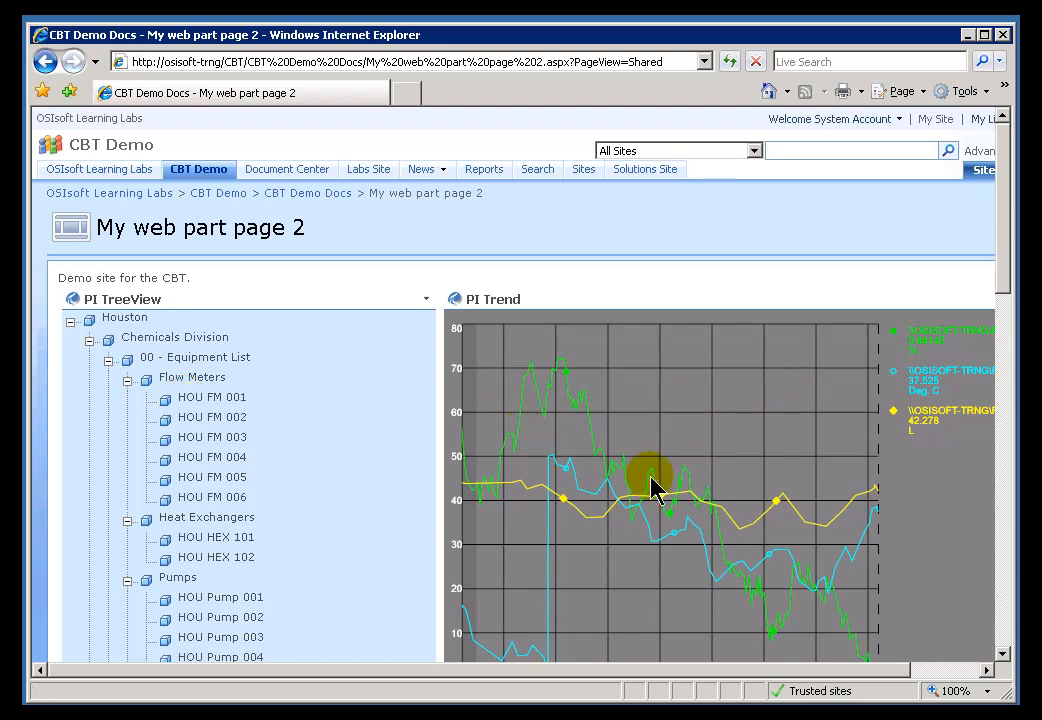
mouse_move(630, 445)
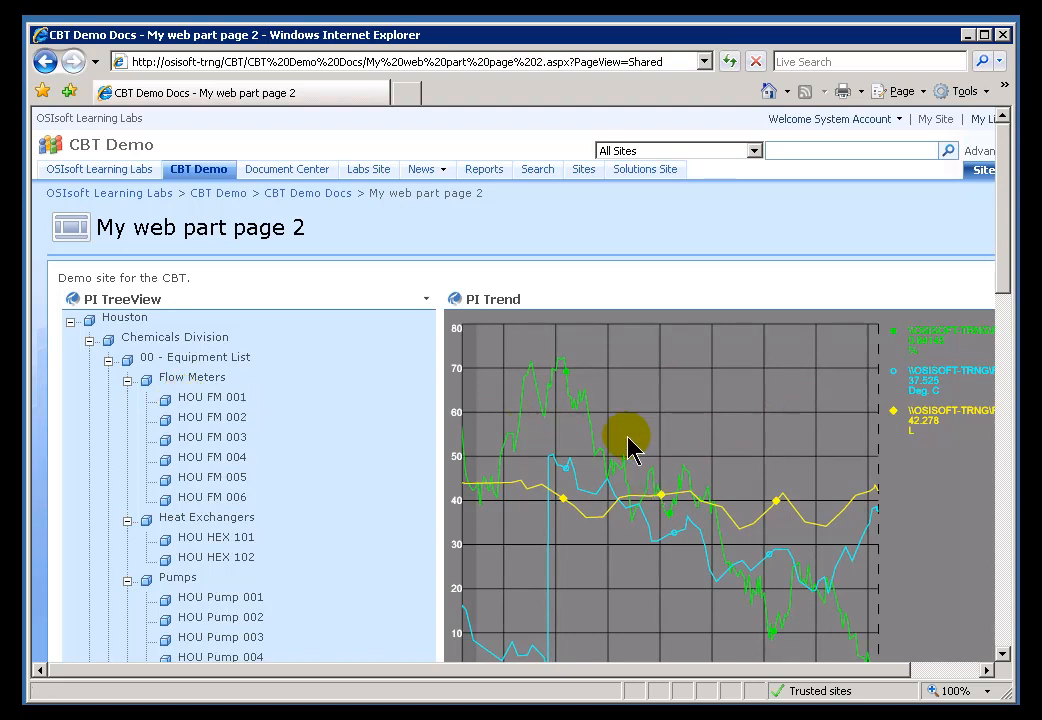
click(211, 397)
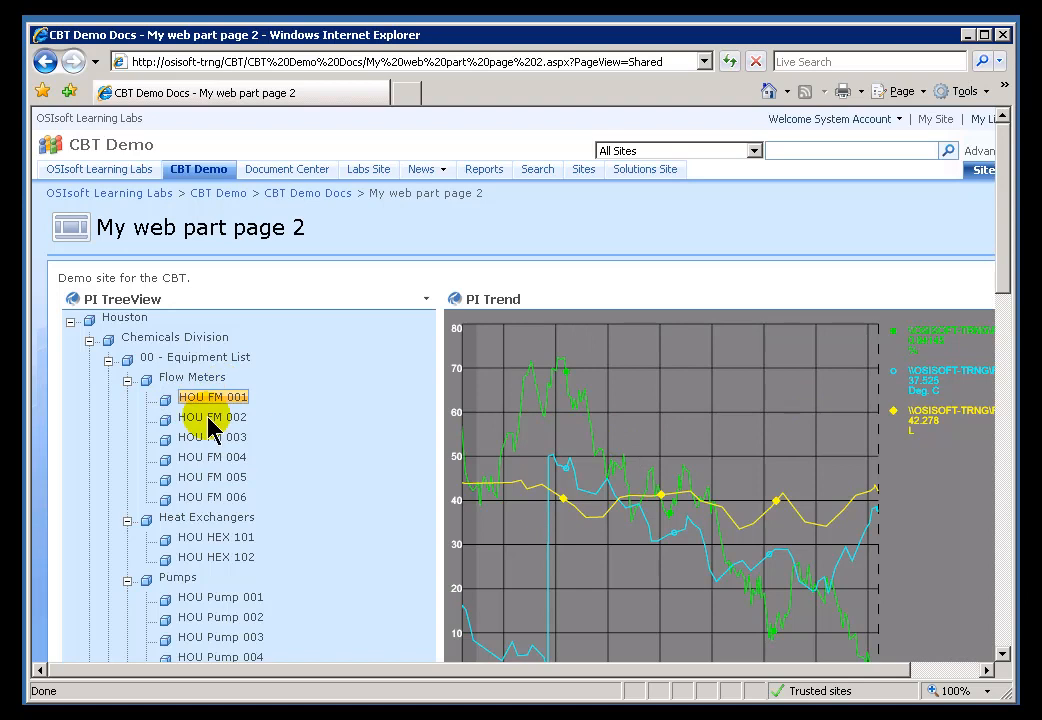
click(212, 416)
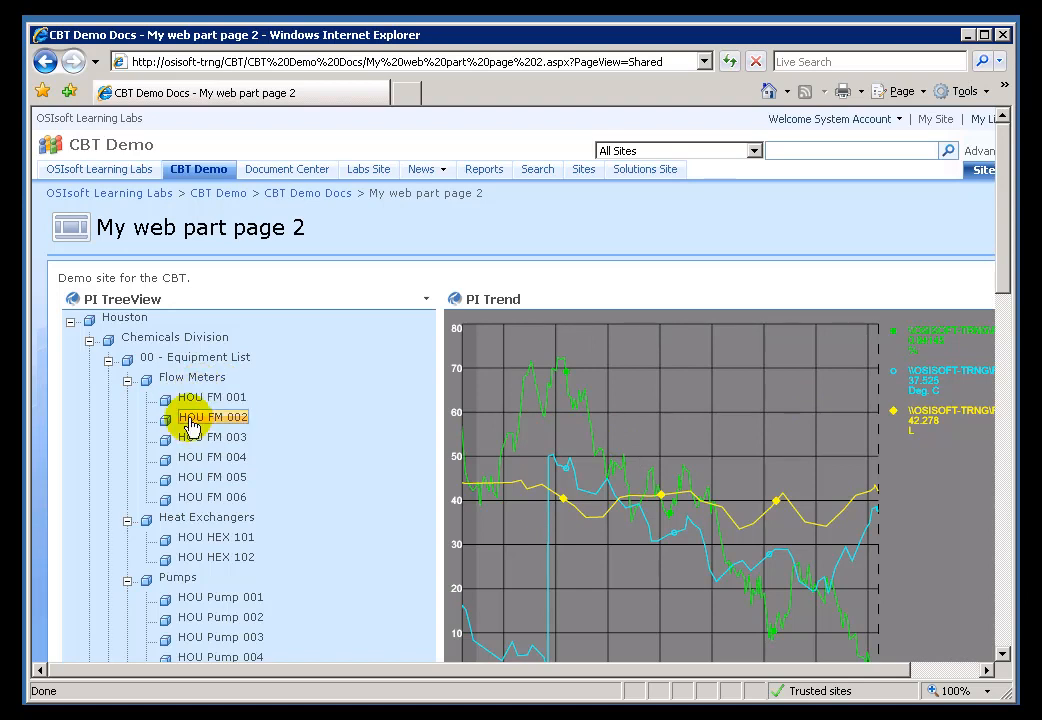
mouse_move(197, 432)
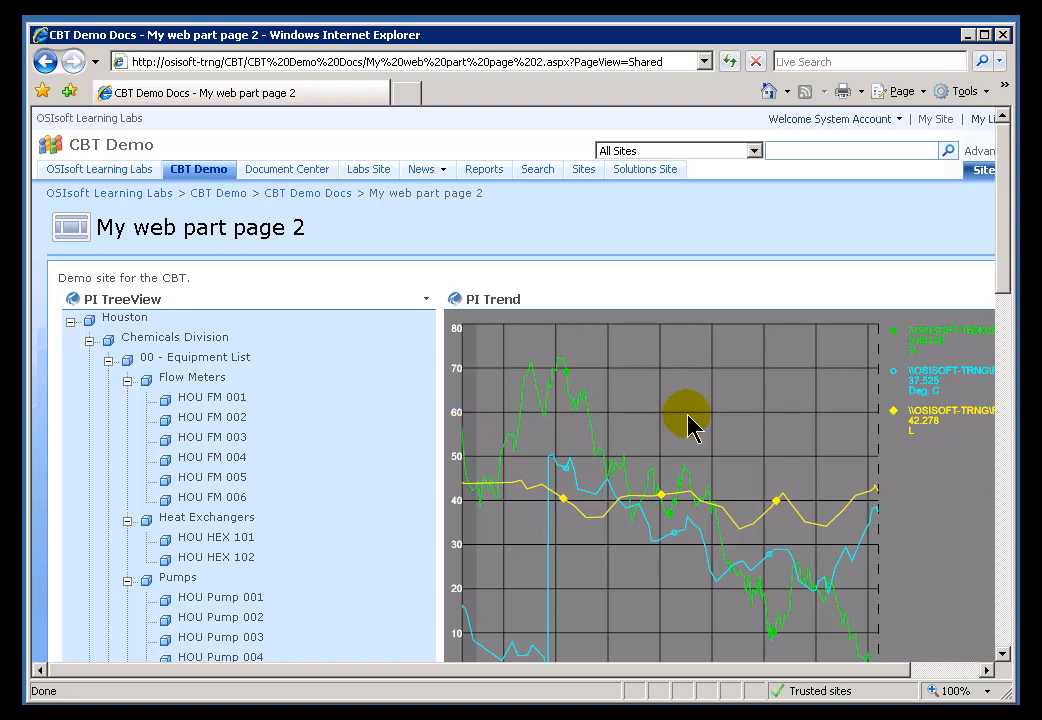
click(192, 377)
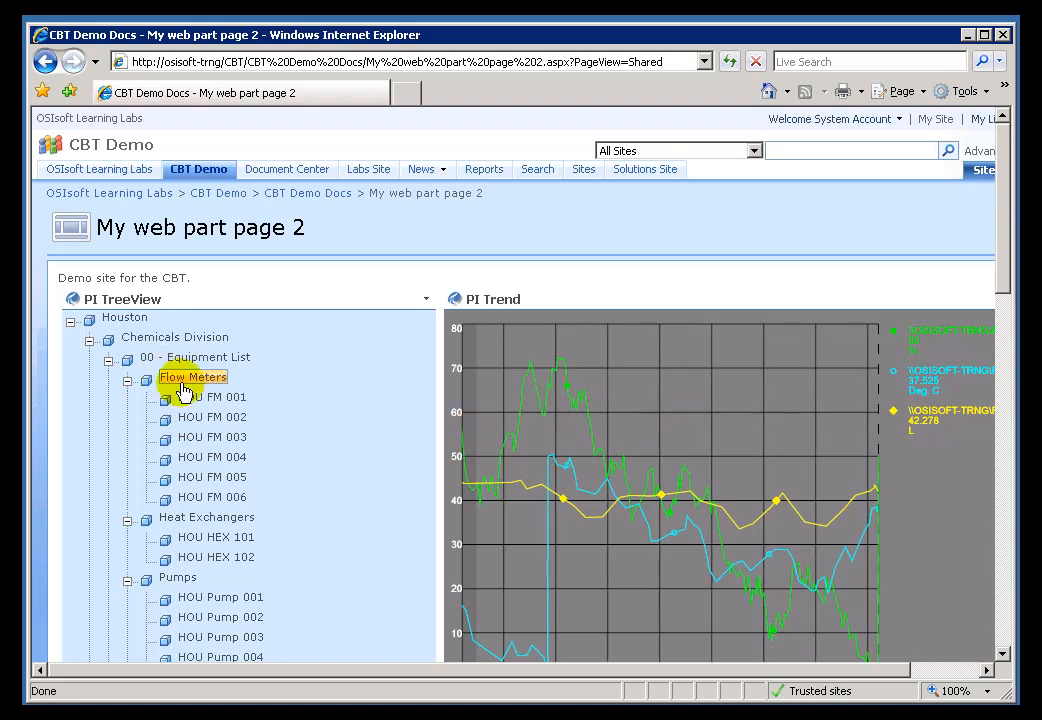